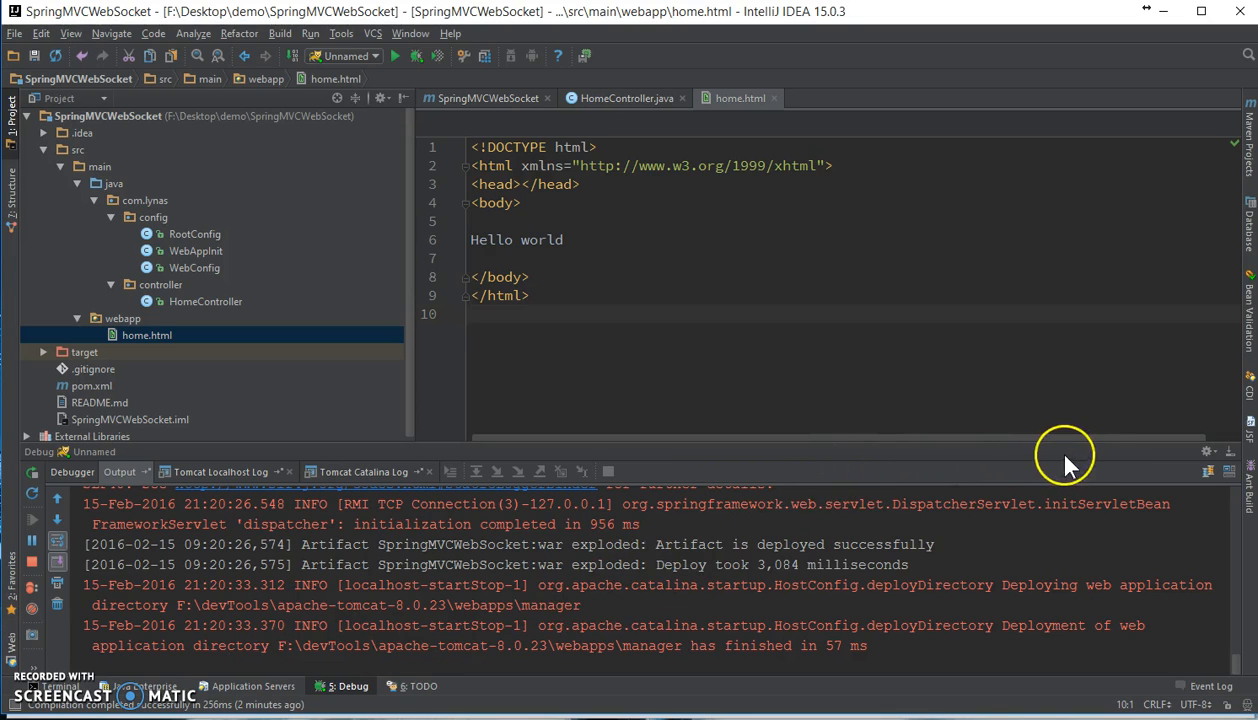
Review the HomeController, WebConfig and RootConfig sources with side panels hidden
click(204, 300)
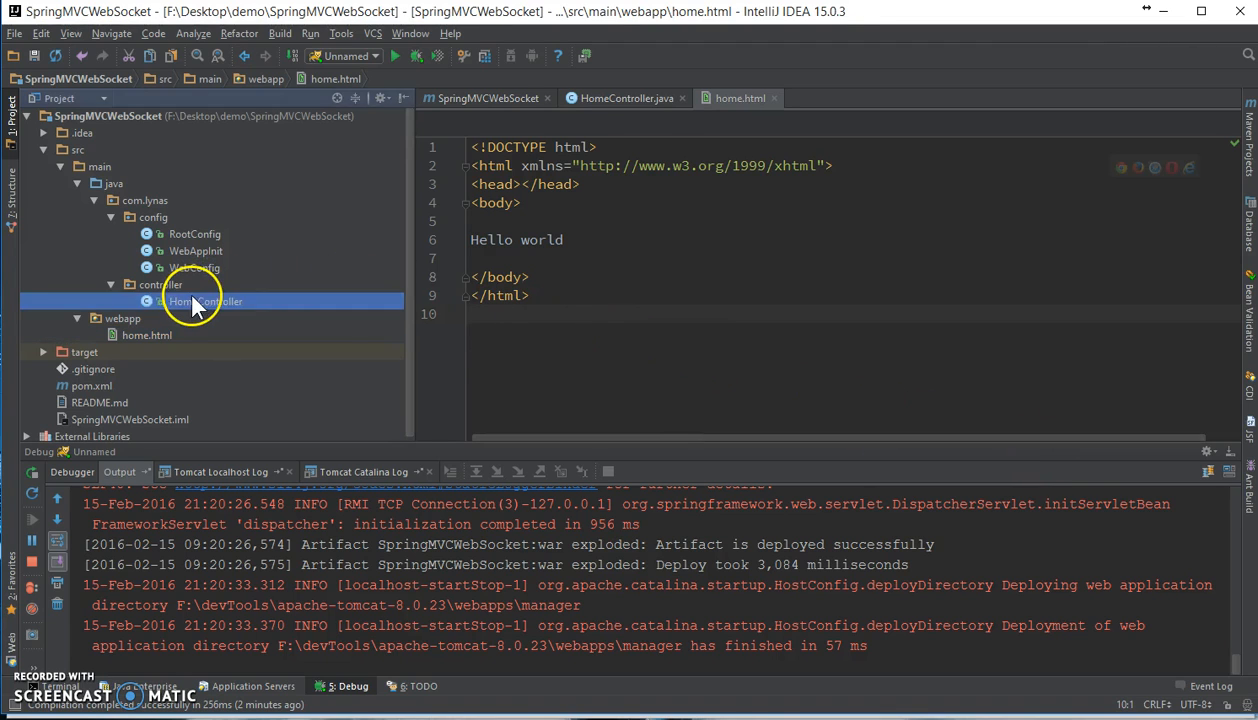
double_click(204, 300)
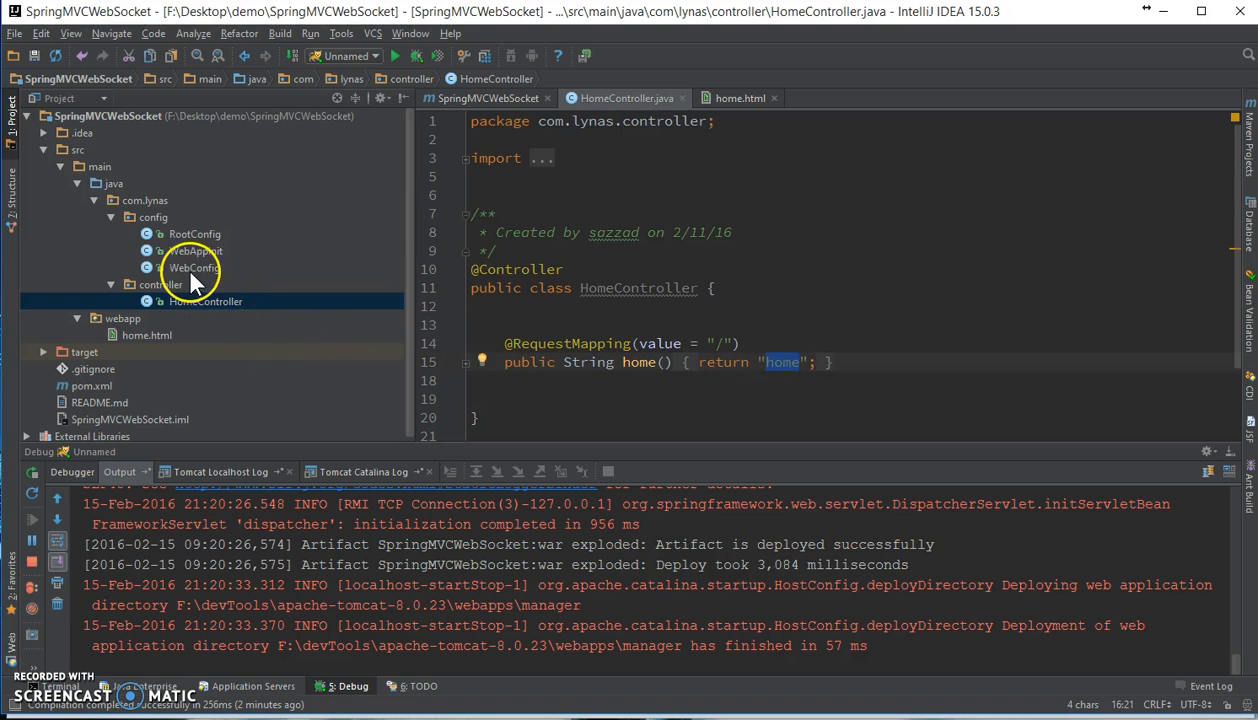
double_click(194, 268)
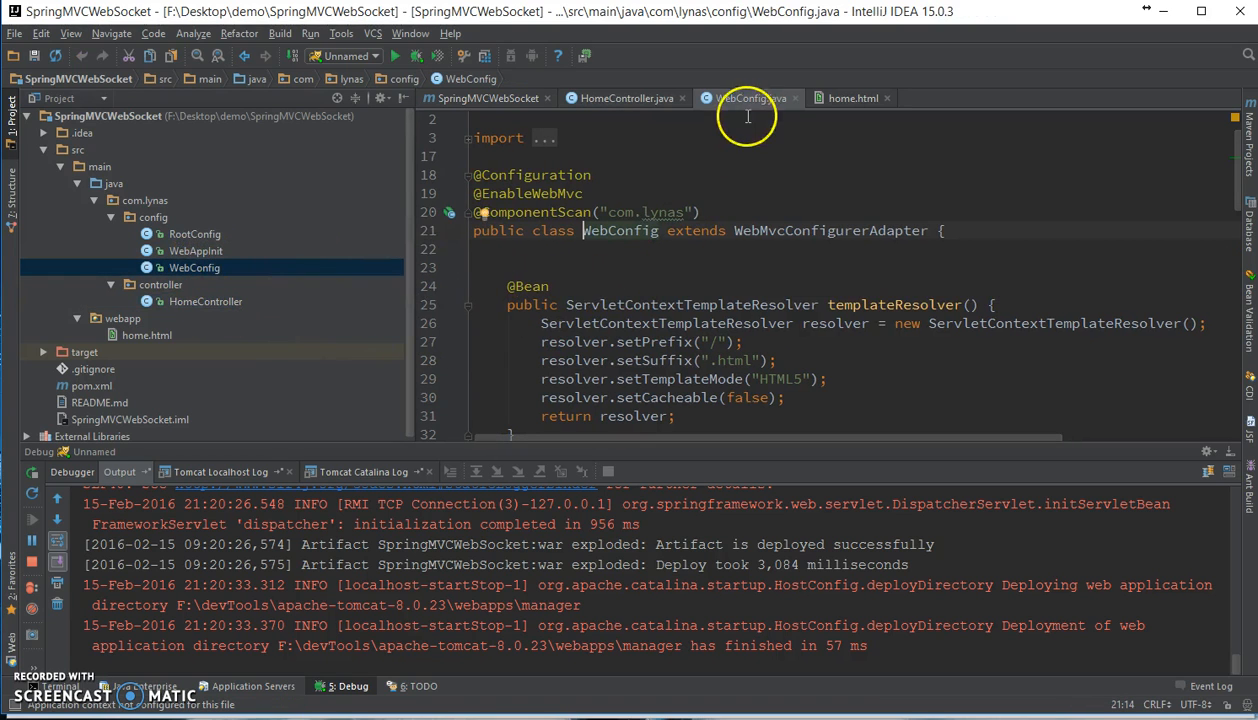
key(shift+ctrl+f12)
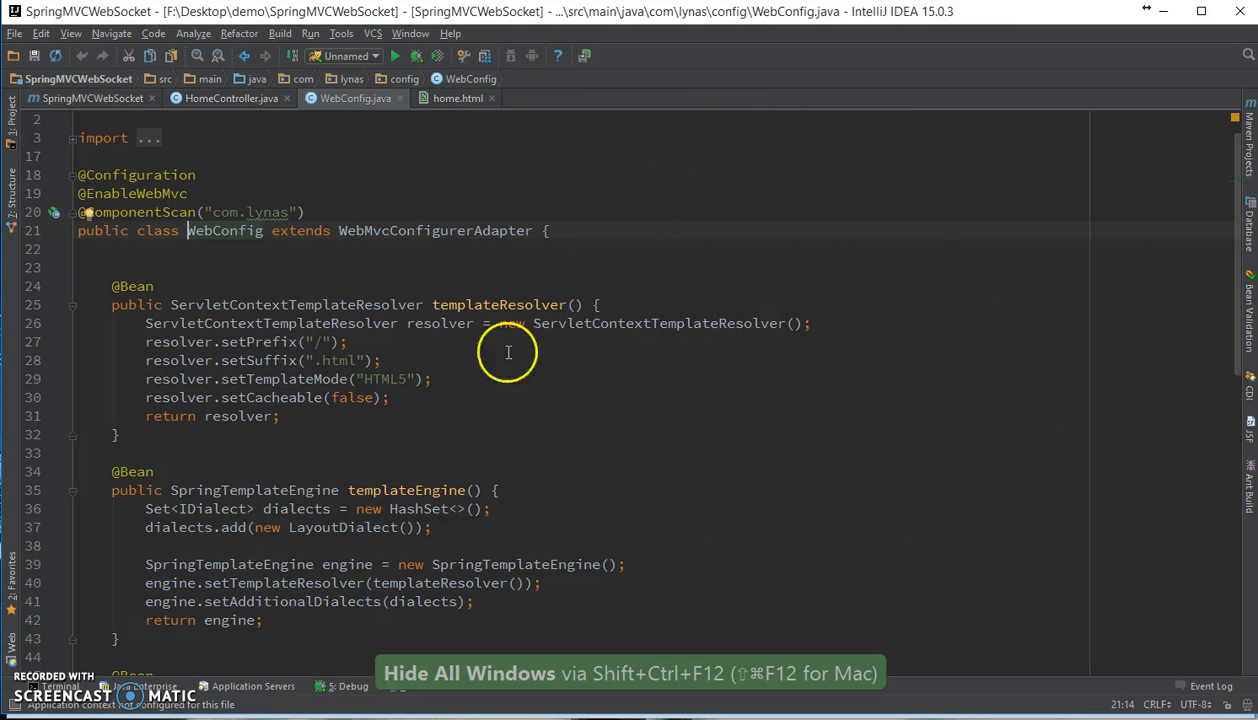
mouse_move(490, 302)
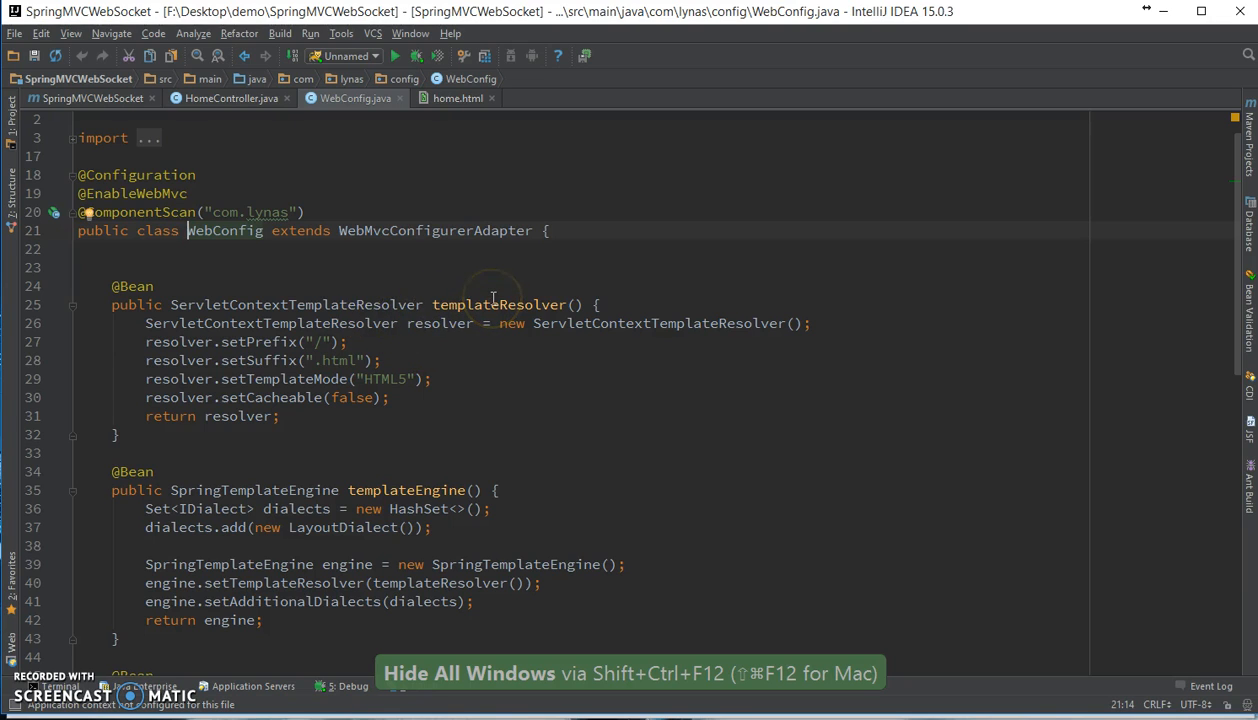
double_click(498, 304)
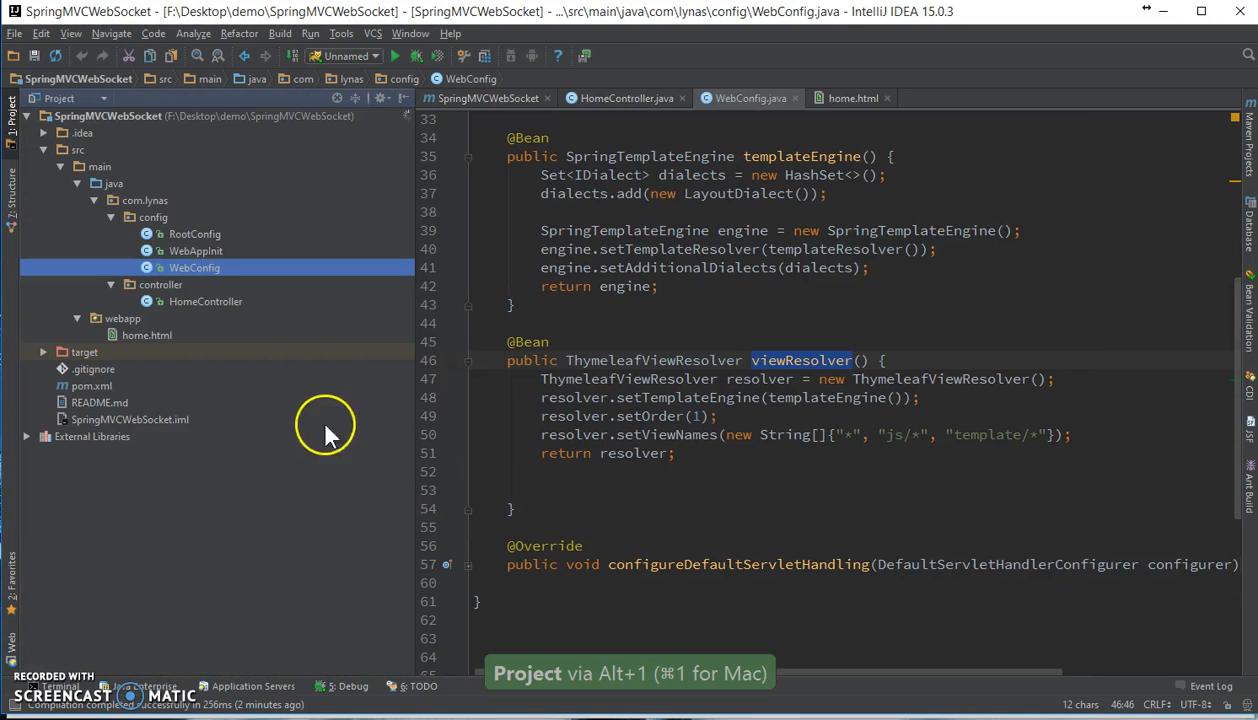
double_click(196, 250)
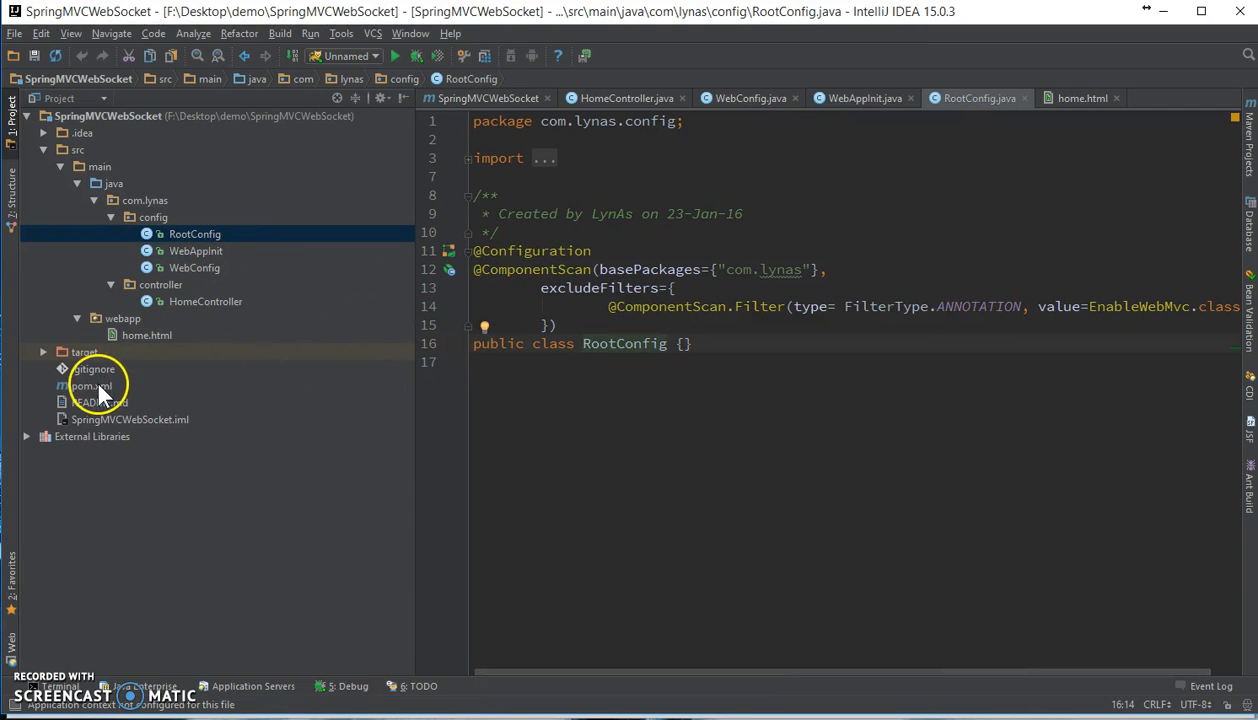
Review the pom.xml dependencies and reload the Hello world page at localhost:8080 in Chrome
double_click(92, 384)
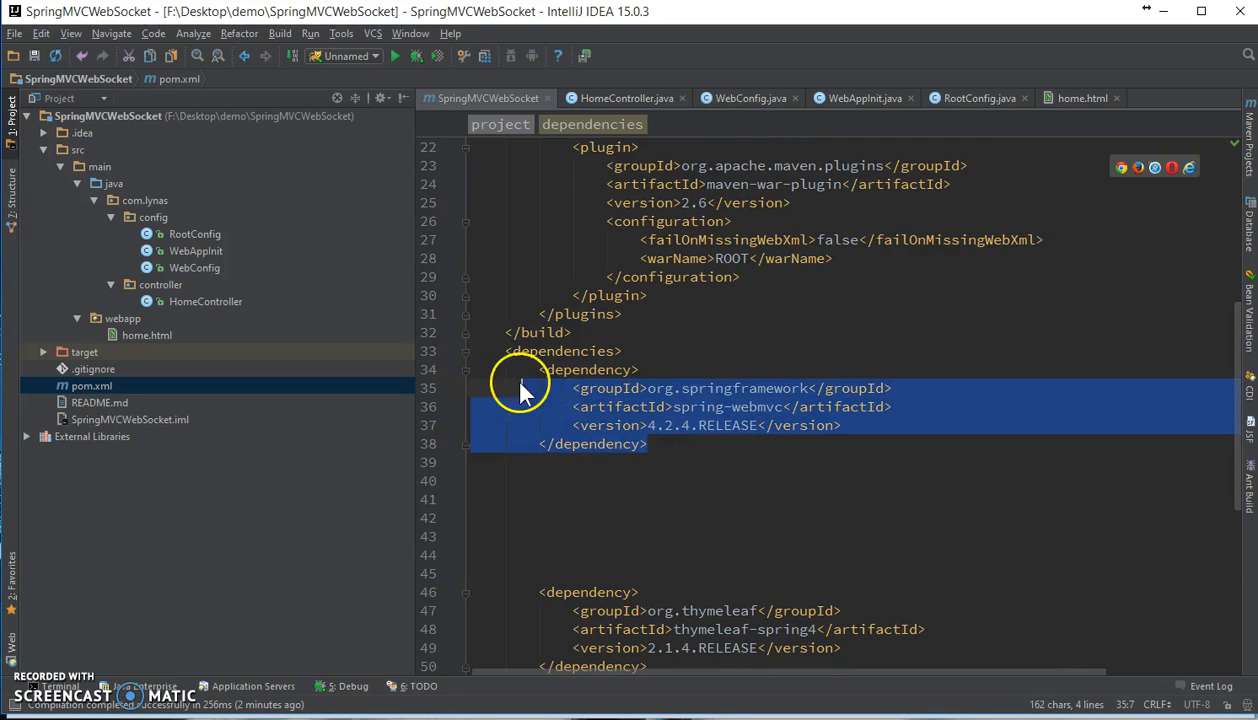
scroll(down, 3)
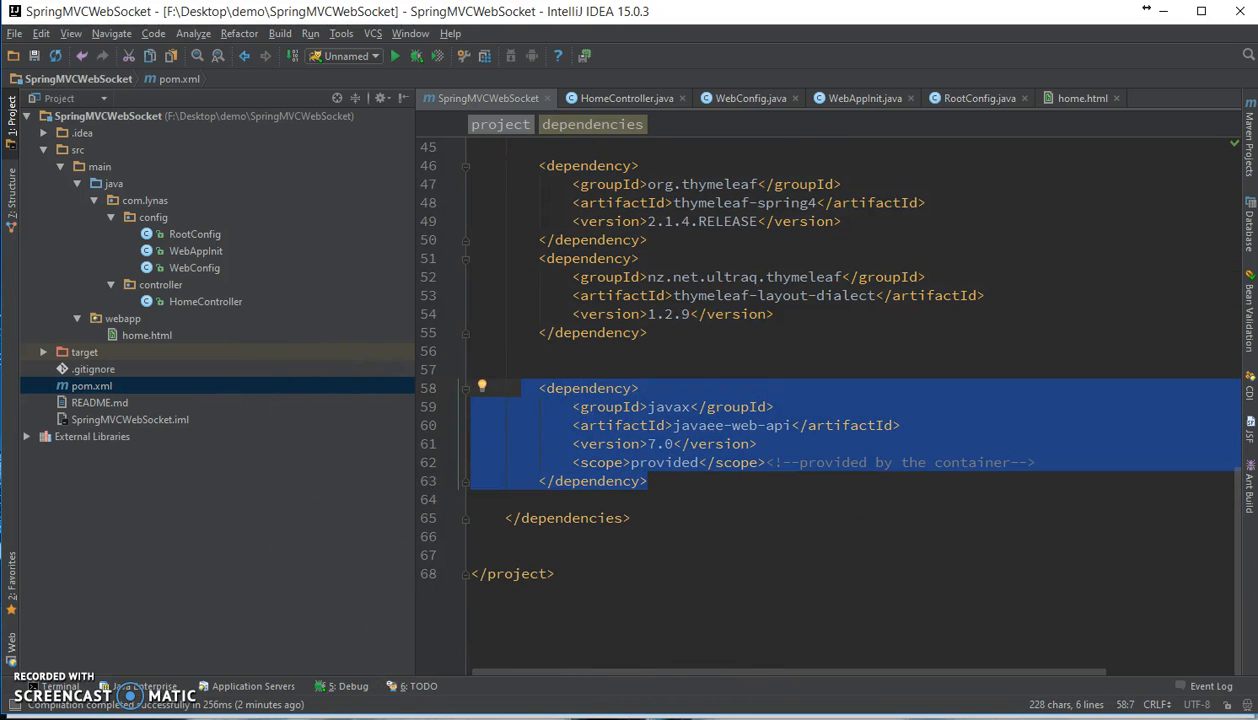
click(70, 52)
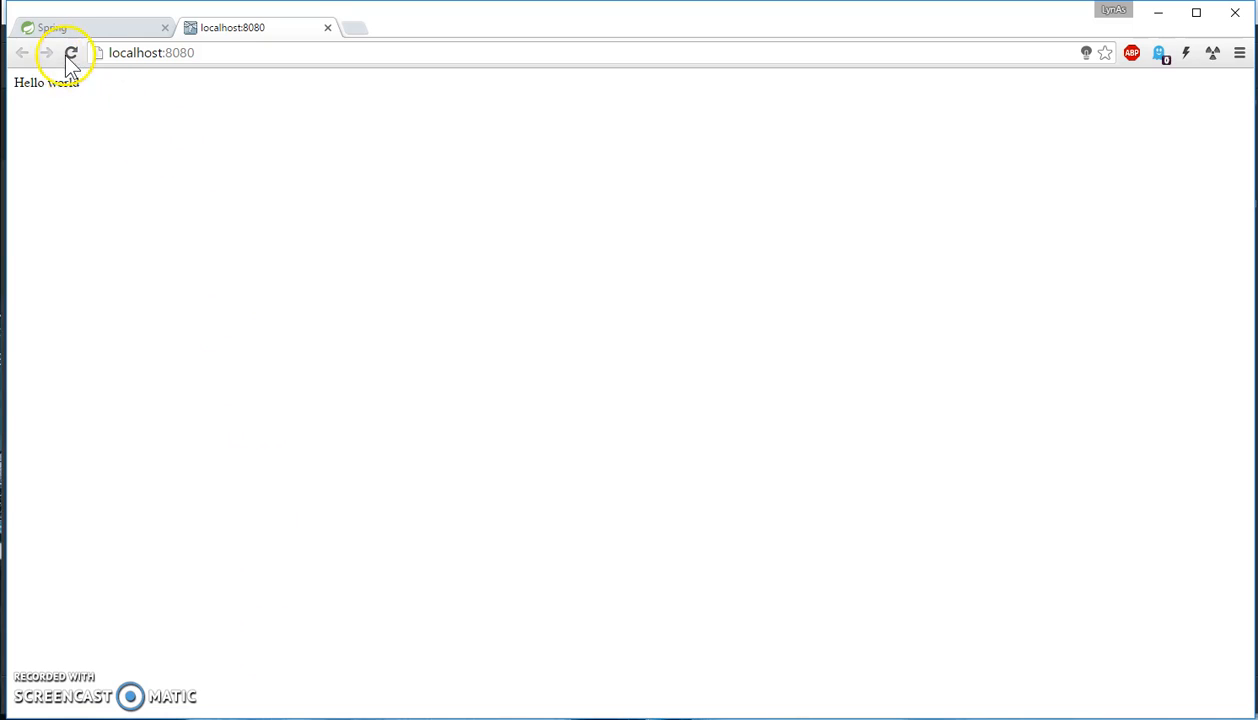
click(72, 52)
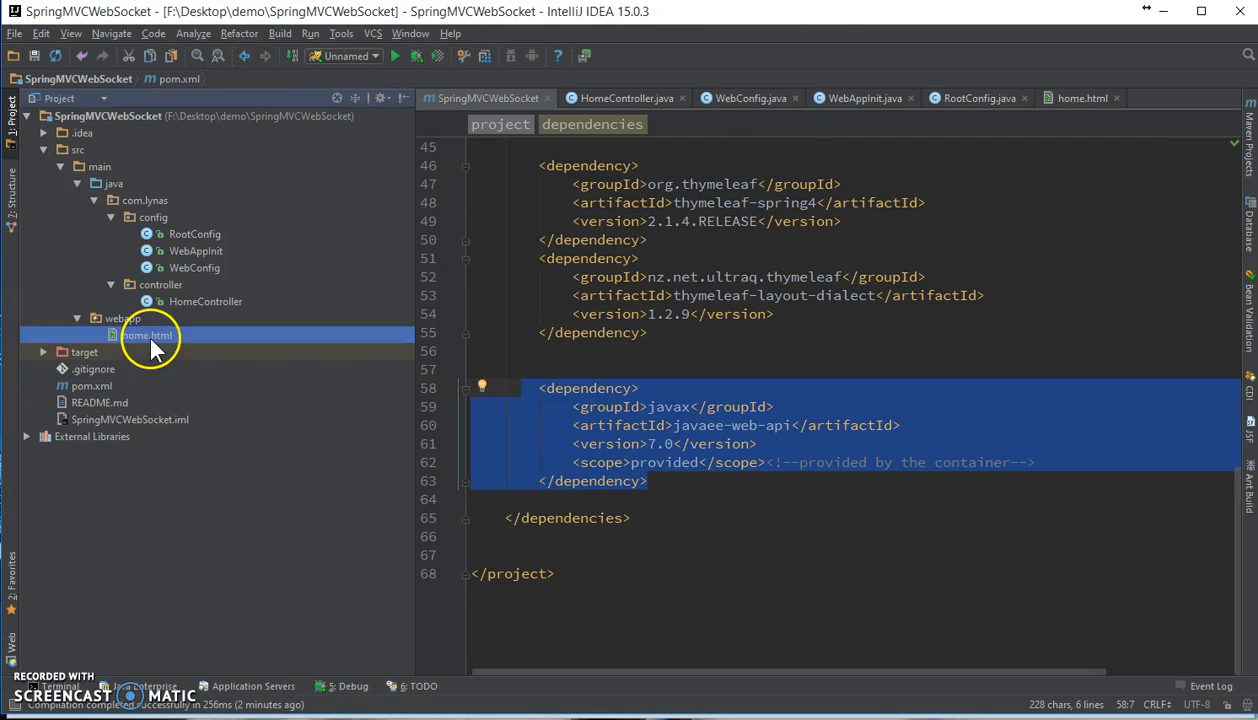
Paste the spring-websocket and spring-messaging 4.2.4.RELEASE dependencies after spring-webmvc in pom.xml
double_click(148, 336)
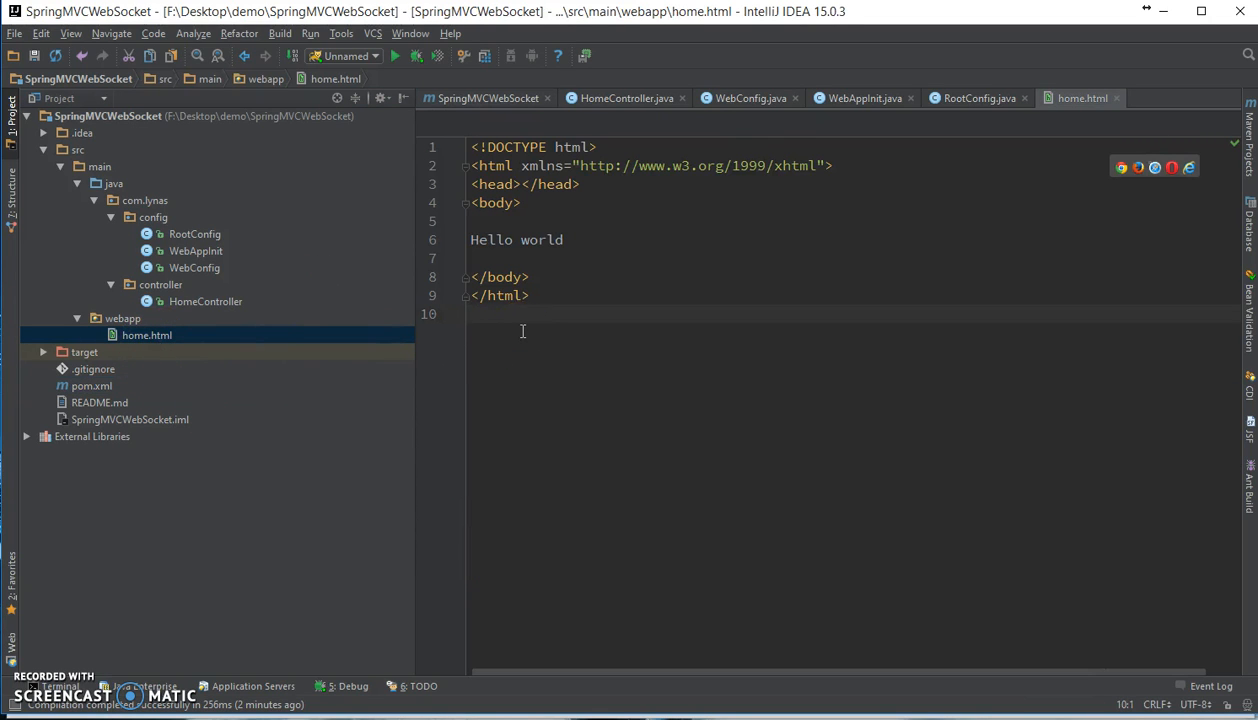
mouse_move(556, 324)
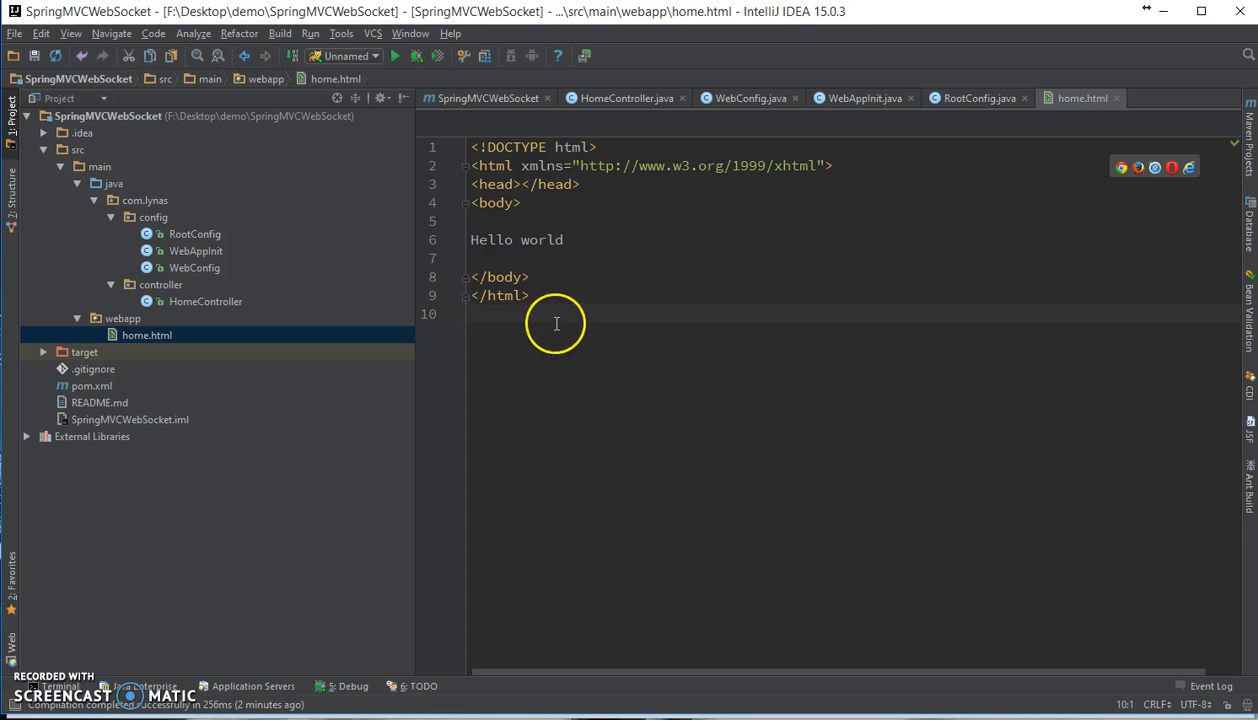
click(148, 336)
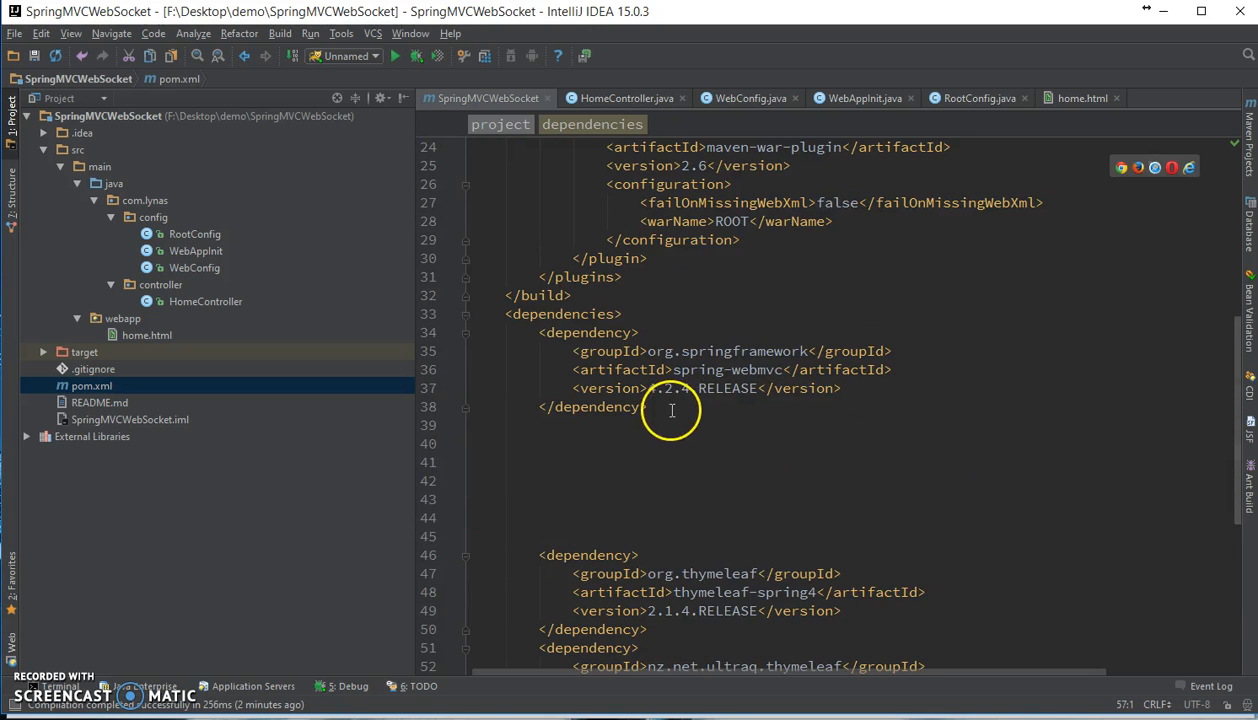
key(ctrl+v)
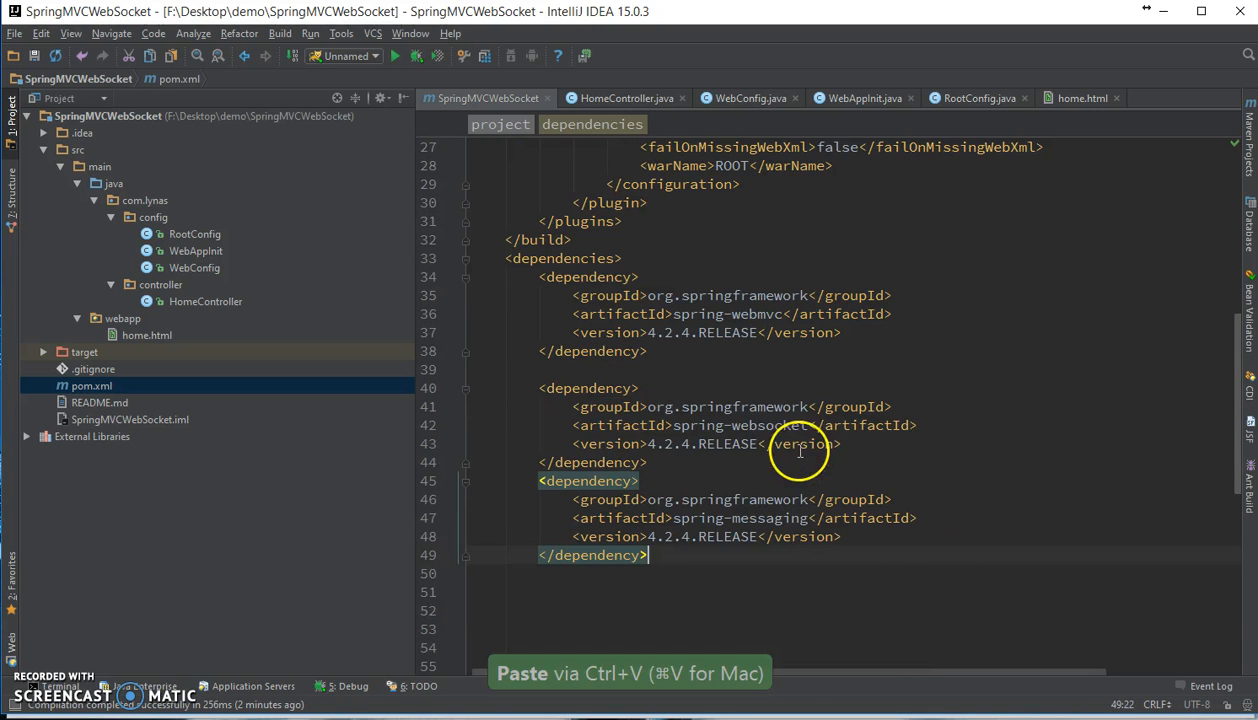
double_click(768, 518)
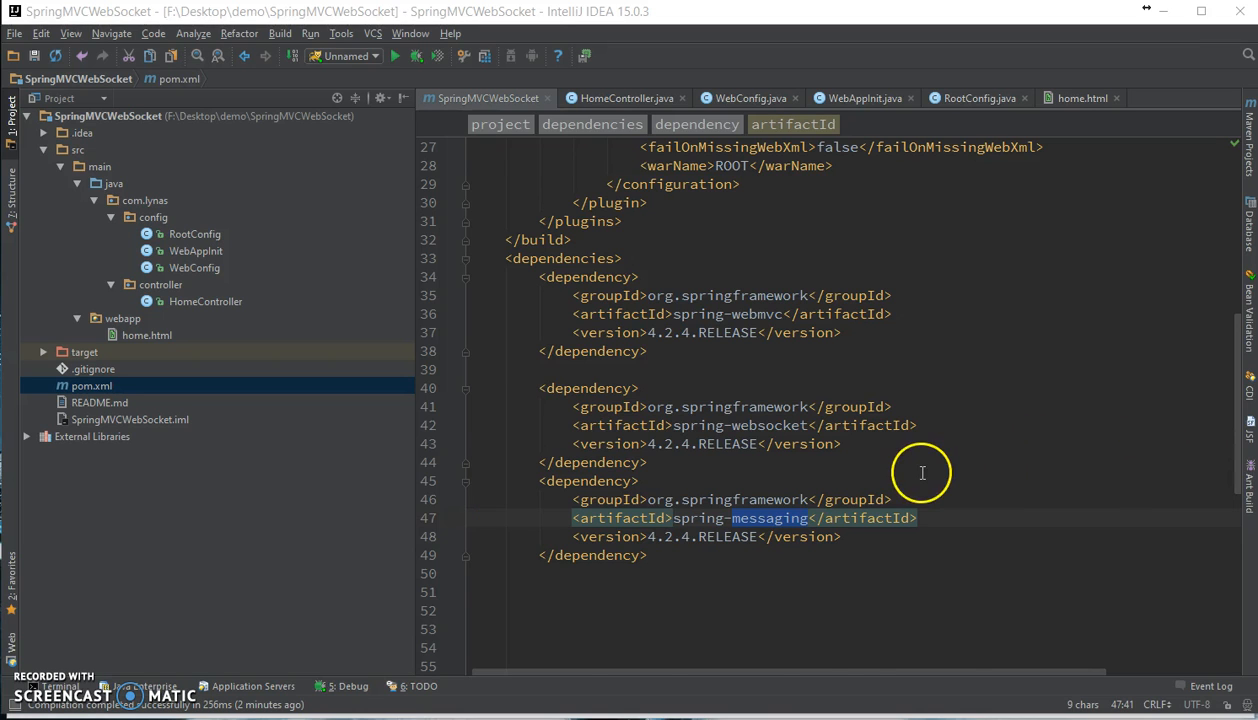
Paste the jackson-databind 2.7.1-1 dependency further down in pom.xml
scroll(down, 3)
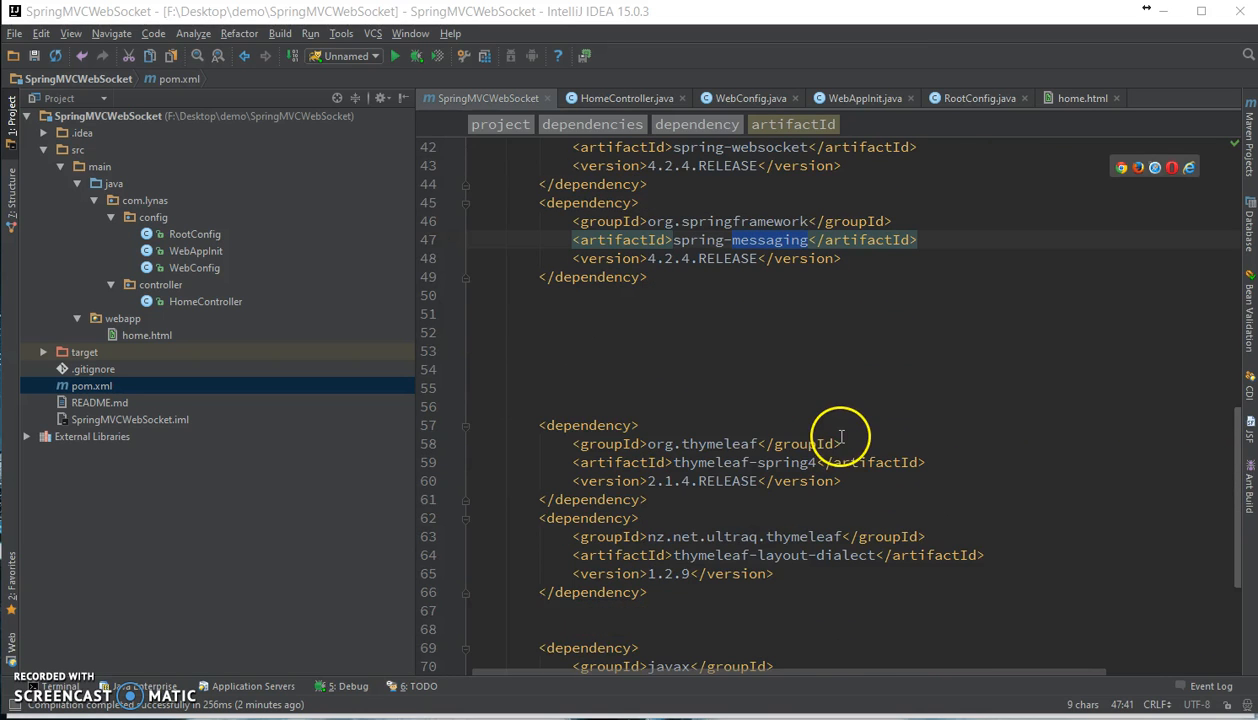
mouse_move(794, 310)
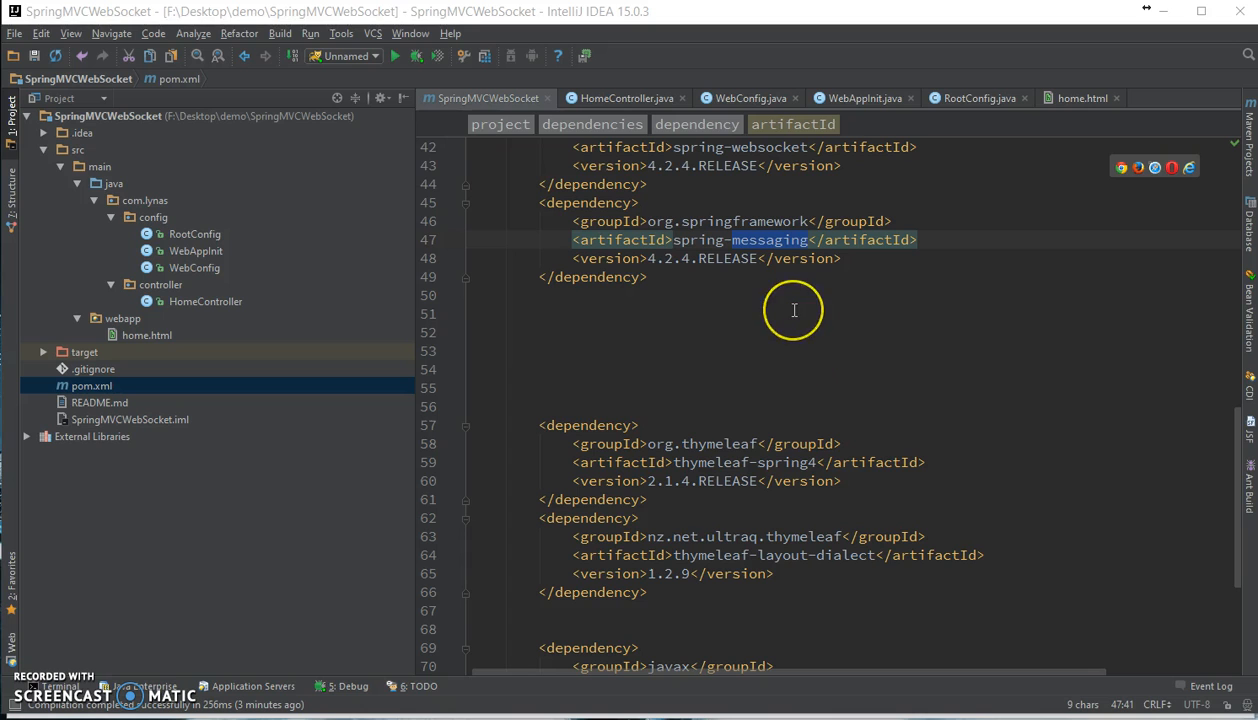
scroll(down, 3)
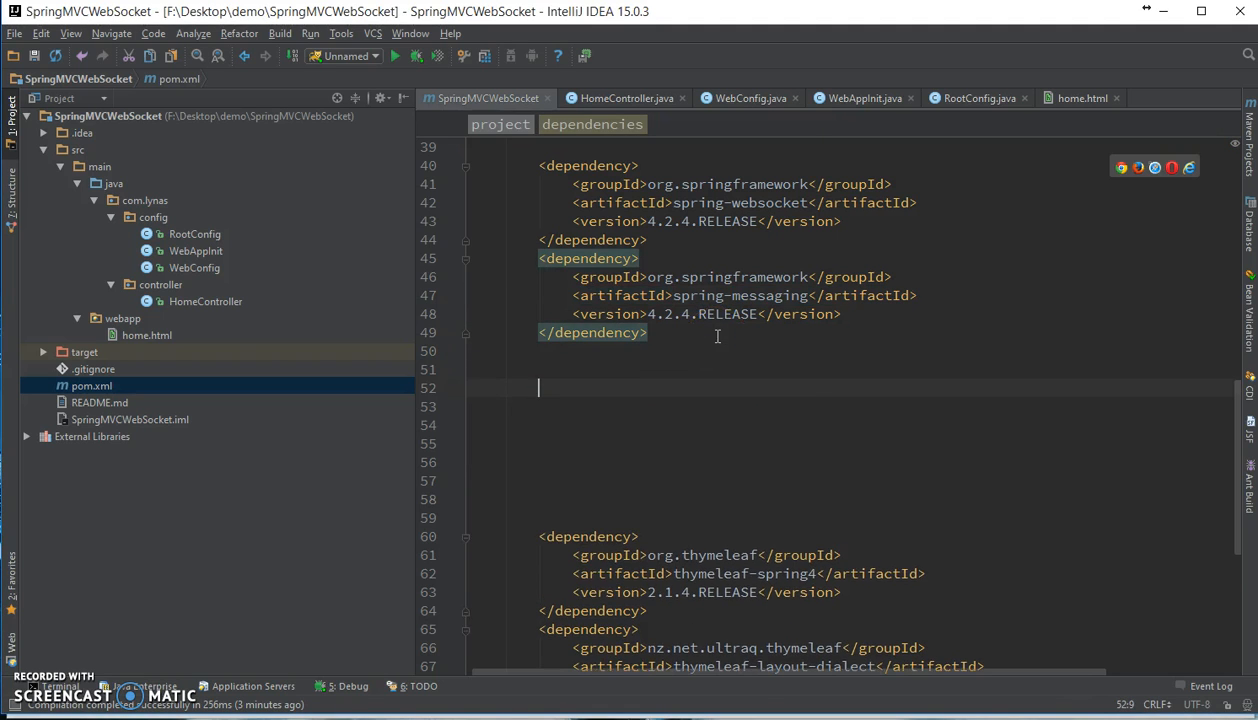
key(ctrl+v)
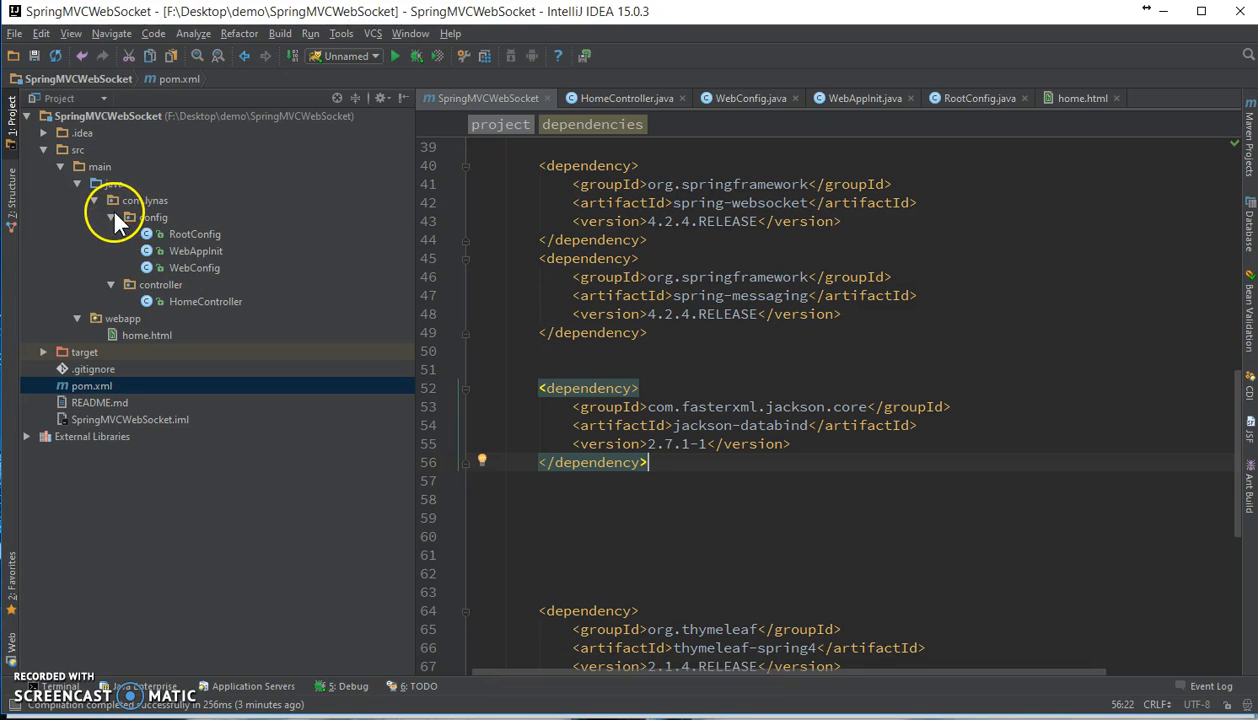
Create a User class in com.lynas with a private String name field
click(144, 200)
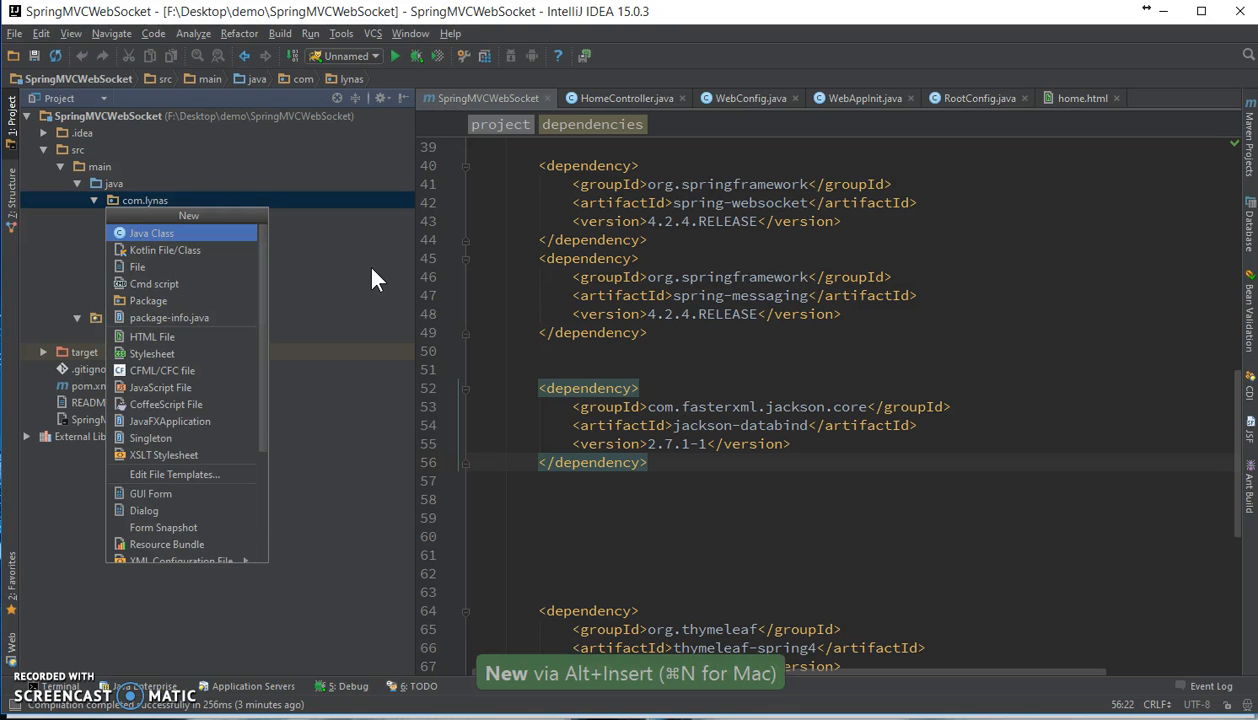
click(152, 232)
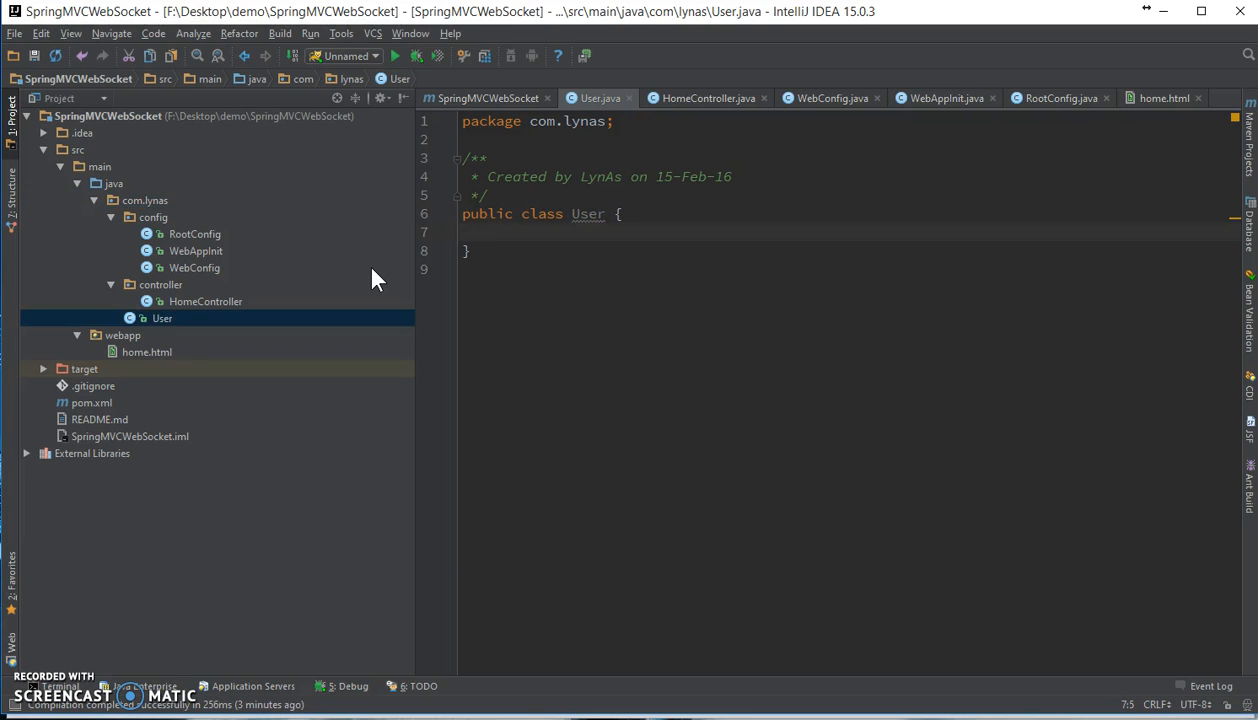
text(pu)
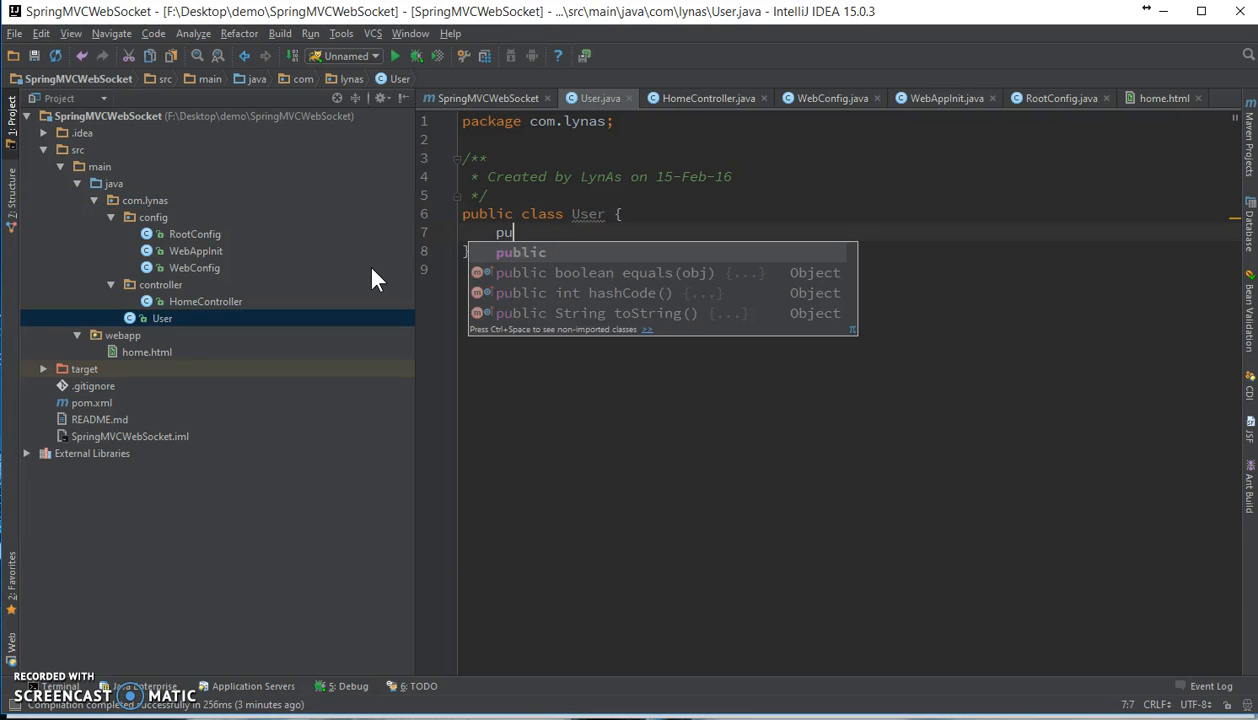
text(private)
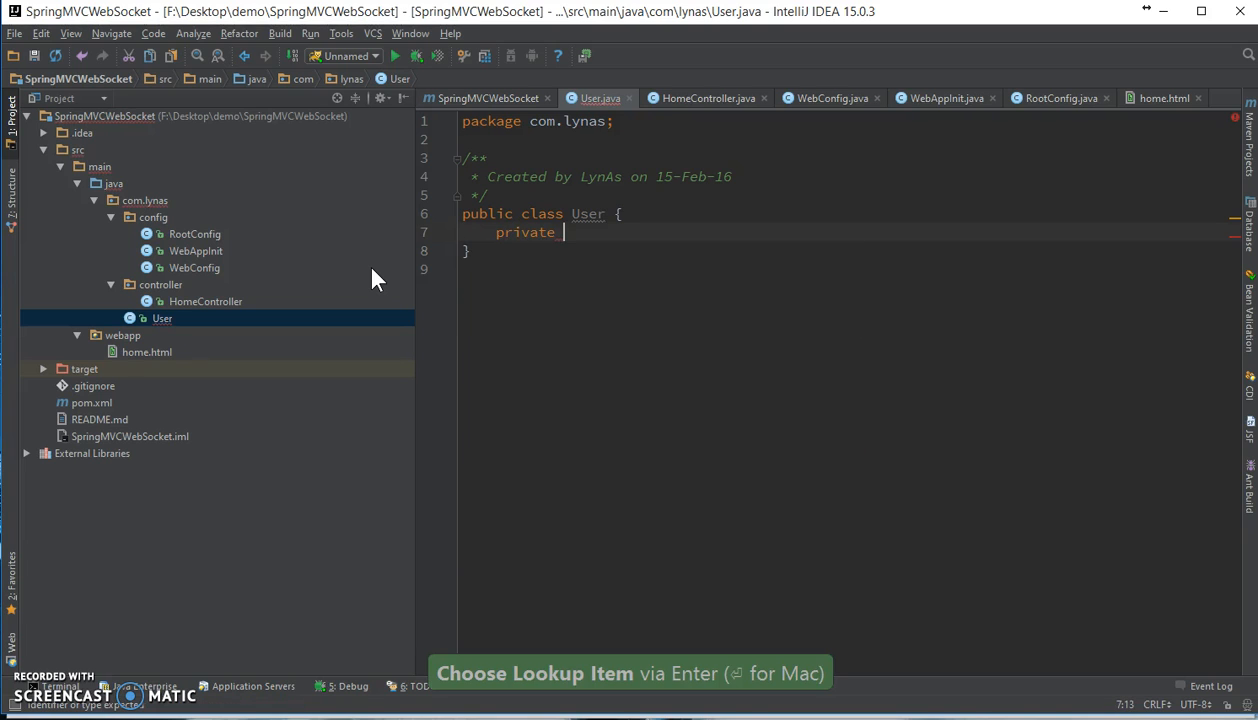
text(String _na)
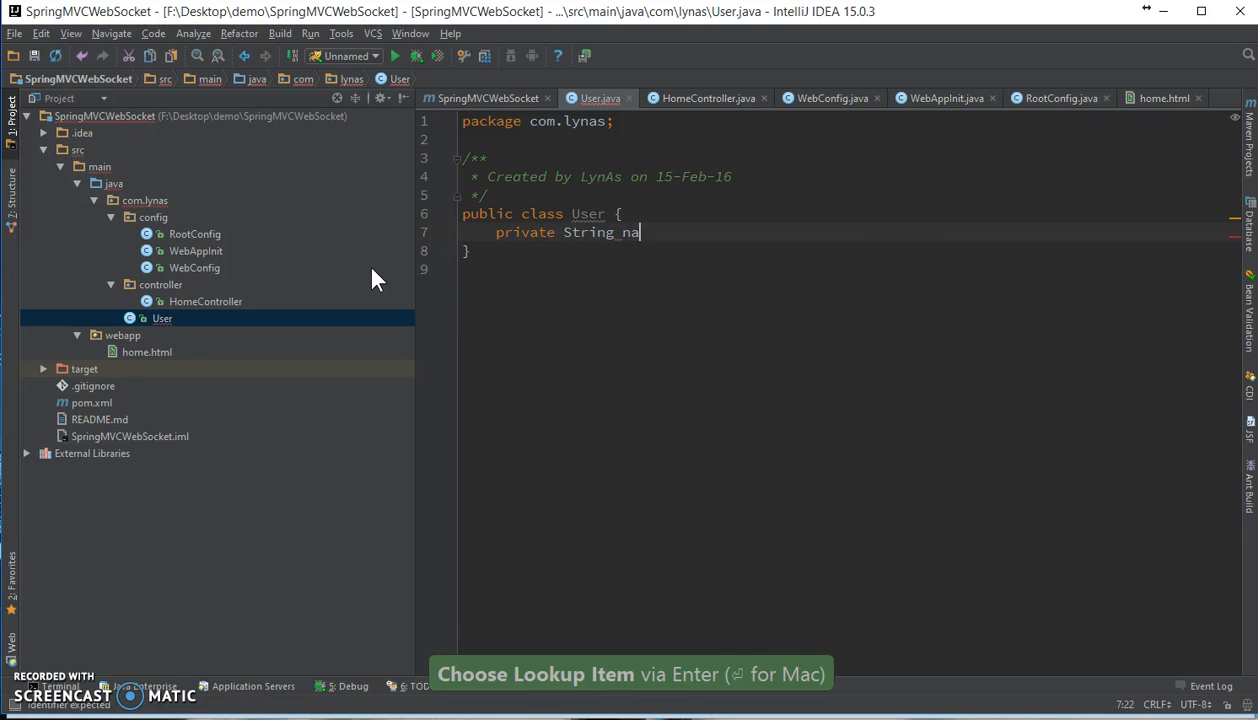
text(me)
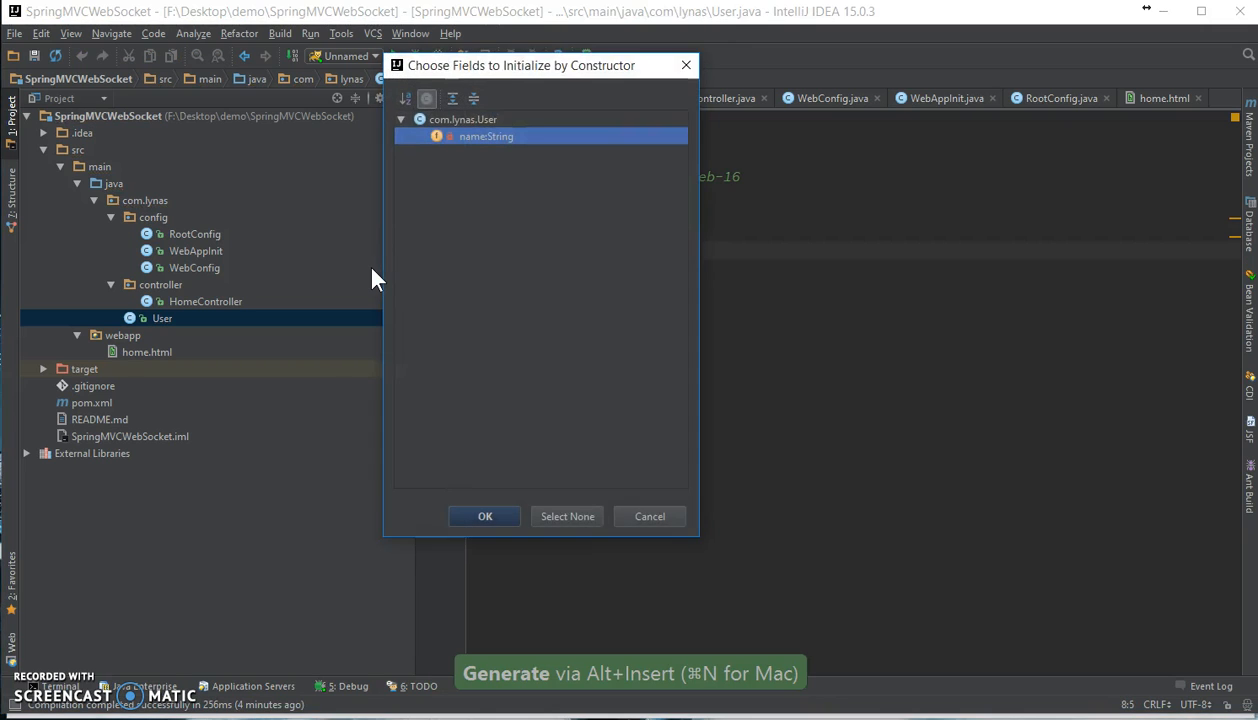
Generate a name constructor, a no-arg constructor, and getter and setter for name
click(484, 516)
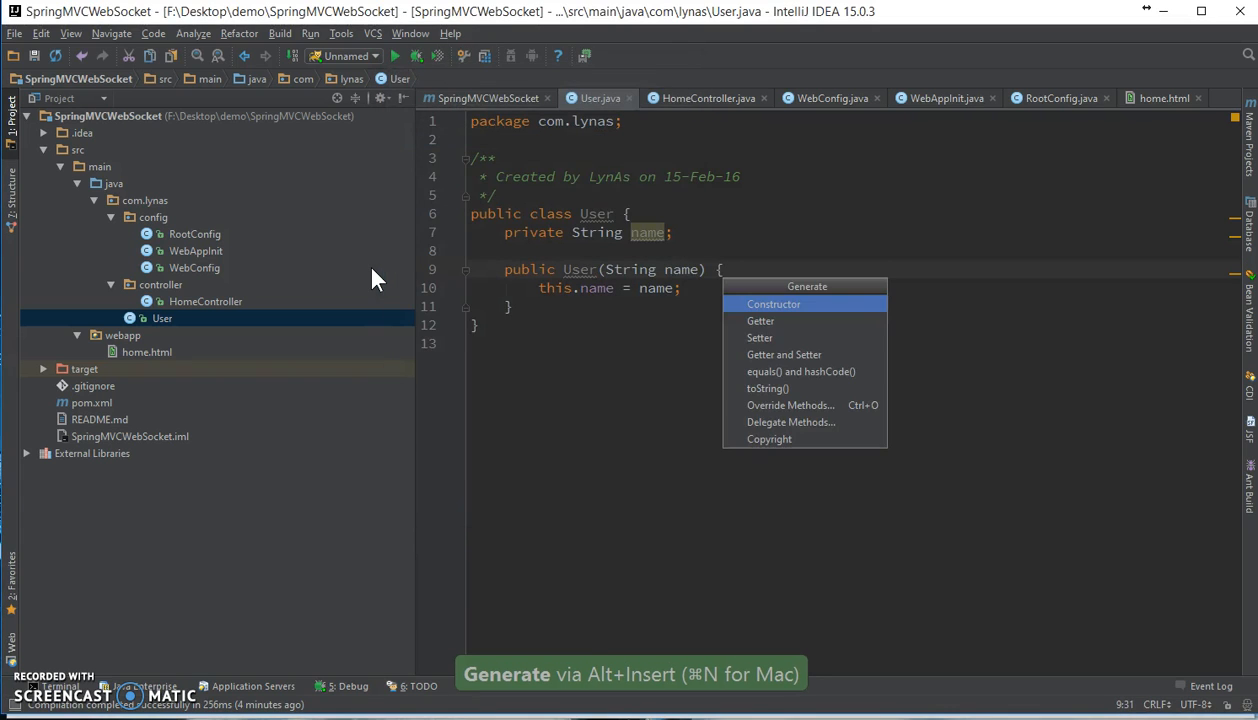
click(772, 304)
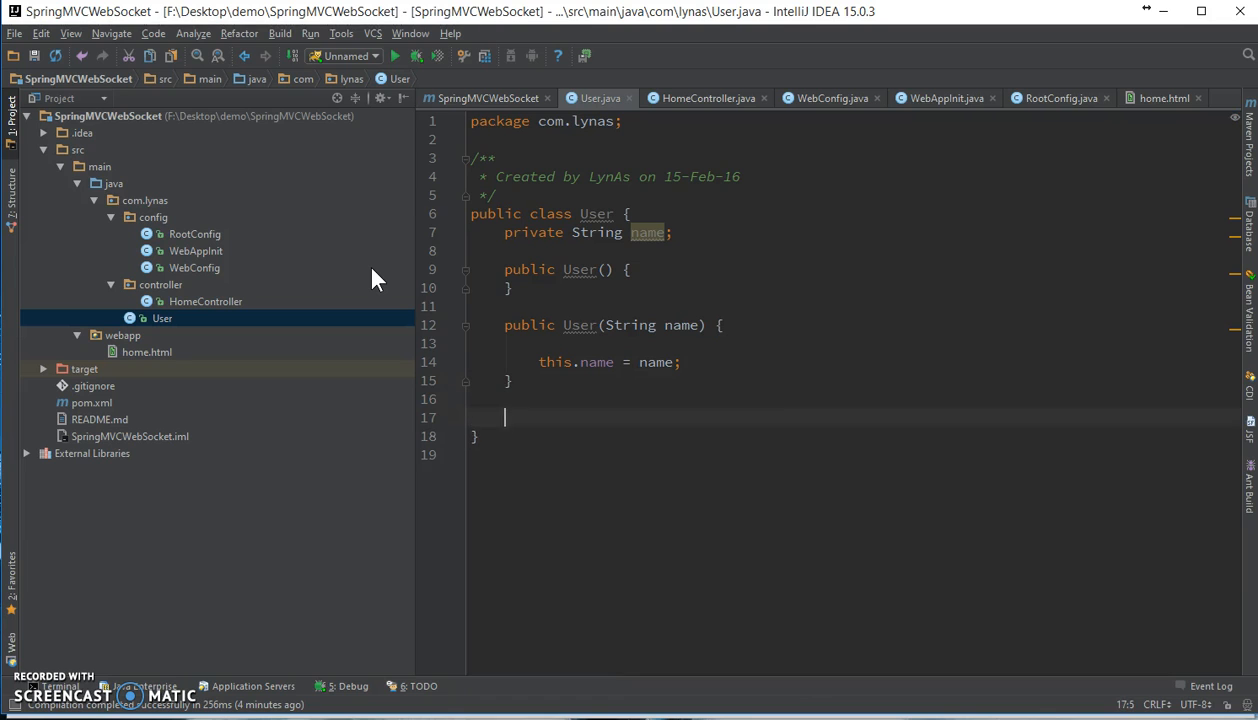
key(alt+insert)
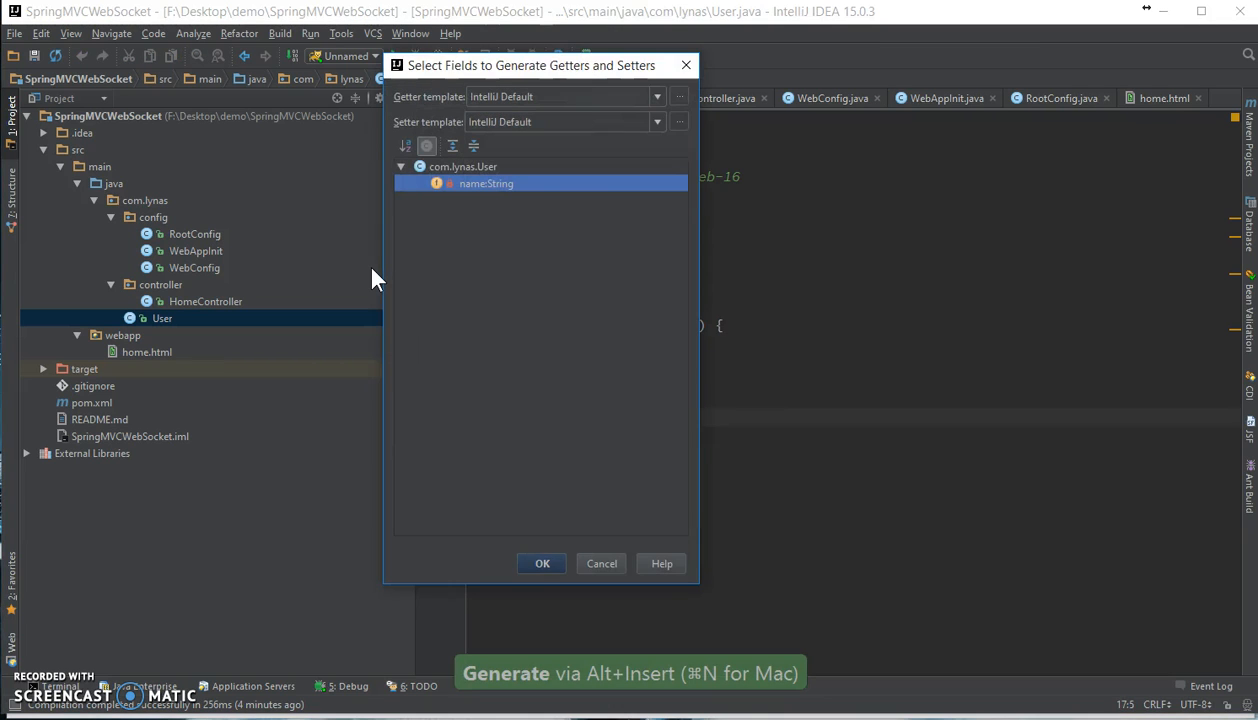
click(542, 564)
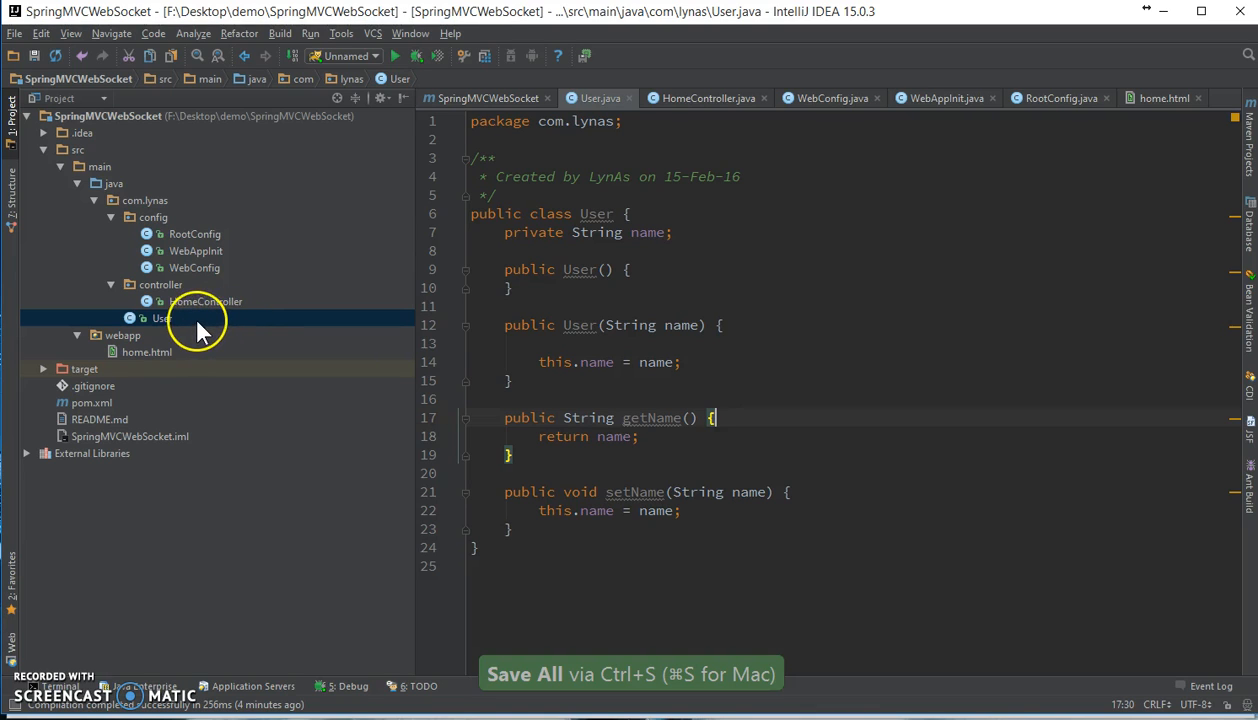
mouse_move(116, 296)
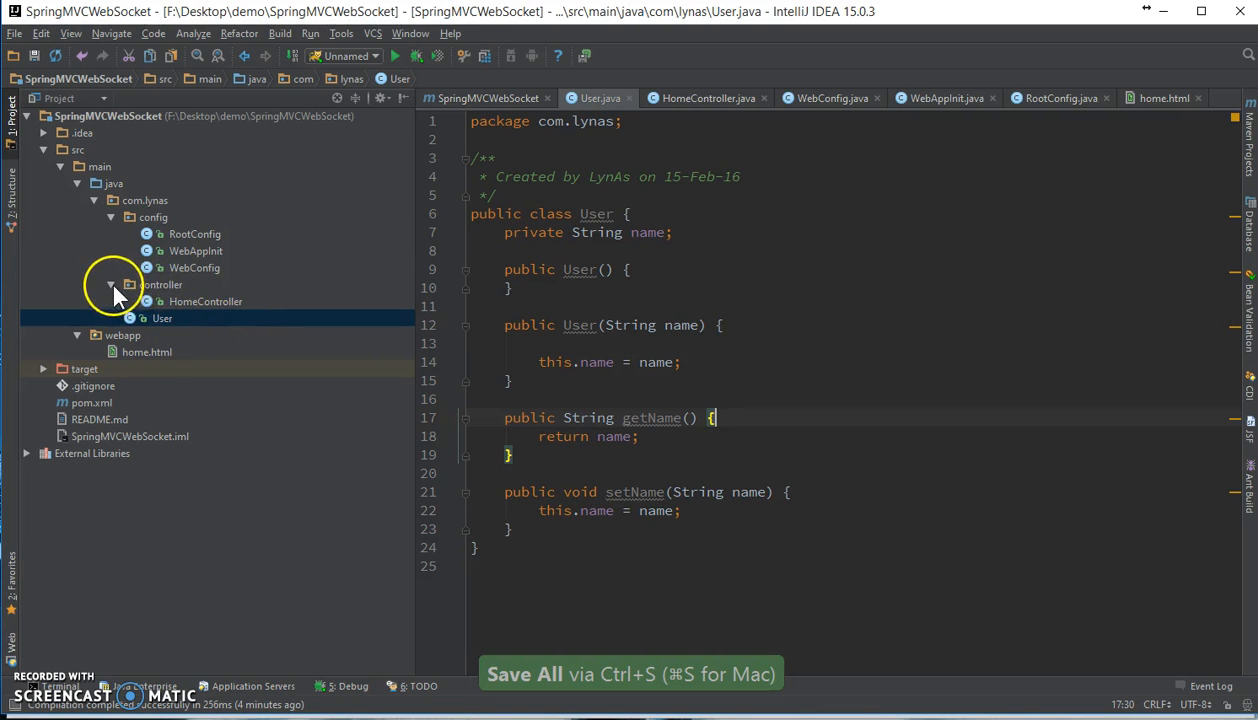
Create a Response class with a private String content field, constructor and getter, then save all
click(112, 216)
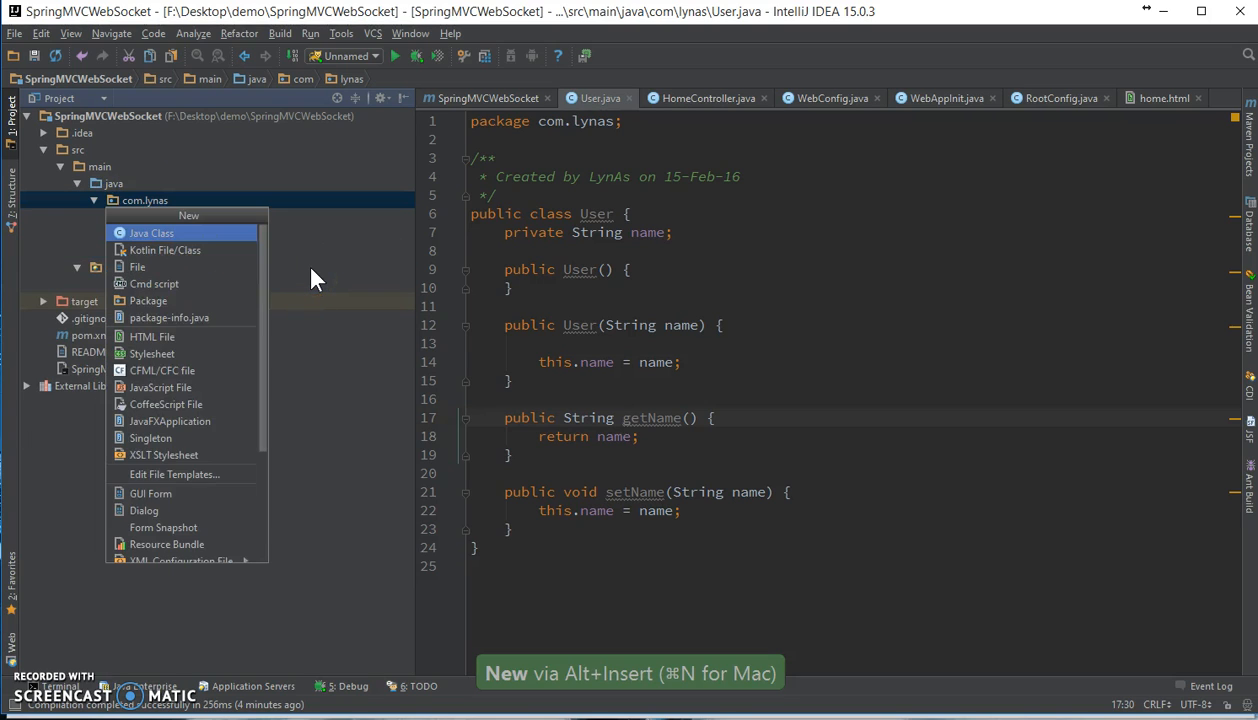
click(152, 232)
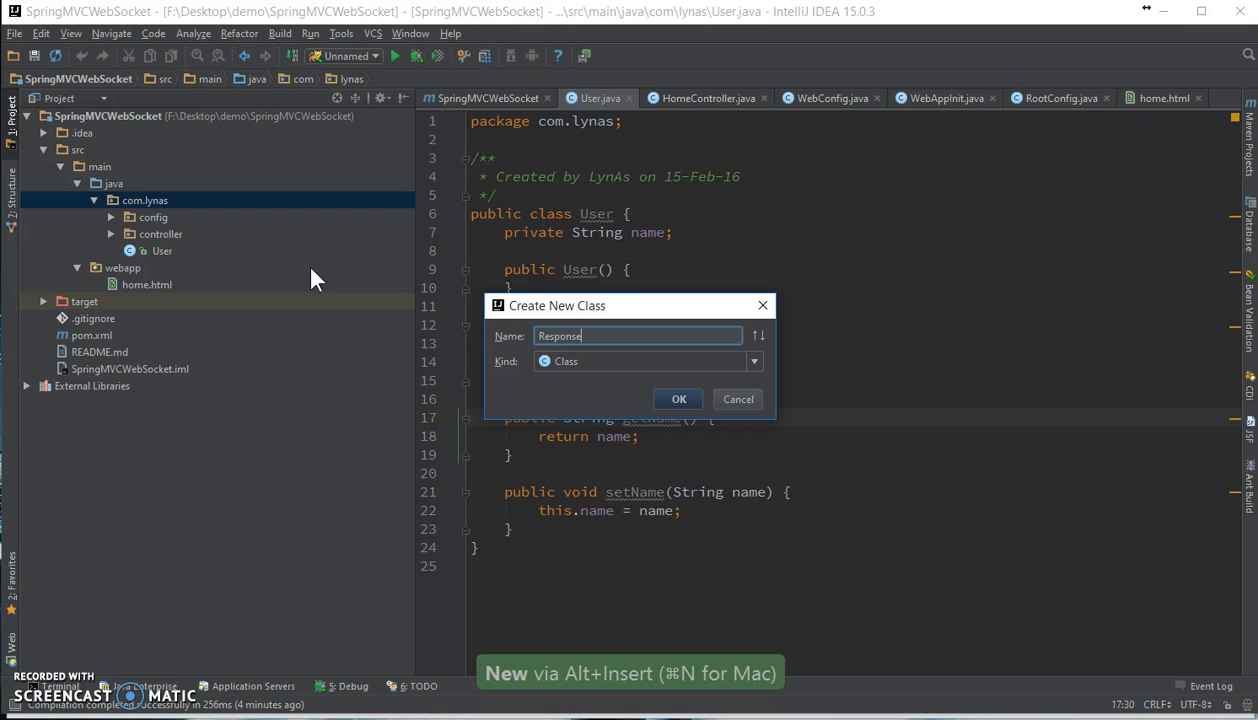
click(678, 400)
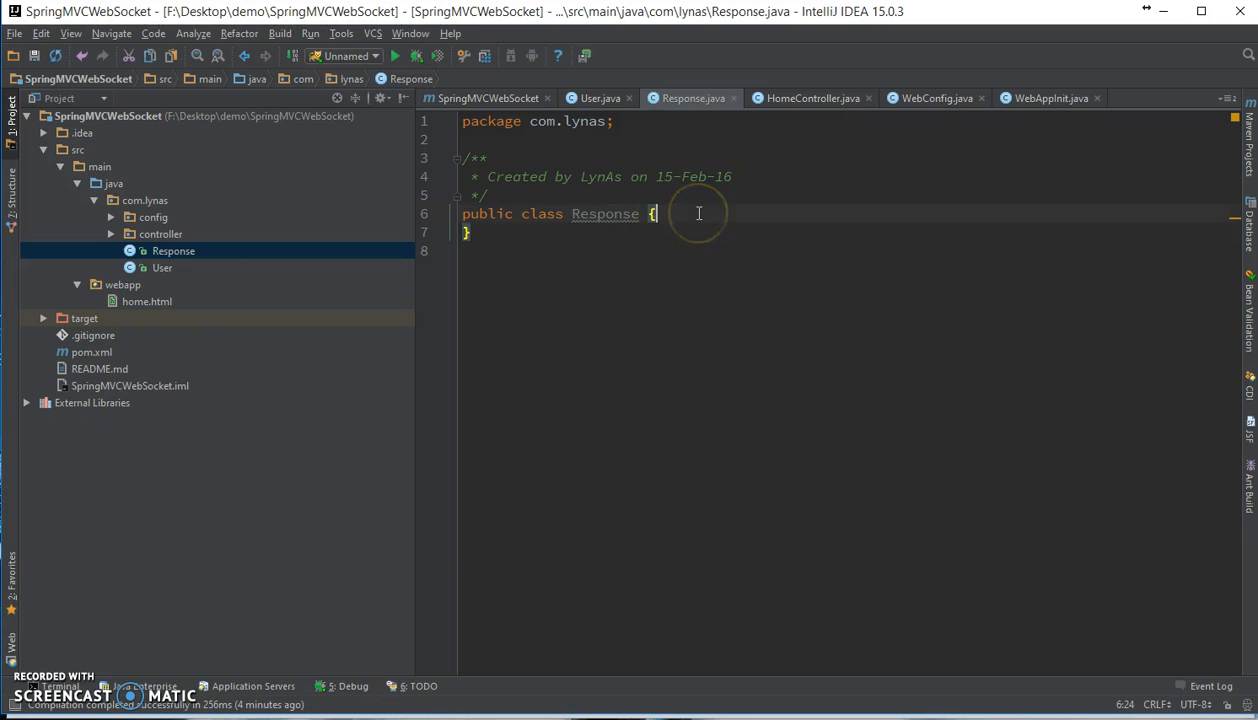
key(ctrl+v)
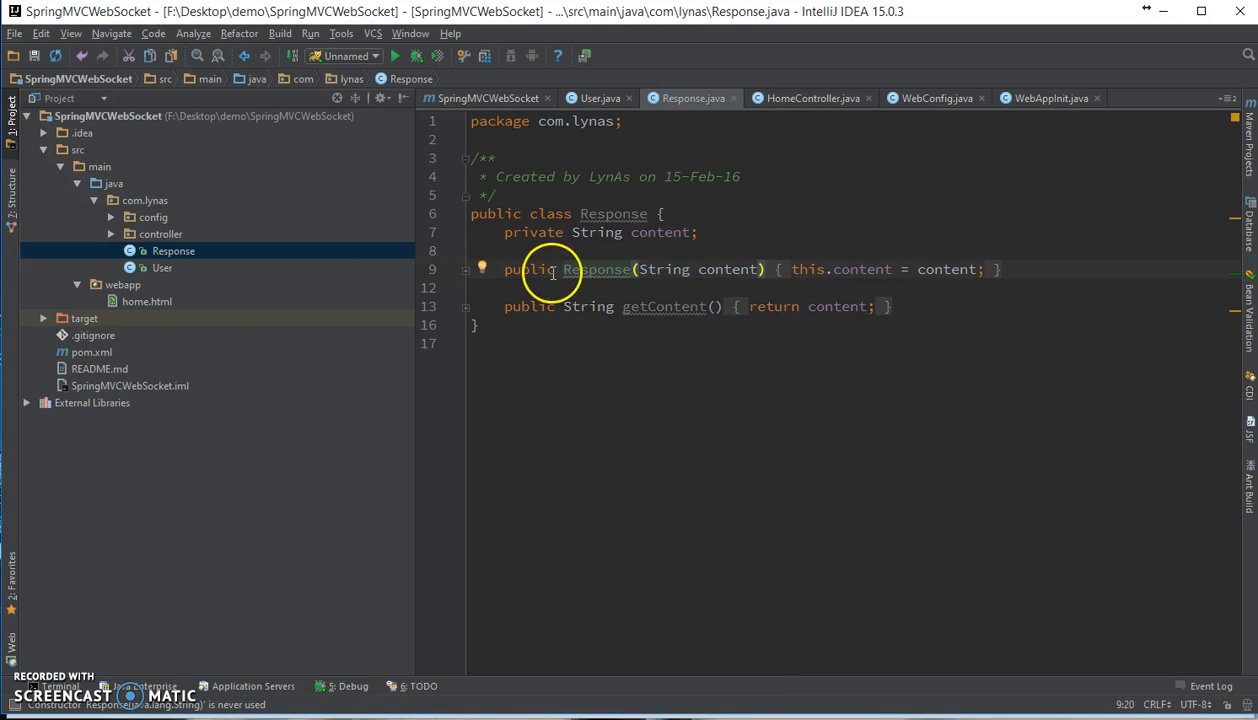
key(ctrl+s)
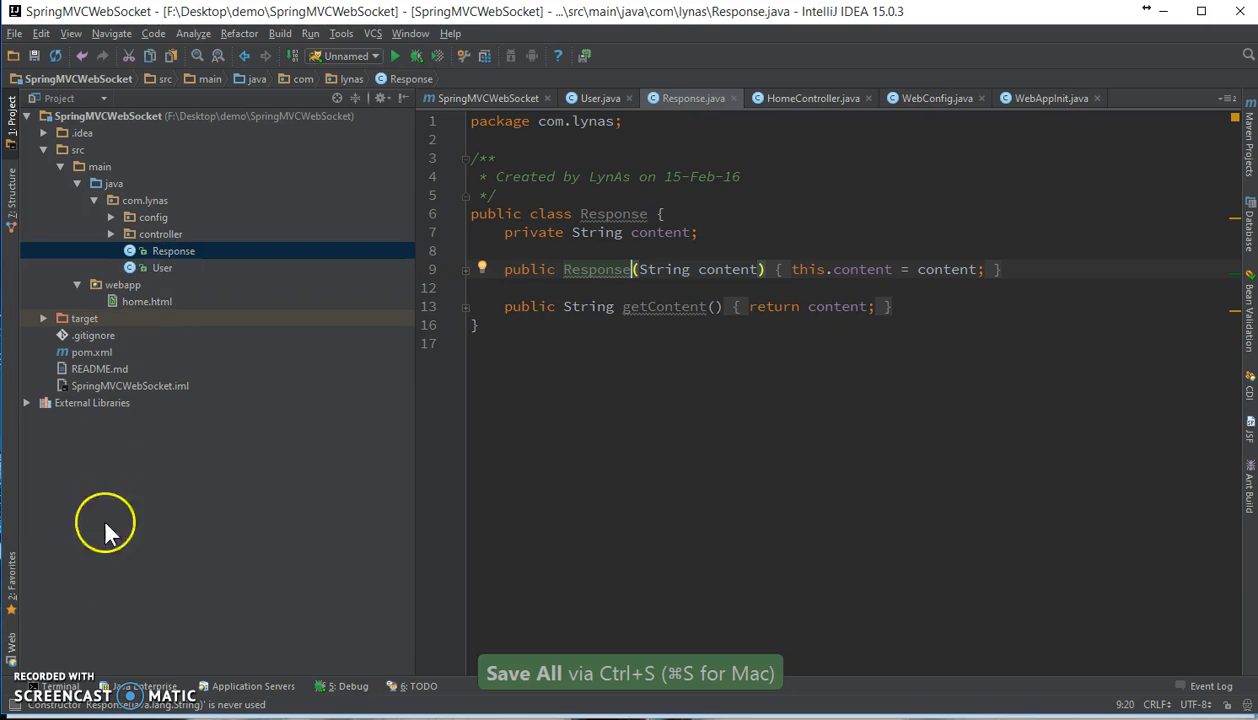
Create WebSockeConfig in the config package extending AbstractWebSocketMessageBrokerConfigurer
right_click(152, 216)
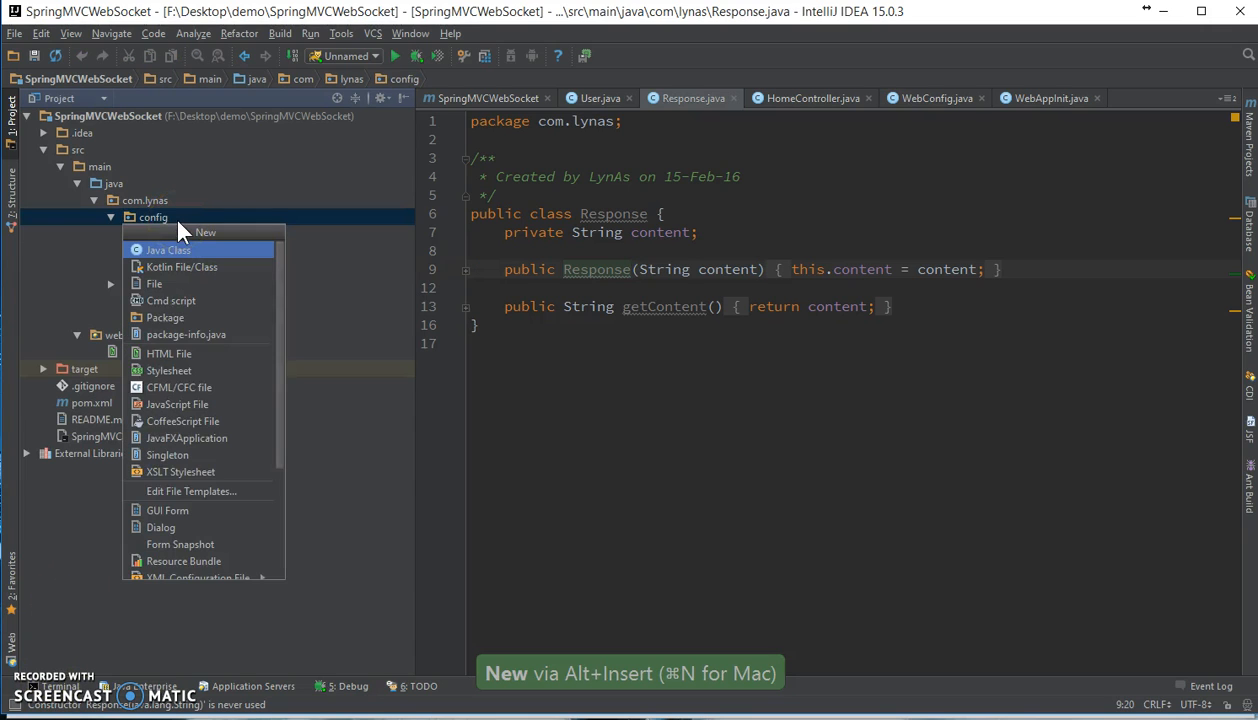
click(168, 250)
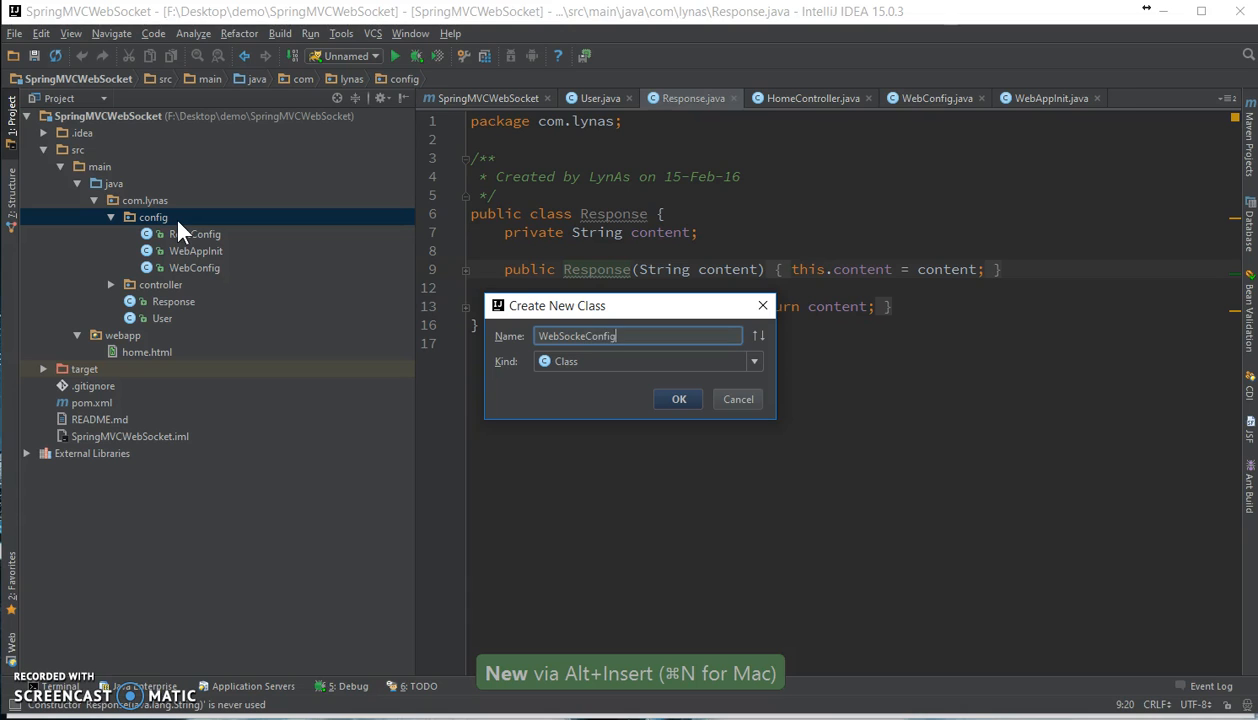
click(678, 400)
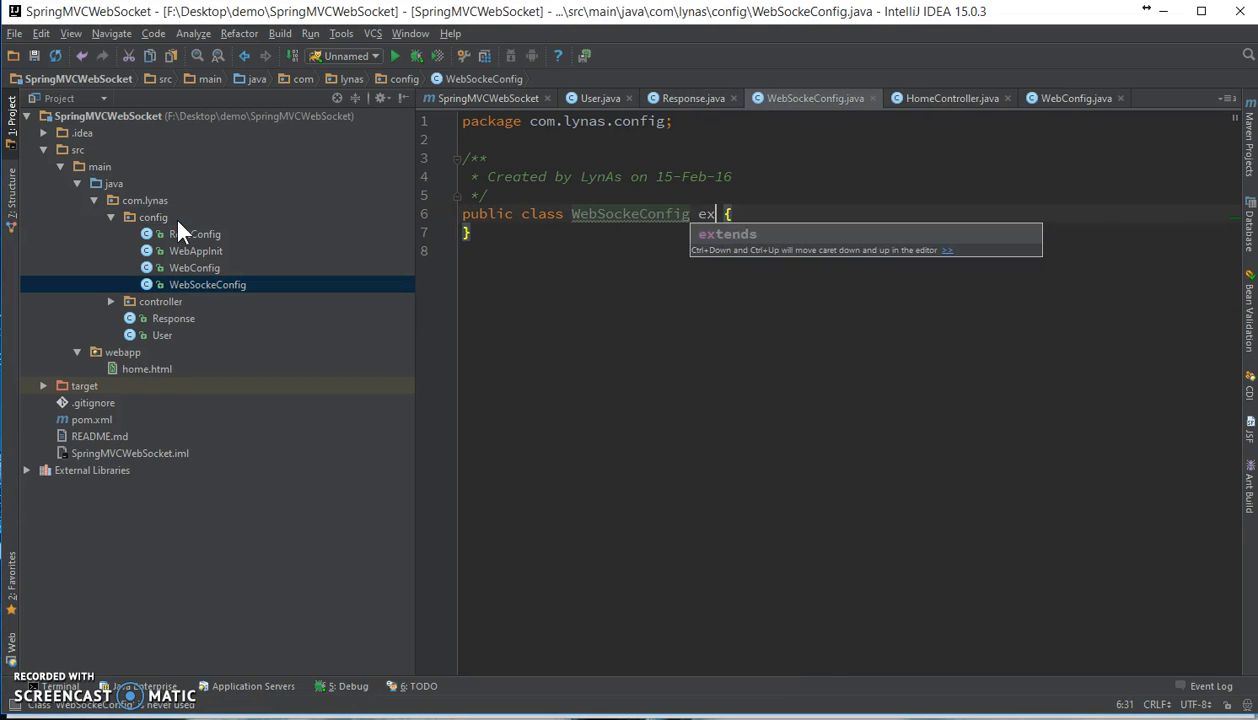
text(tends A)
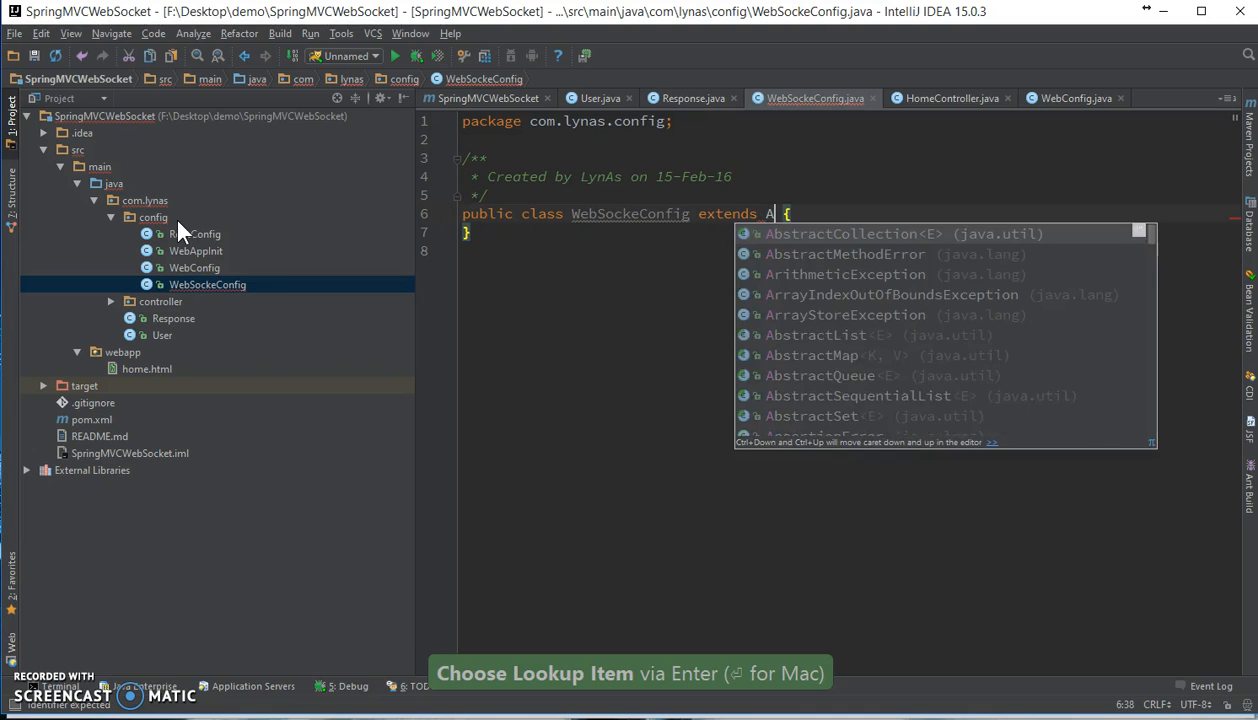
text(WSM)
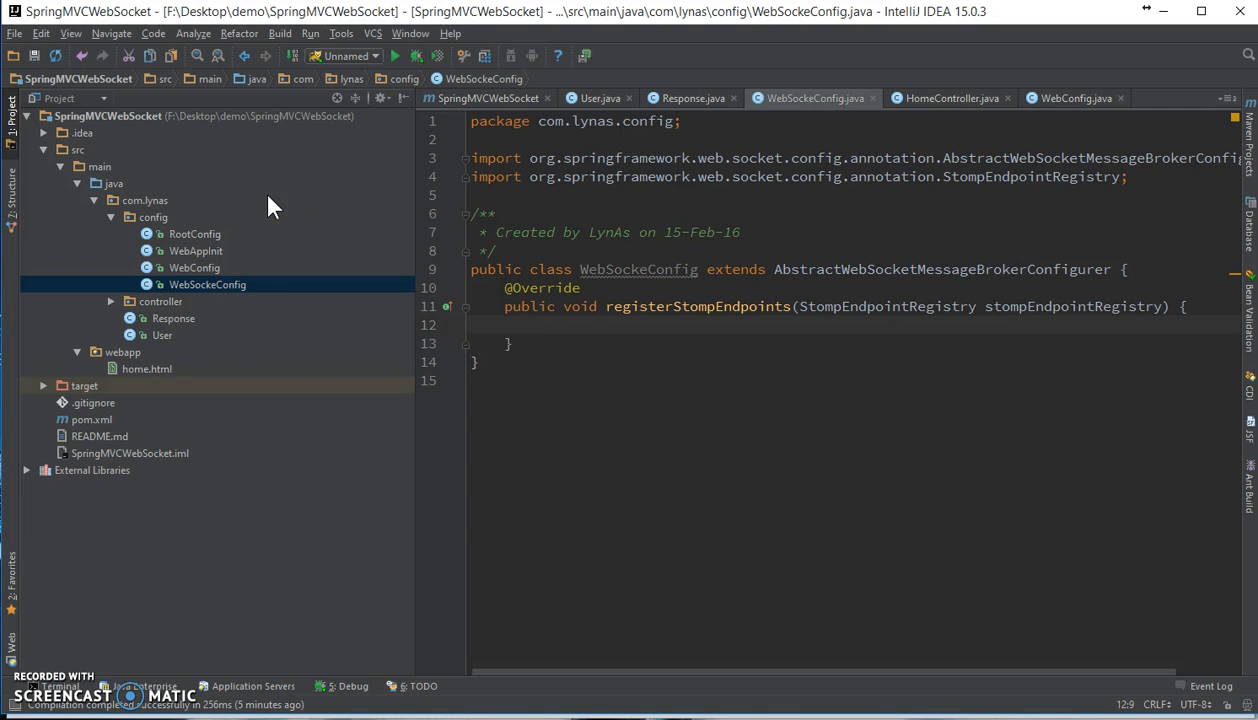
Implement registerStompEndpoints registering the "/hello" STOMP endpoint
text(sto)
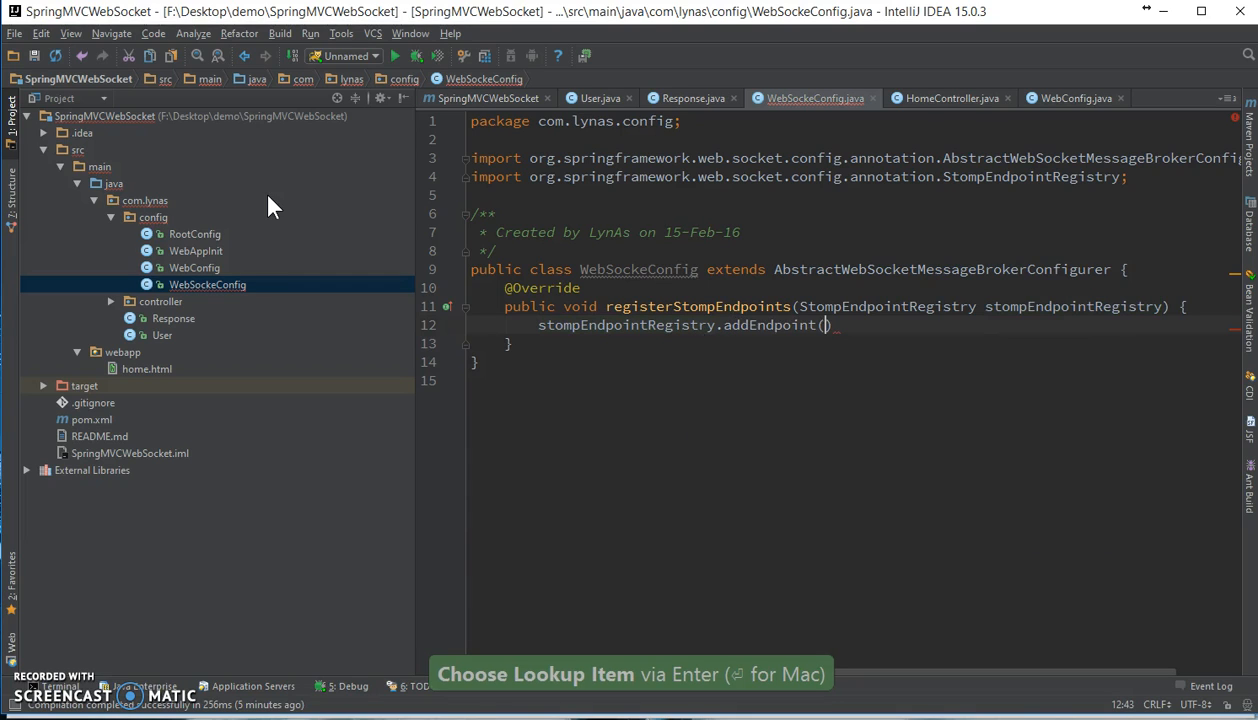
text(")
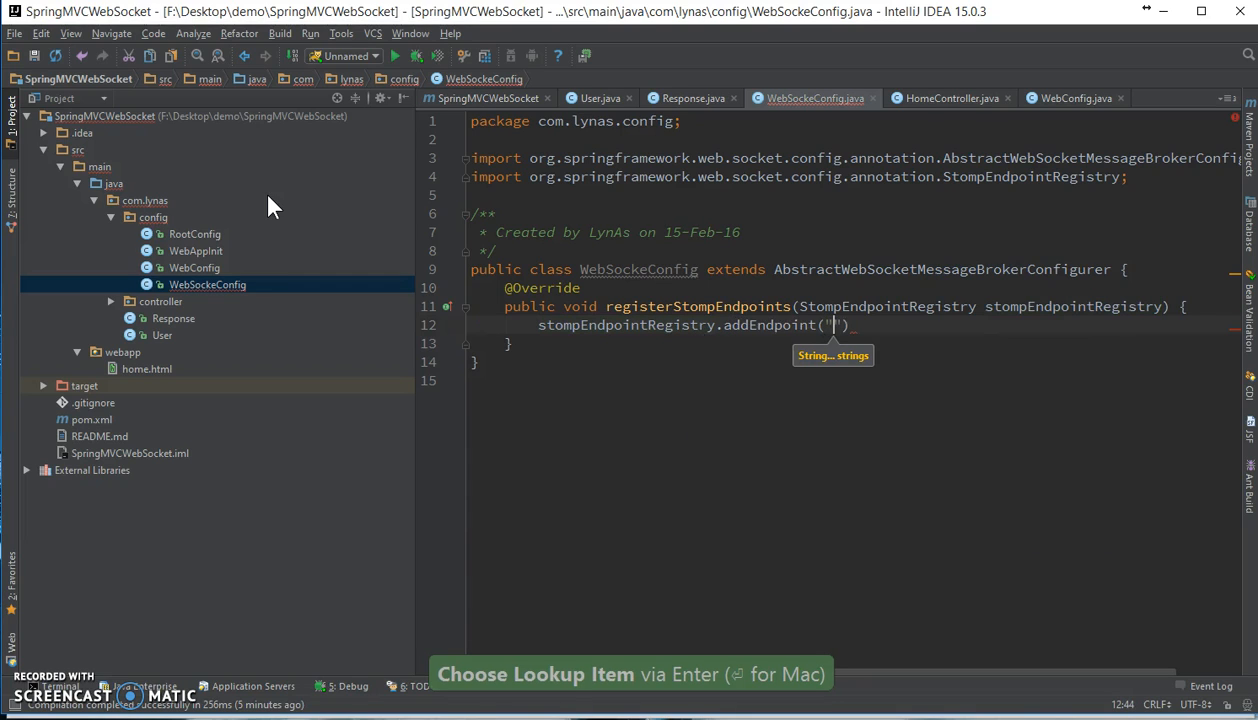
text(/hello)
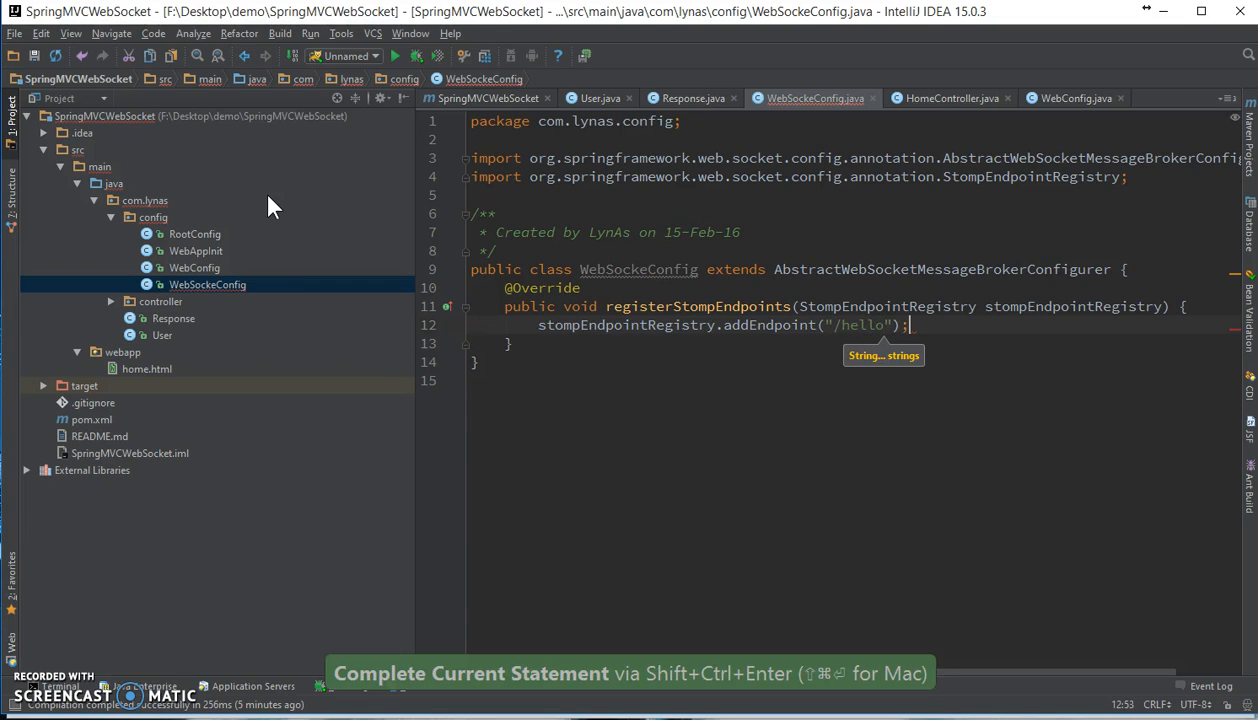
mouse_move(670, 268)
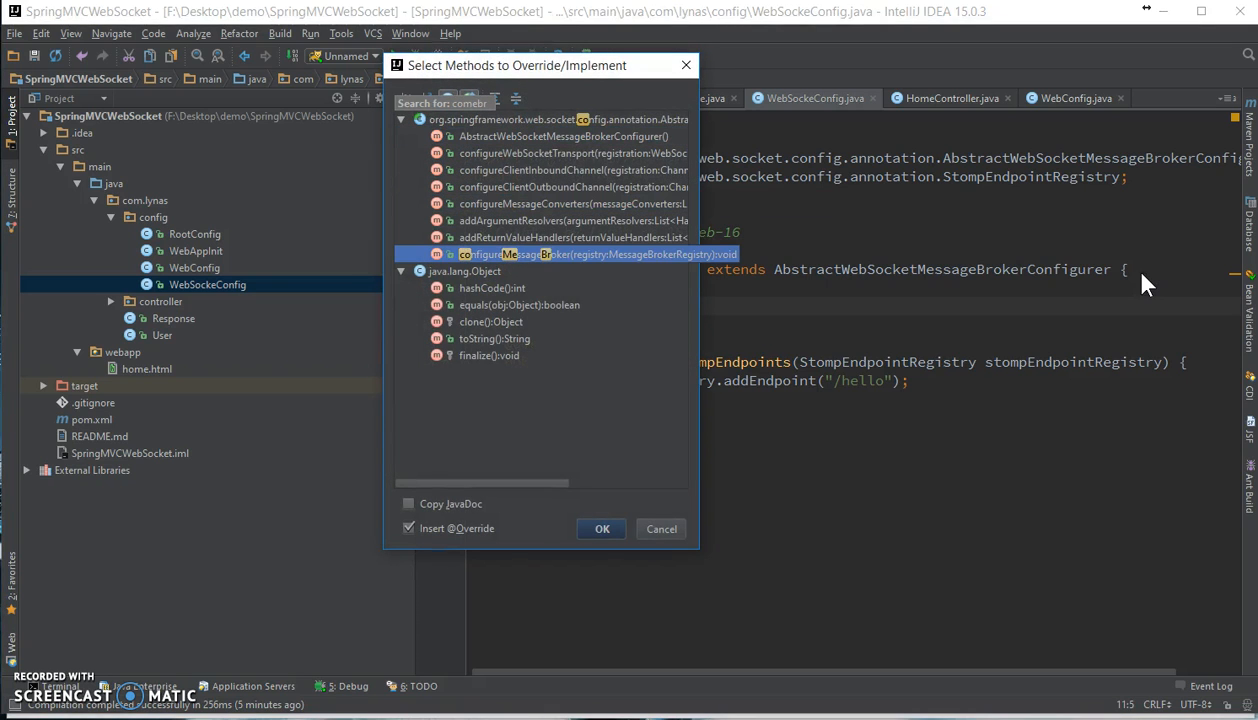
Override configureMessageBroker with enableSimpleBroker("/topic") and setApplicationDestinationPrefixes("/app")
click(600, 528)
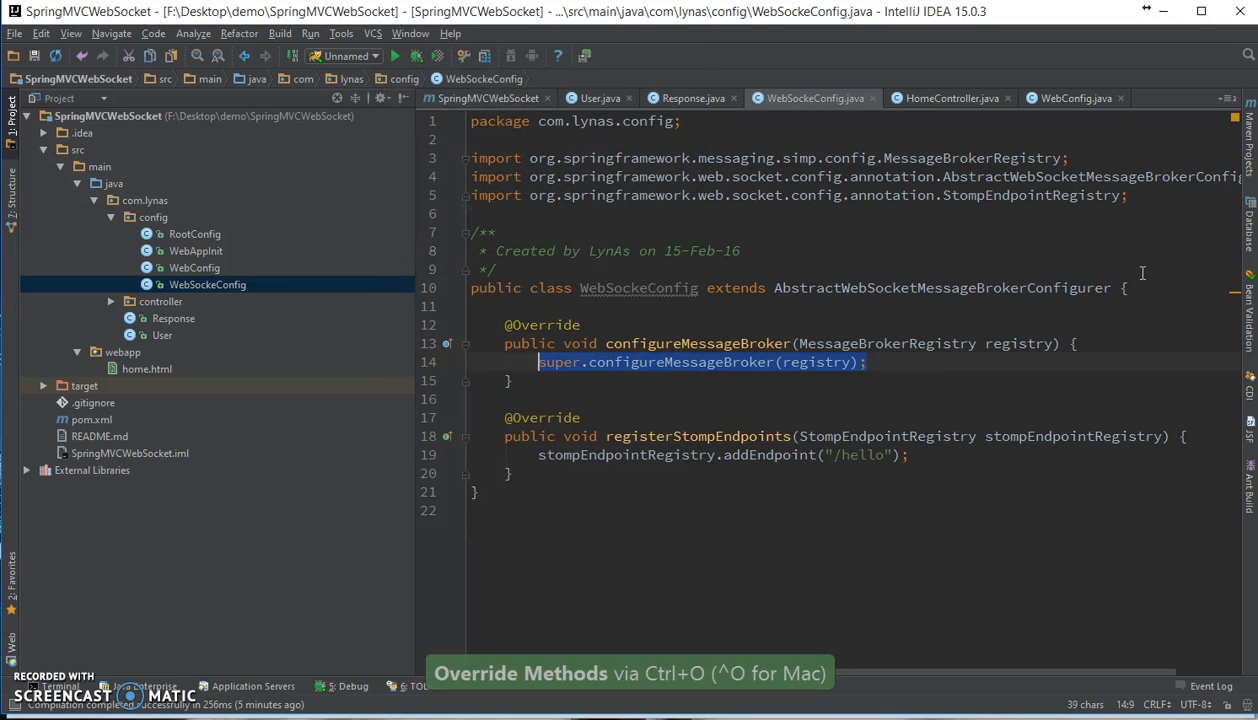
key(Delete)
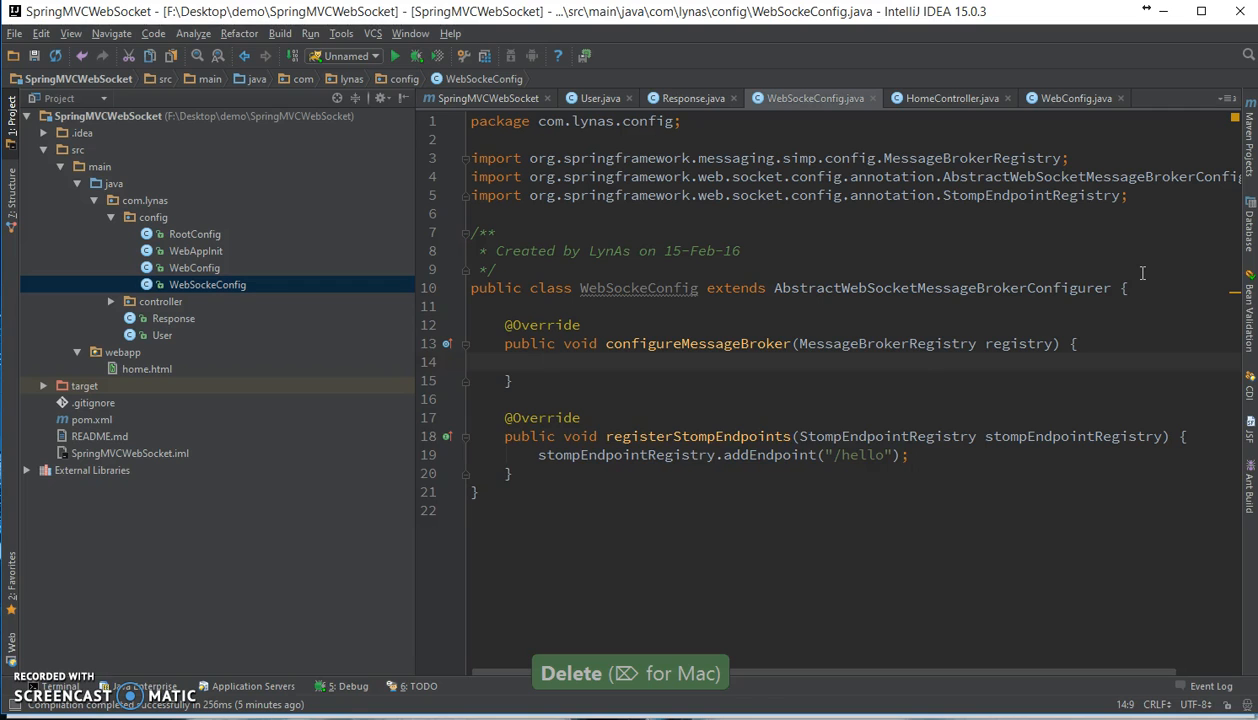
text(registry)
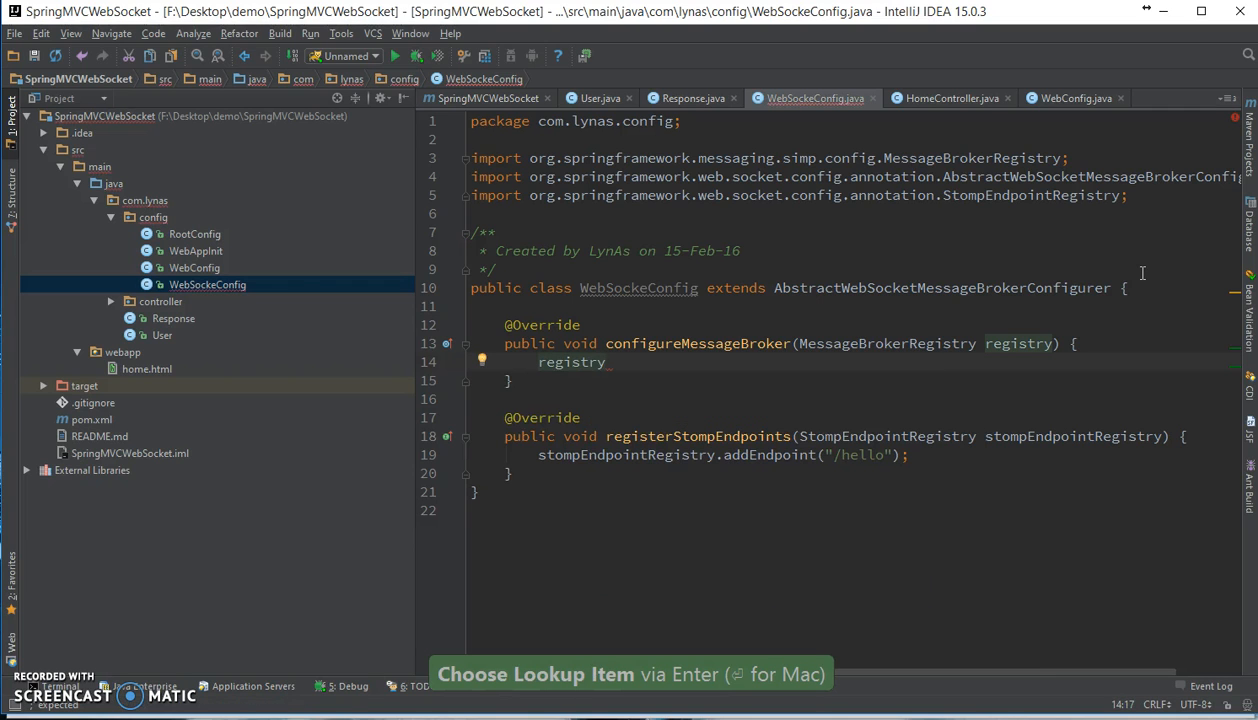
text(.enableSimpleBroker("/topic");)
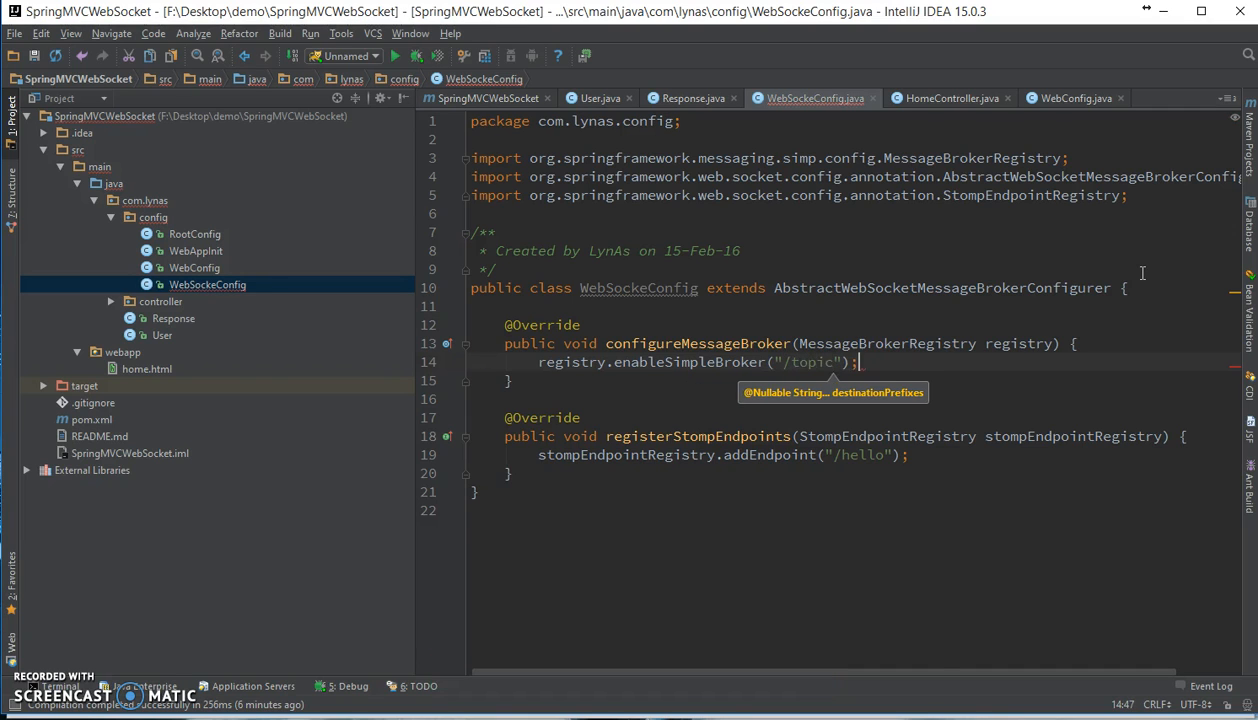
text(resi)
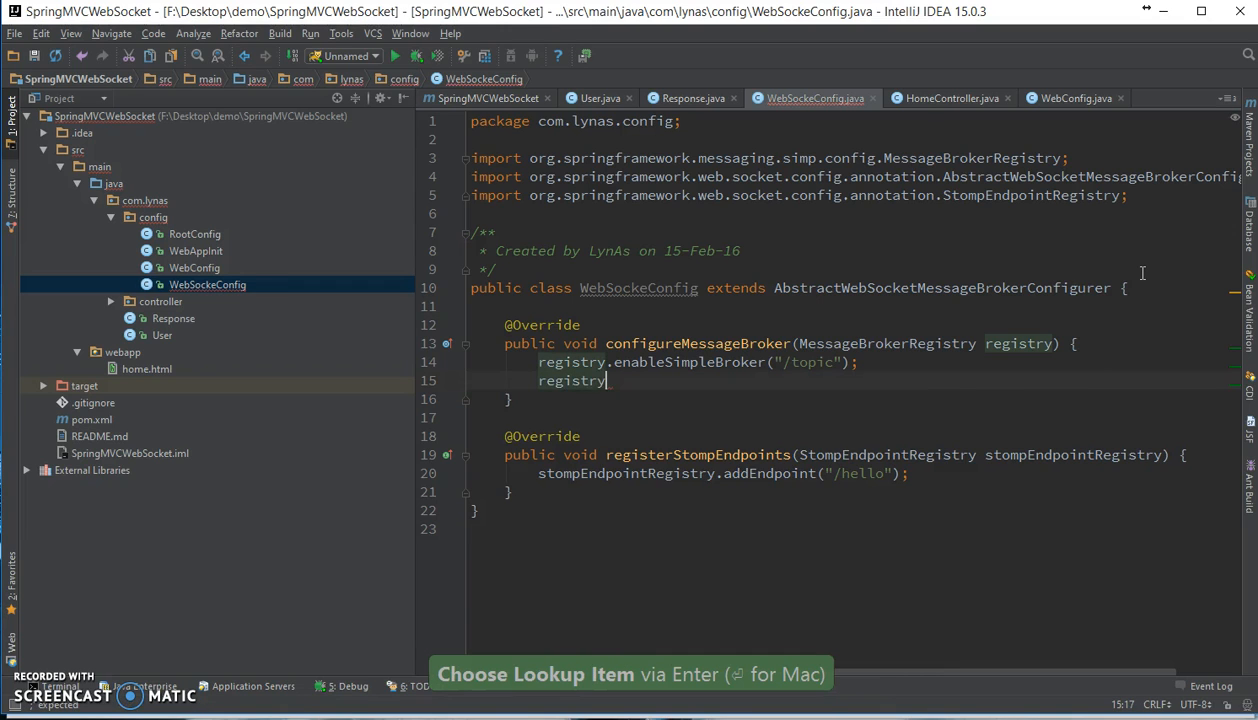
text(.s)
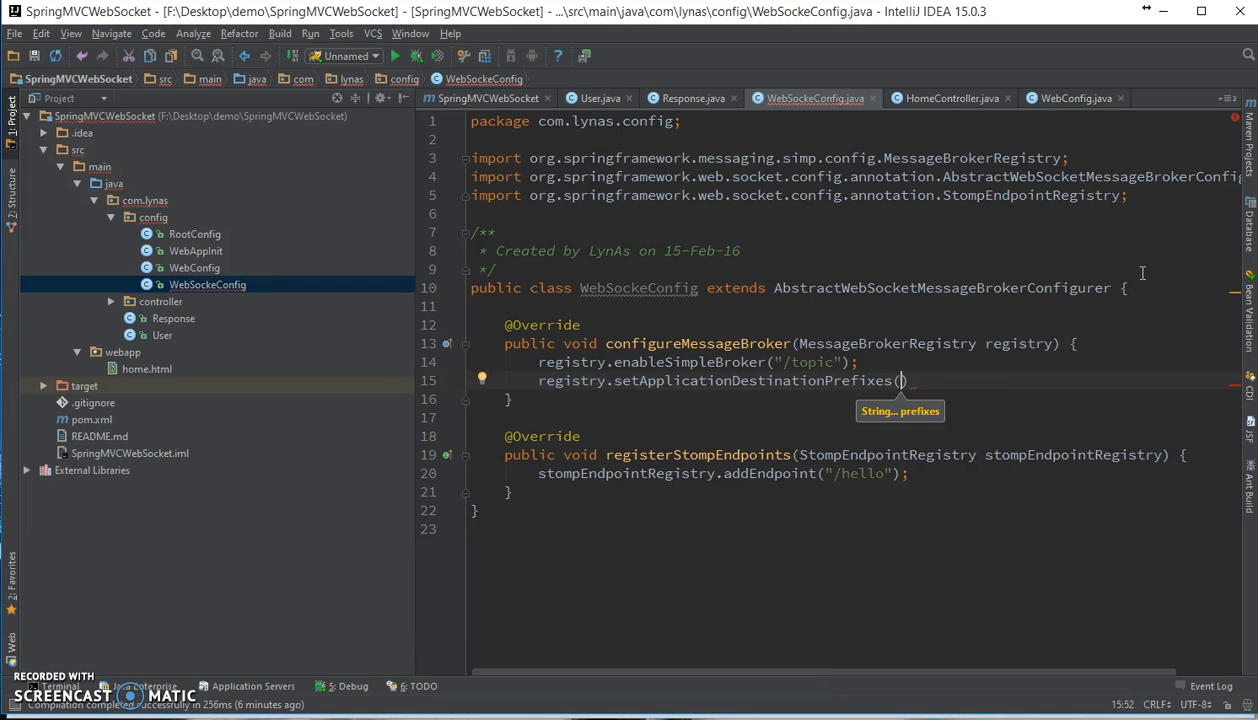
text("/app)
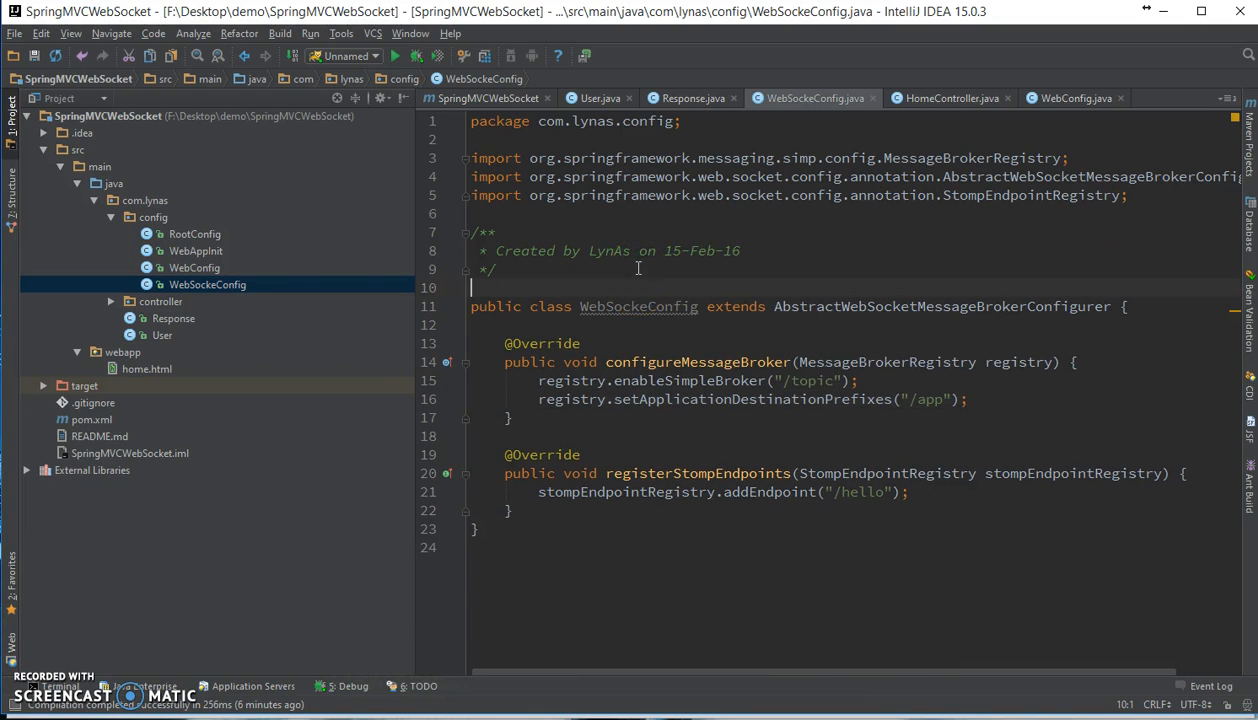
text(@Configuration)
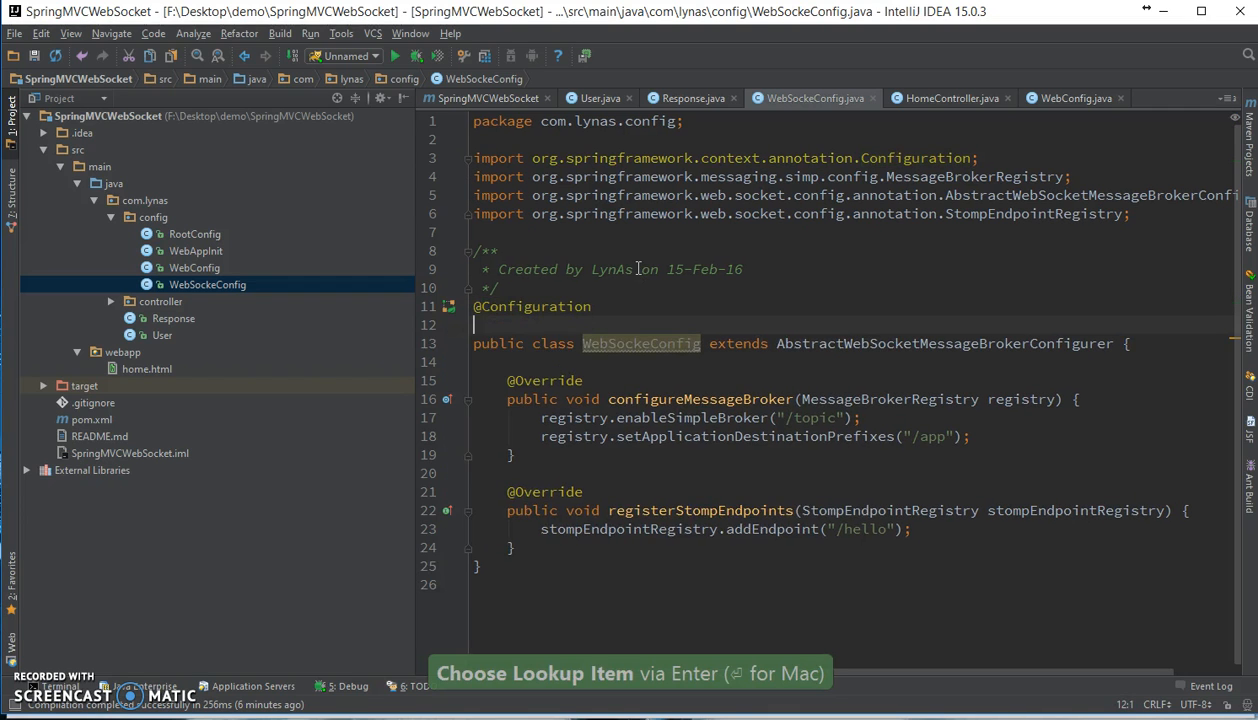
text(@E)
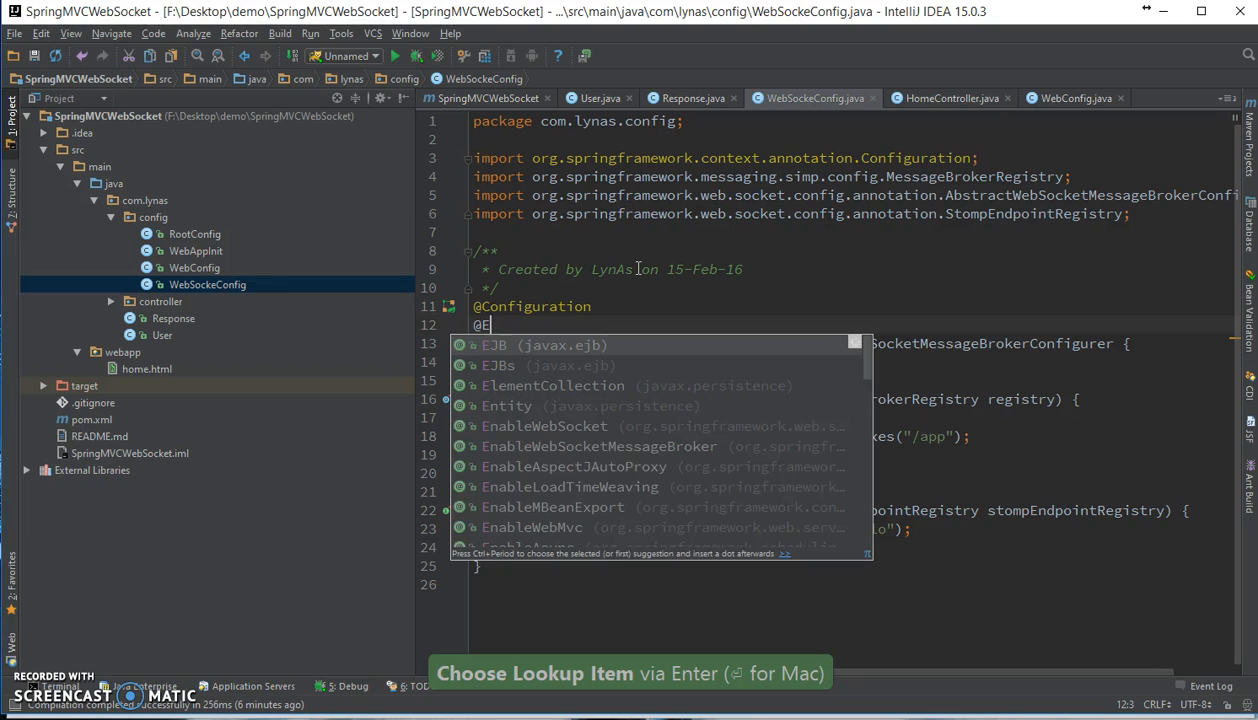
text(wso)
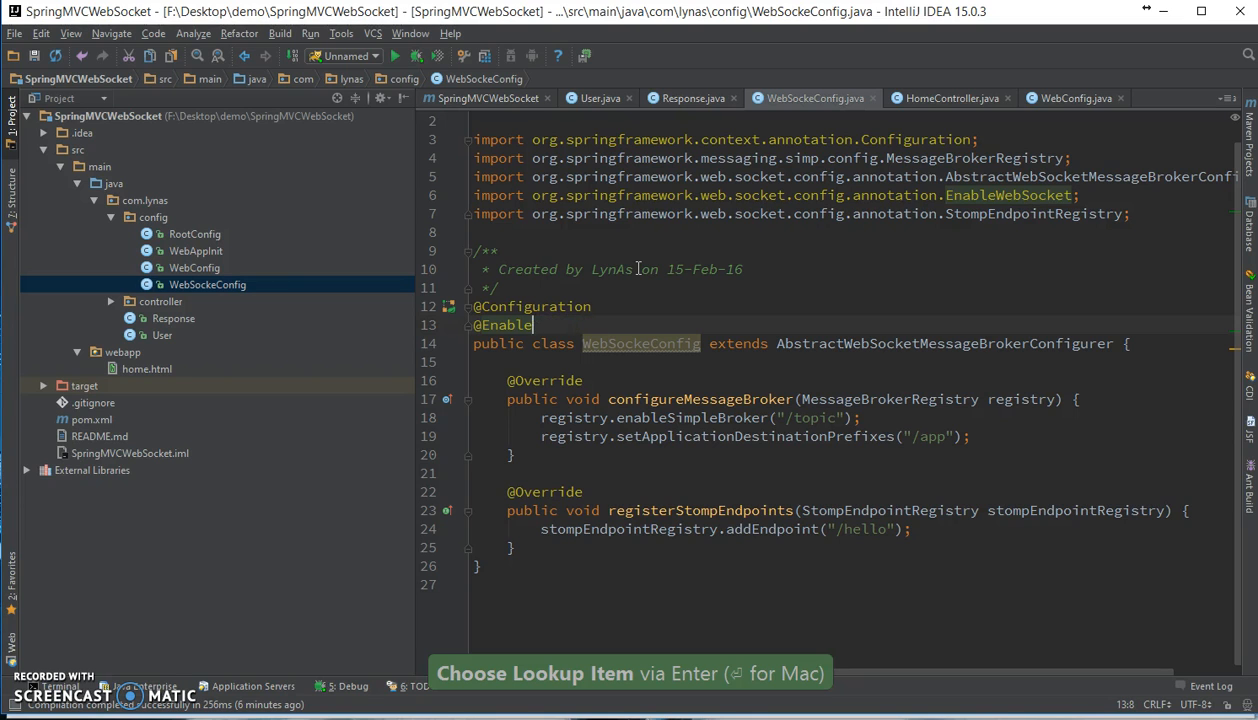
text(w)
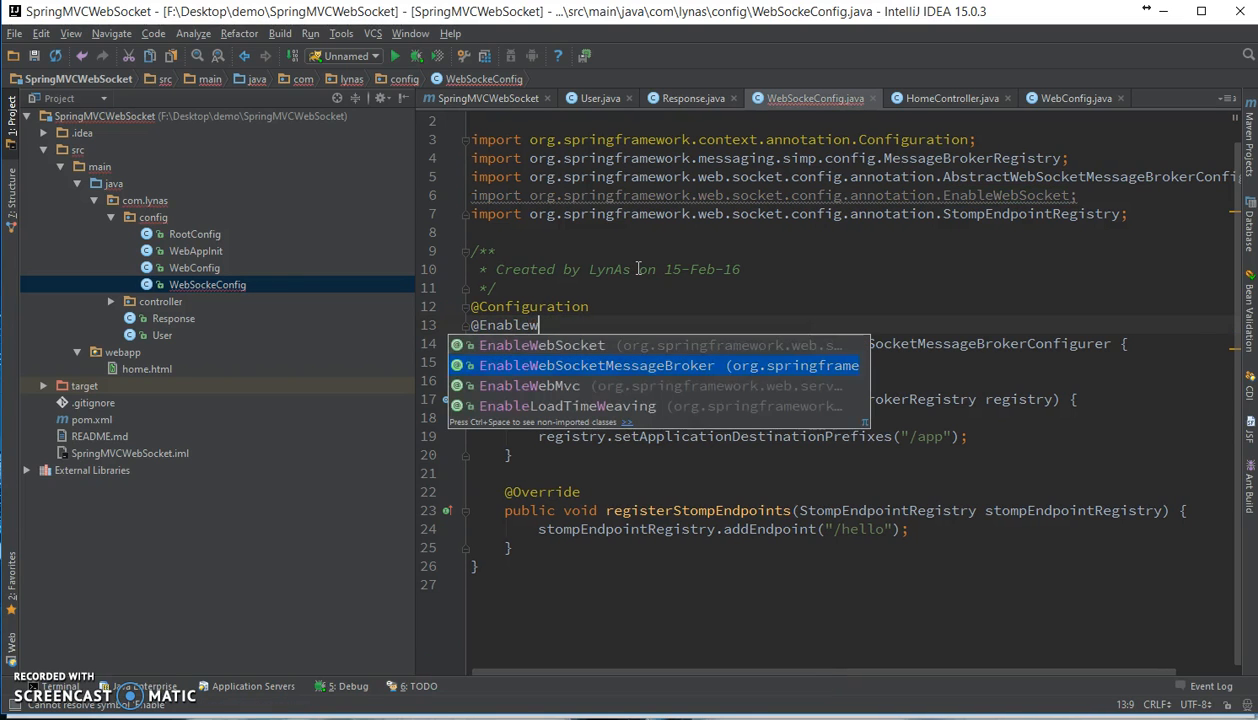
click(596, 364)
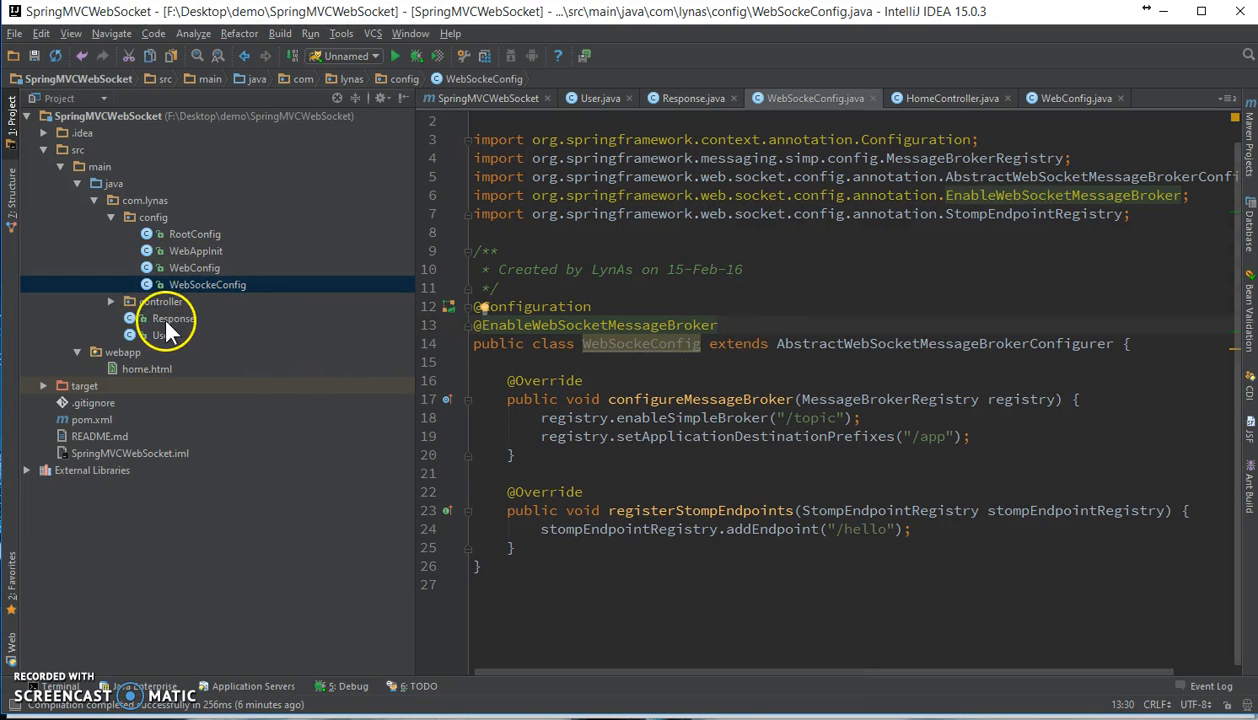
click(162, 300)
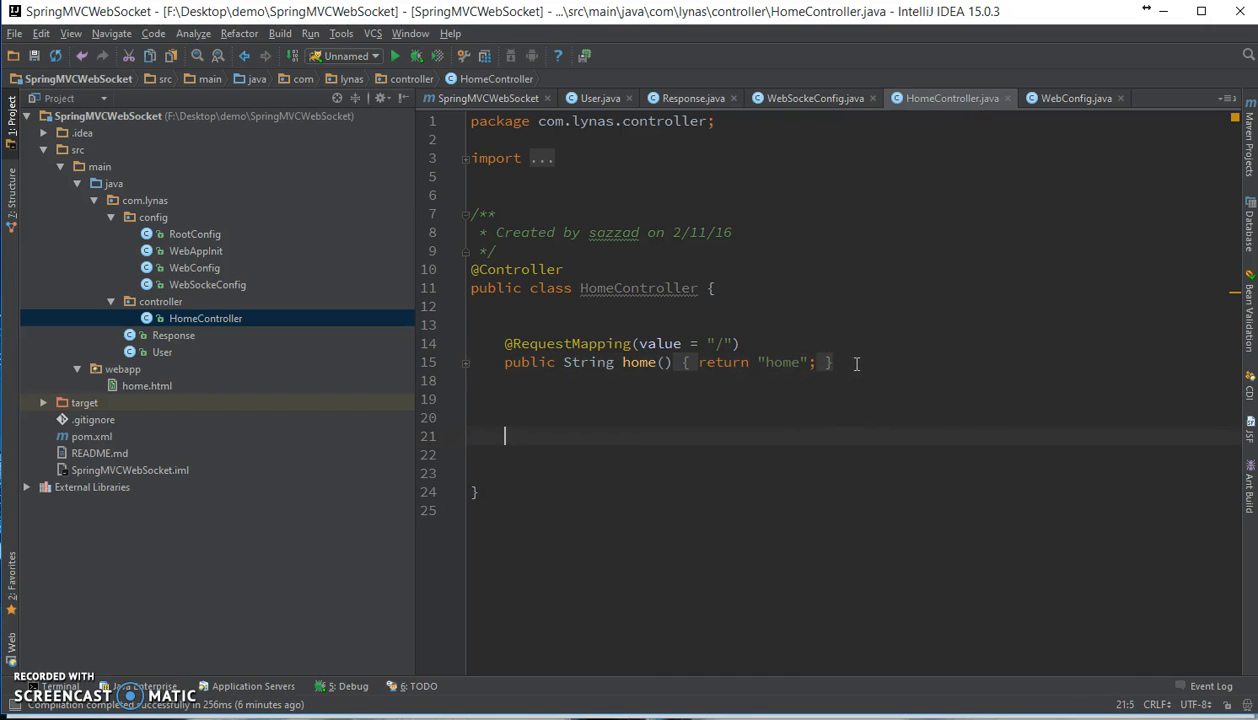
Declare a public Response response(User user) method in HomeController
text(p)
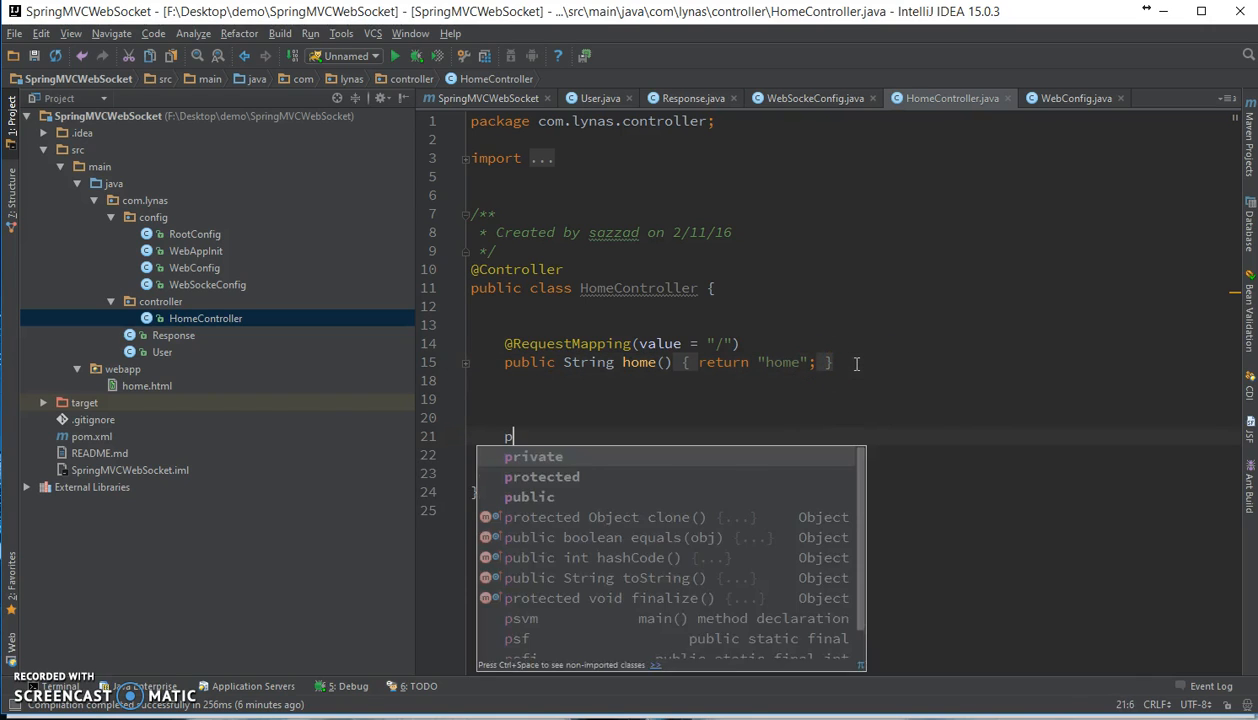
text(ublic)
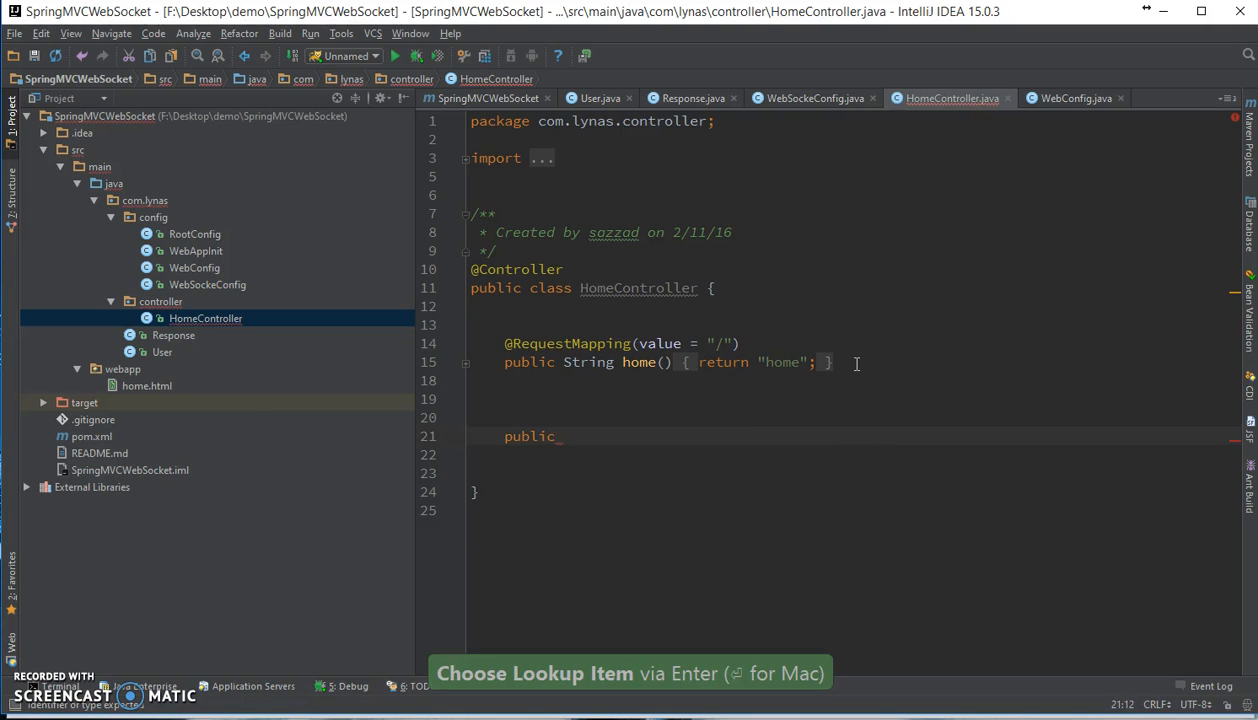
text(Reso)
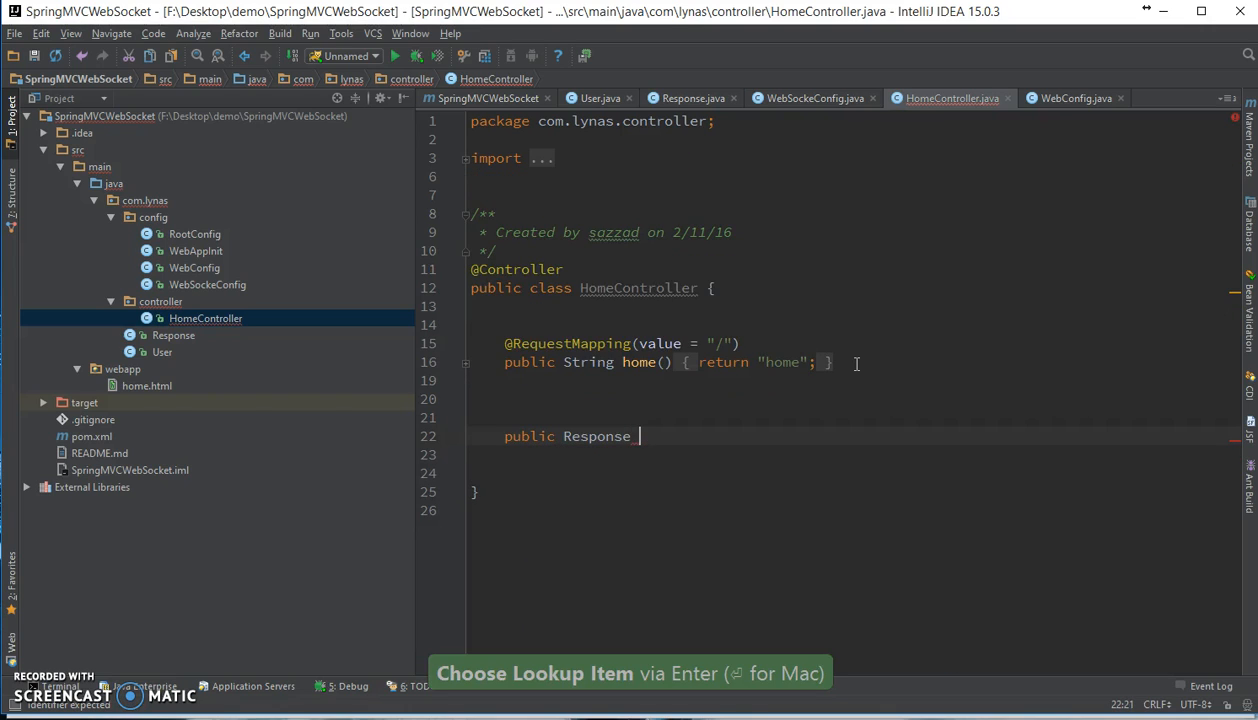
text(response(){)
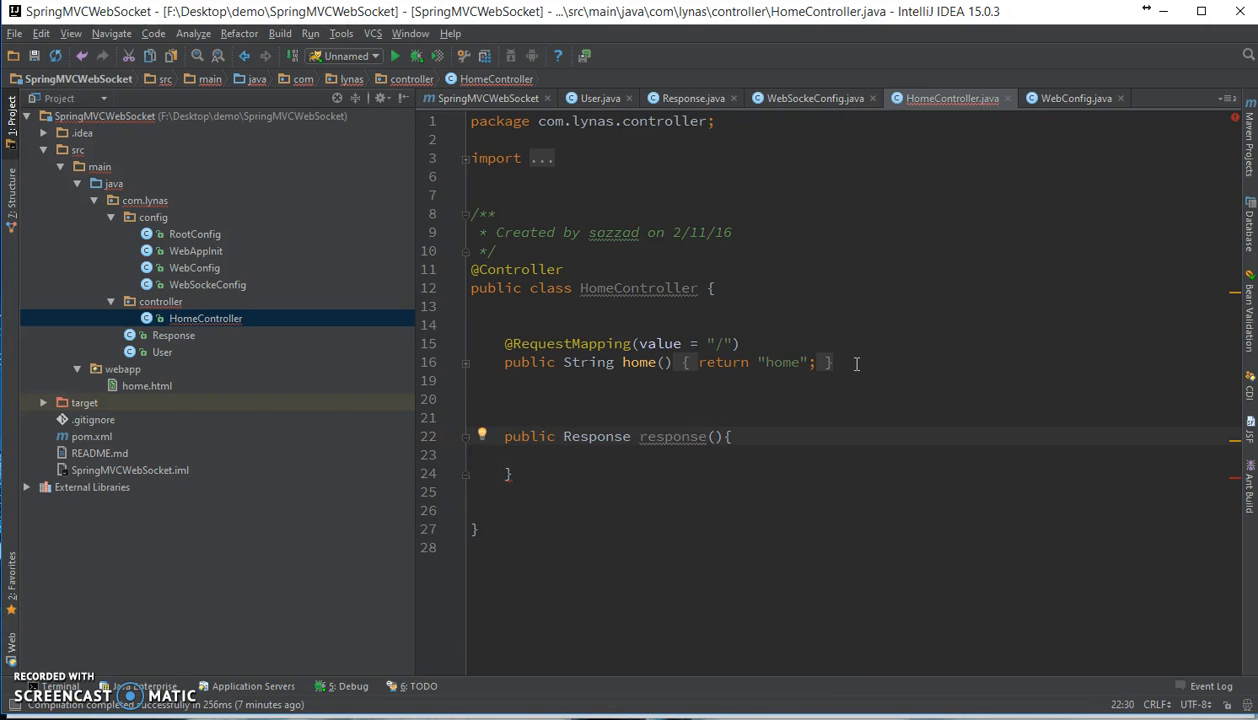
text(User use)
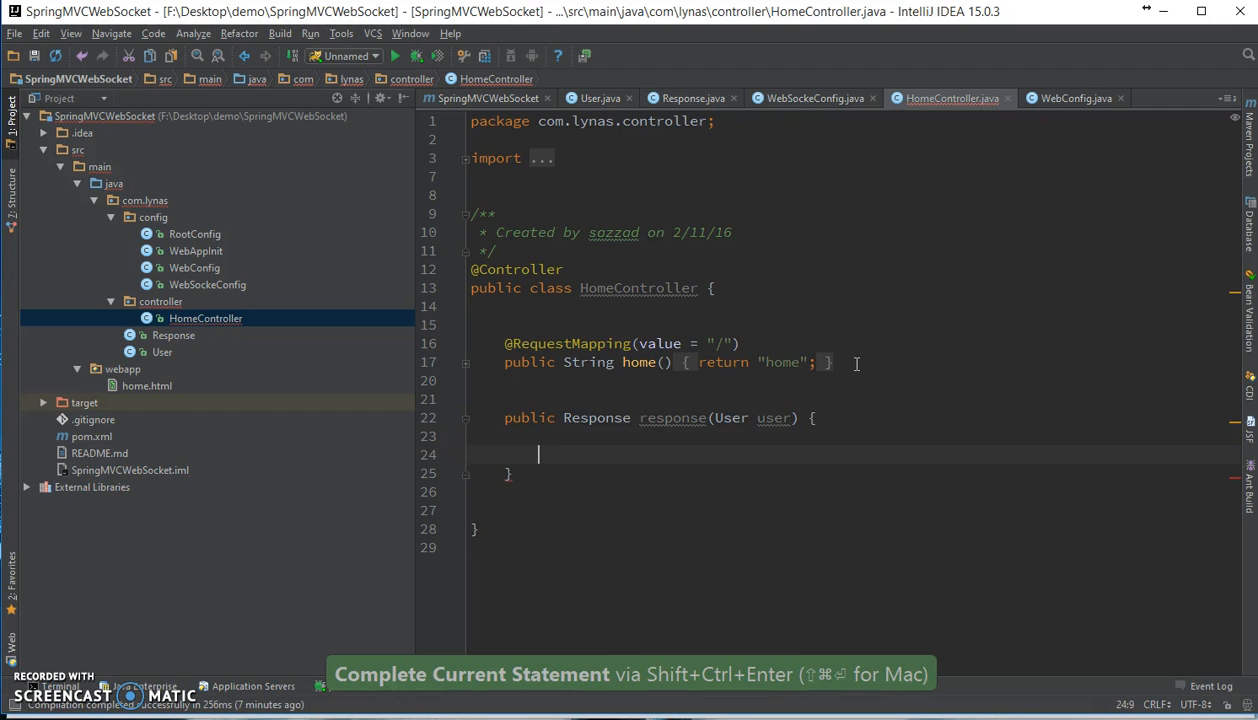
Return new Response("Hello " + user.getName()) from the response method
text(return new)
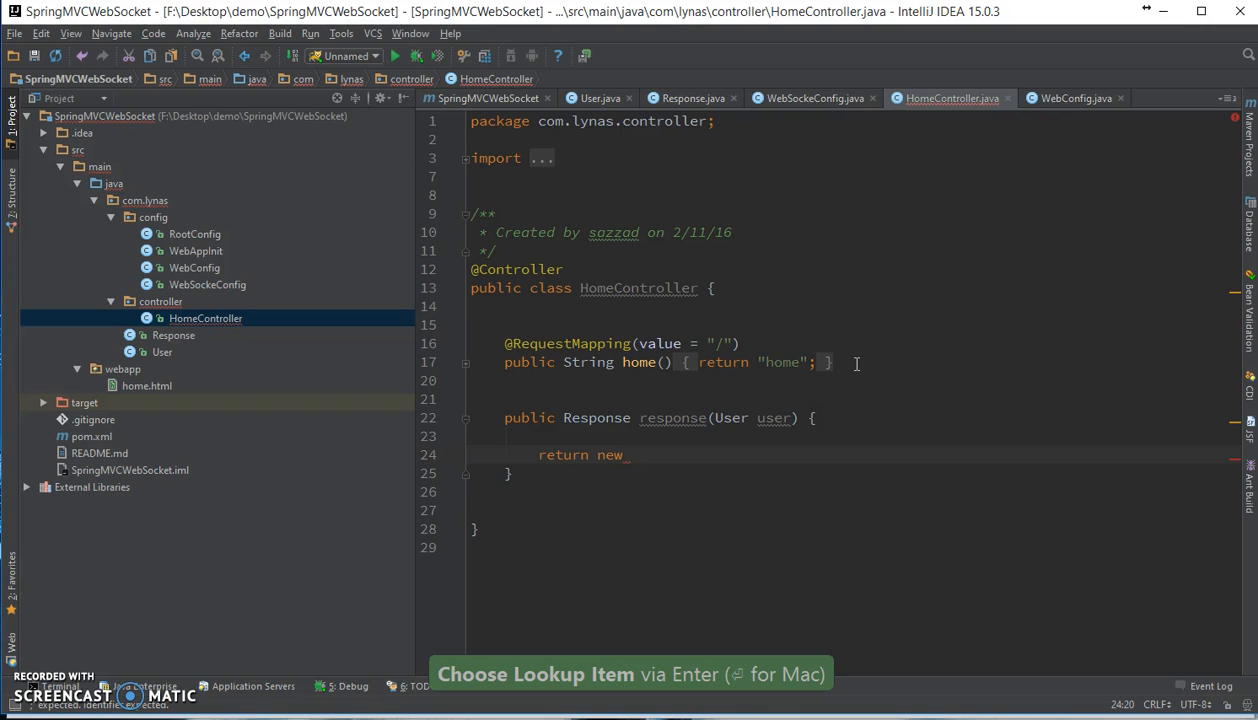
text(Response())
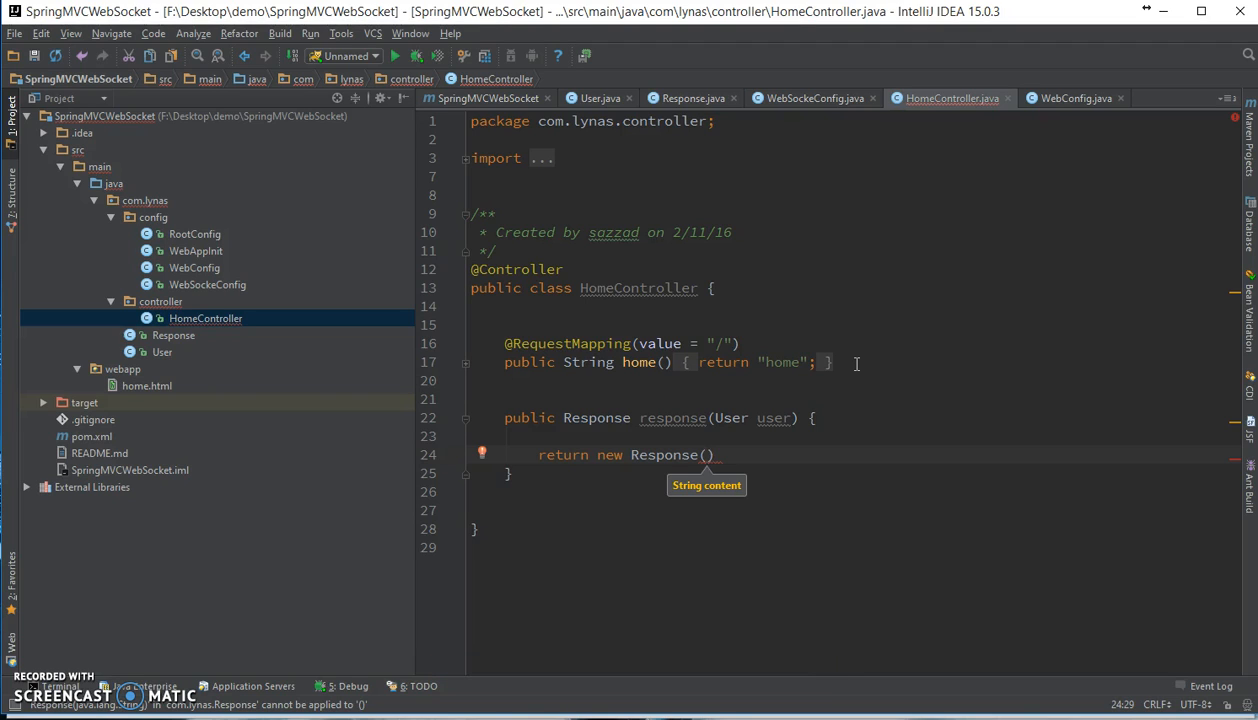
text(")
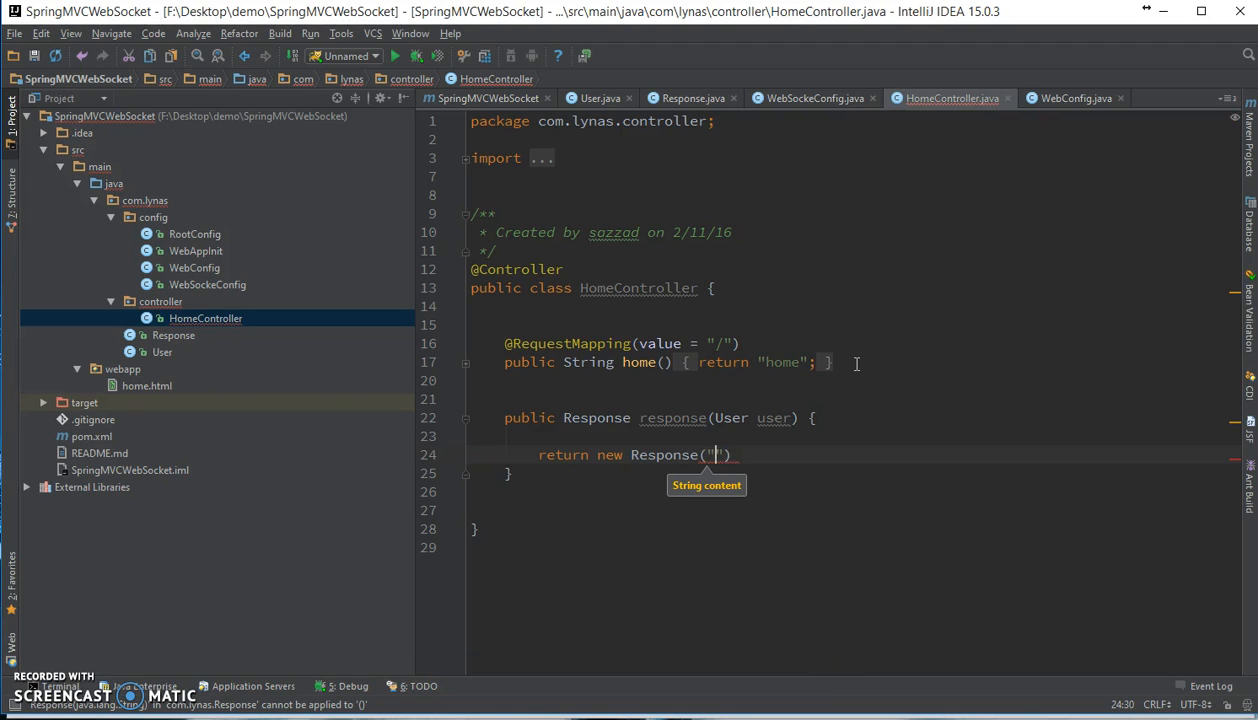
text(Hello)
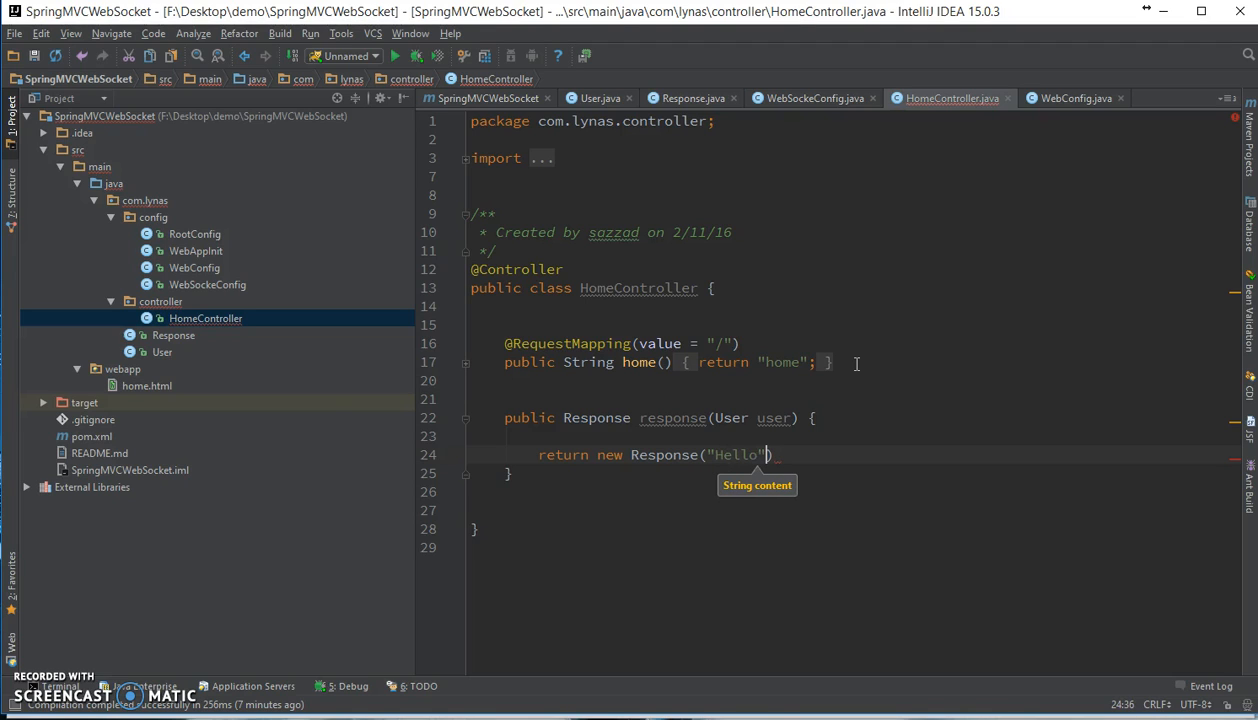
text(" ")
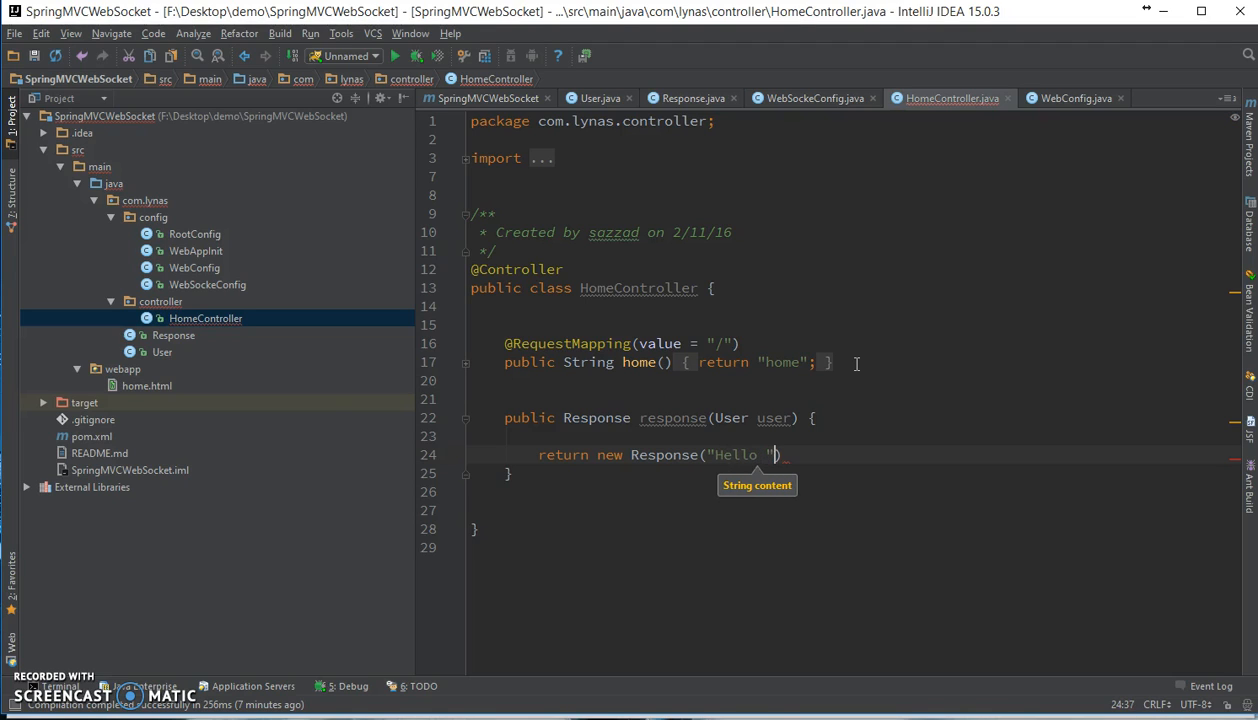
text(+ user.getName()
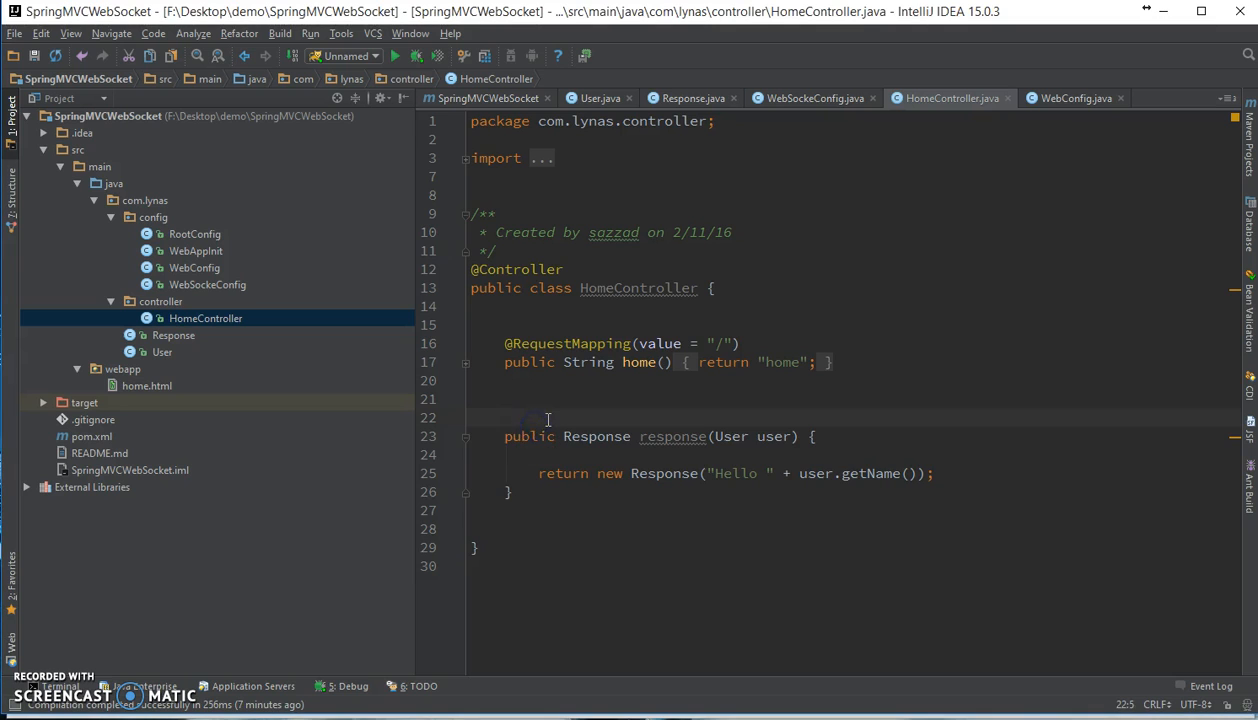
text(@MessageMapping)
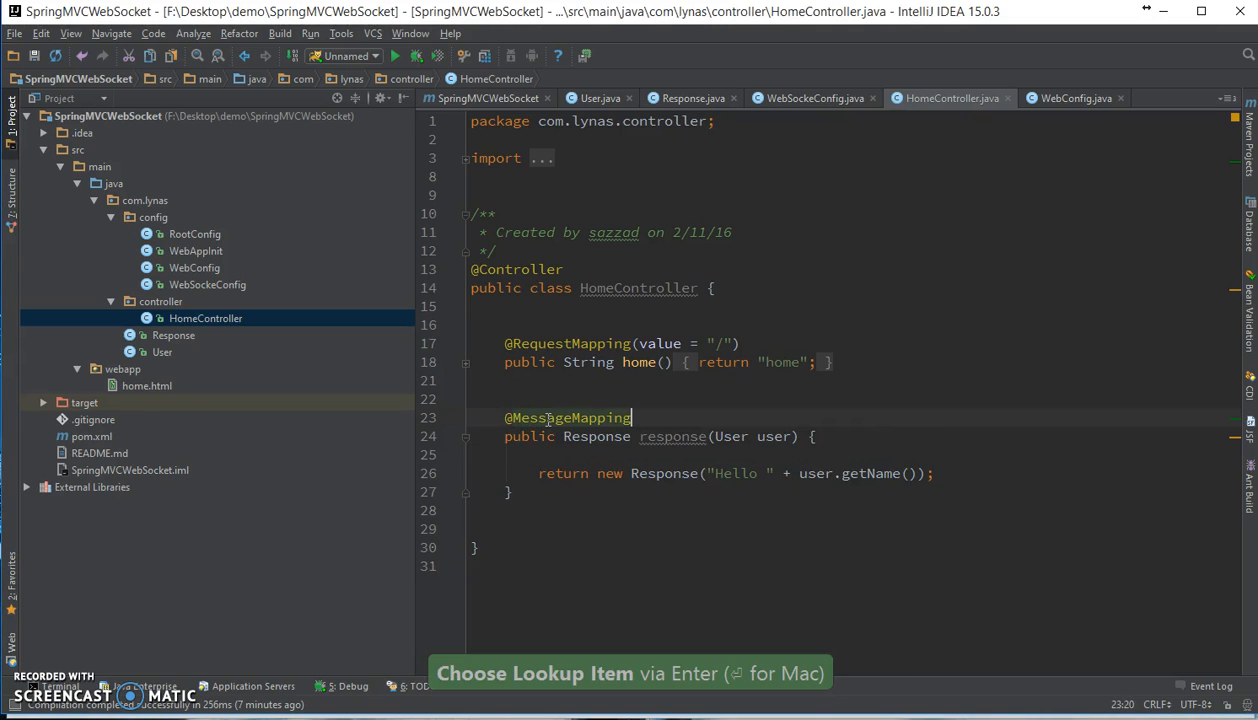
text(("/")
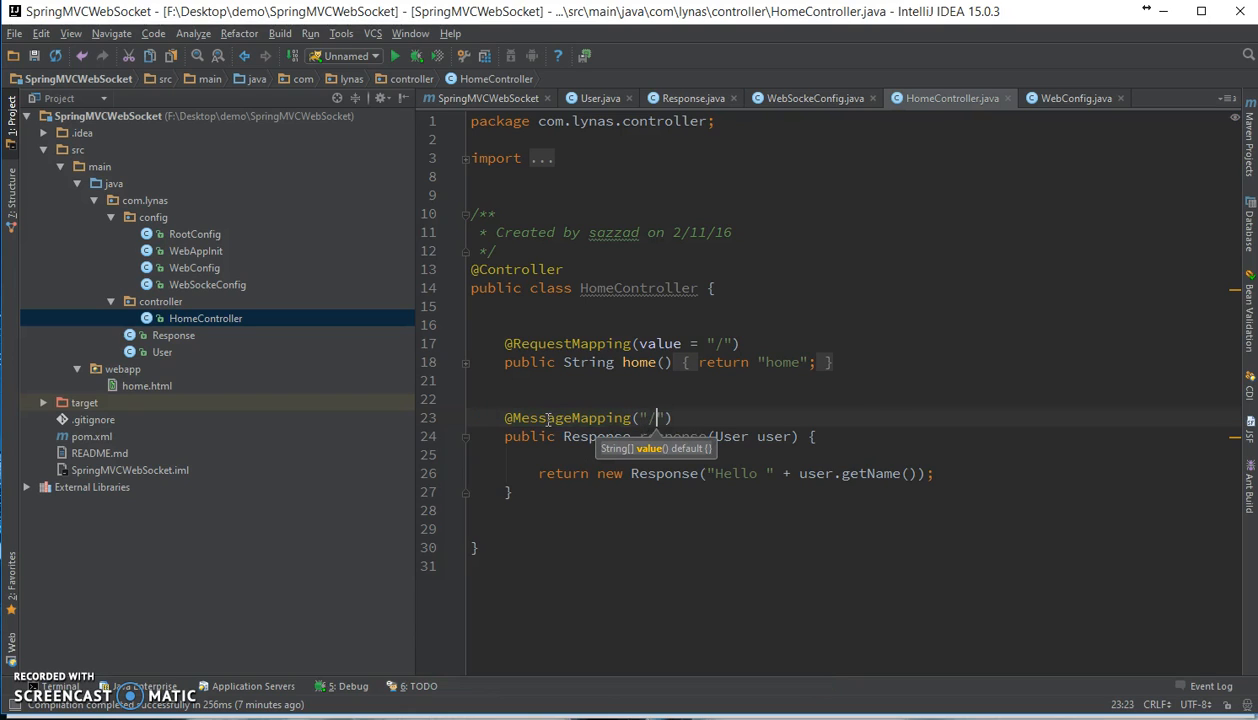
text(hello)
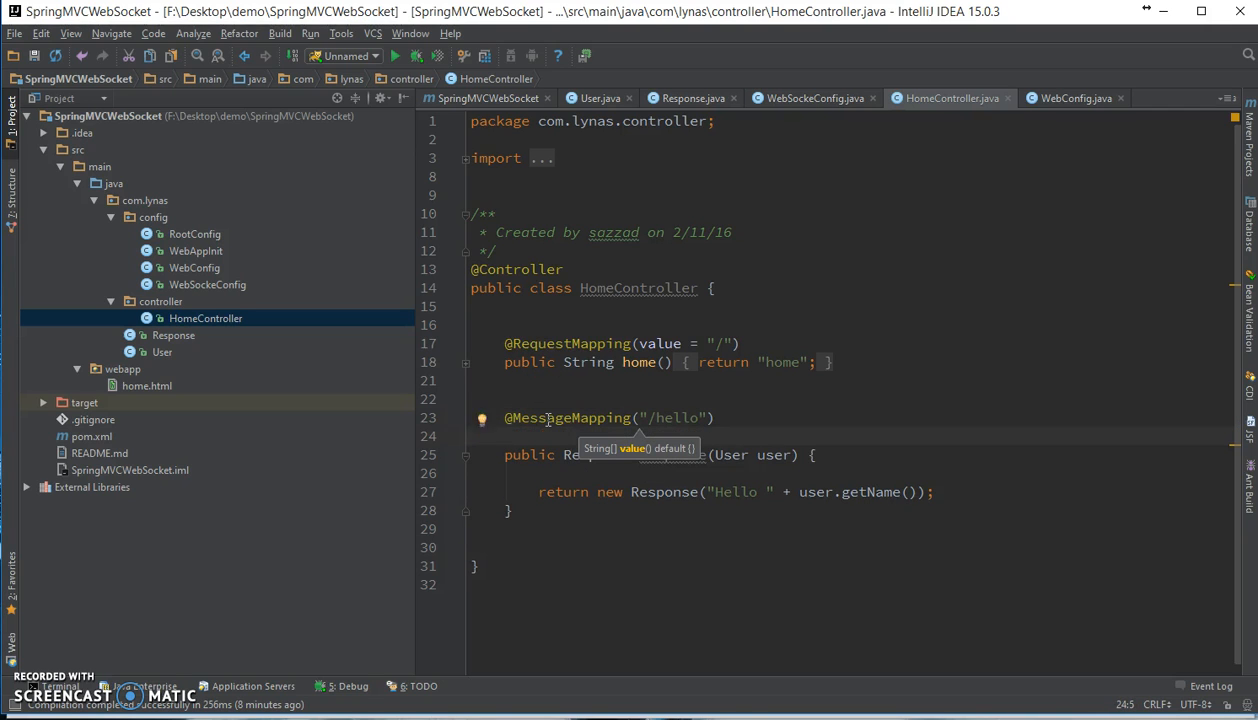
text(@SendTo("")
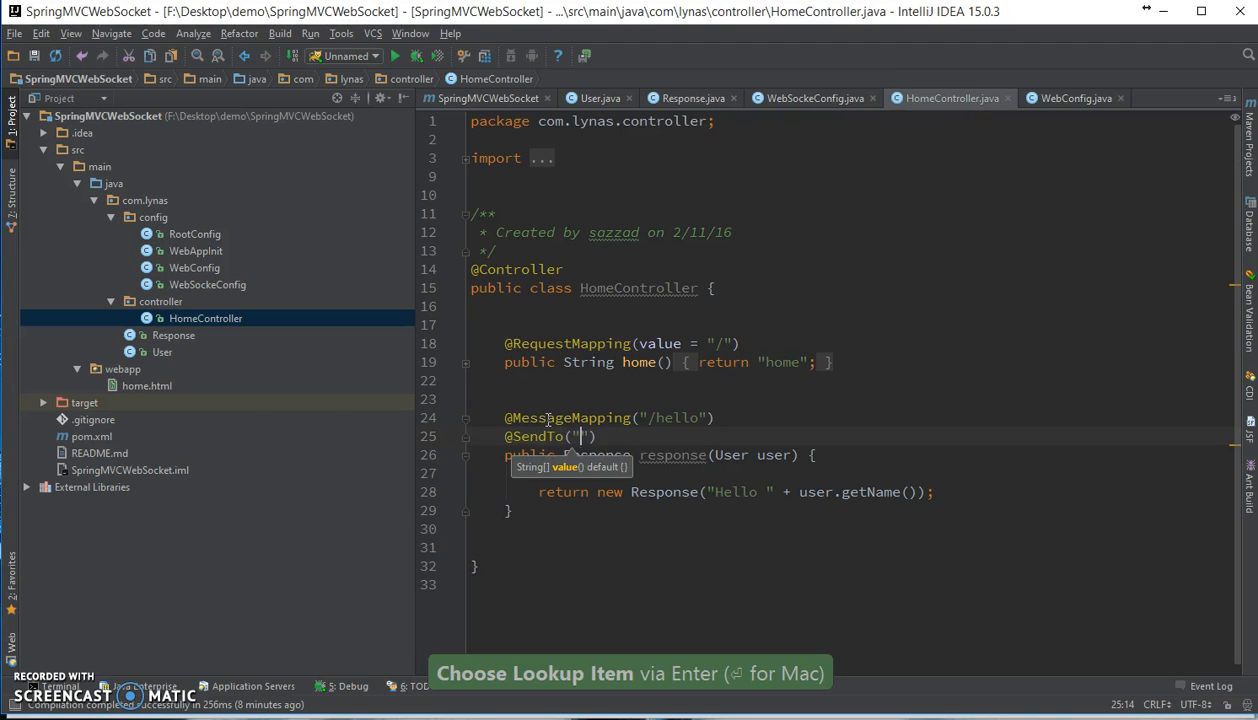
text(/topic/)
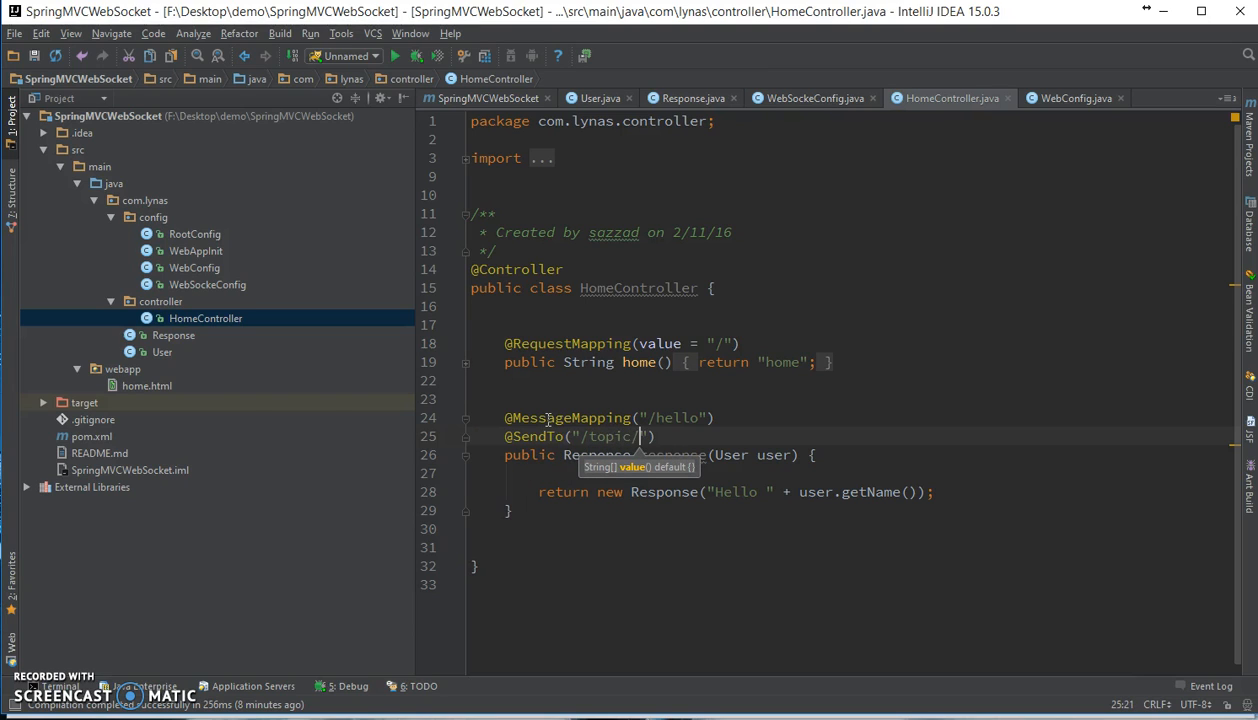
text(gree)
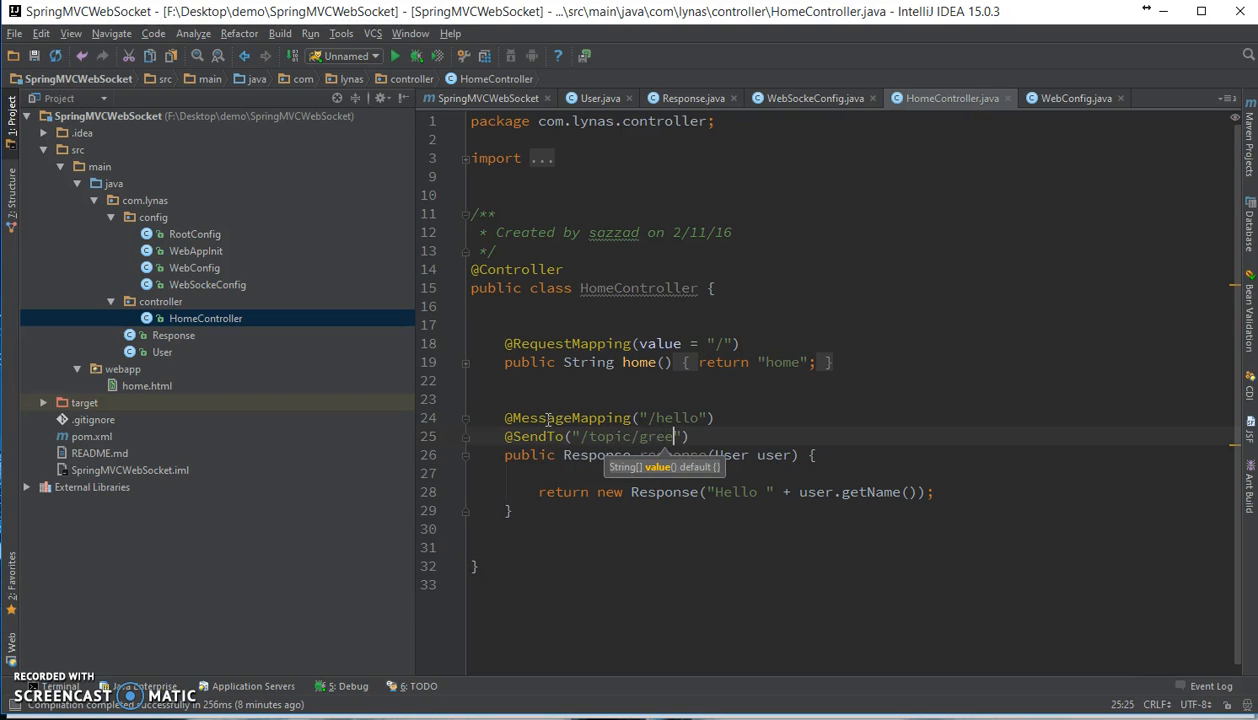
text(tings)
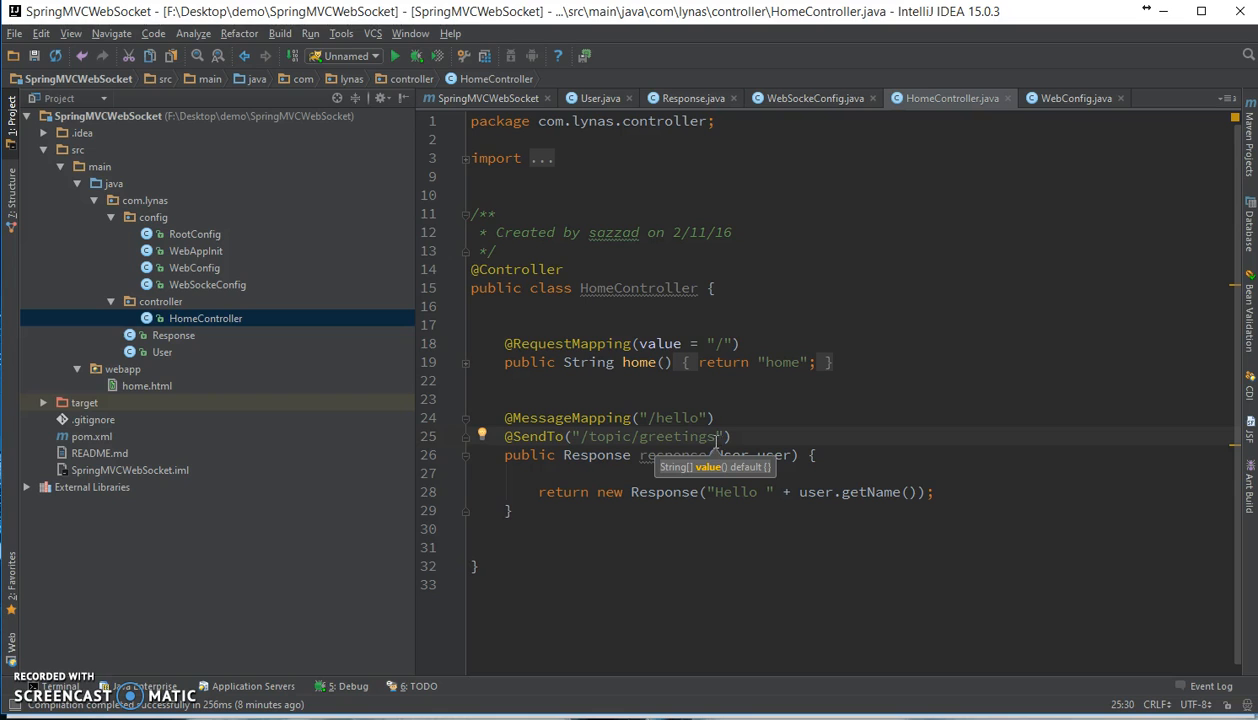
double_click(676, 418)
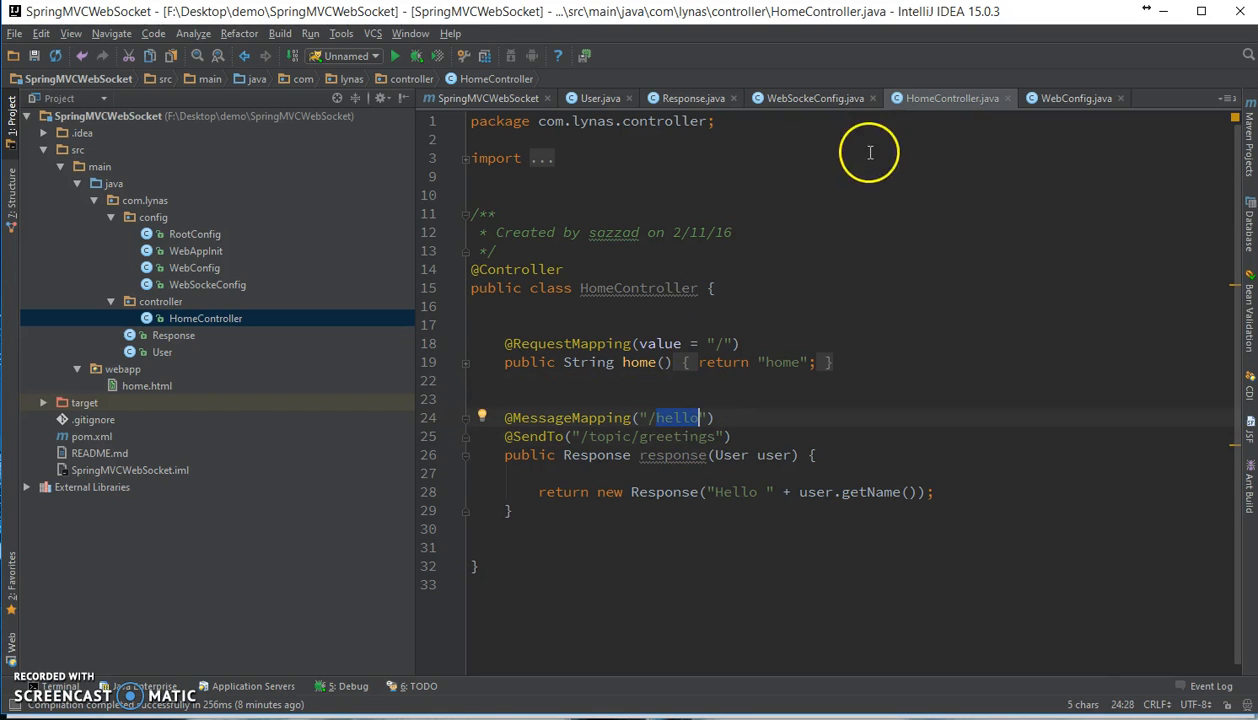
click(812, 96)
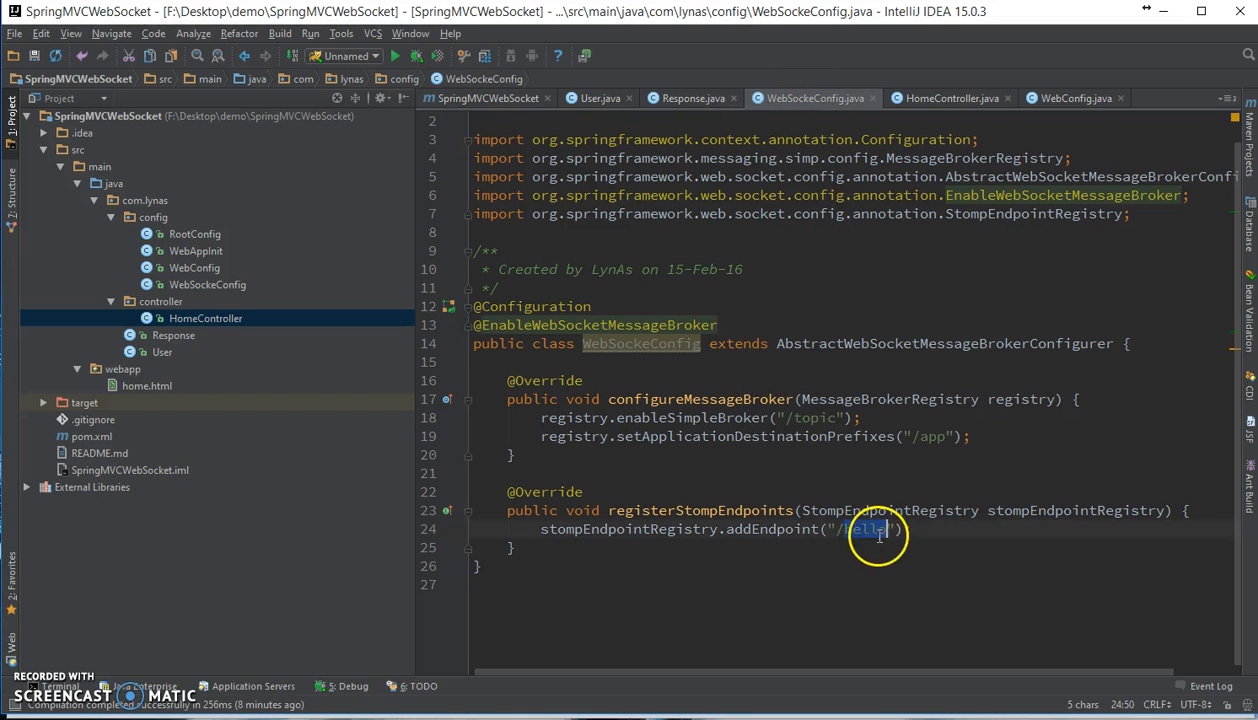
click(944, 96)
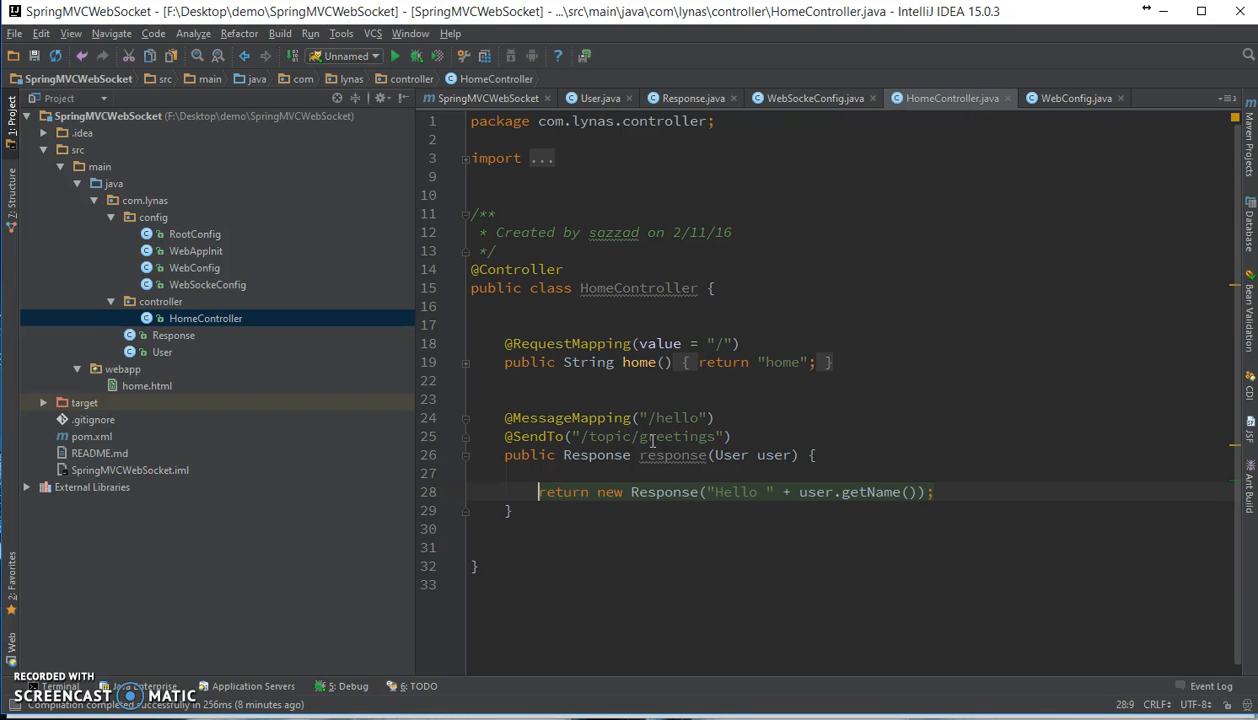
mouse_move(714, 472)
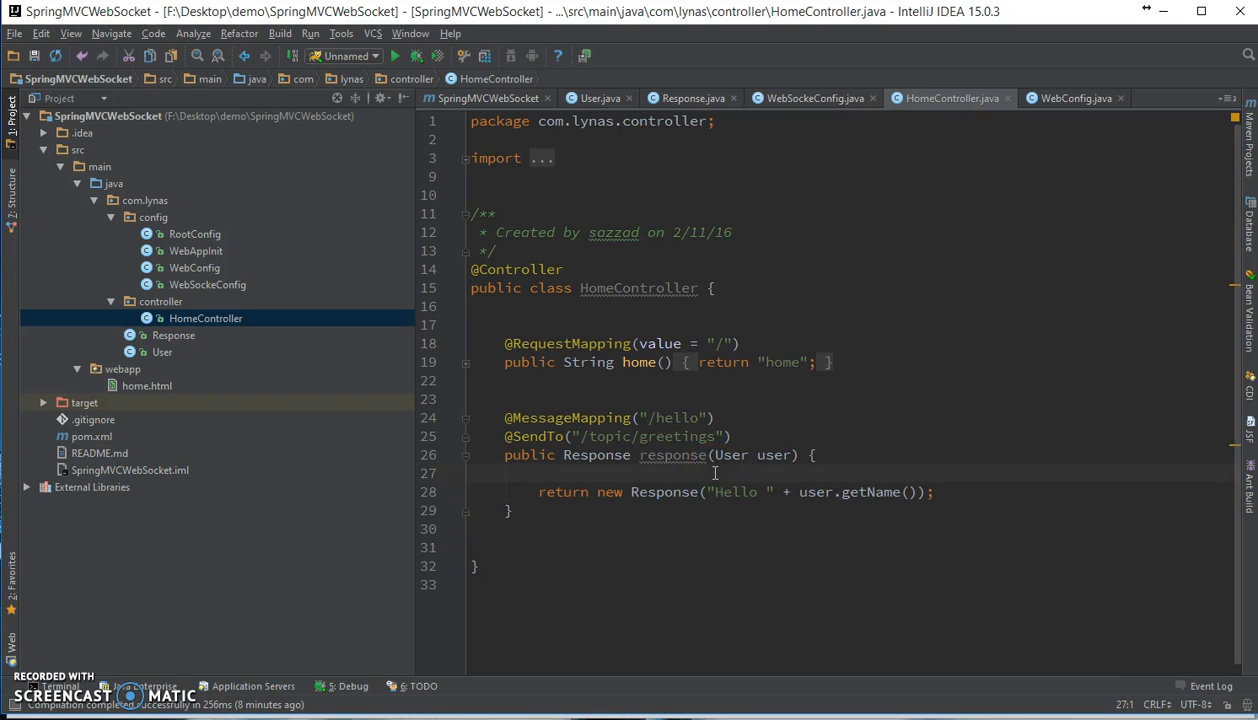
mouse_move(672, 456)
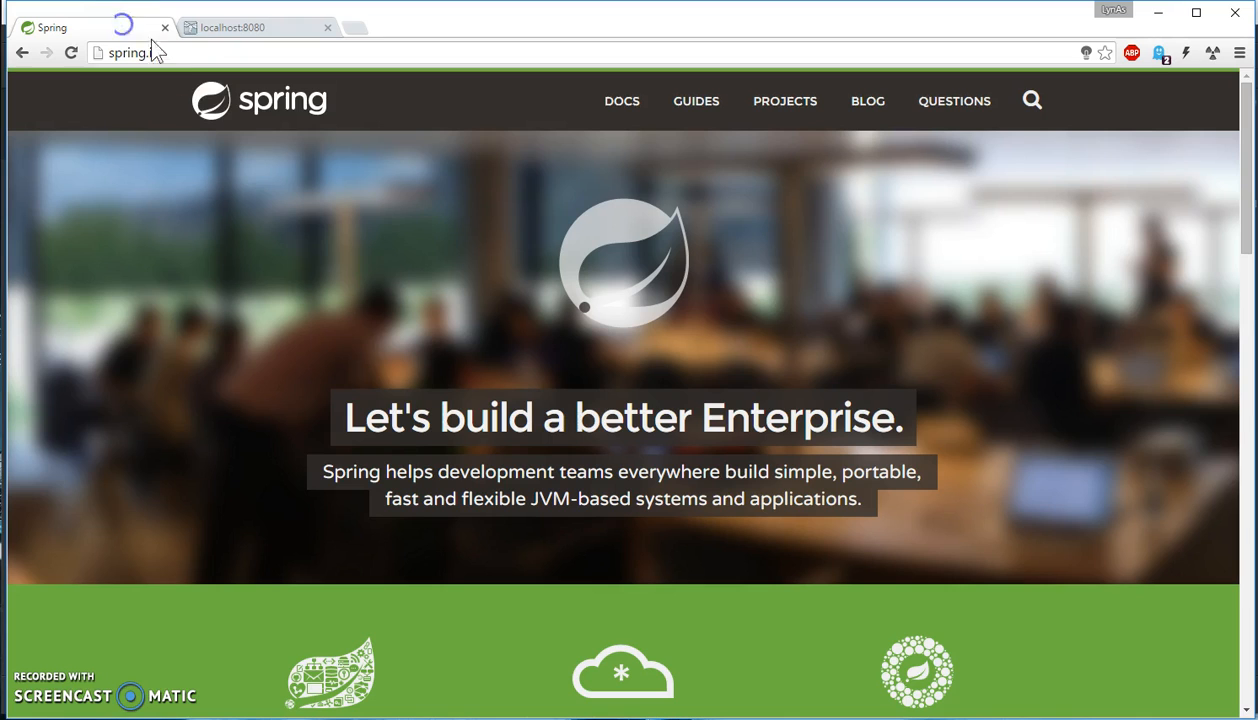
mouse_move(622, 100)
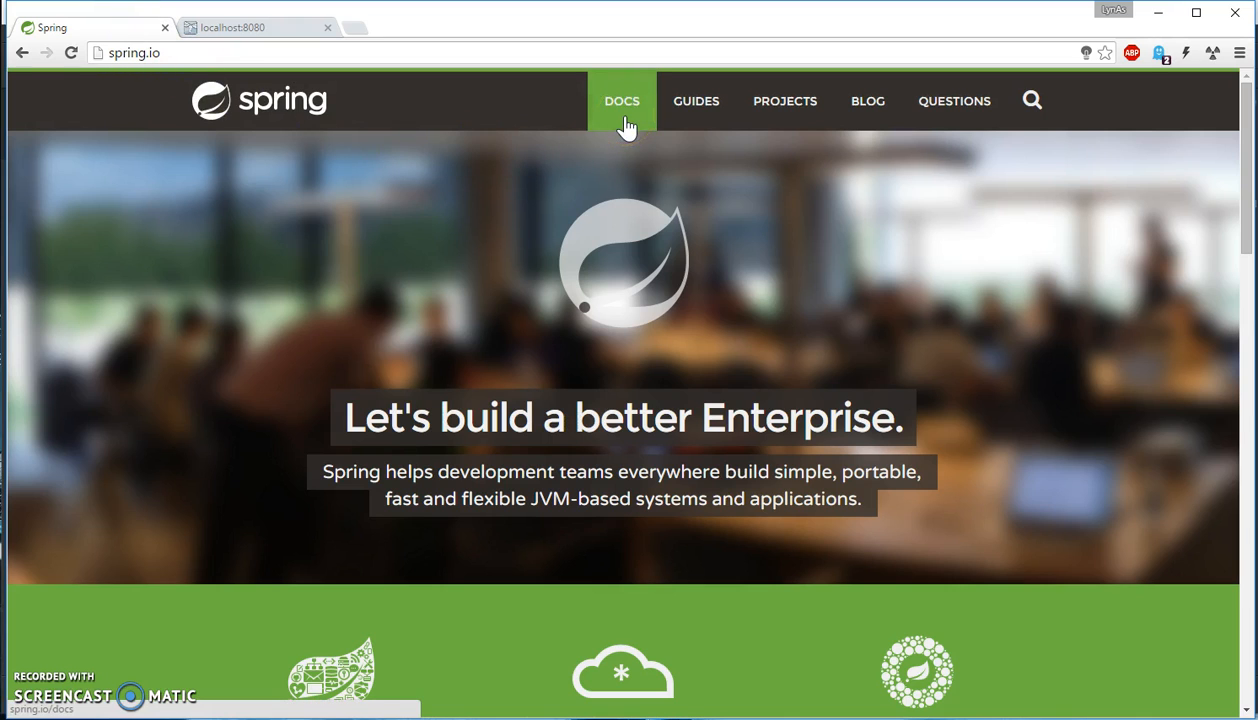
From spring.io Docs and Guides, find and open 'Using WebSocket to build an interactive web application'
click(622, 100)
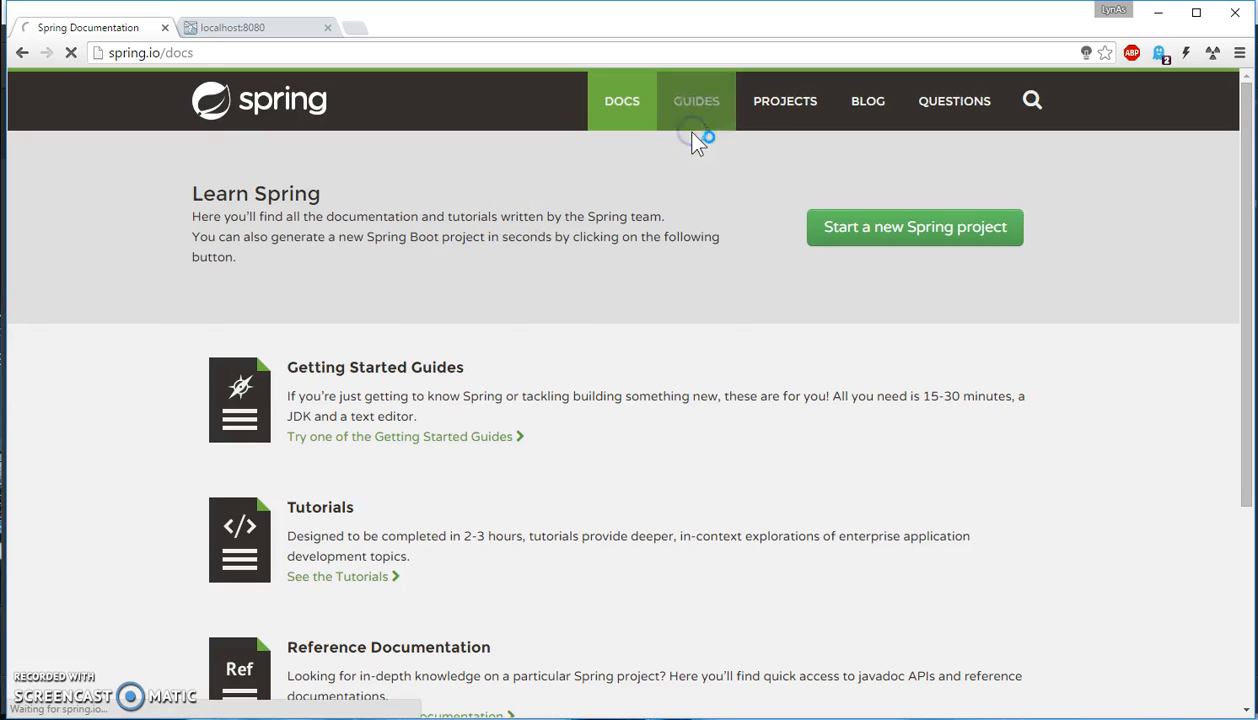
click(696, 100)
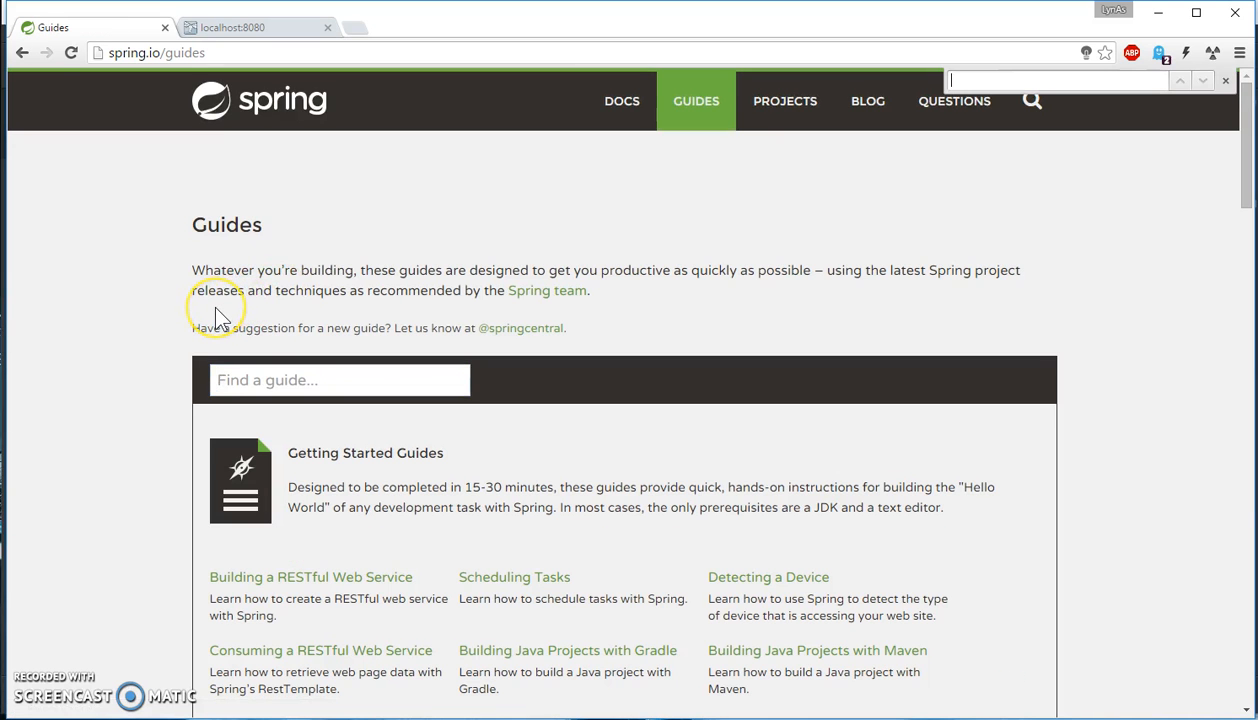
text(h)
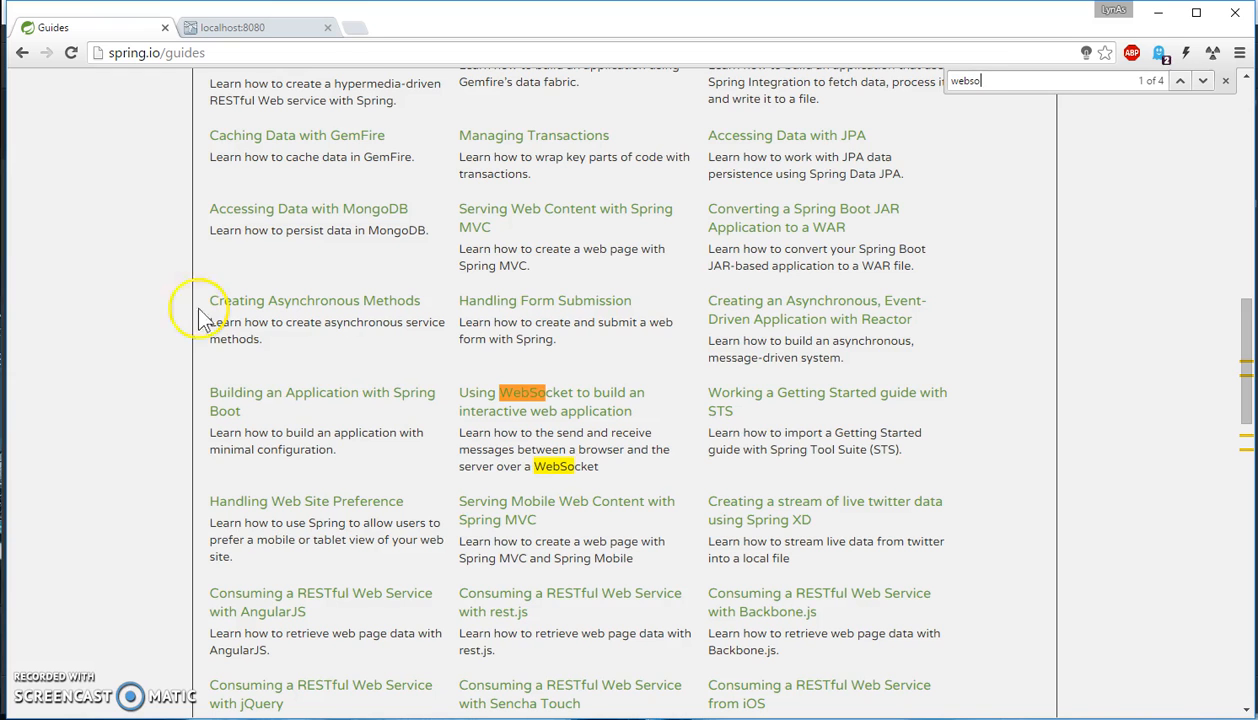
click(552, 392)
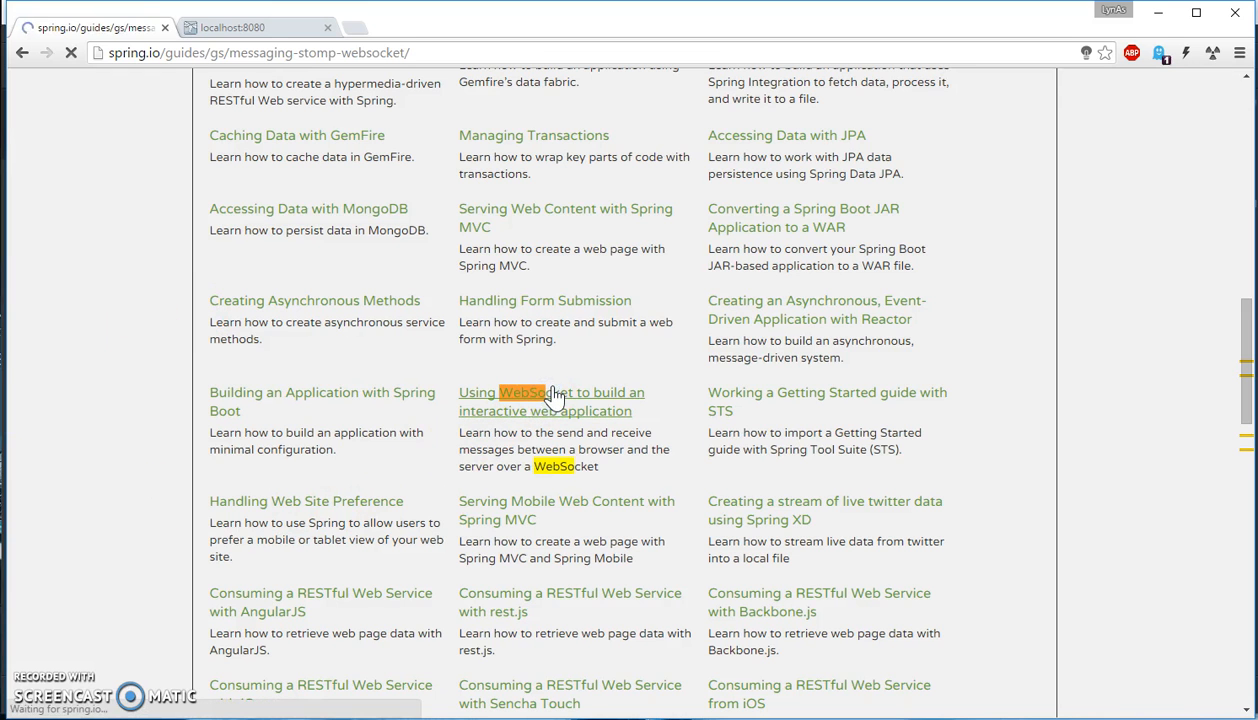
Scroll through the guide to view its sample HTML/JavaScript client code
click(550, 400)
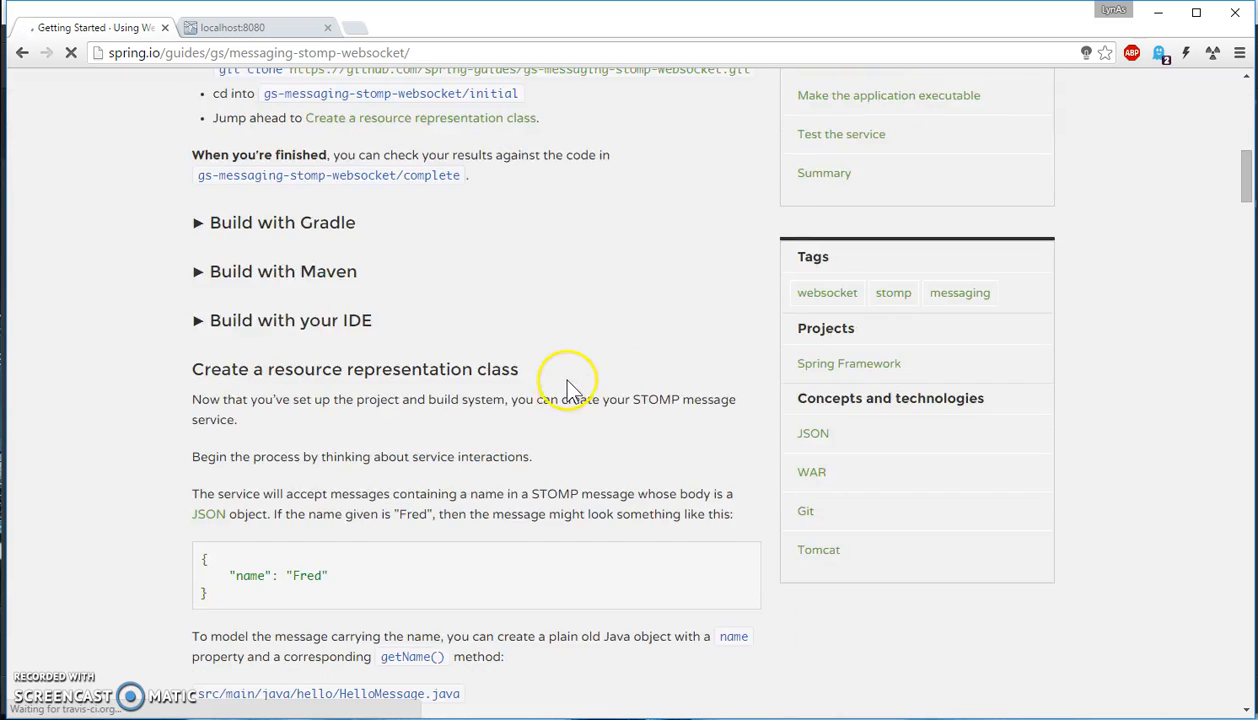
scroll(down, 3)
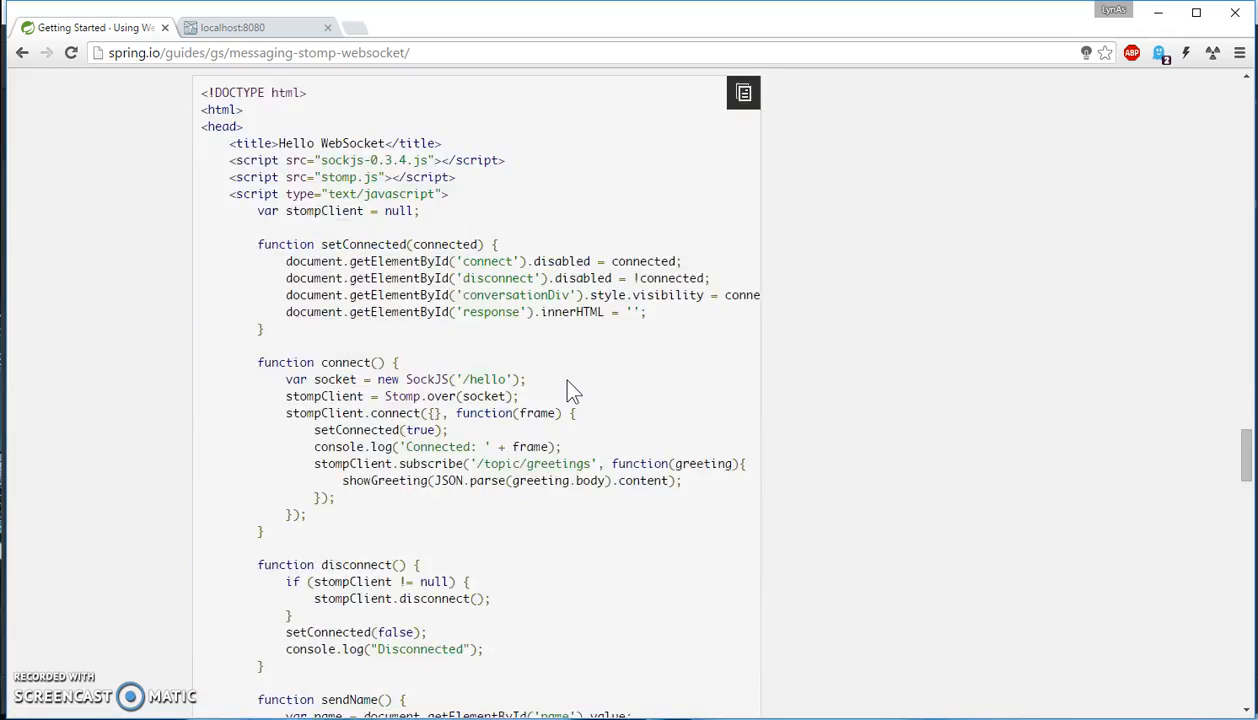
scroll(down, 3)
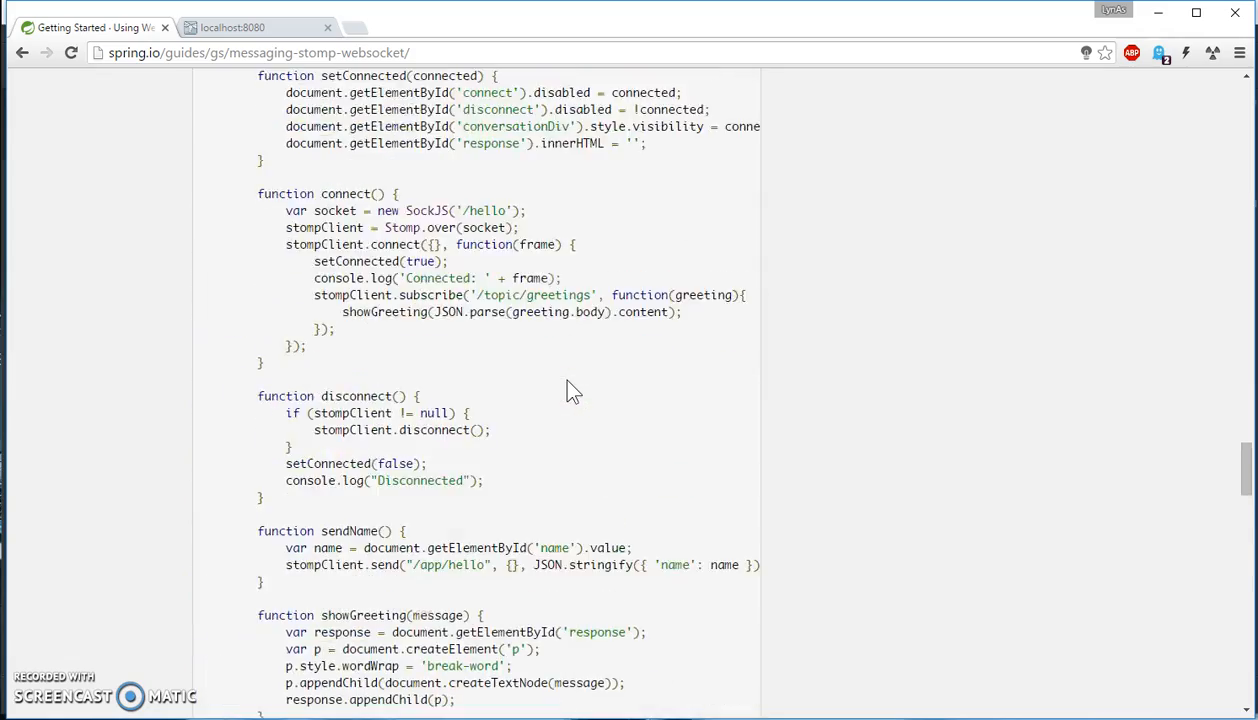
scroll(up, 3)
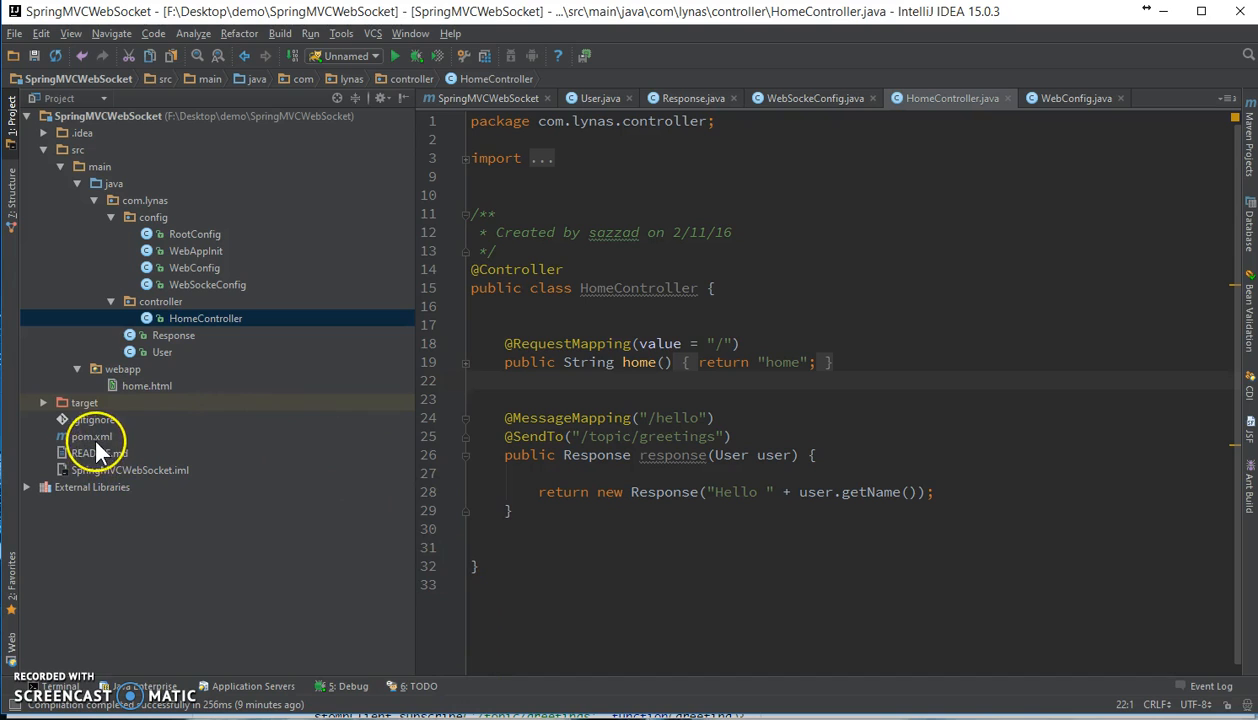
Review home.html's cdnjs SockJS script and the connect() subscribe to /topic/greetings, then move to HomeController
double_click(148, 384)
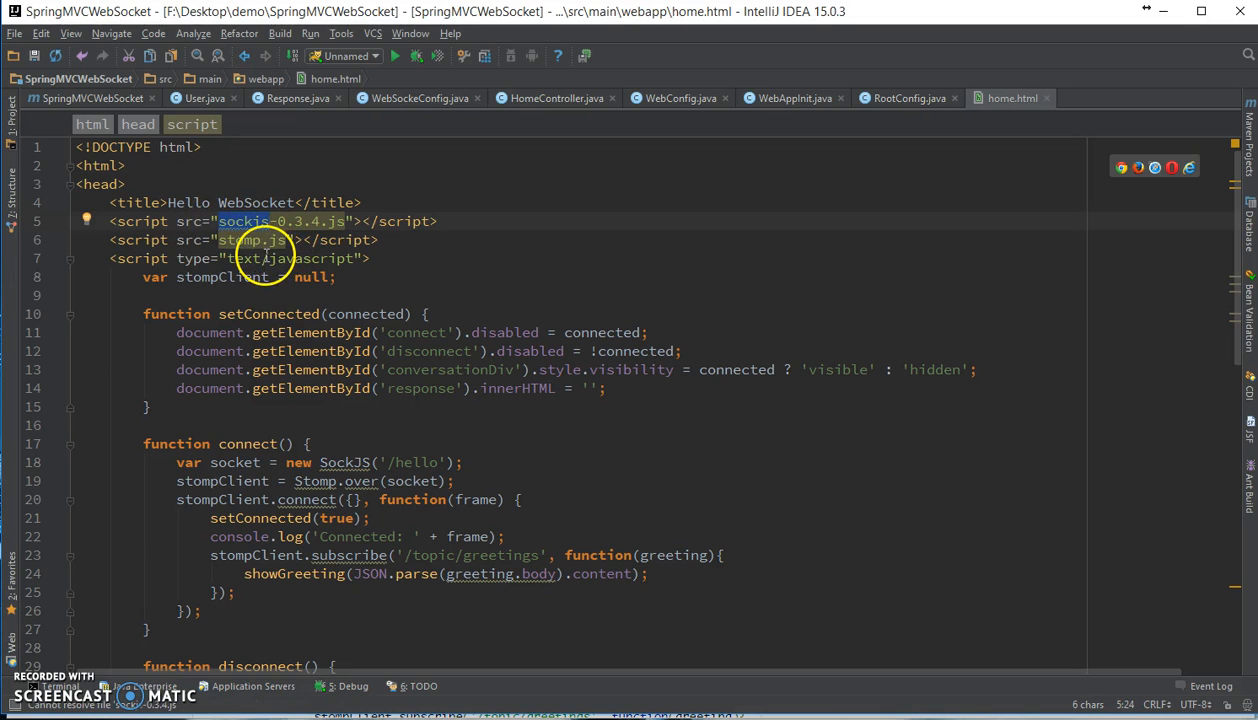
double_click(242, 220)
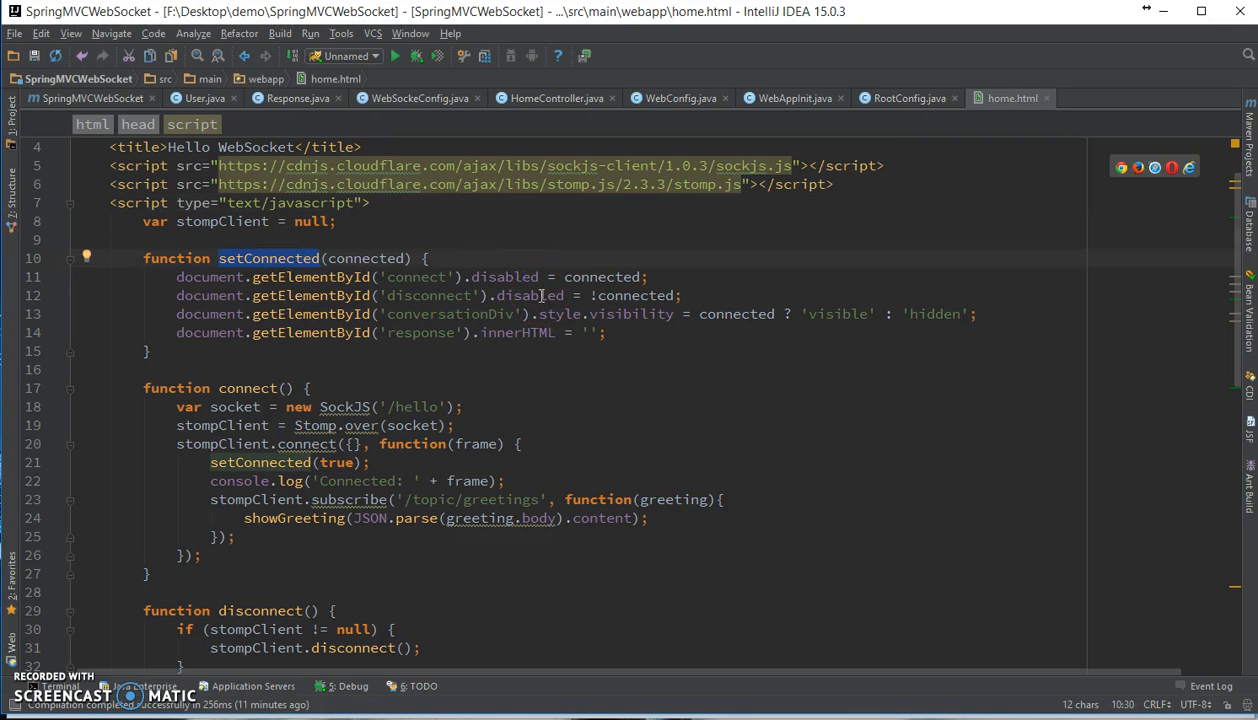
scroll(down, 3)
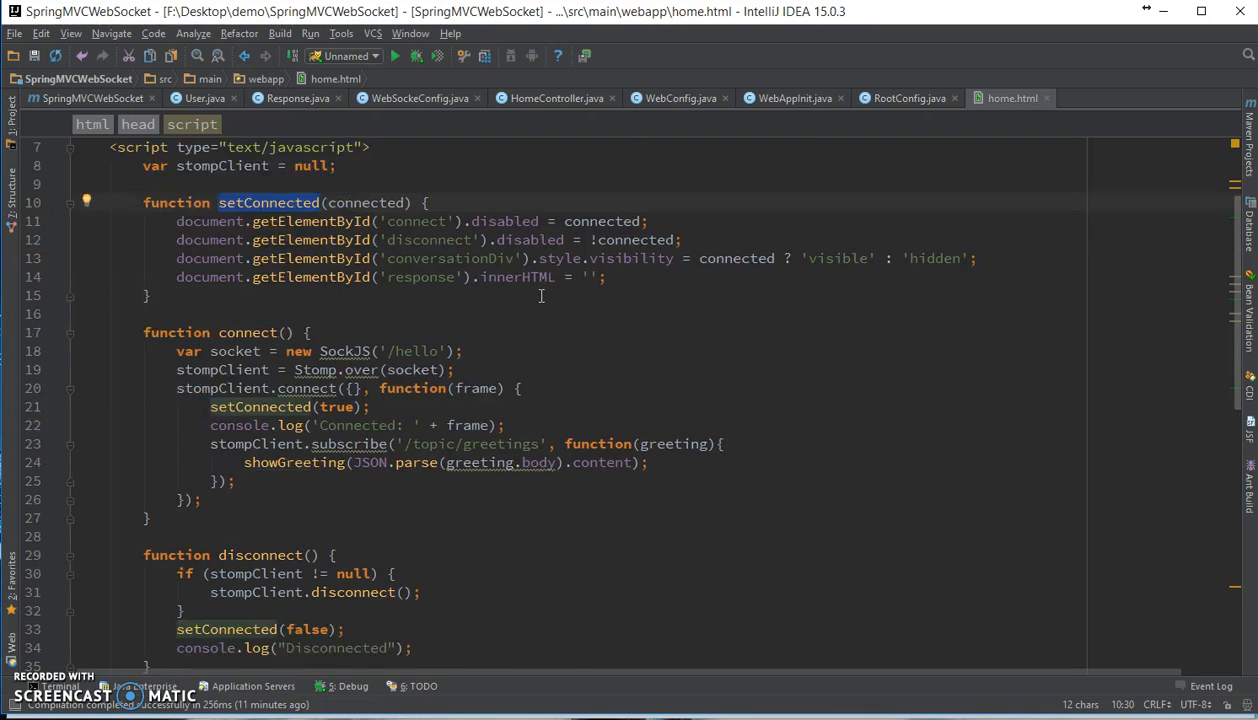
scroll(down, 3)
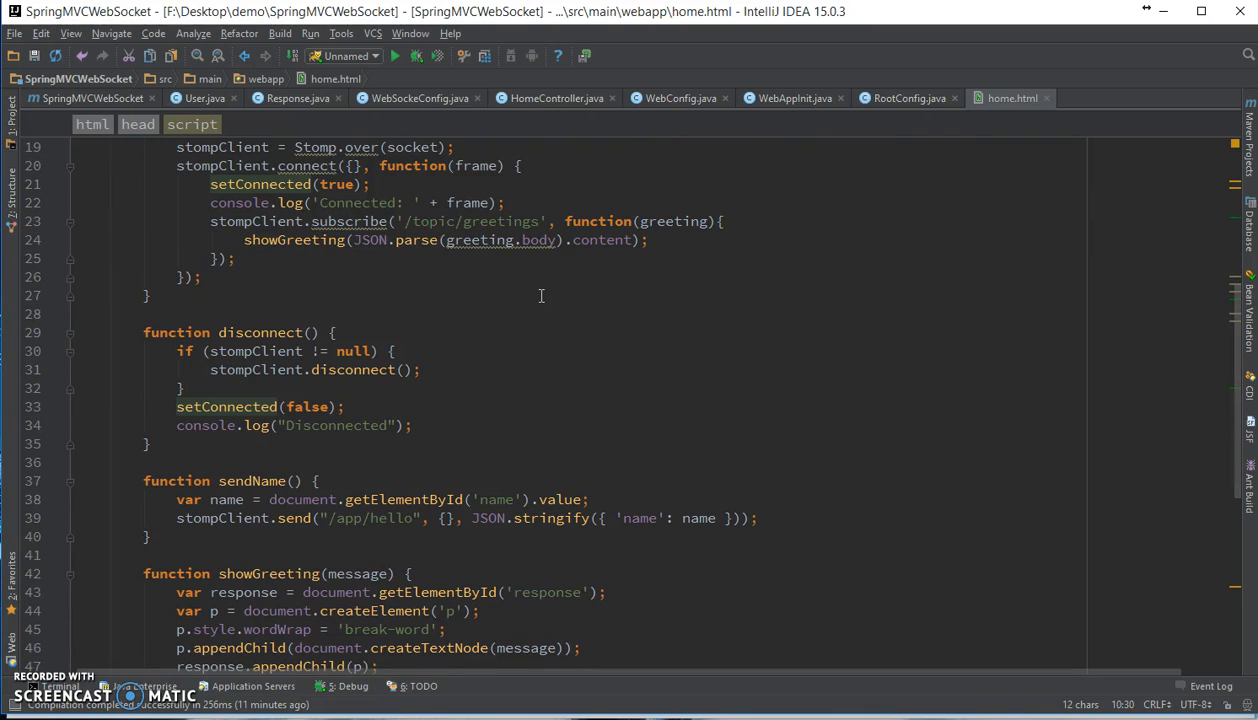
scroll(down, 3)
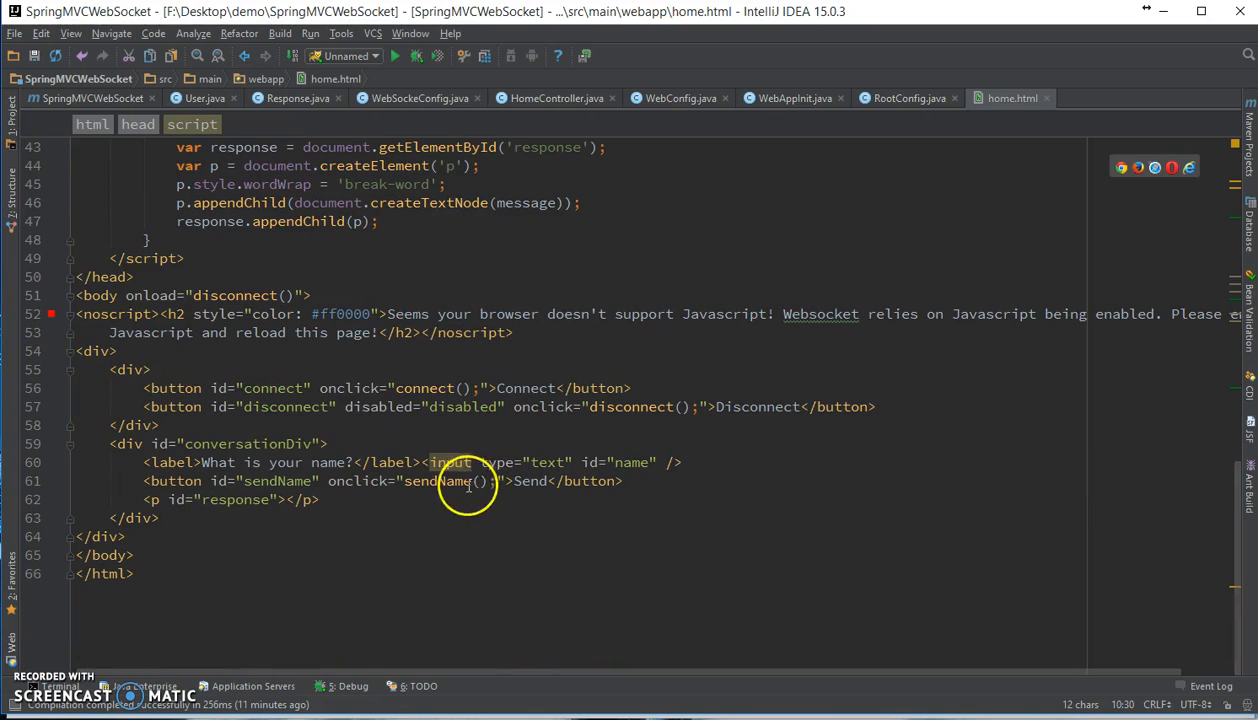
mouse_move(508, 418)
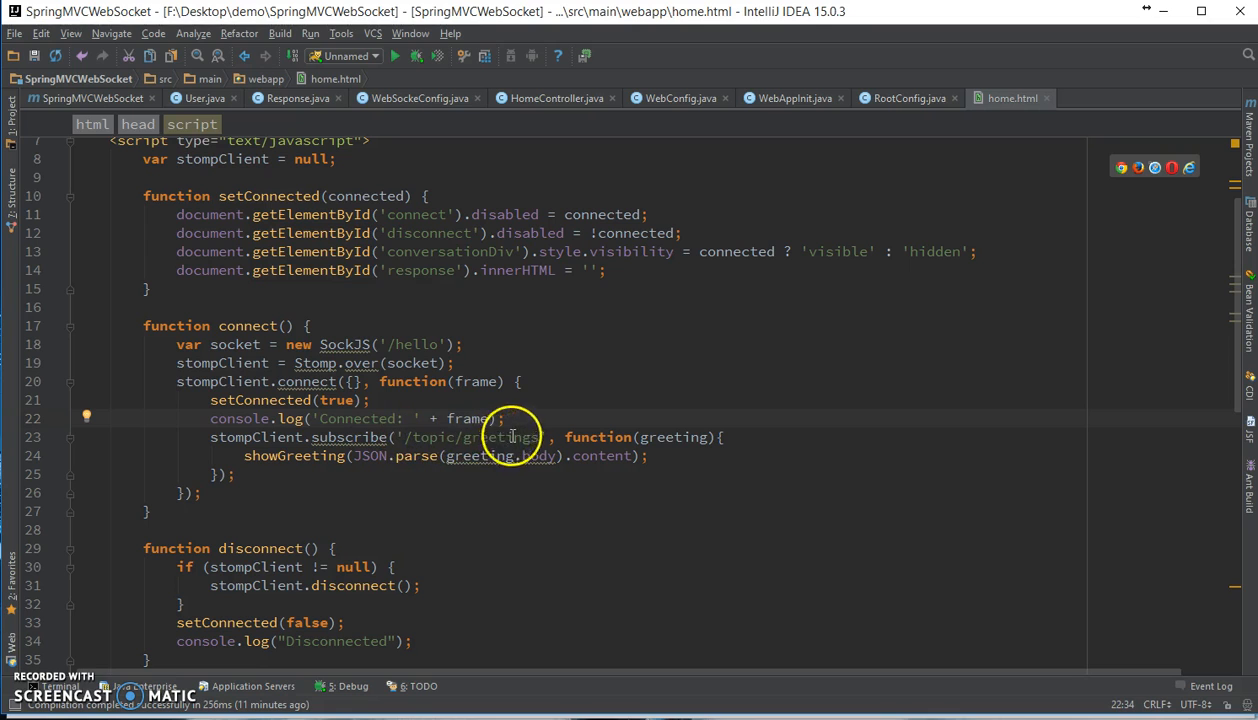
click(556, 98)
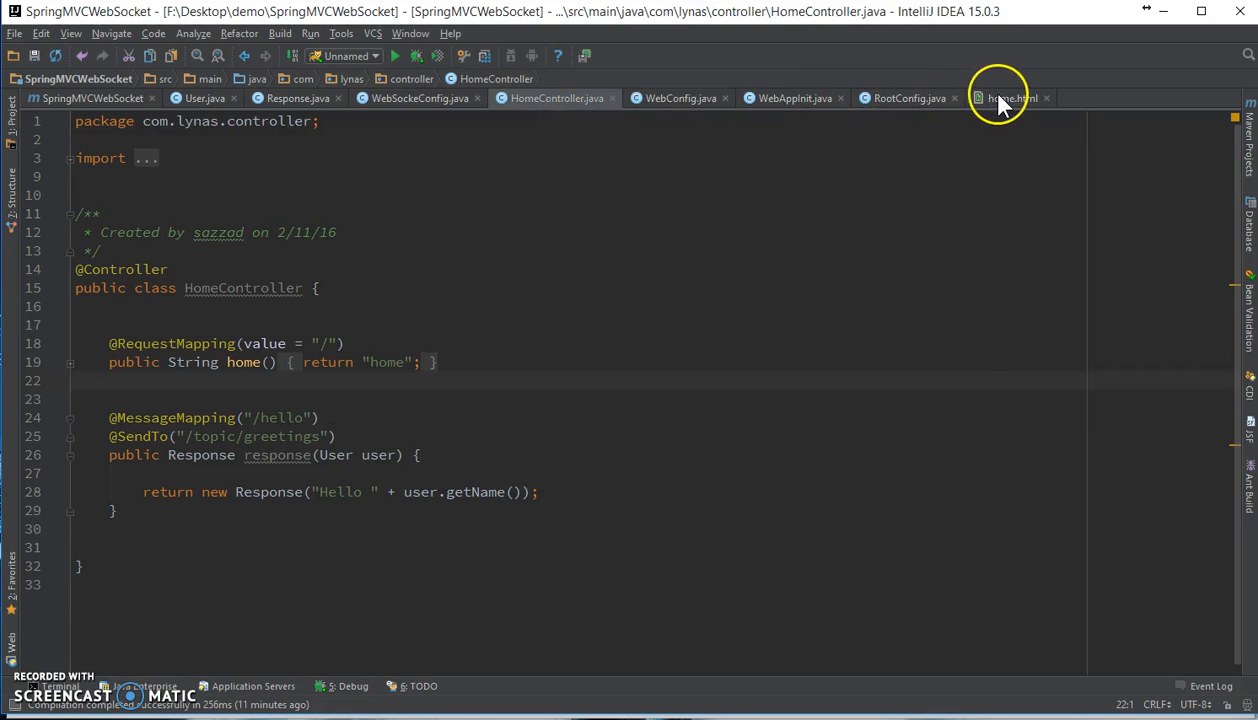
Review home.html's sendName sending the name element to /app/hello and its buttons
click(1010, 98)
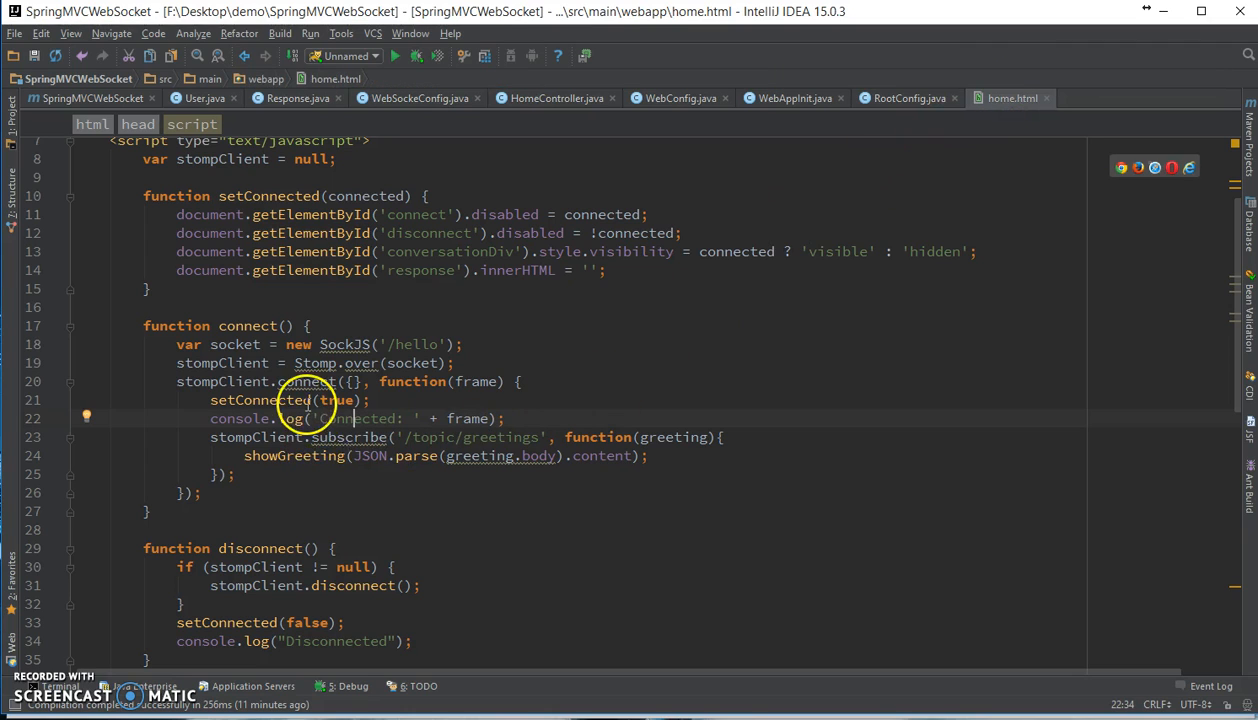
mouse_move(294, 456)
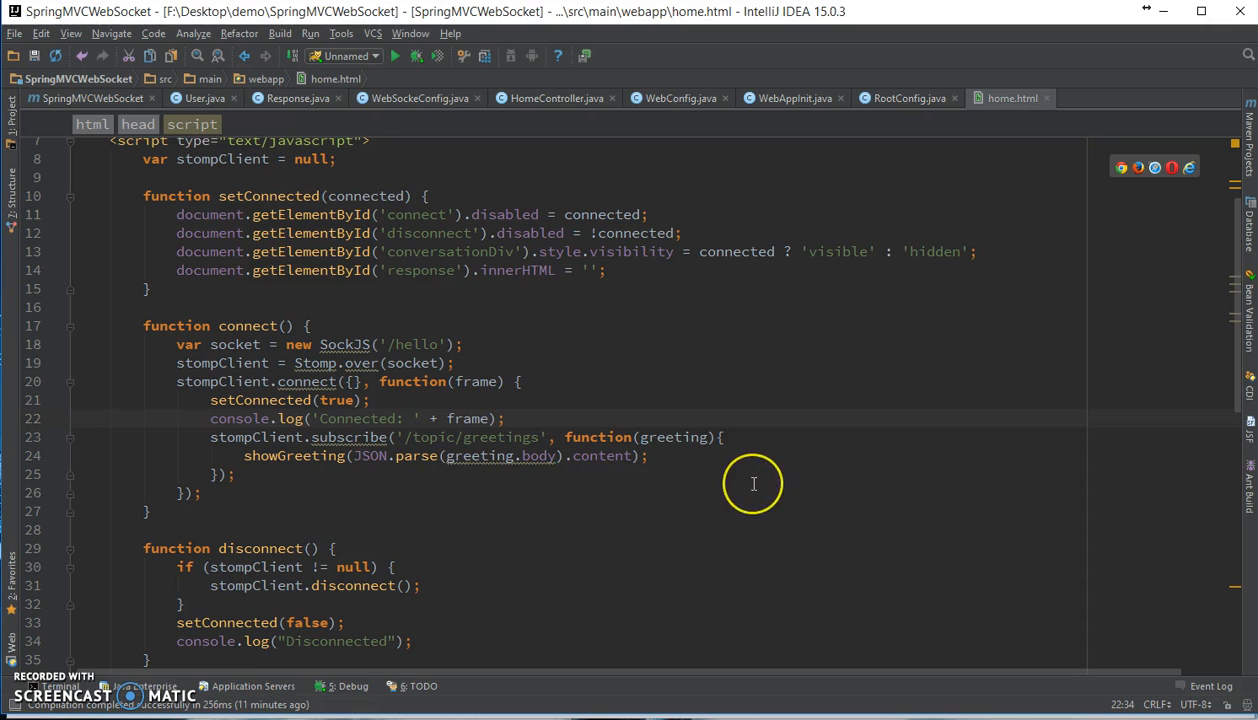
scroll(down, 3)
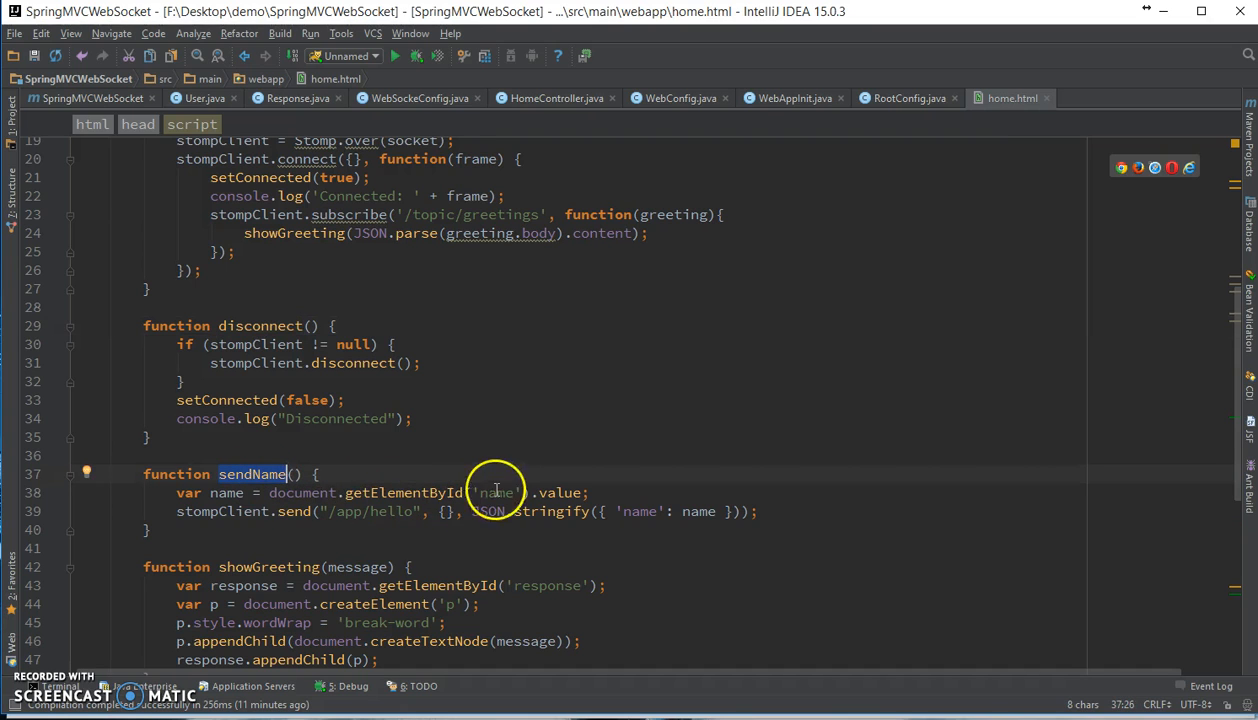
mouse_move(540, 414)
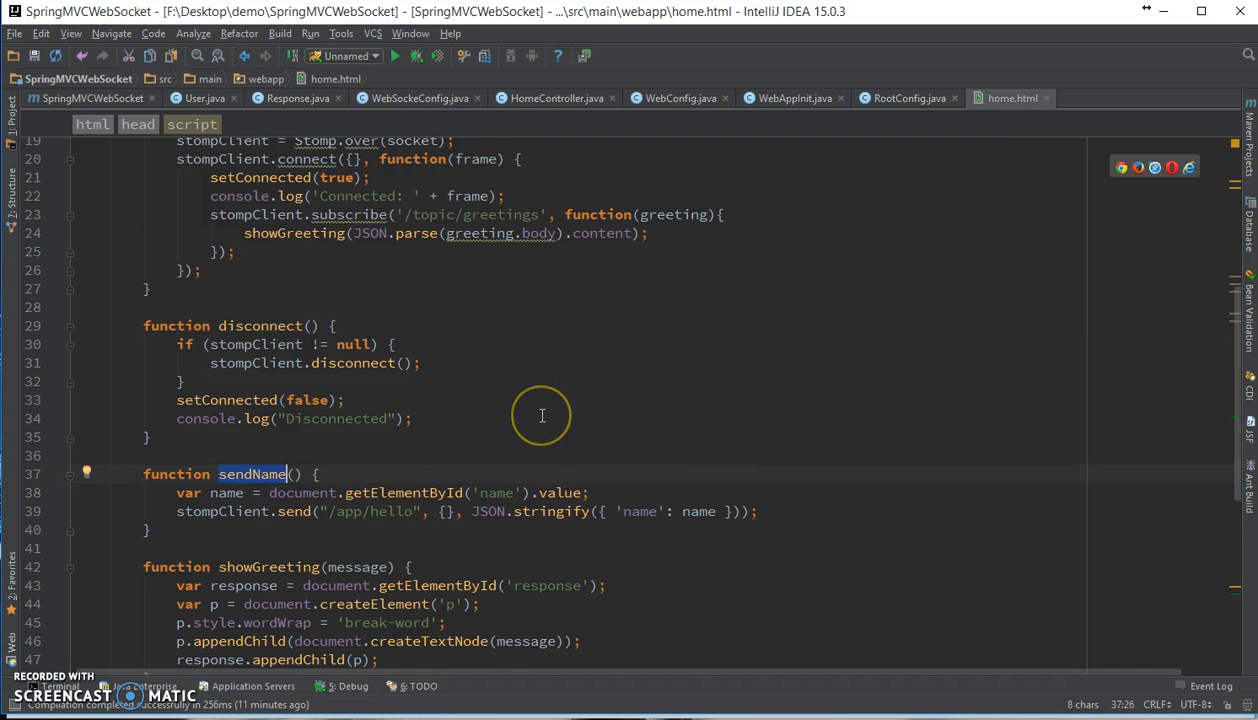
scroll(down, 3)
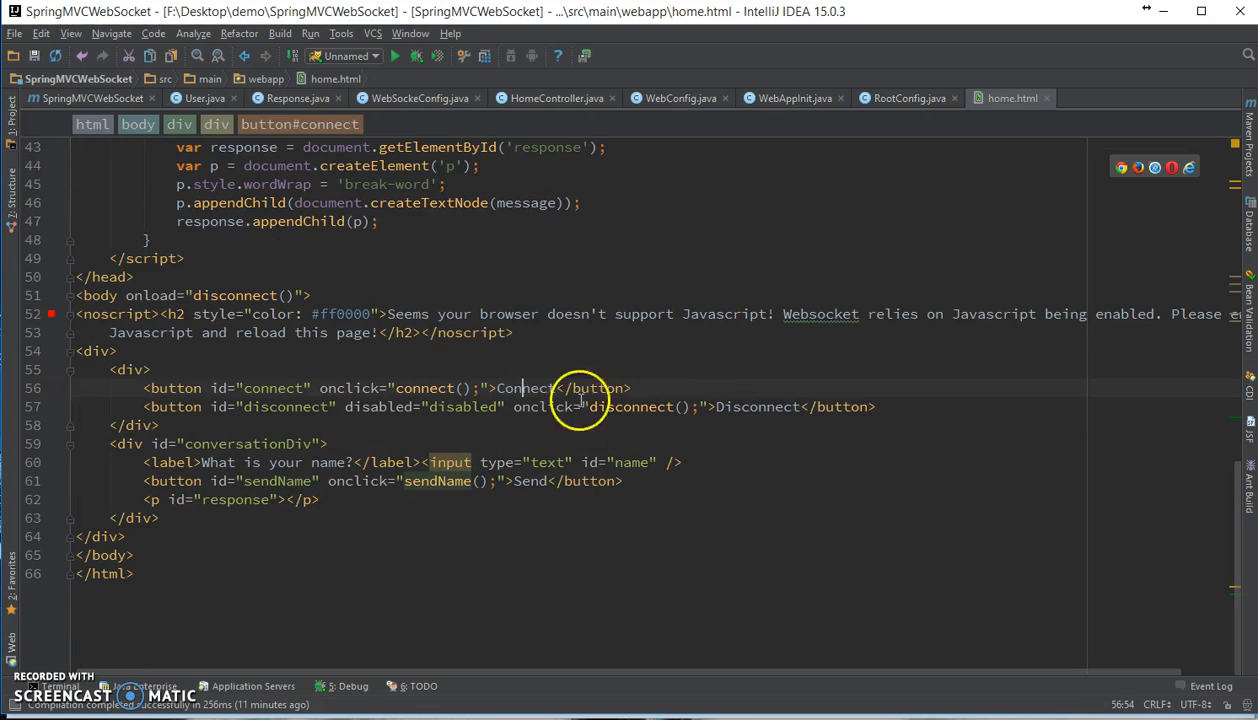
mouse_move(648, 408)
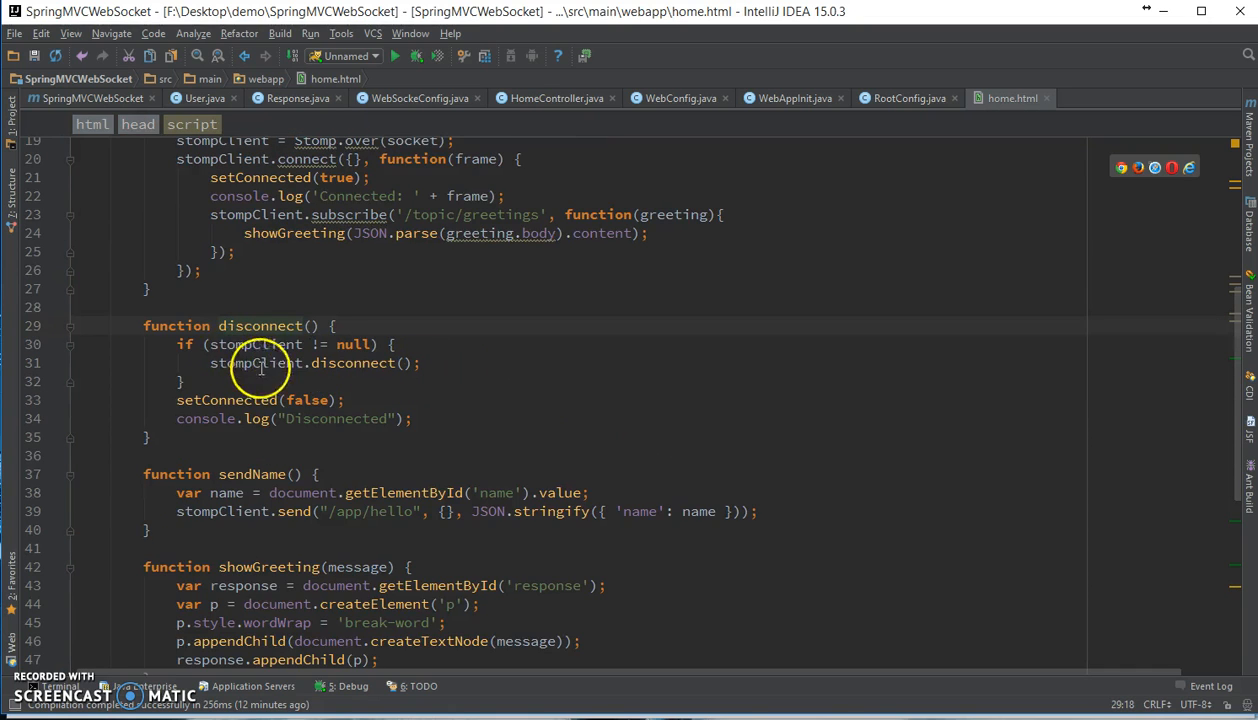
scroll(down, 3)
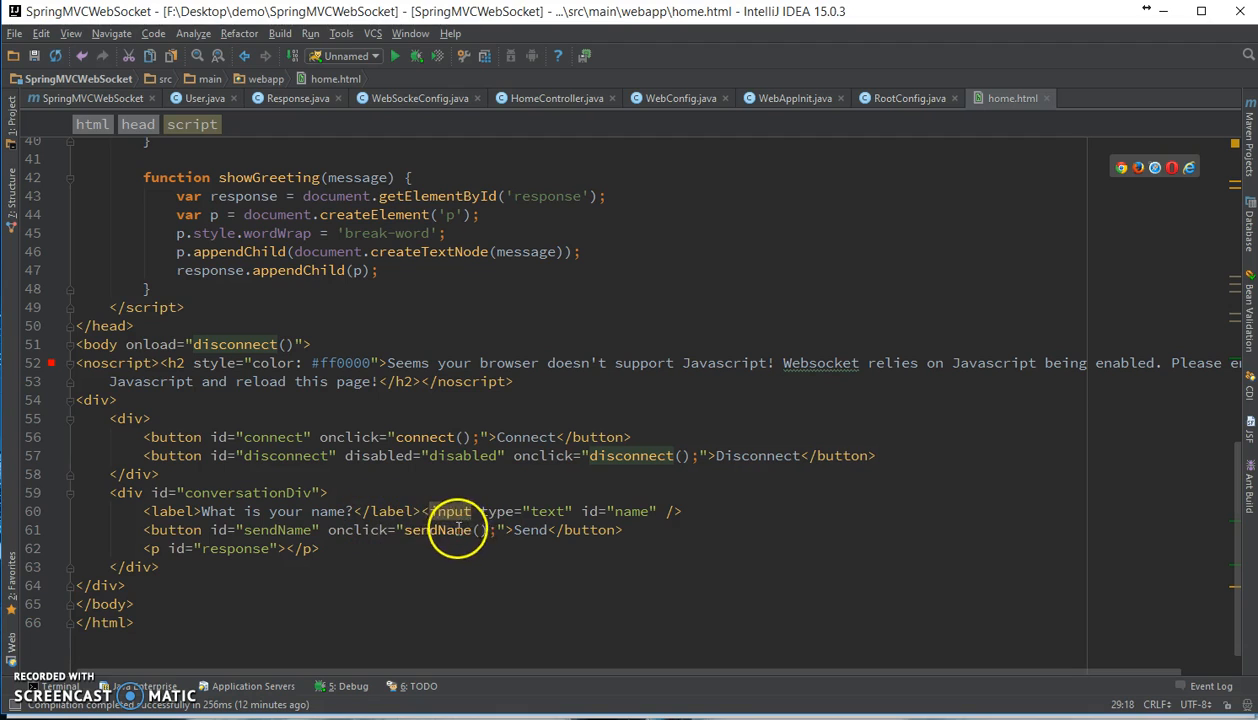
mouse_move(424, 530)
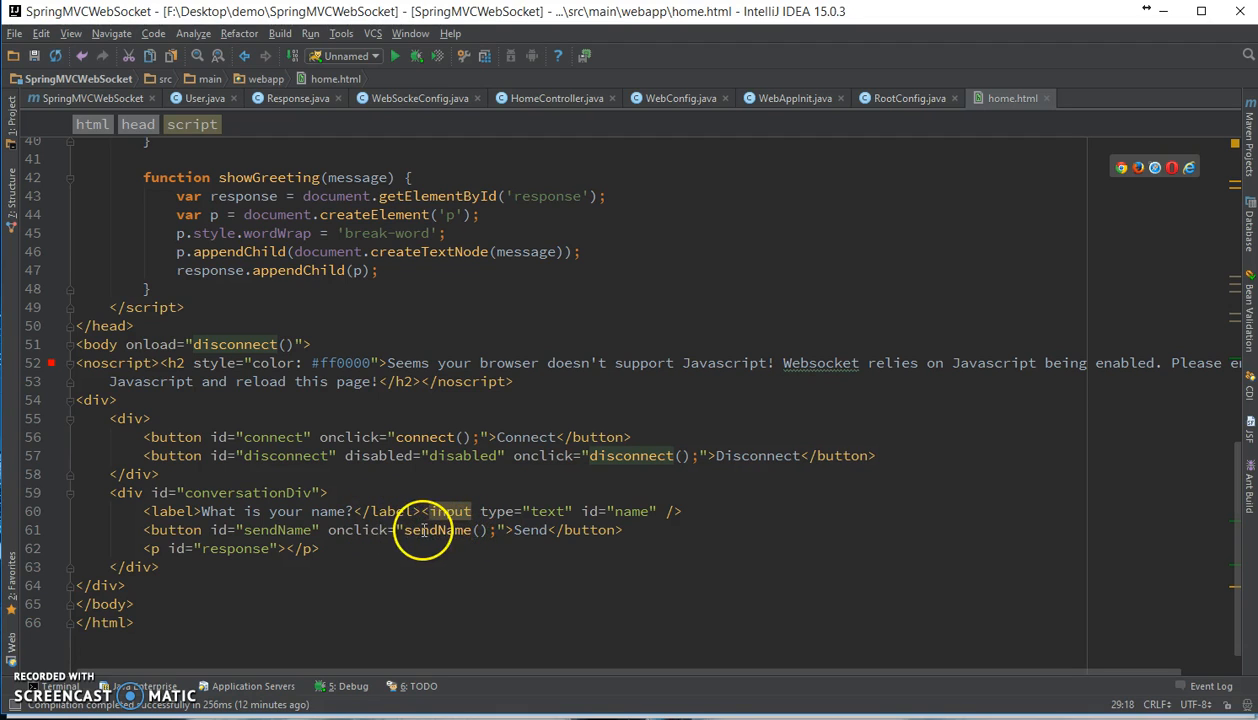
mouse_move(436, 530)
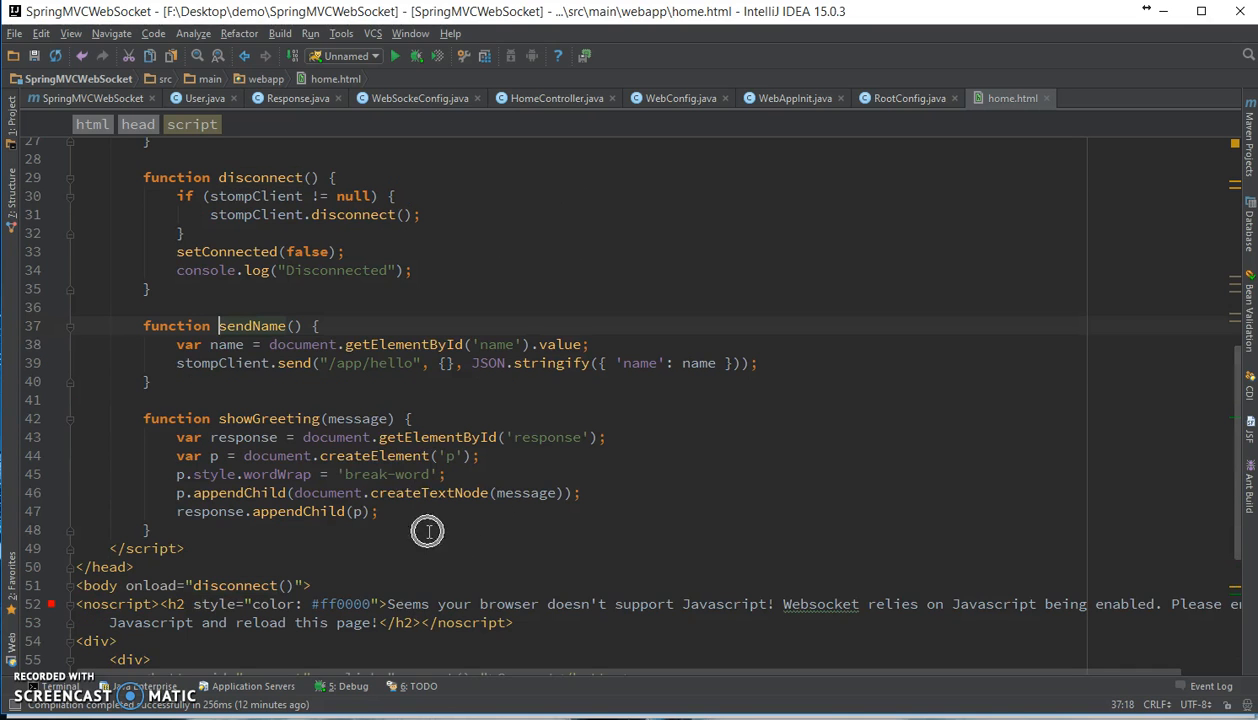
double_click(496, 344)
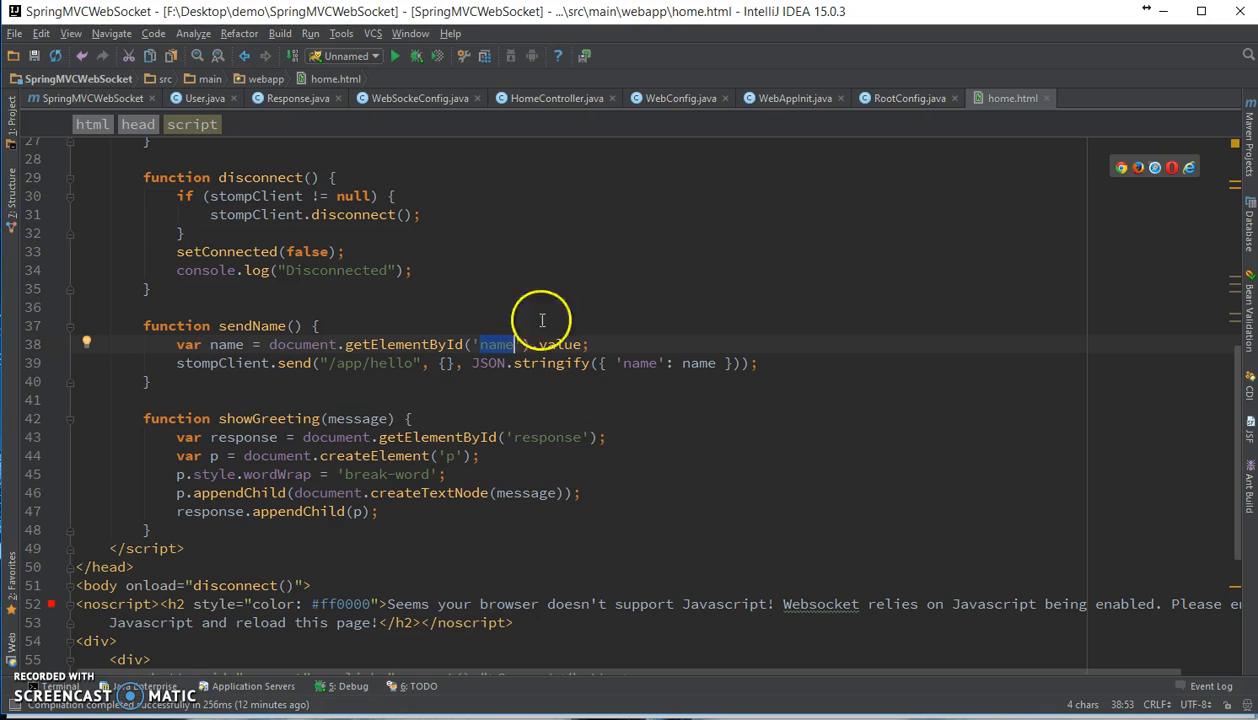
Cross-check the User class's name field against the script, then bring up HomeController
click(202, 96)
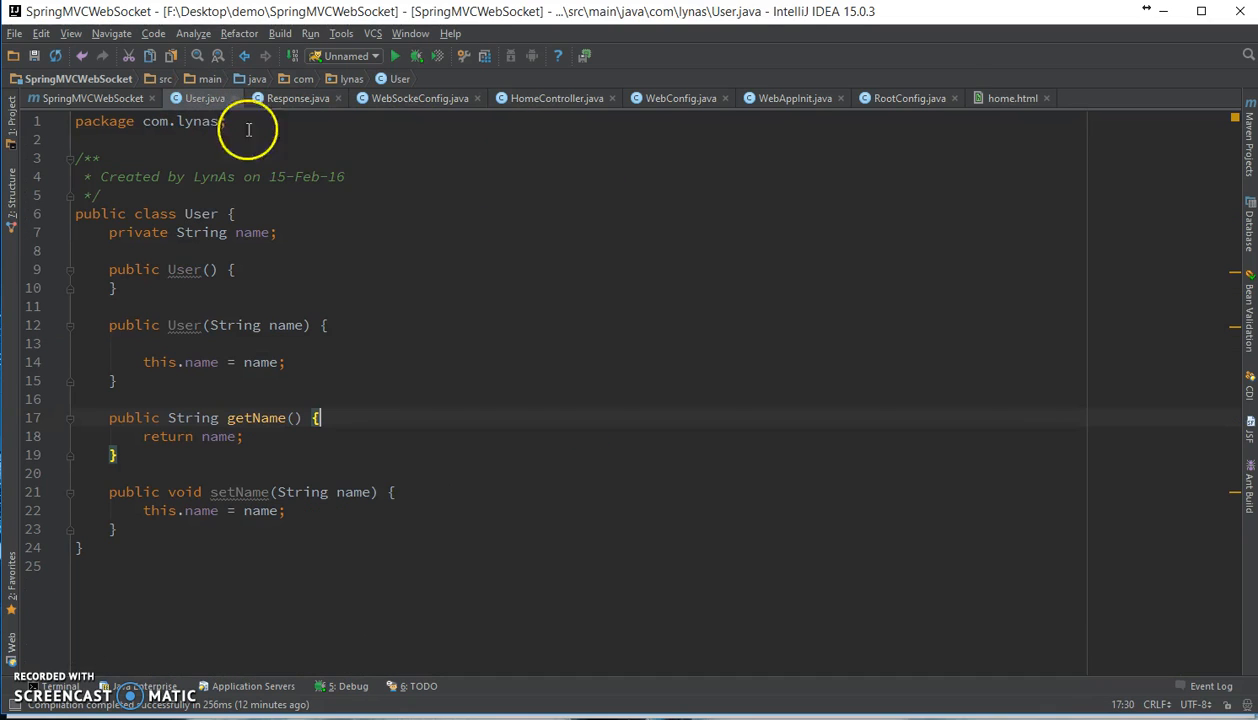
double_click(252, 232)
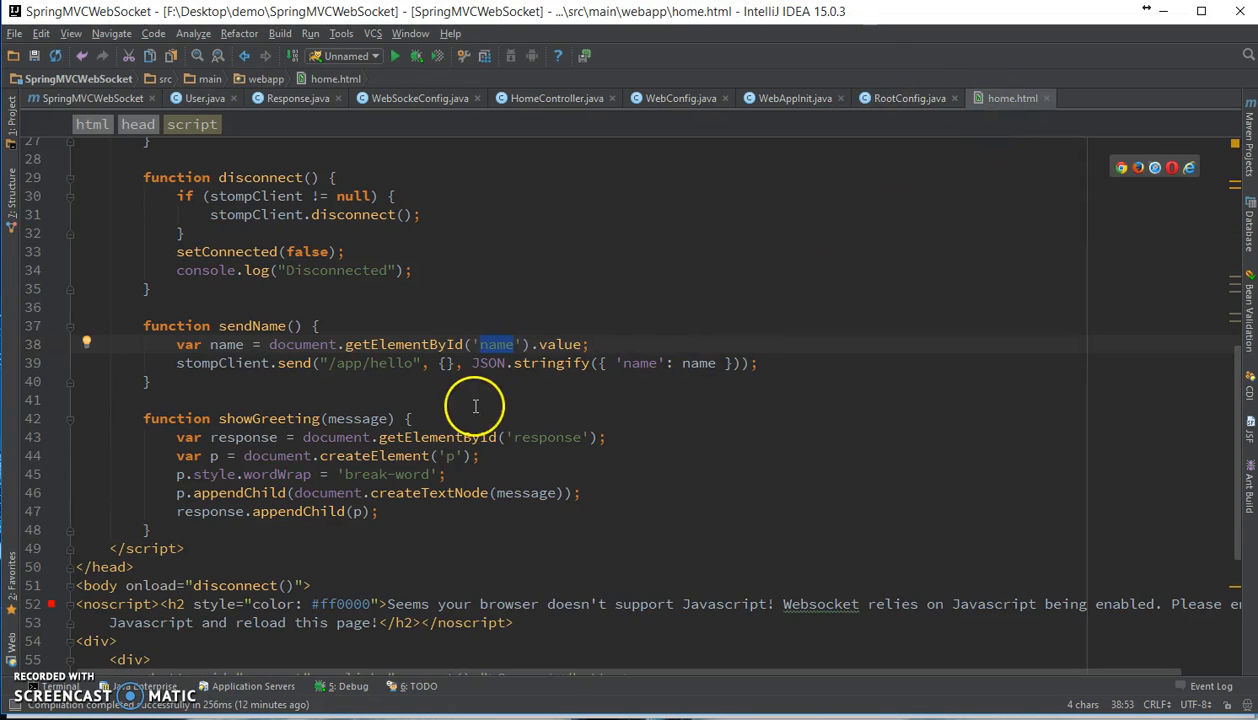
mouse_move(450, 390)
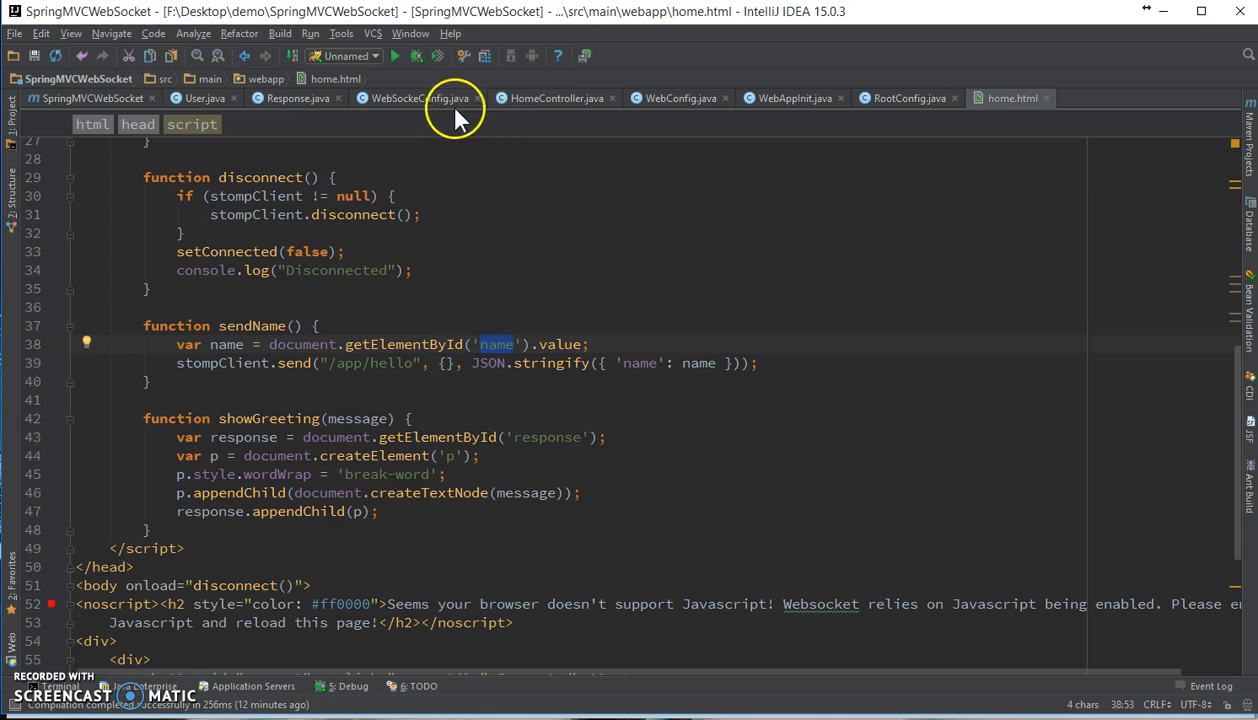
click(556, 98)
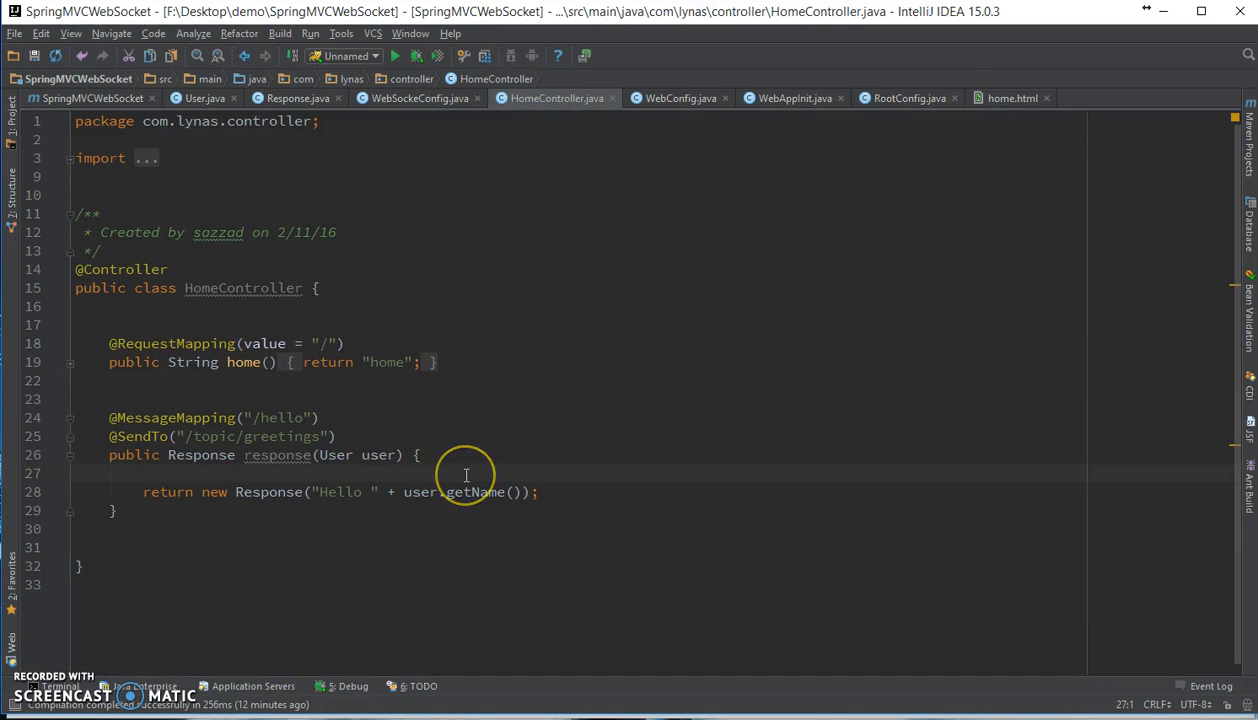
Add Thread.sleep(3000) to the response handler, surrounded with try/catch for InterruptedException
key(Tab)
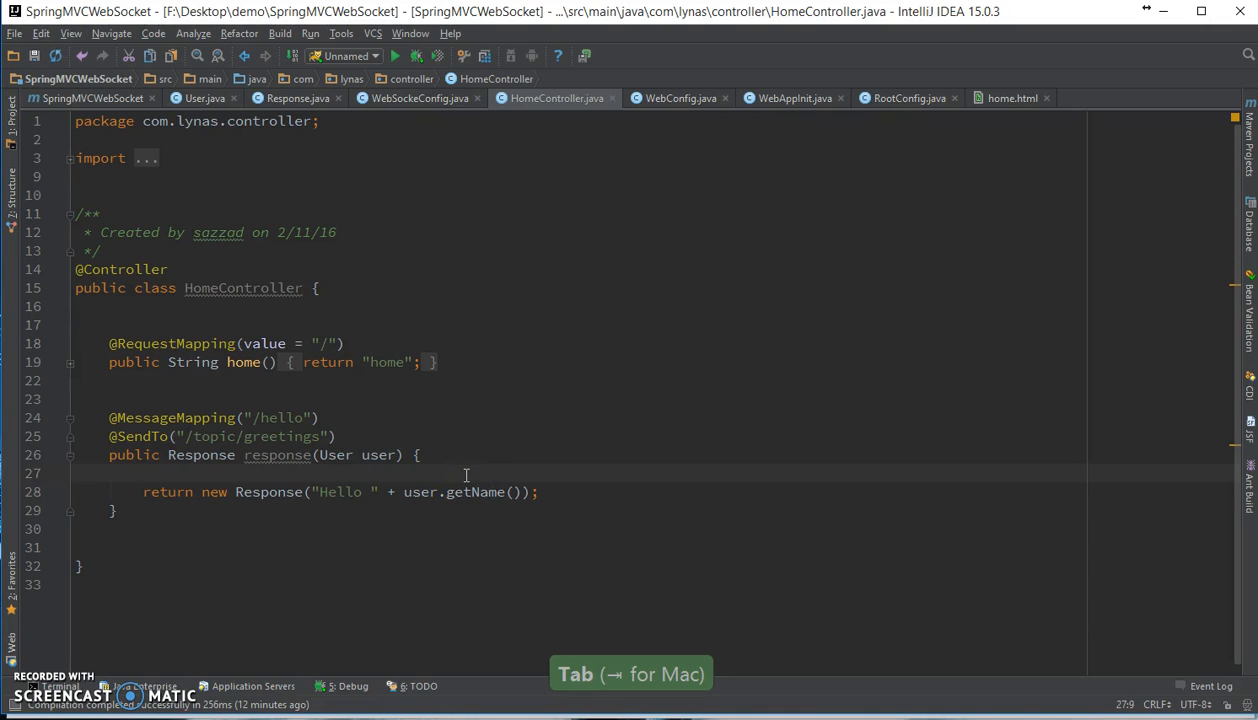
text(Thread.sleep();)
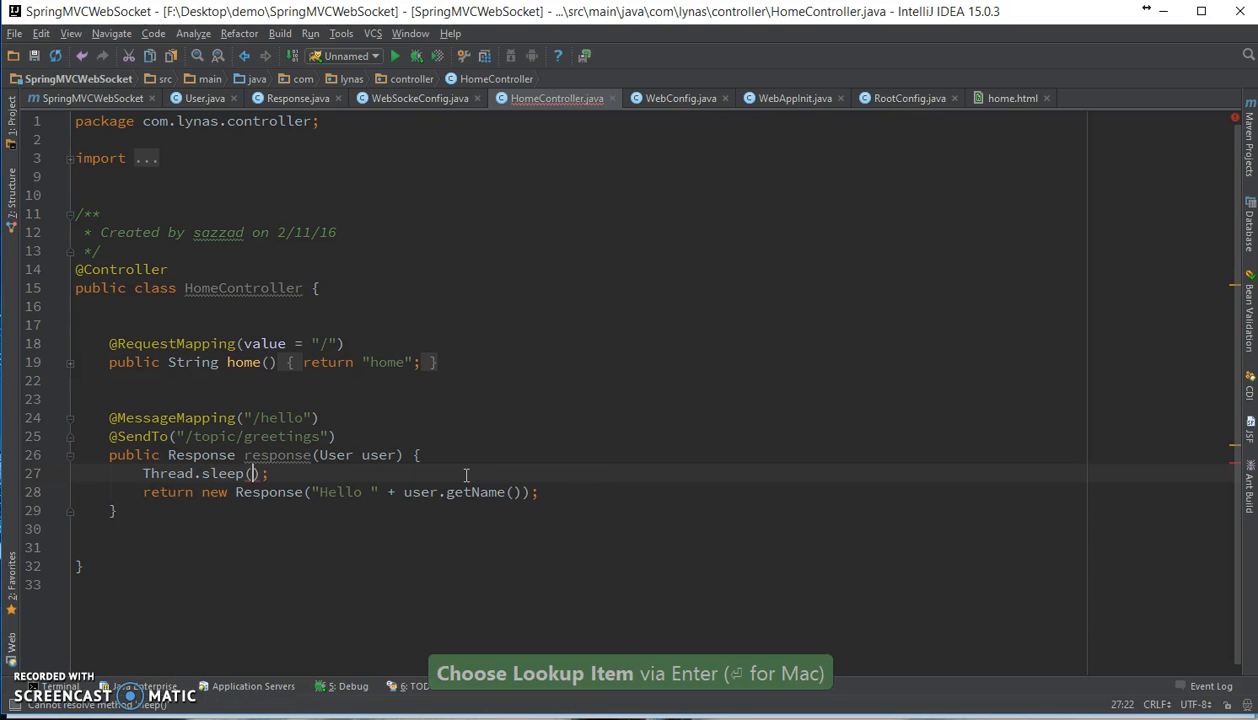
text(3000)
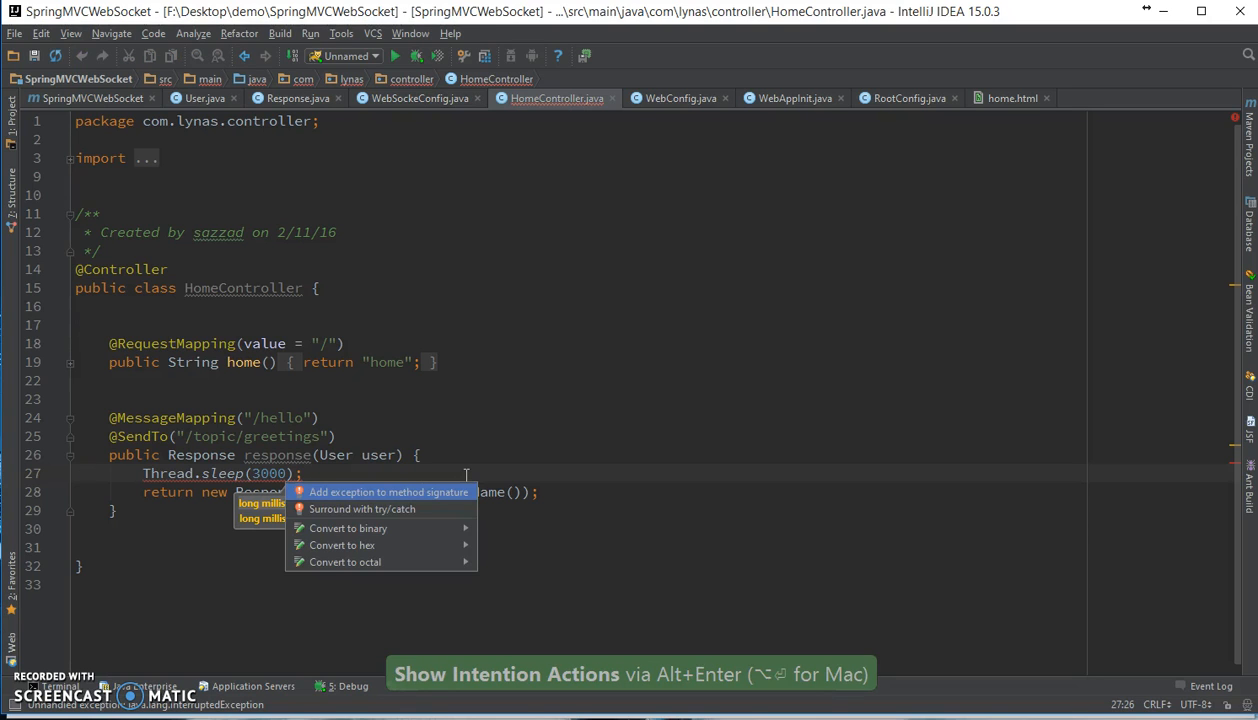
click(364, 510)
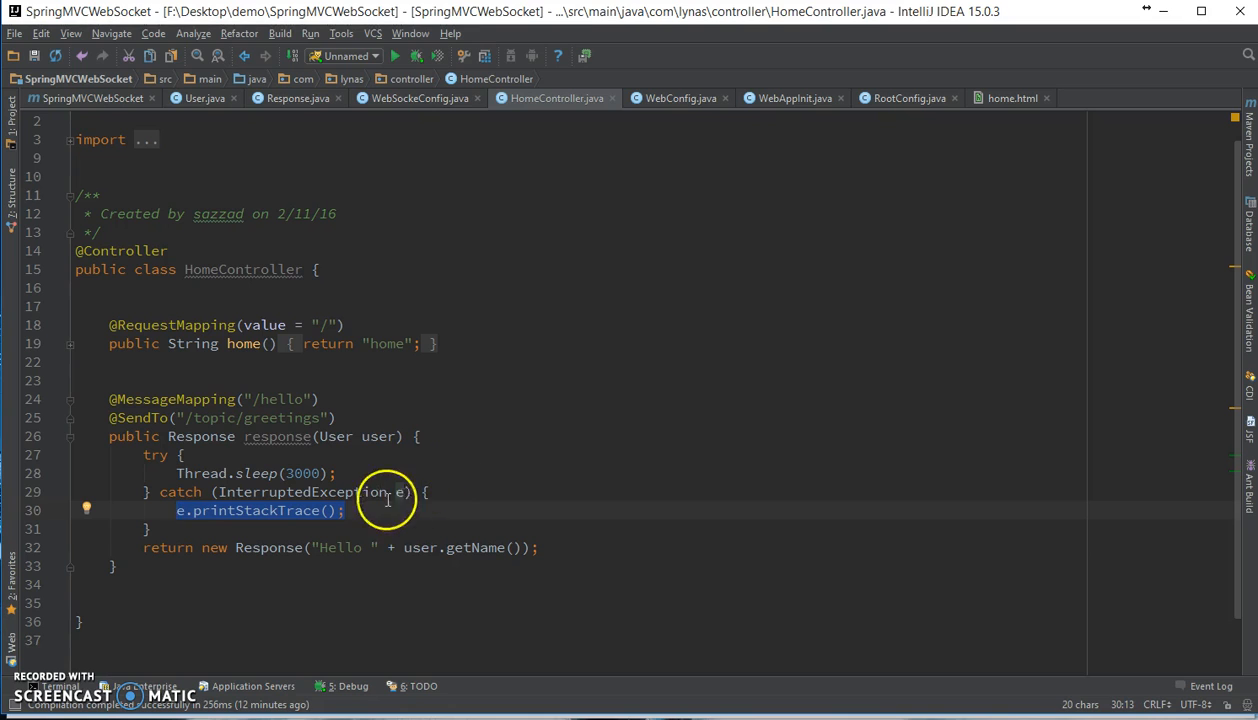
mouse_move(238, 492)
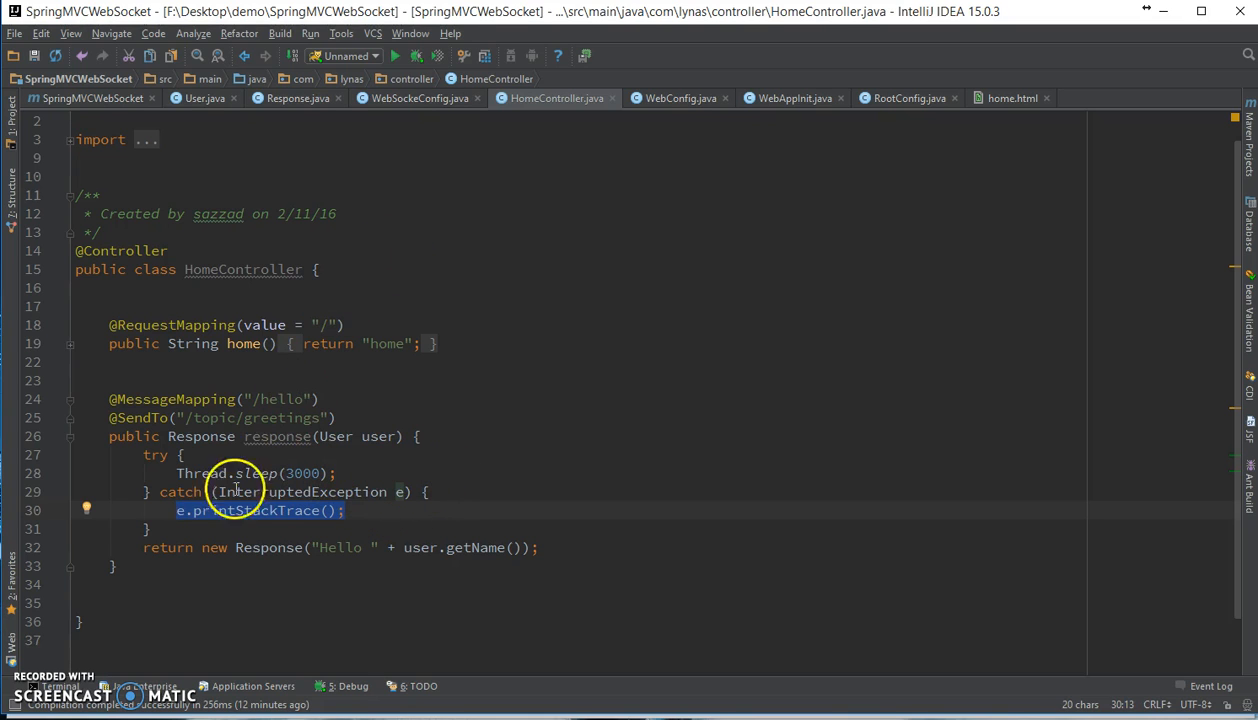
Append .withSockJS() to the addEndpoint("/hello") registration in WebSocketConfig
click(416, 98)
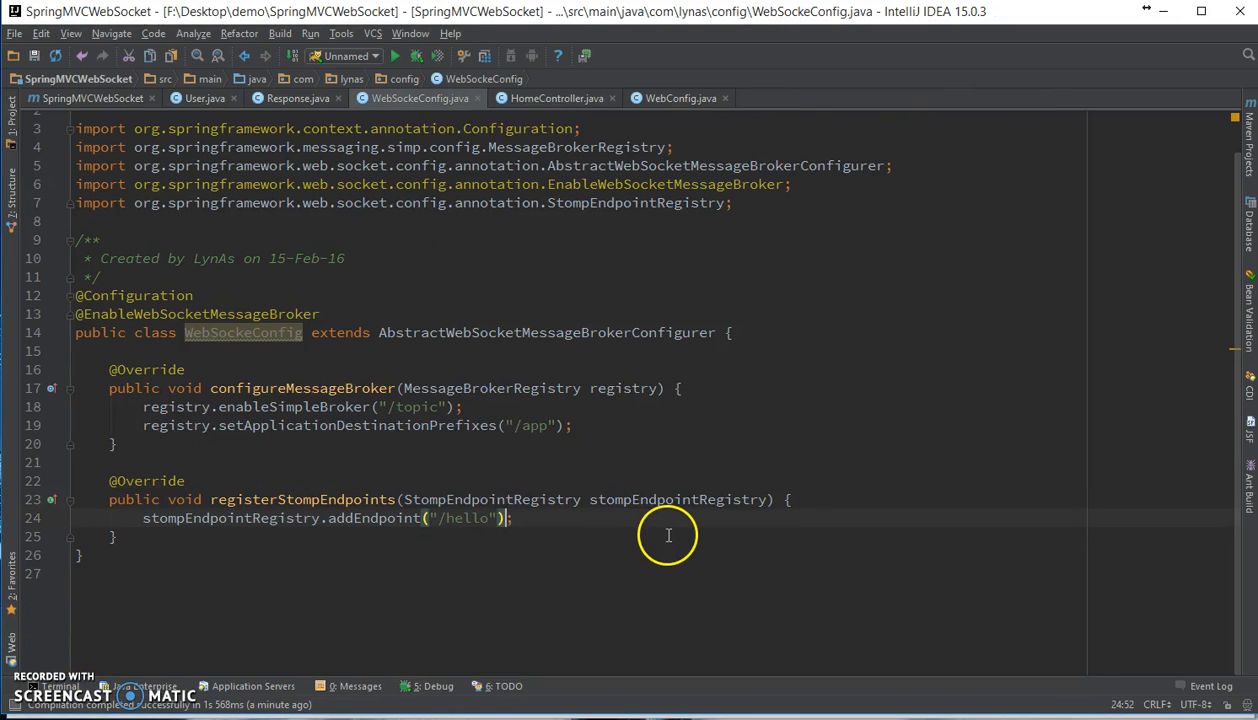
text(.withSockJS())
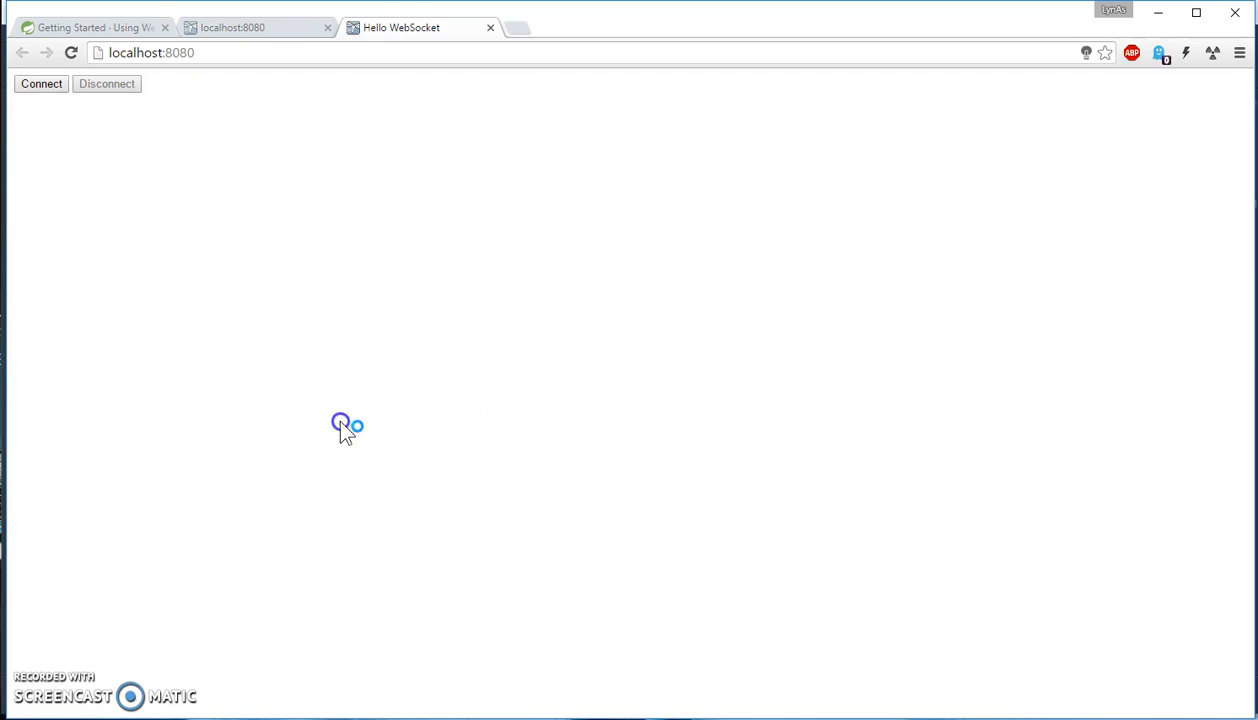
With the DevTools console shown, connect the page and send the name Lynas to get Hello Lynas
key(F12)
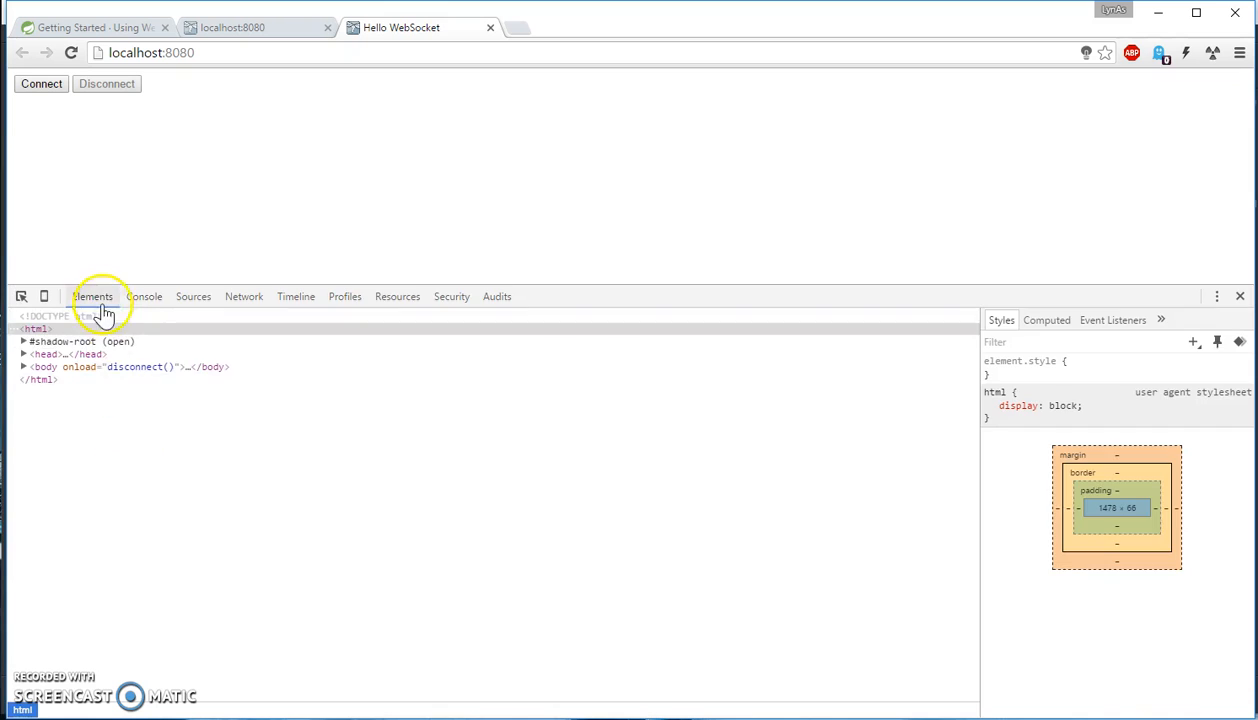
click(144, 296)
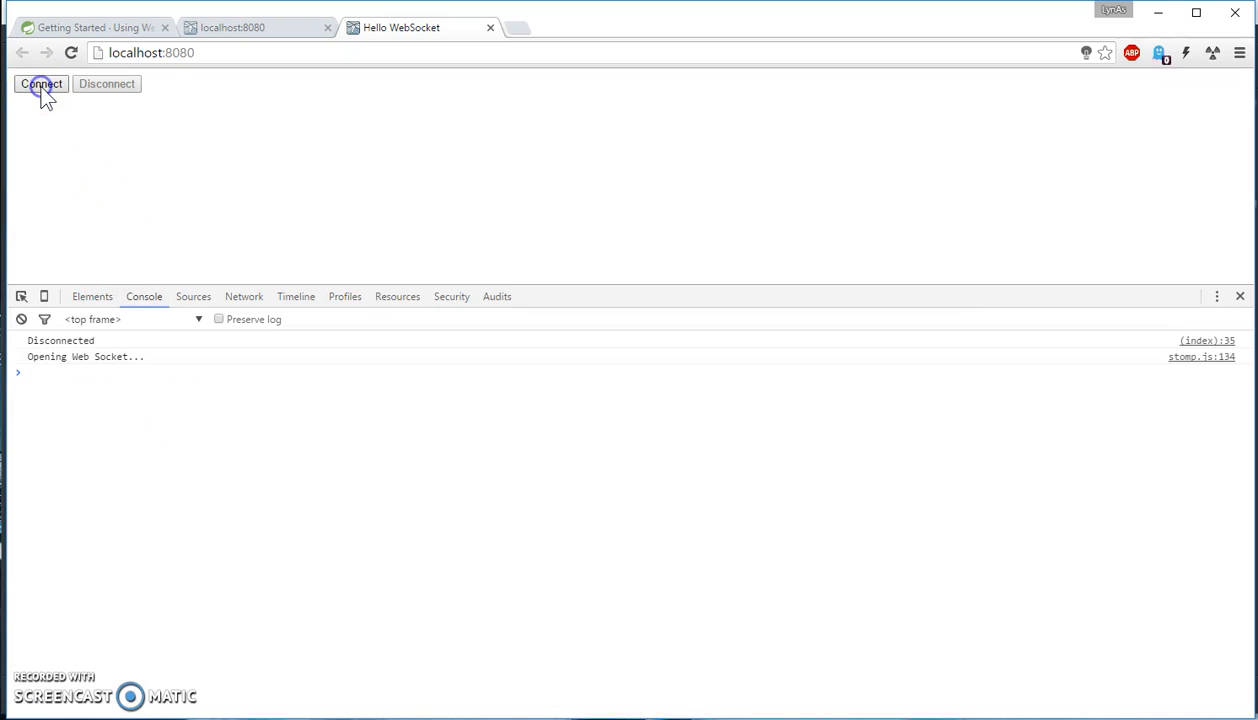
click(40, 84)
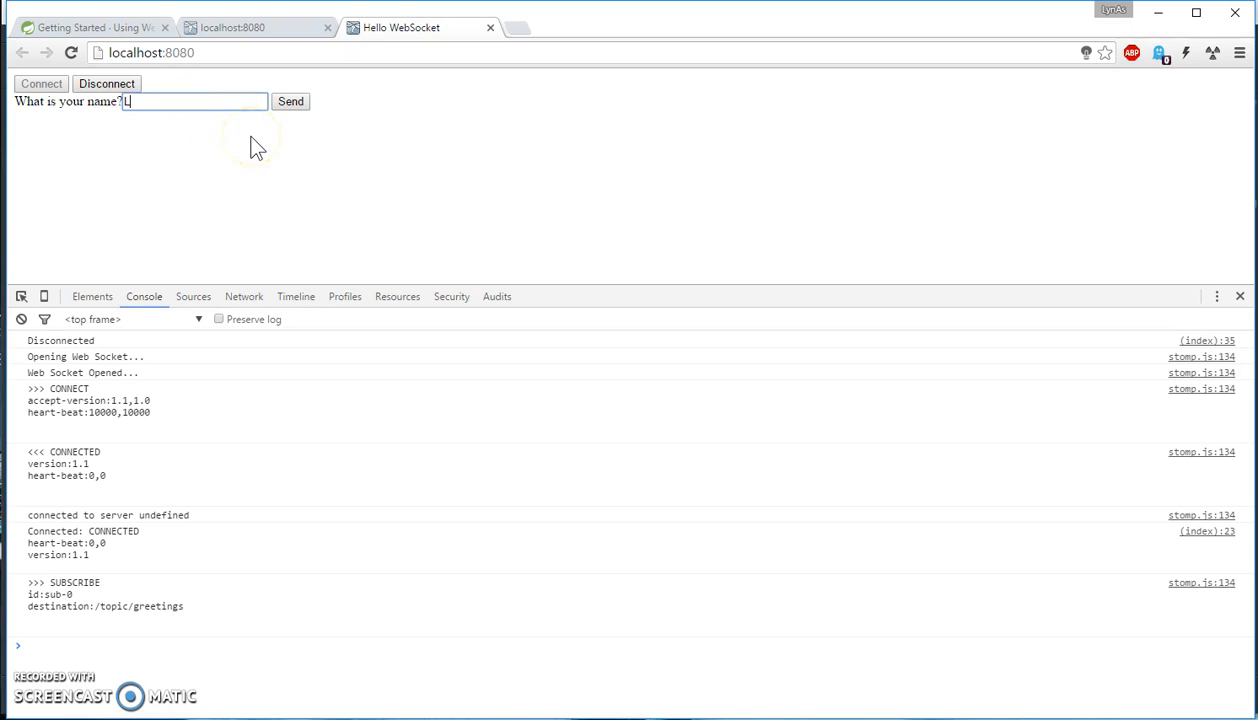
text(ynas)
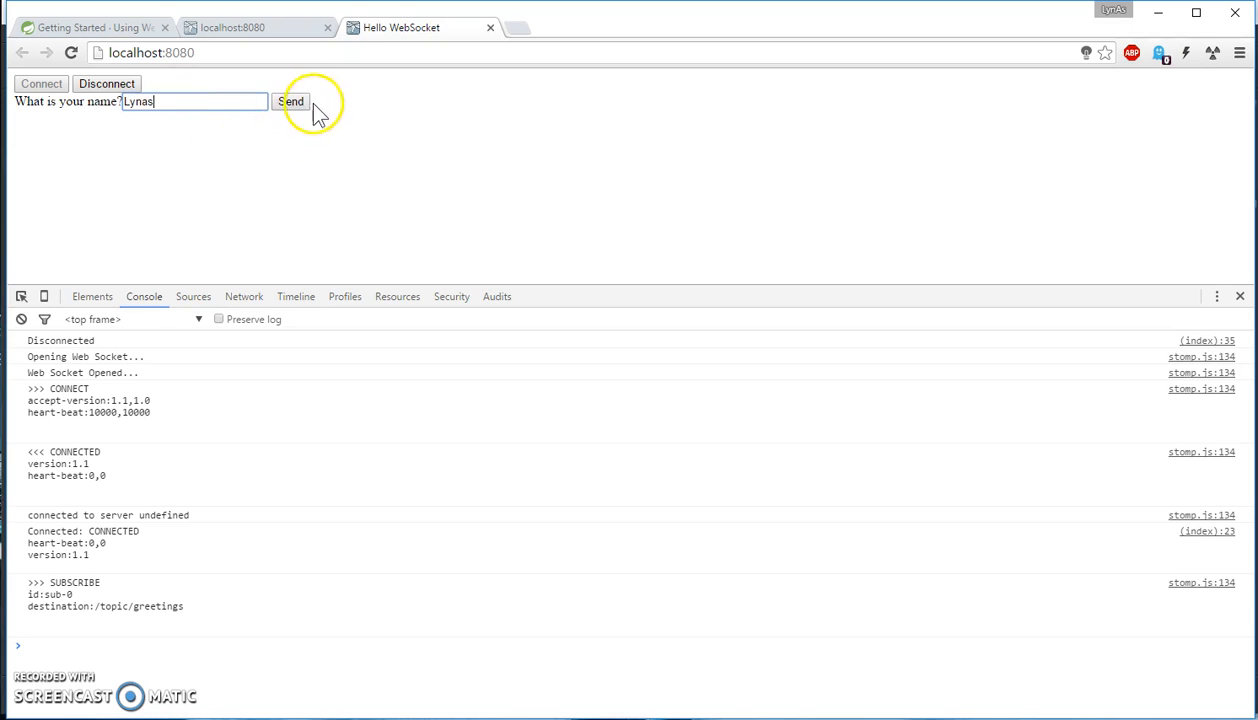
click(290, 100)
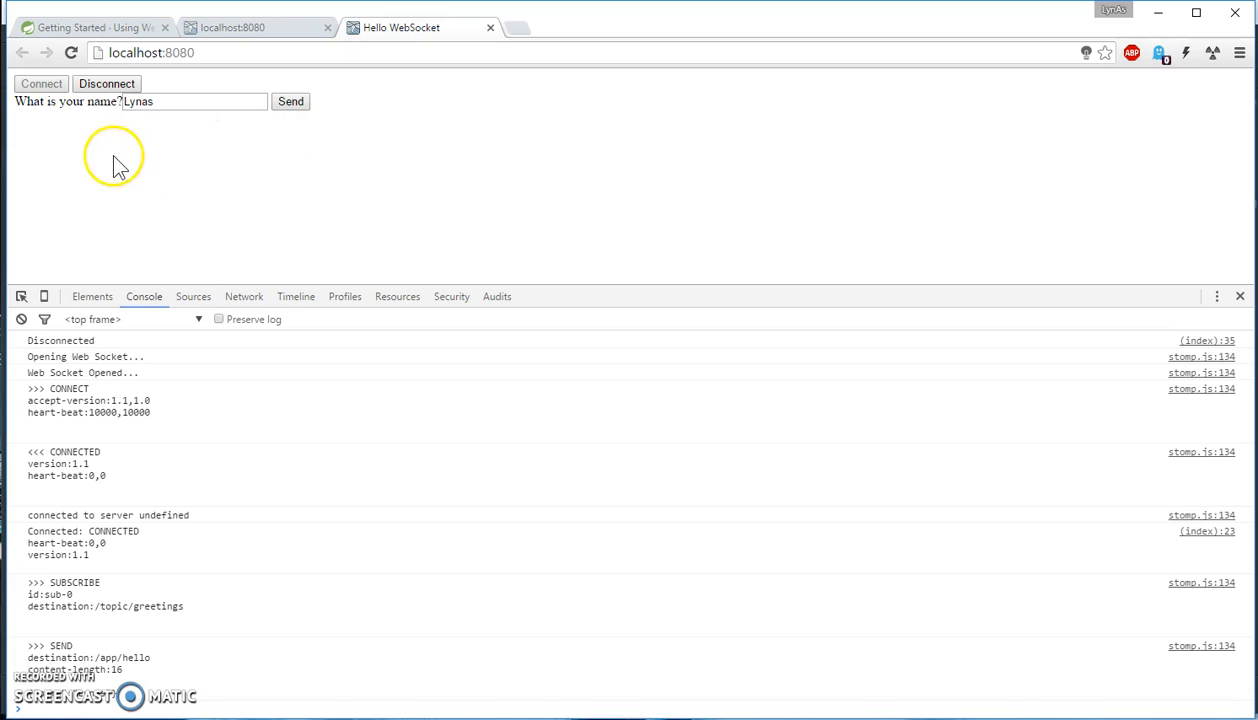
click(290, 100)
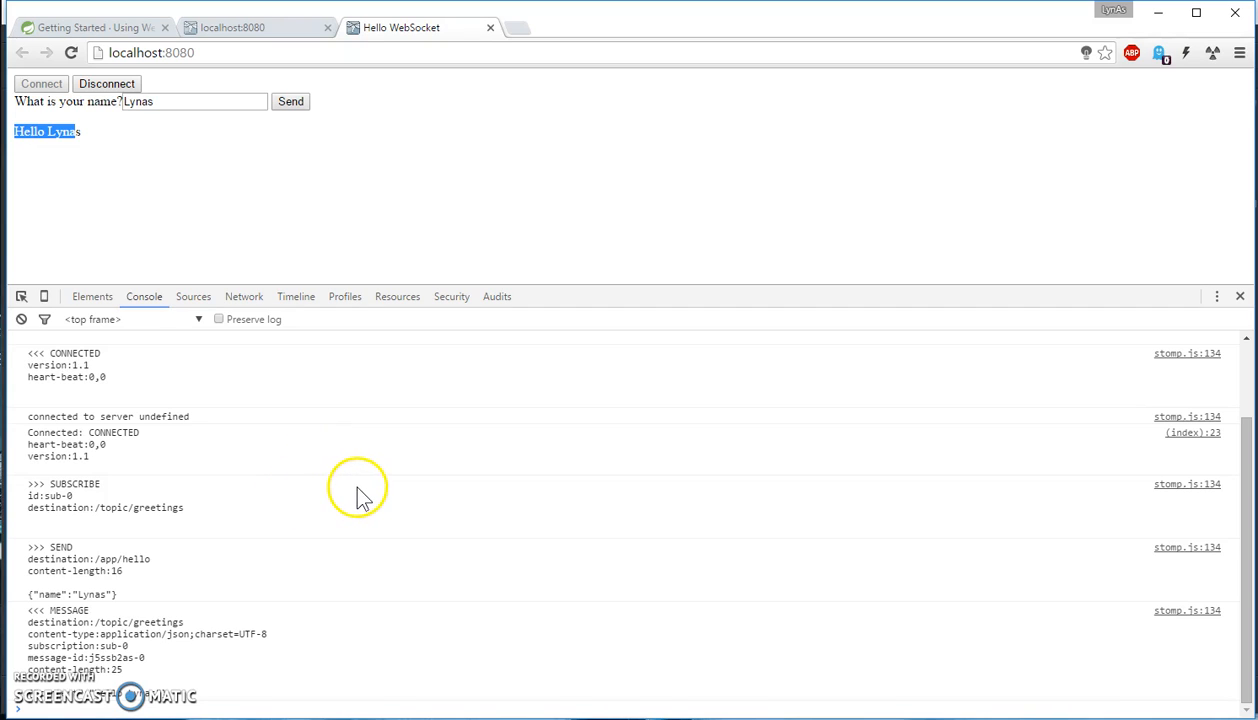
mouse_move(388, 488)
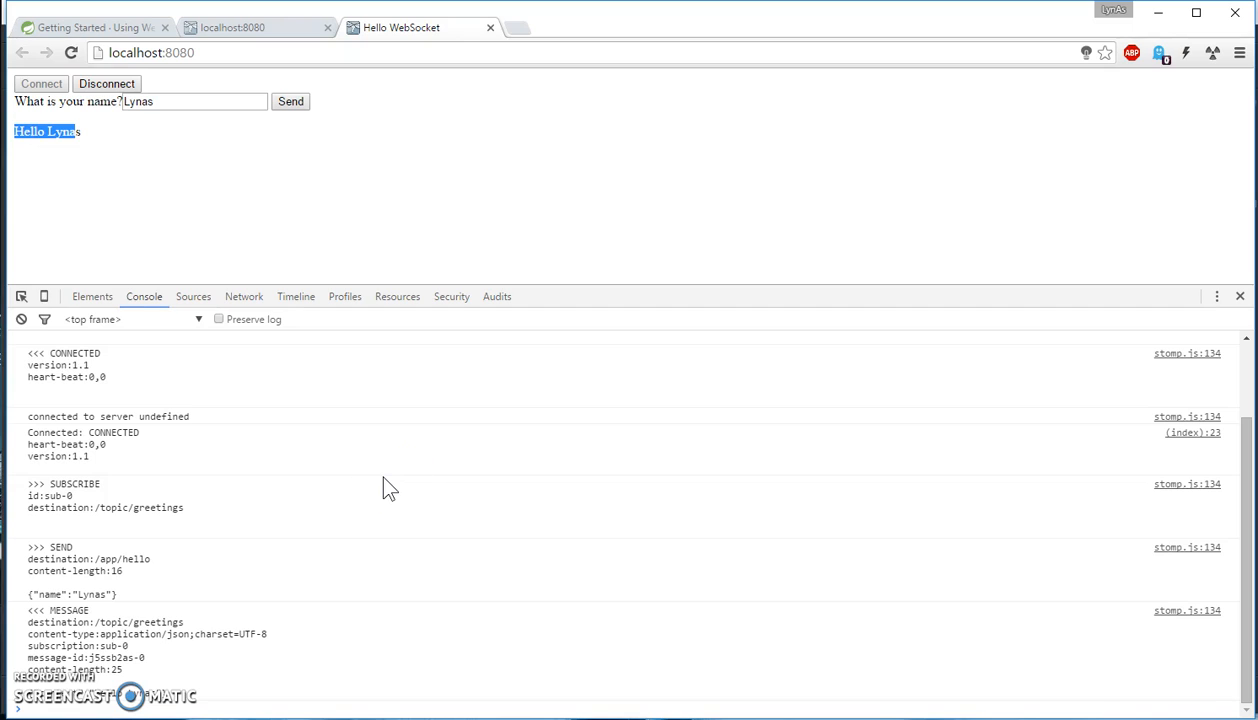
mouse_move(426, 476)
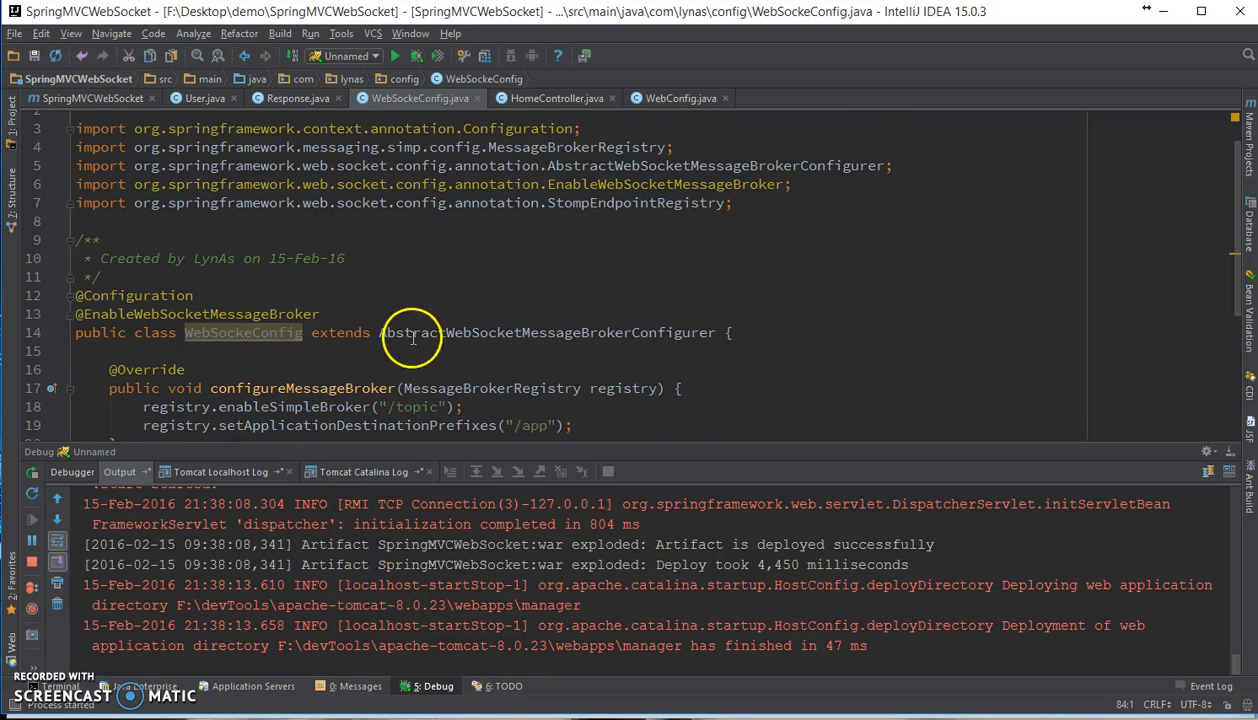
Map the copied HomeController handler to "/test" and rename it test(), returning home
scroll(down, 3)
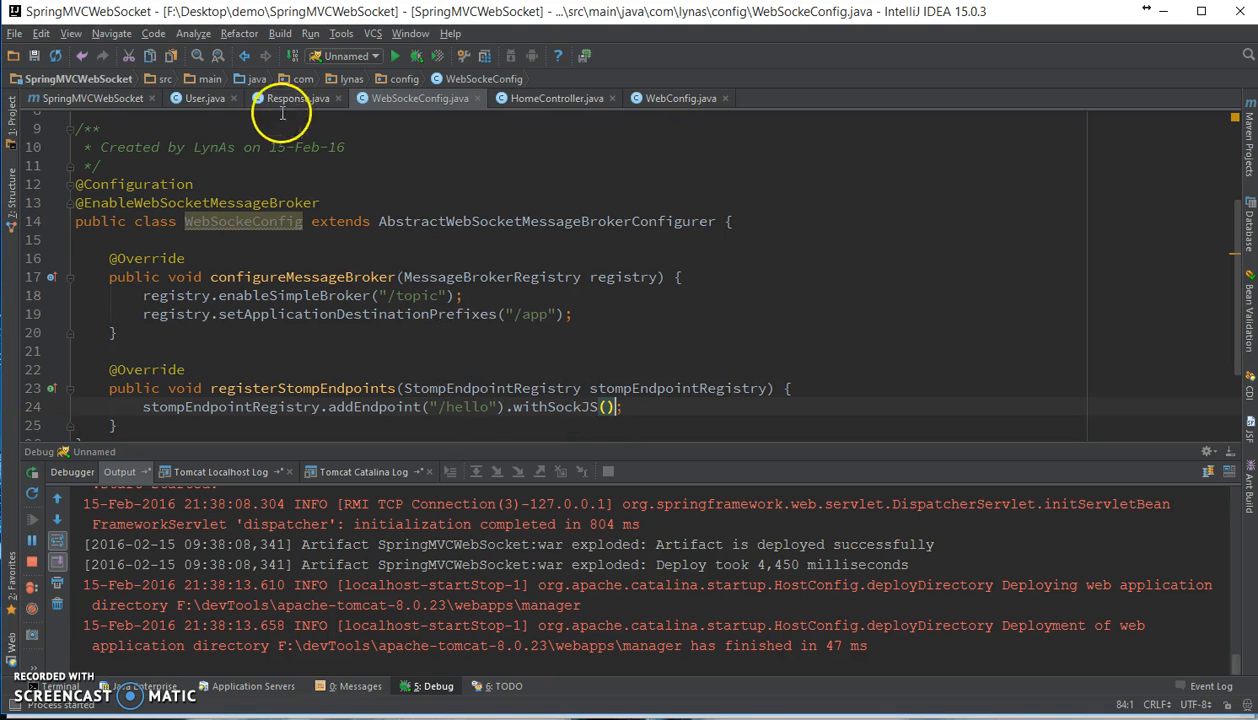
click(556, 98)
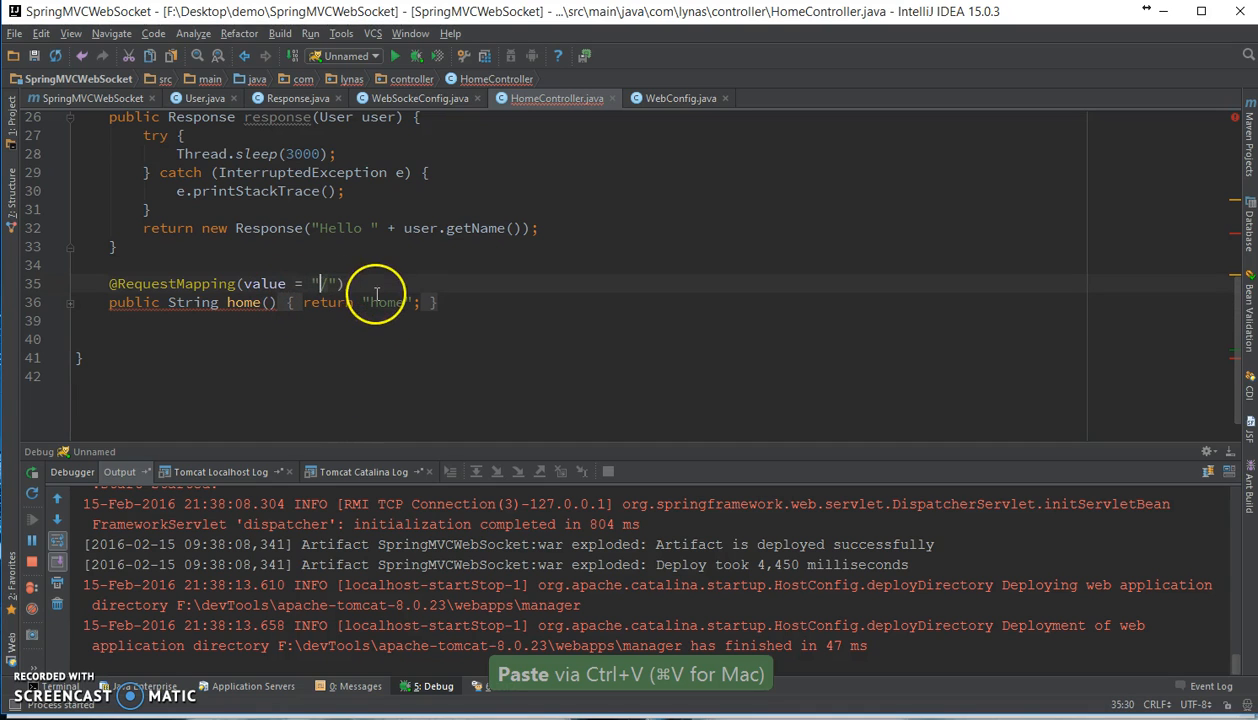
text(test)
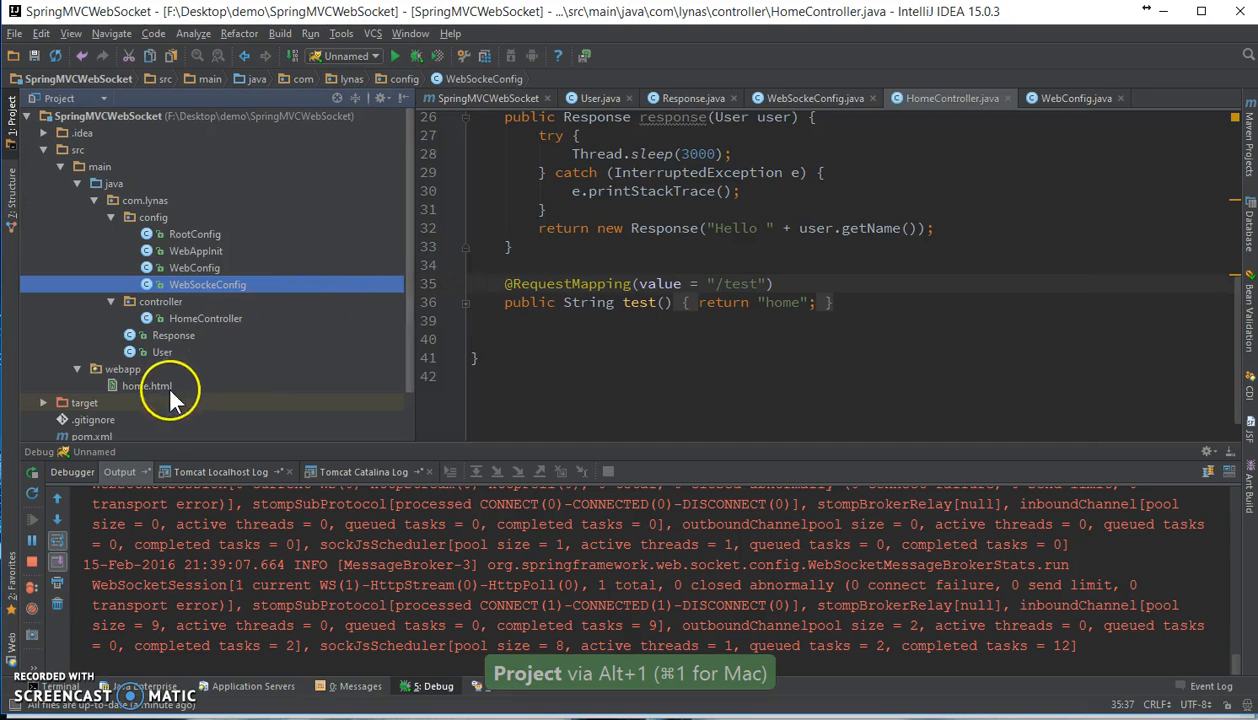
Create a new HTML file named test in the webapp folder showing Hello world
right_click(122, 368)
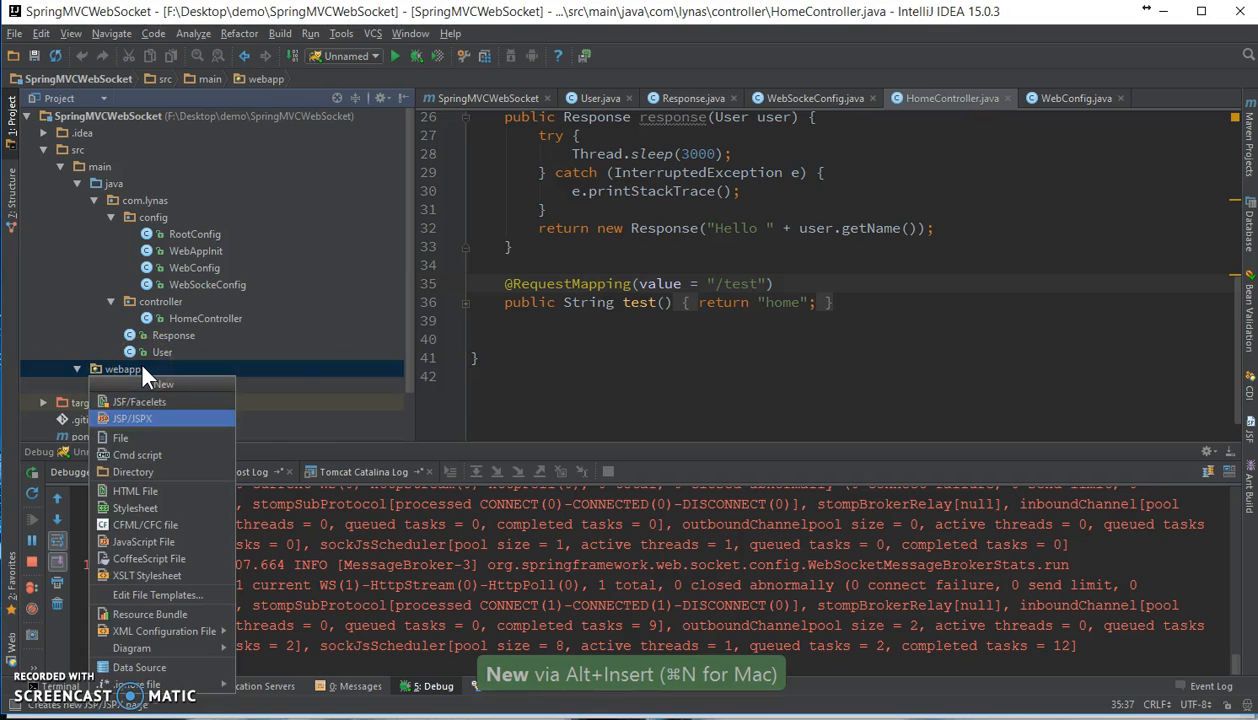
click(132, 418)
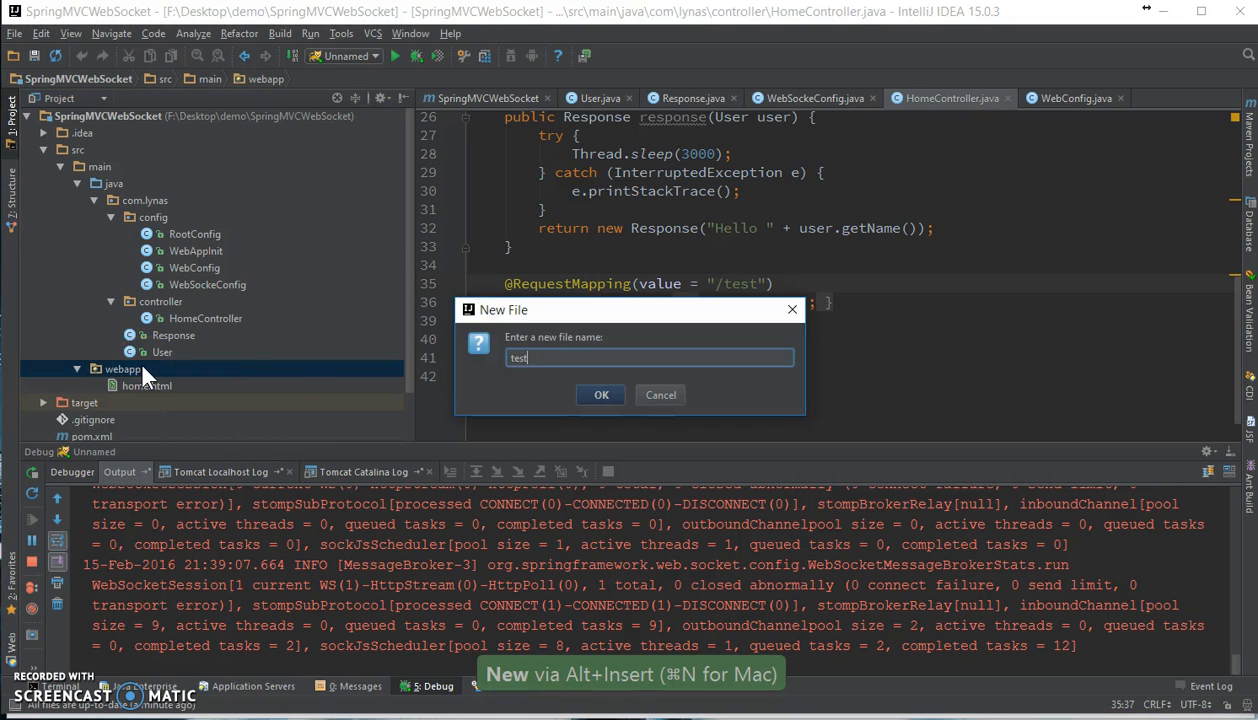
click(600, 394)
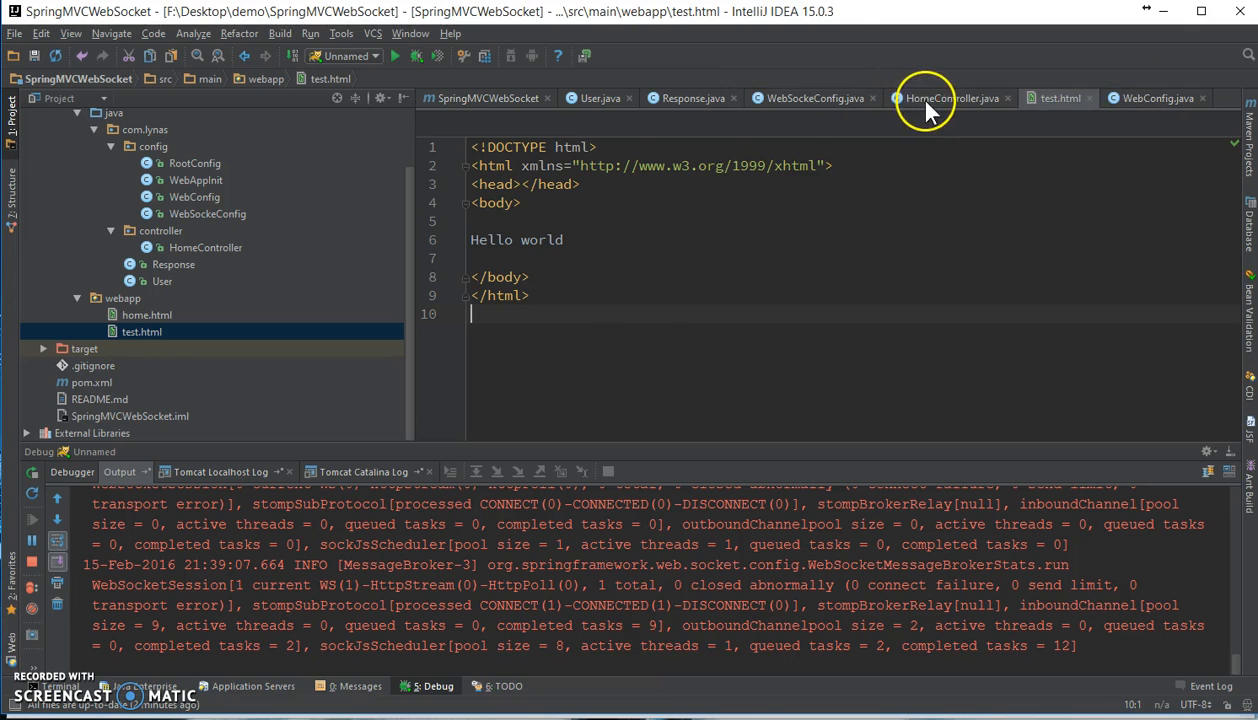
Change the test() handler in HomeController to return "test"
click(944, 98)
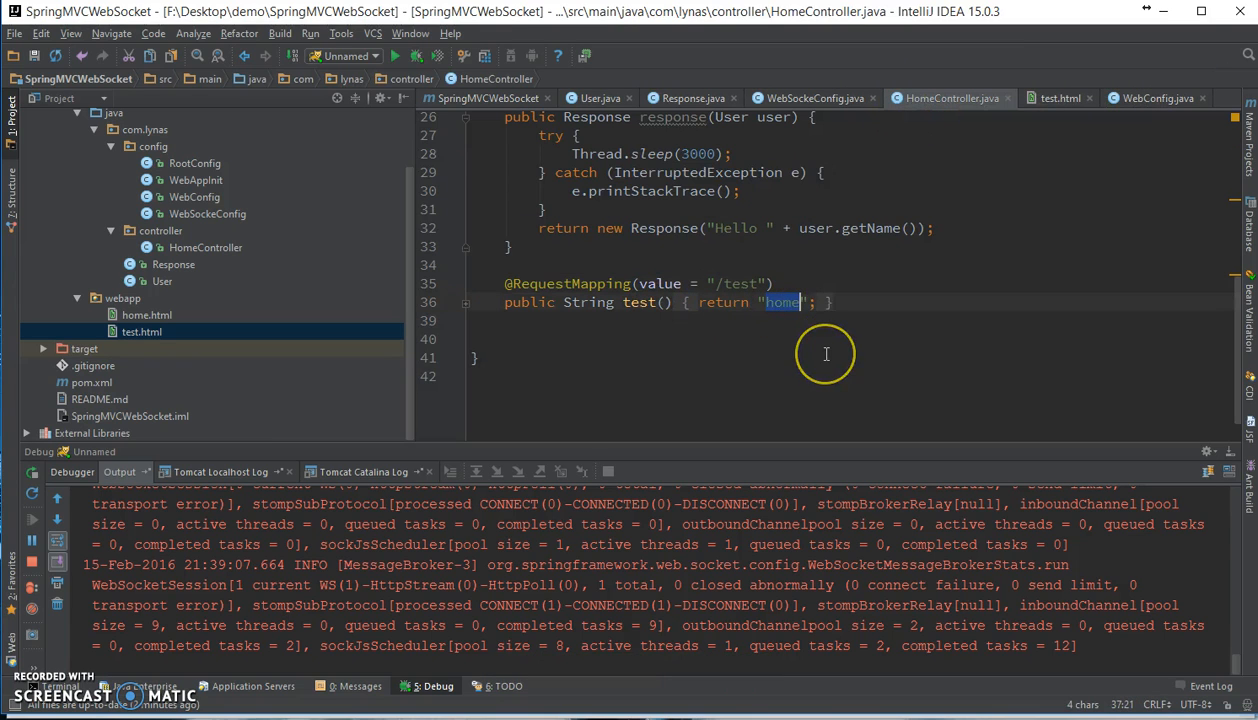
text(test)
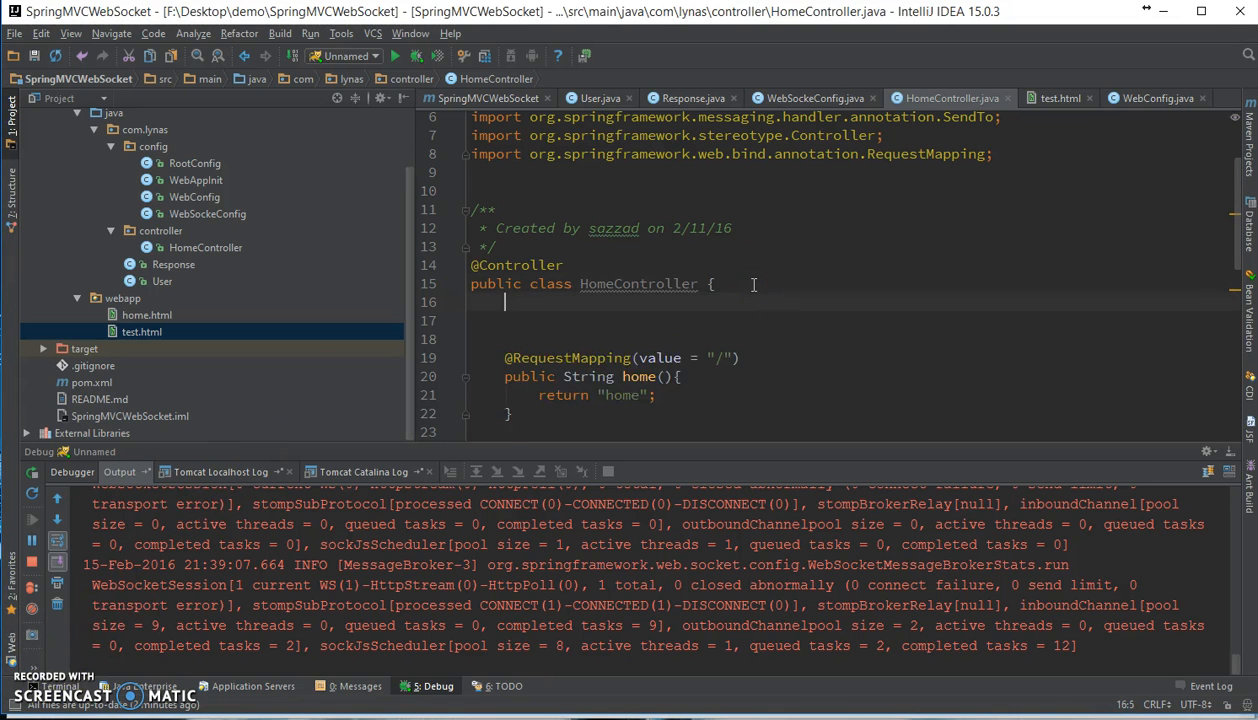
text(@Autowired)
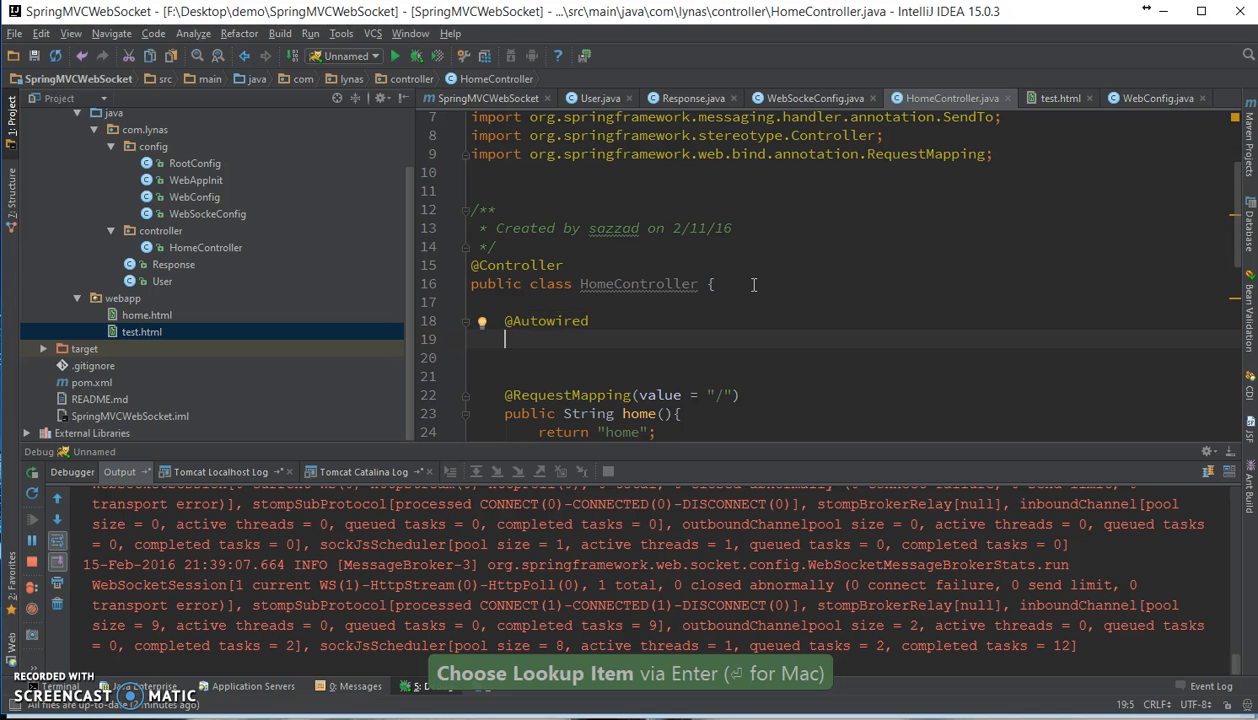
text(private S)
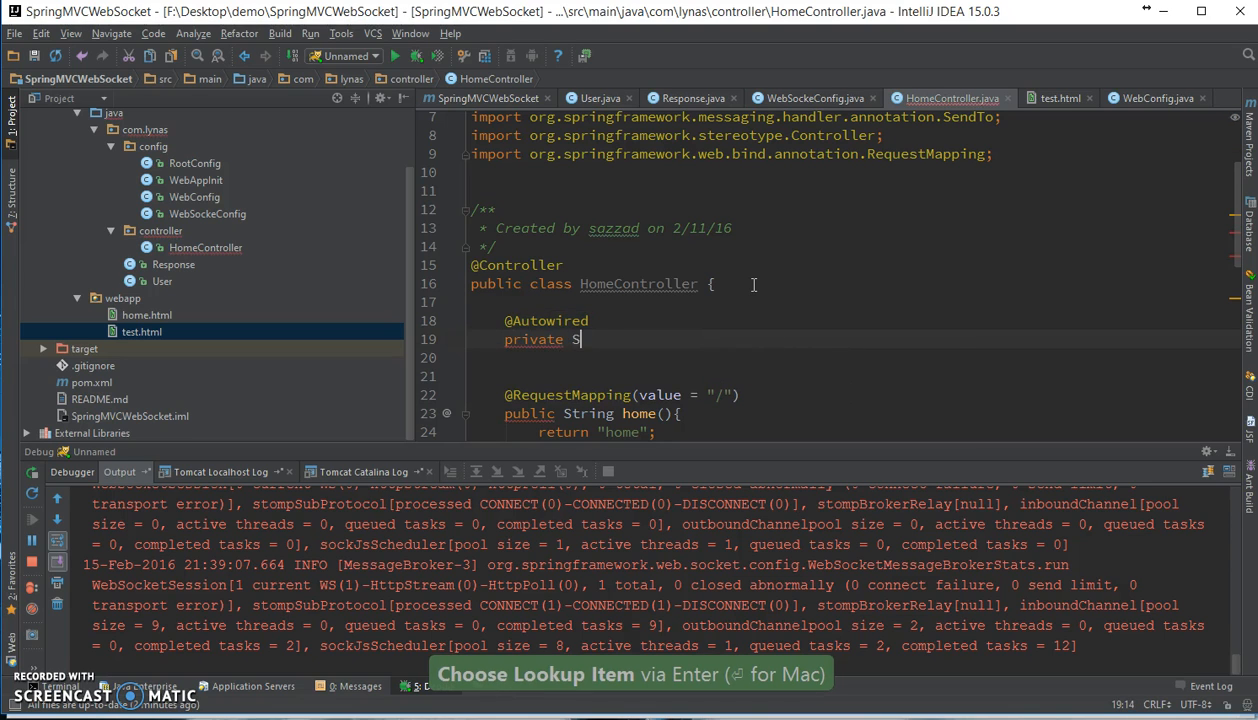
text(impleMe)
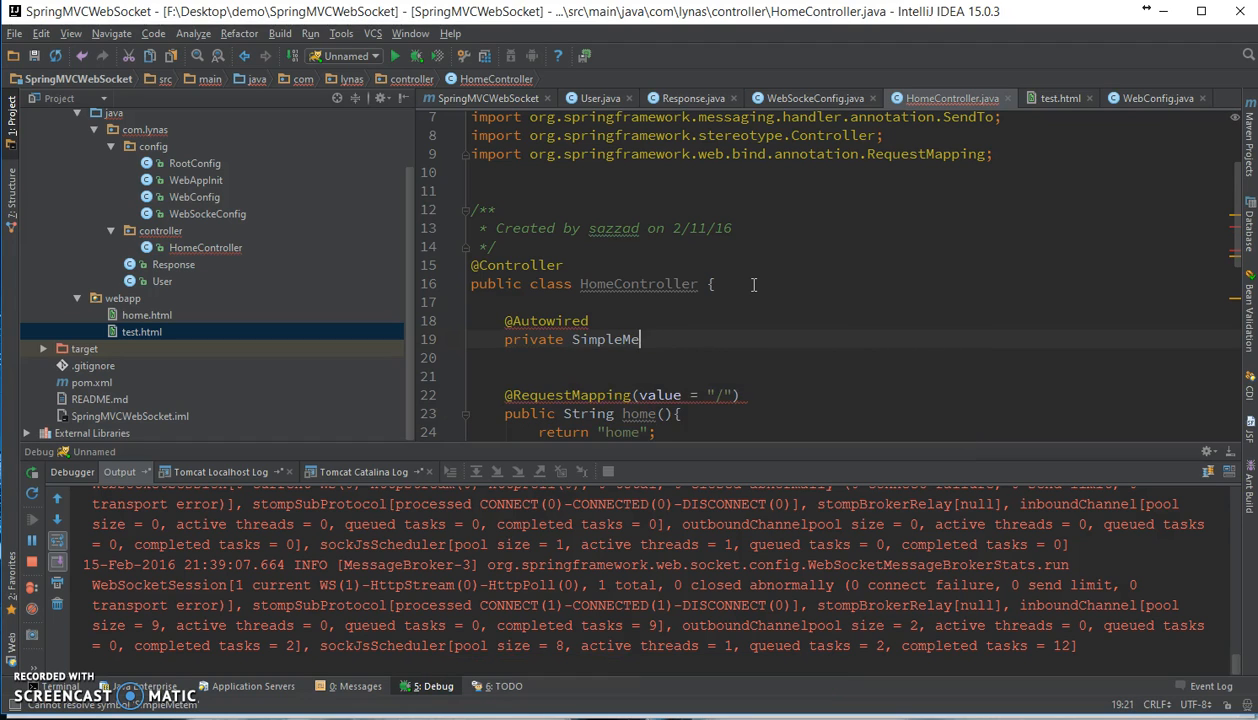
text(ssageConverter)
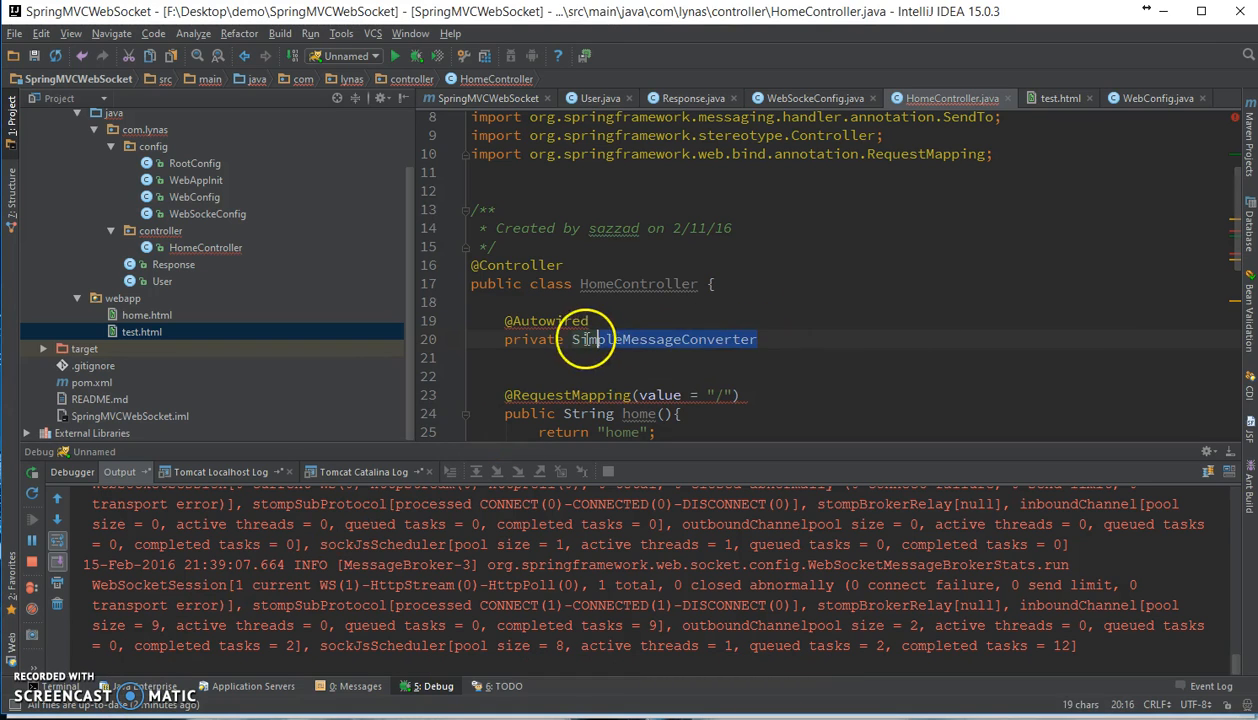
text(Simpm)
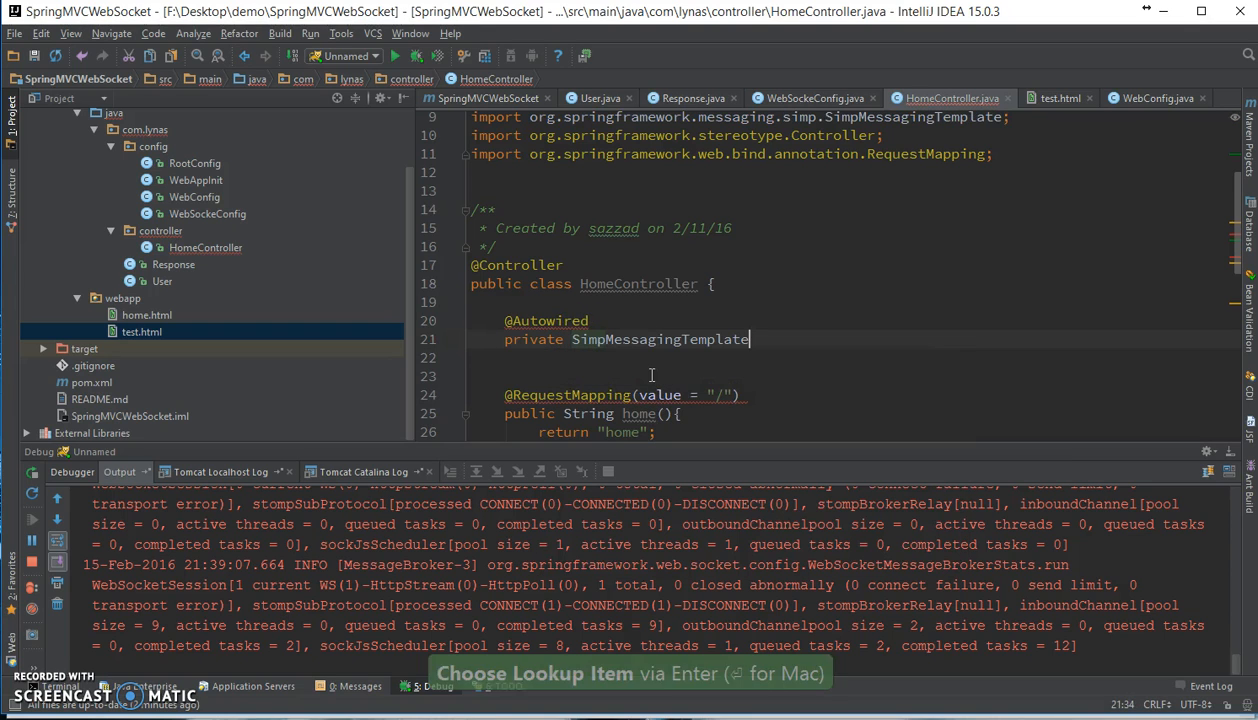
text(tem)
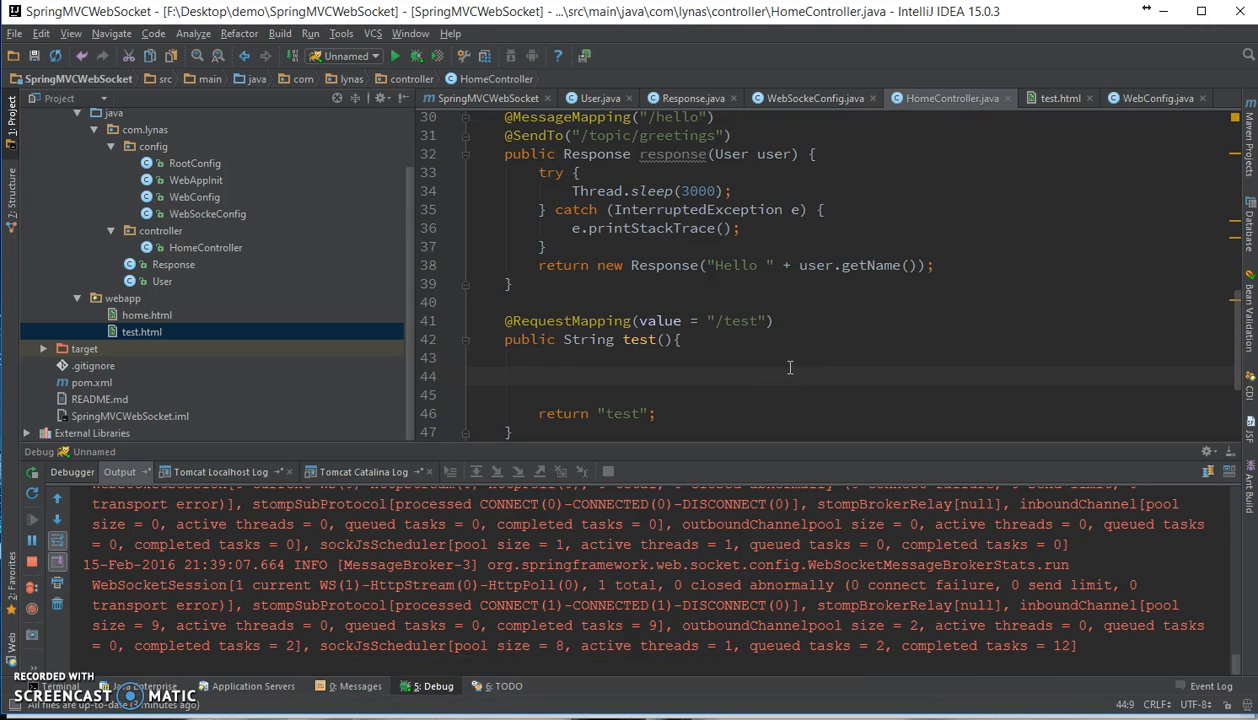
Write template.convertAndSend("/topic/greetings", new Response("Other")) inside test() using completion
text(template.)
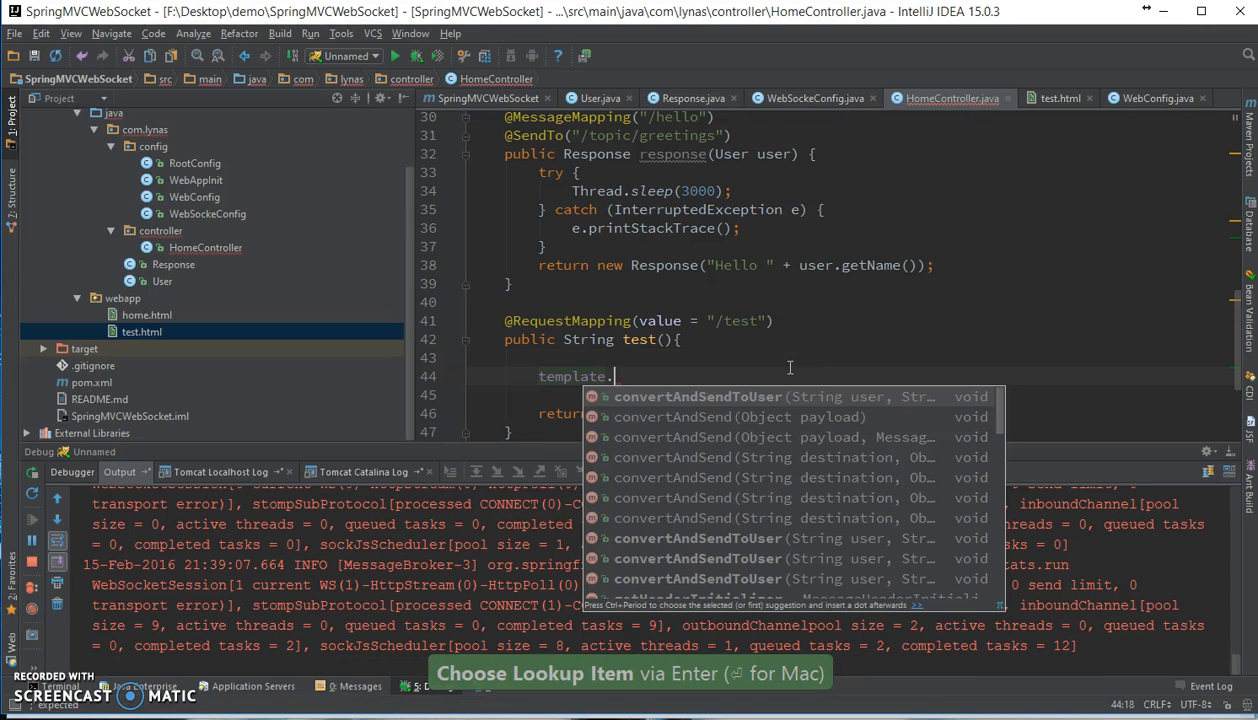
text(co)
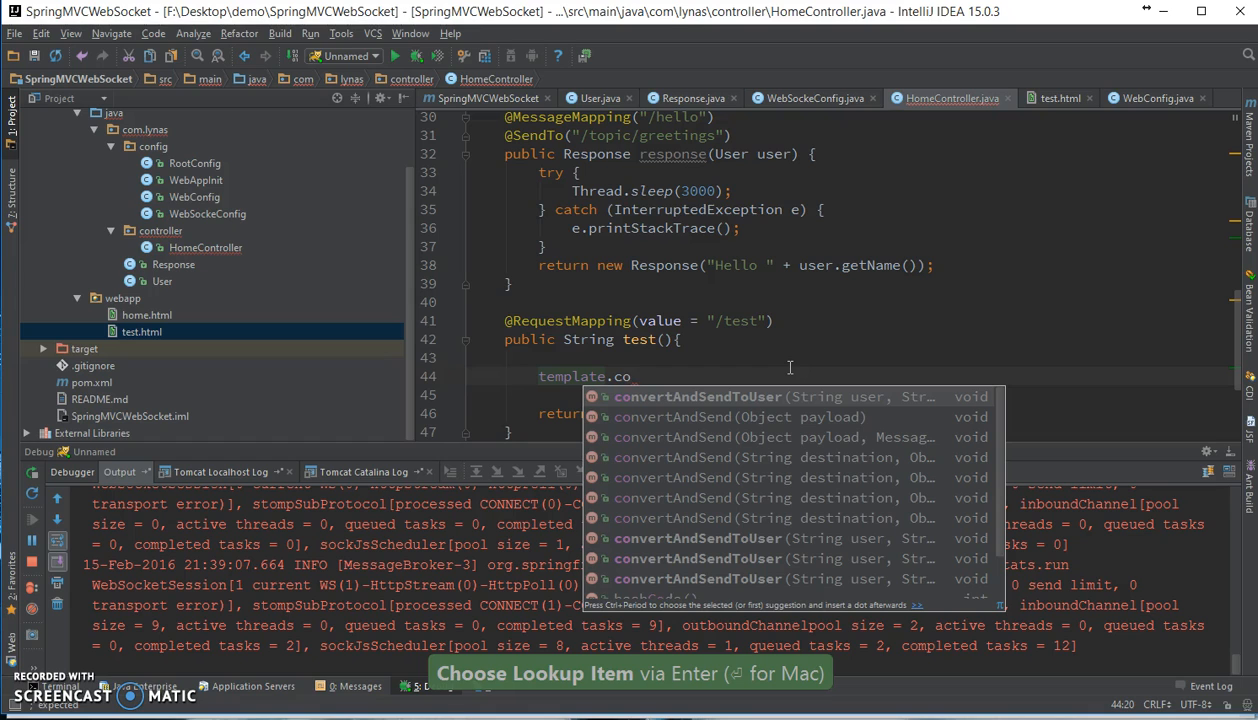
text(andsen)
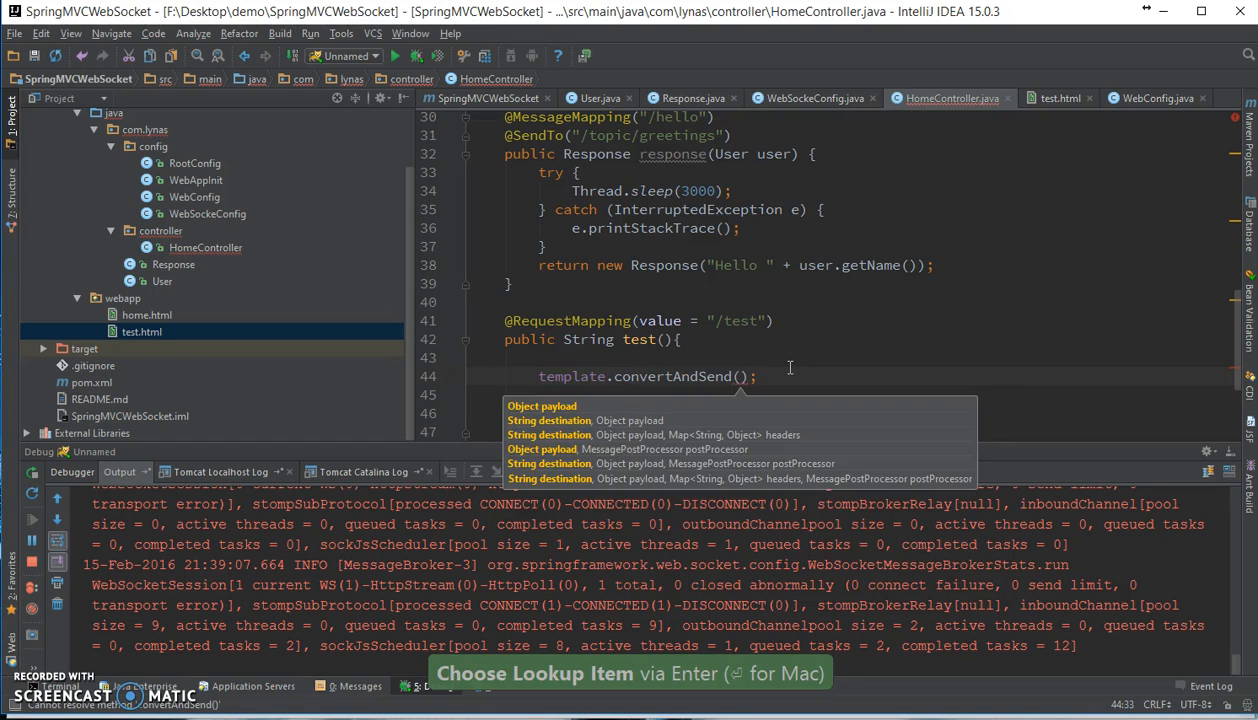
text("/topic/greetings)
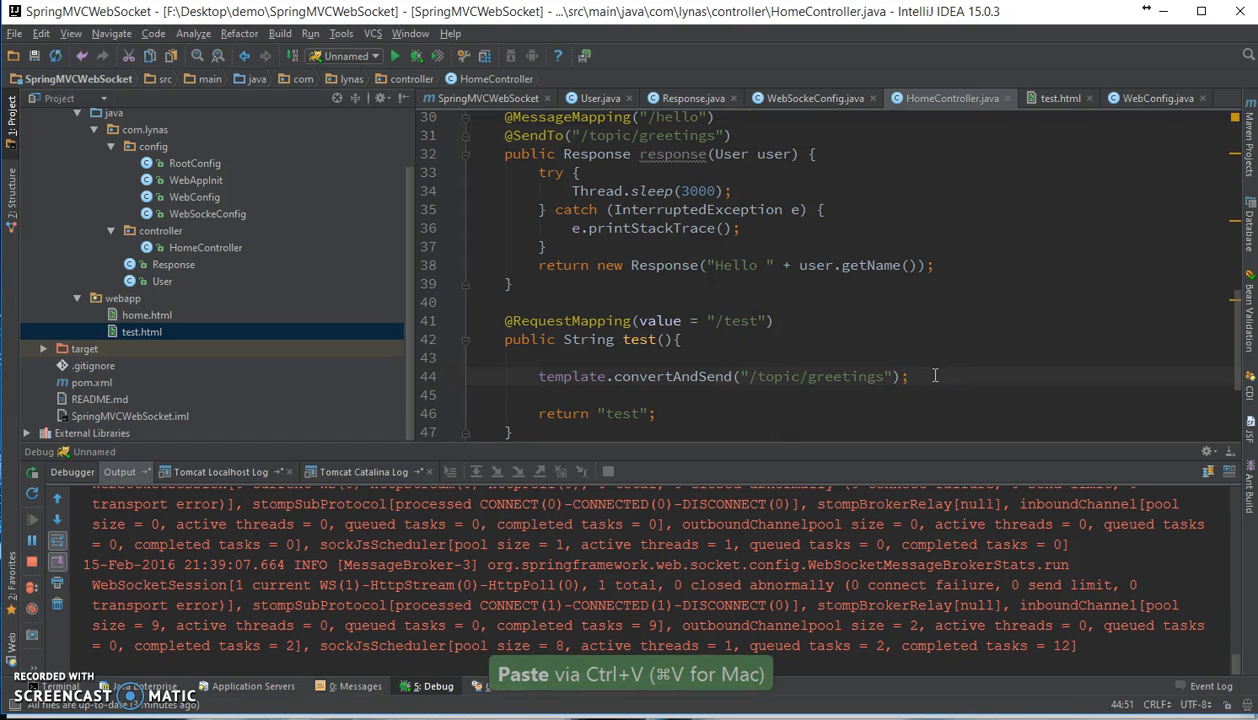
text(,)
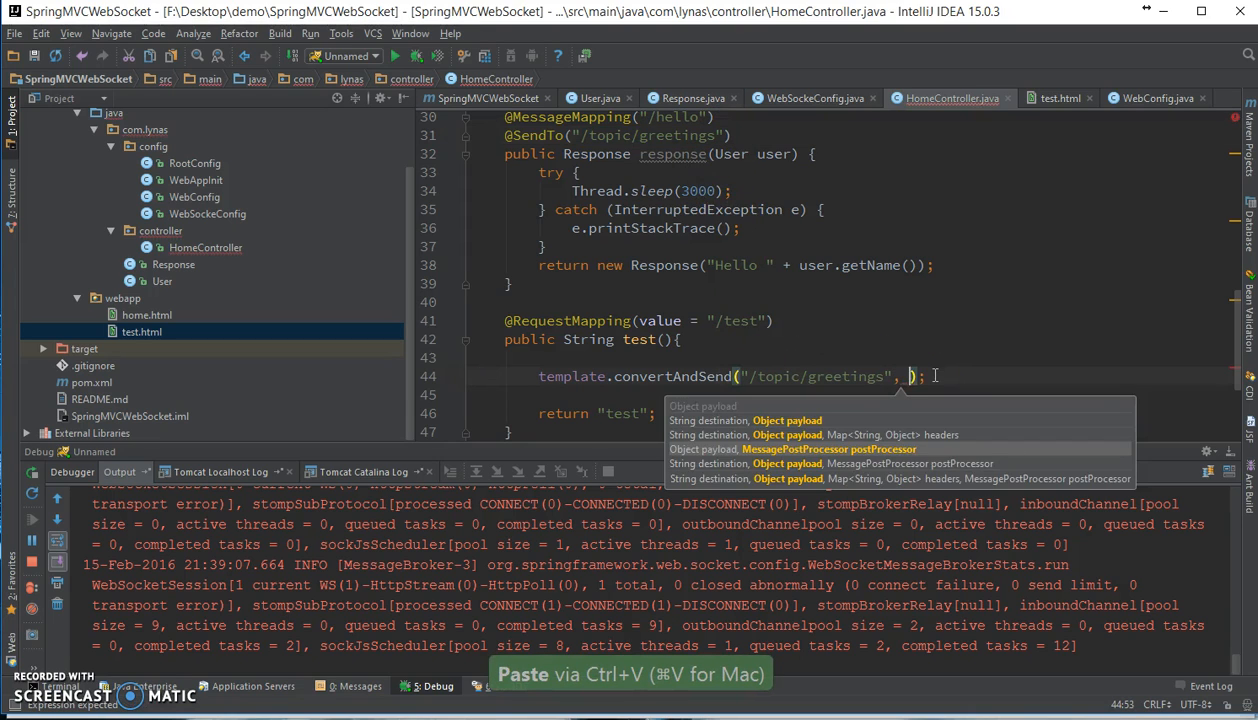
text(new Re)
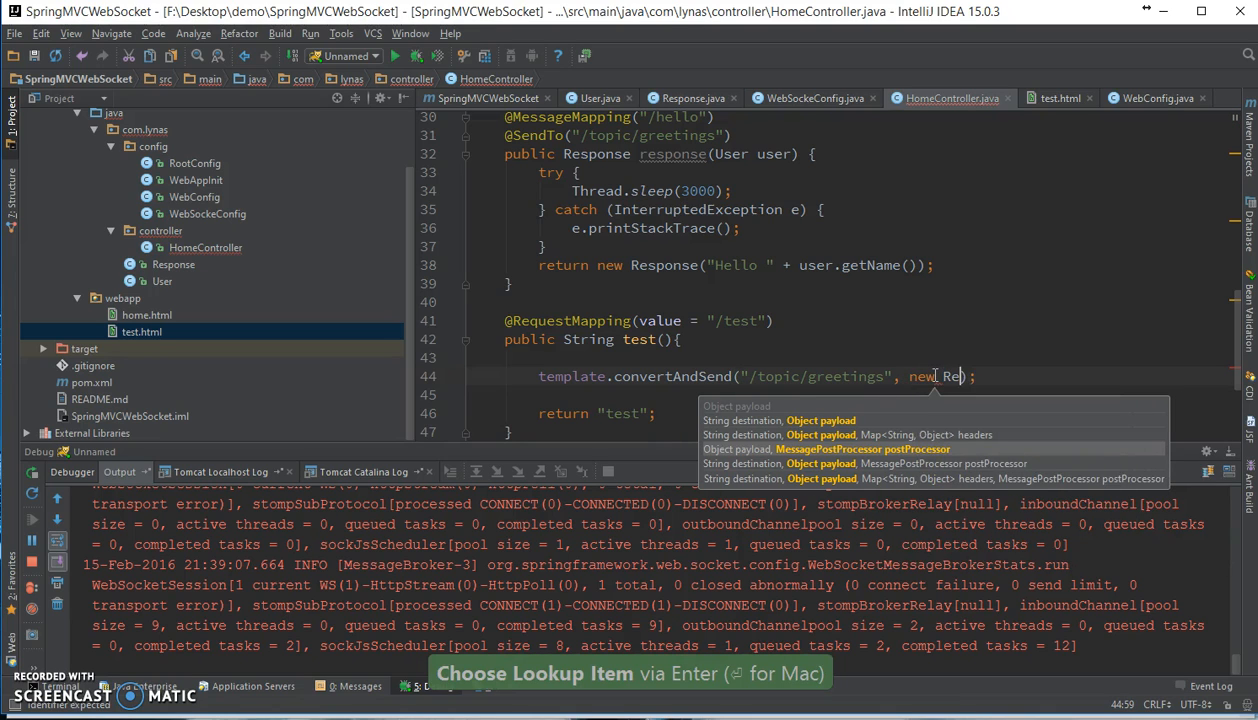
text(s)
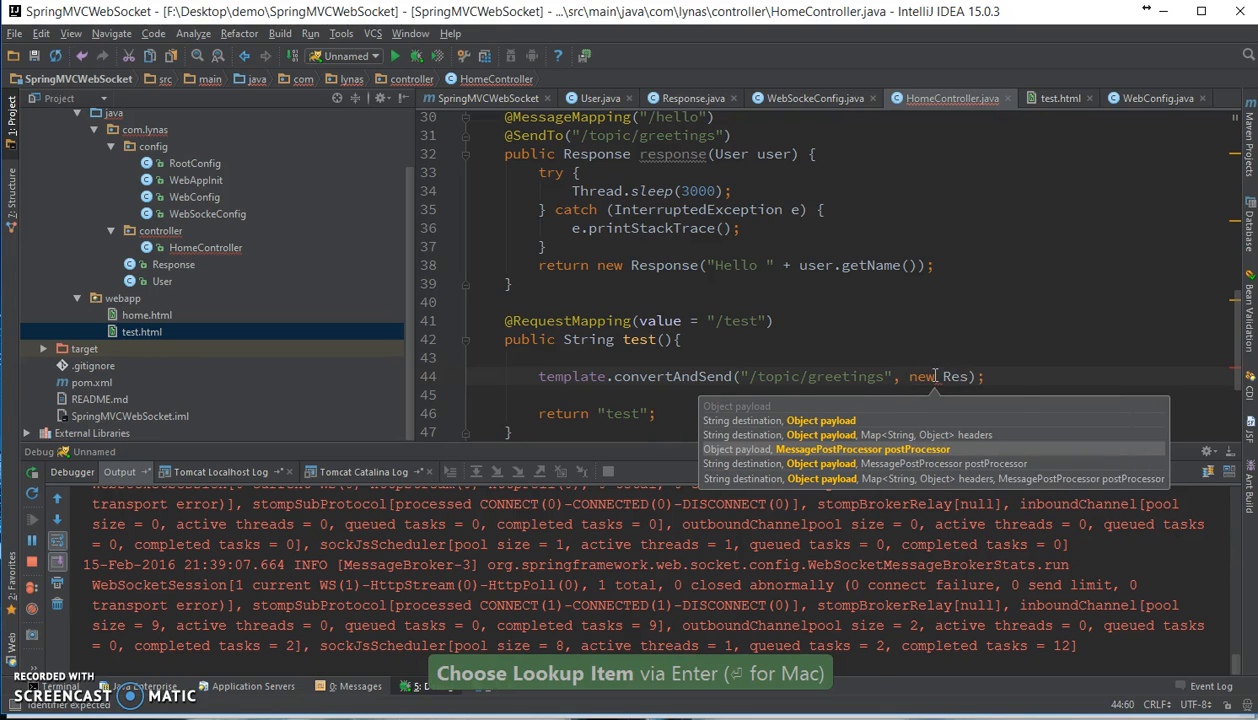
text(Response()
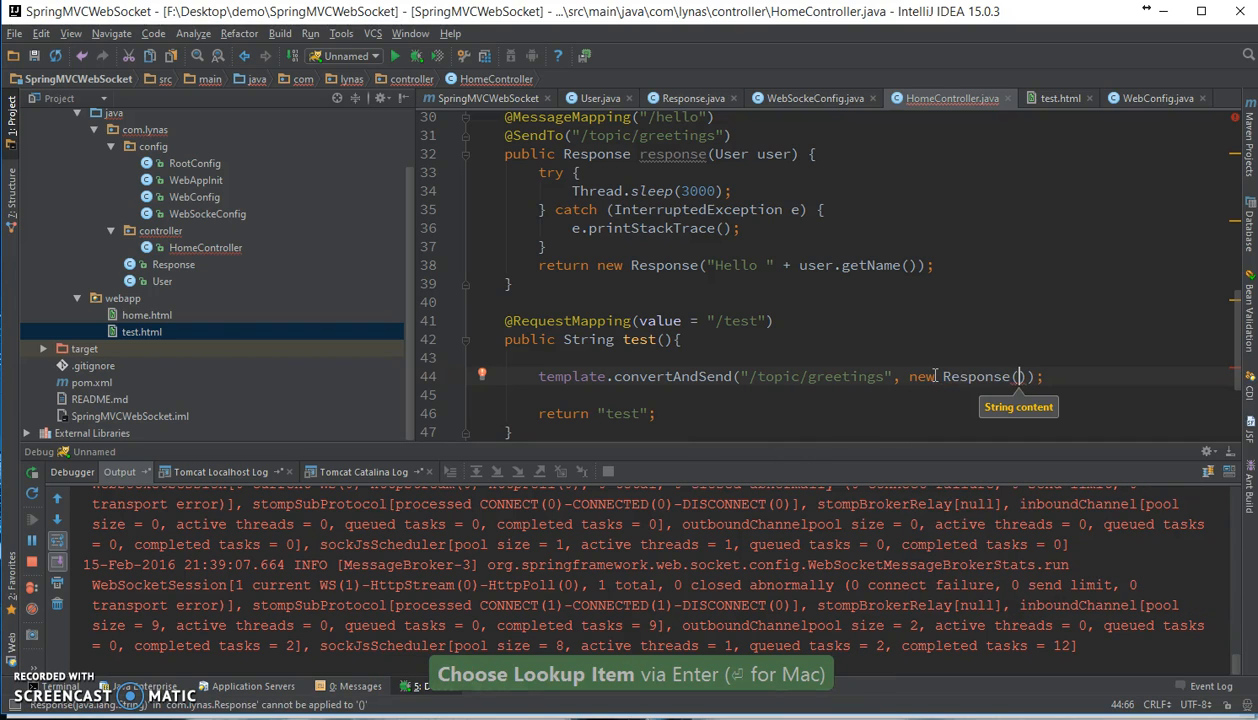
text(Other)
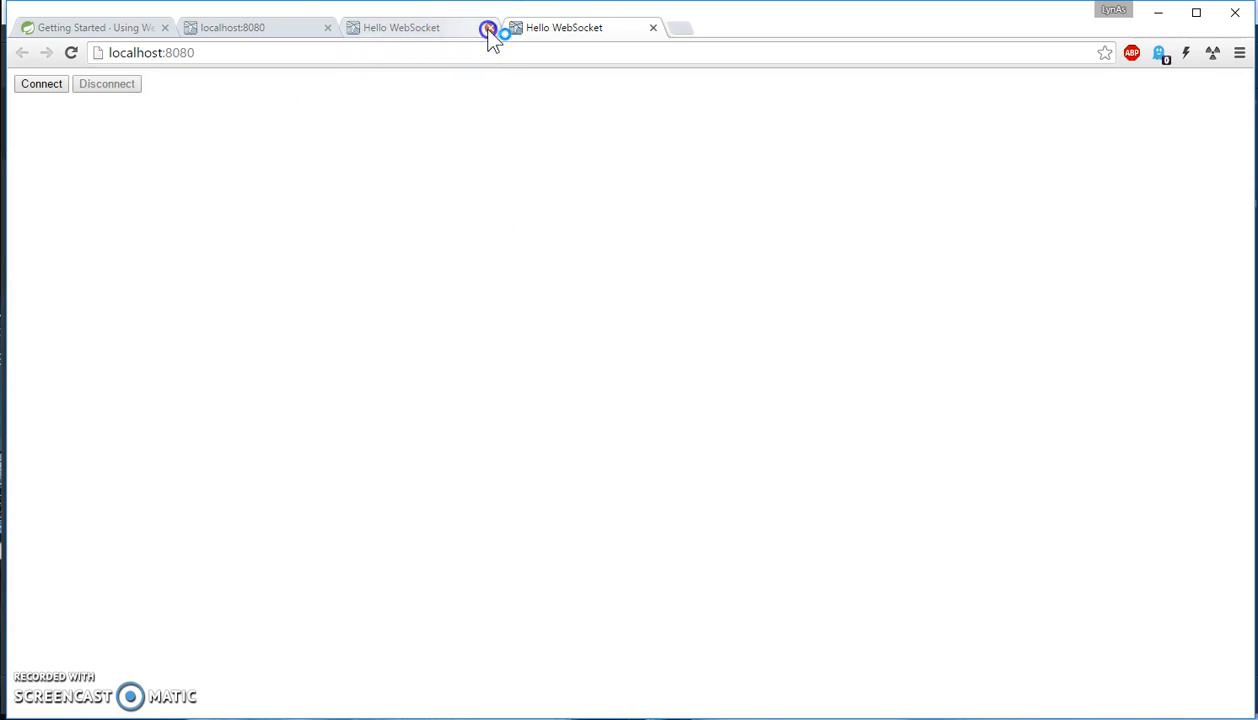
Close the duplicate tab, connect the WebSocket page with the console shown and send Lynas
click(488, 28)
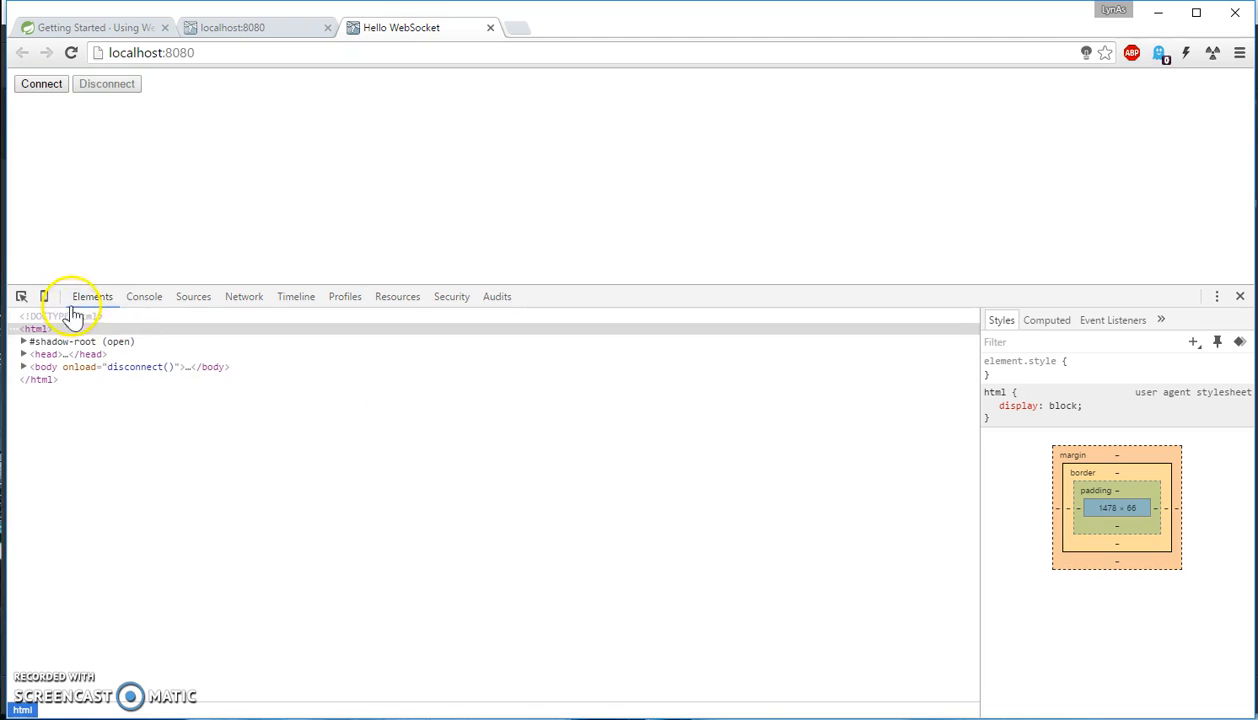
click(144, 296)
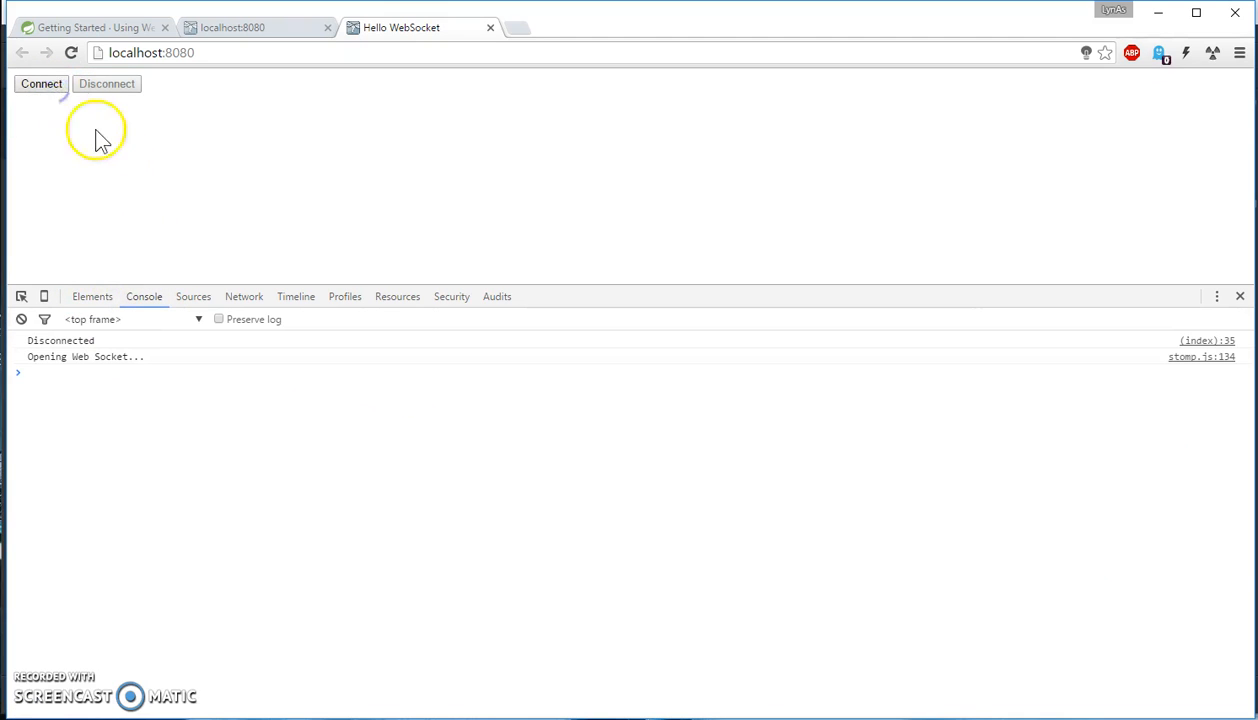
click(40, 84)
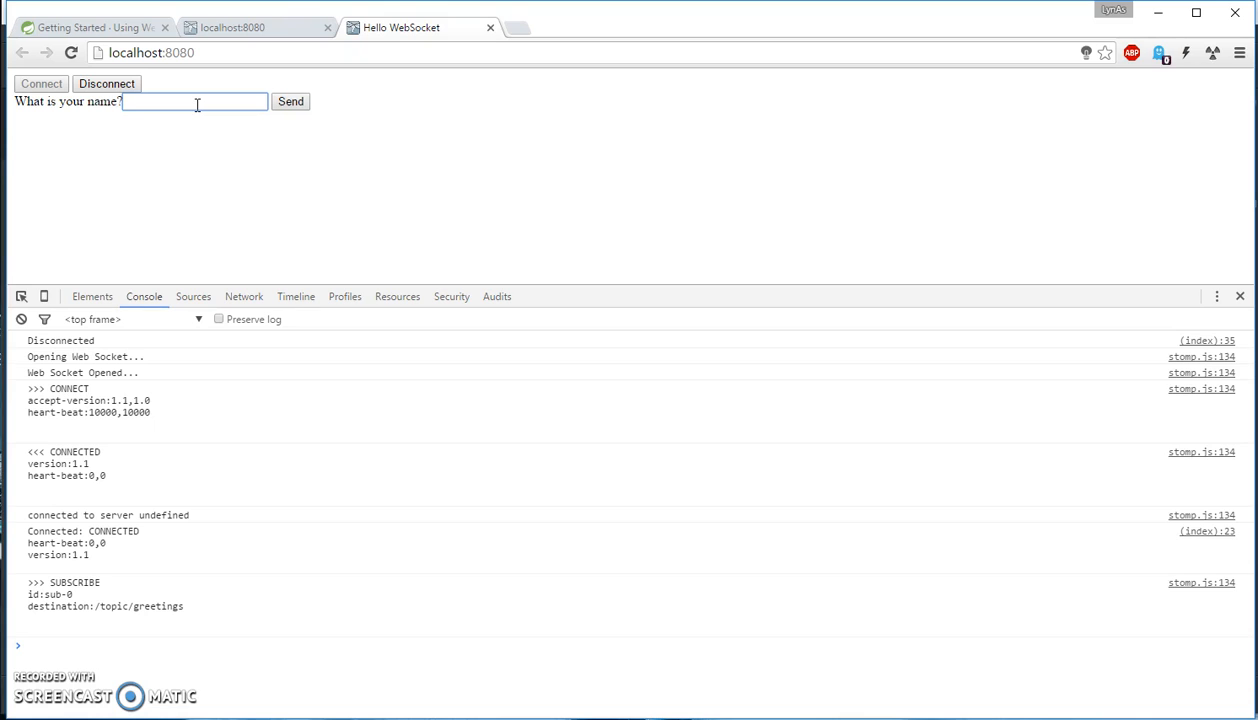
text(Lynas)
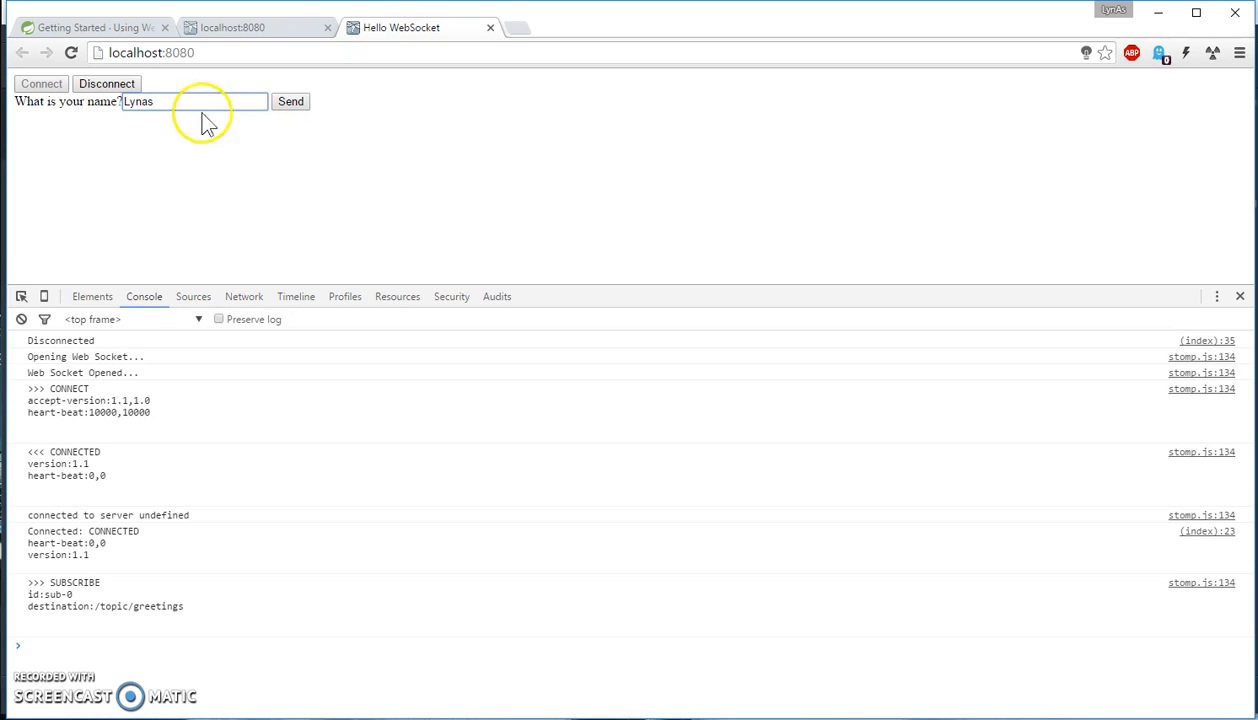
click(292, 100)
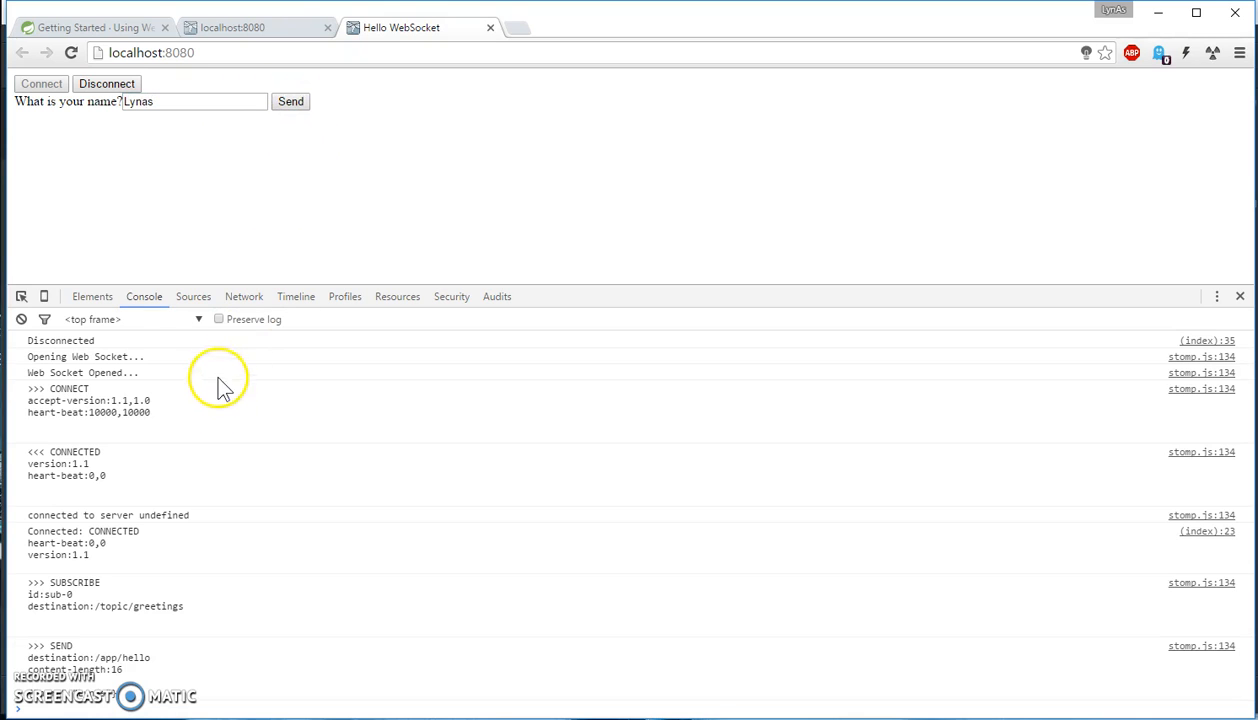
click(290, 100)
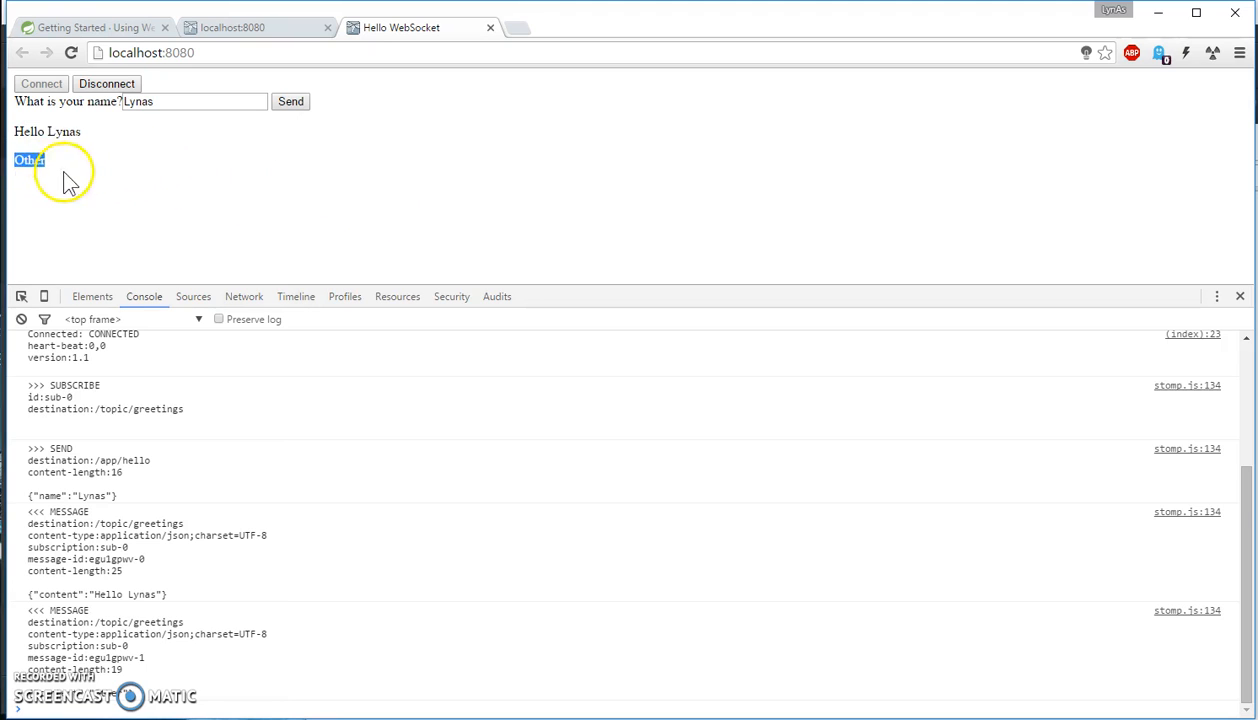
mouse_move(390, 184)
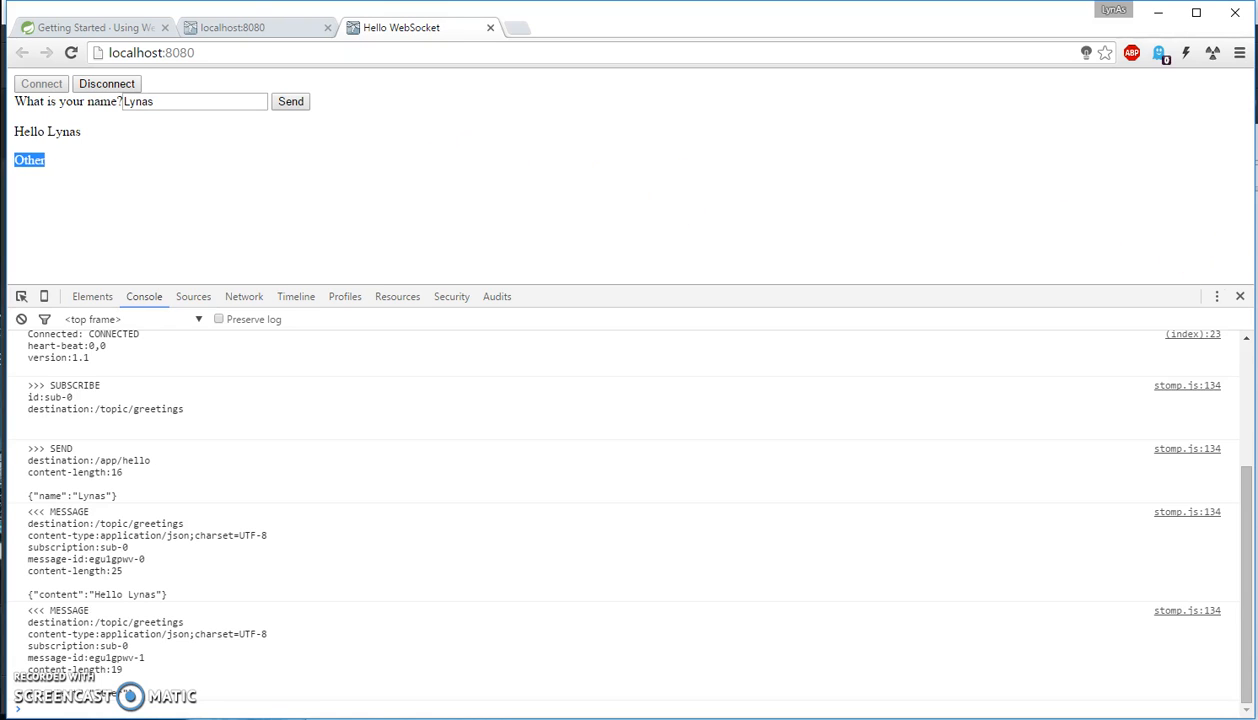
Bring up the localhost:8080/test window so the Other message arrives on the connected page
click(28, 160)
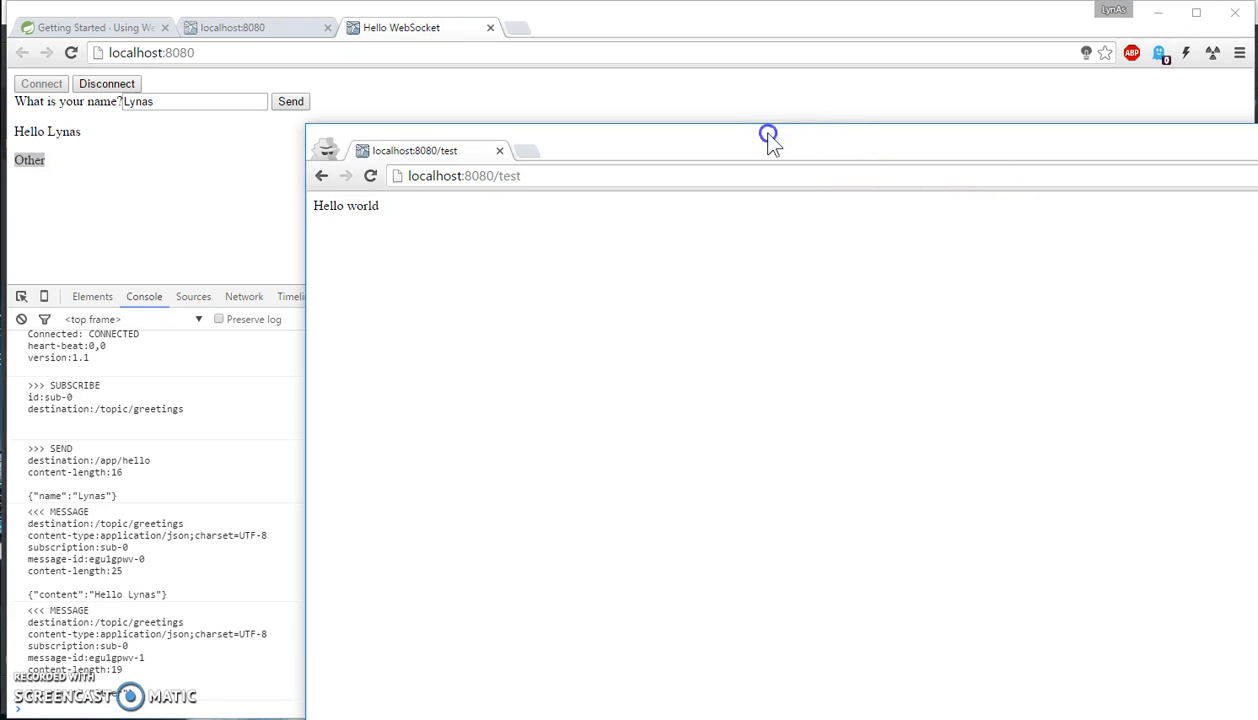